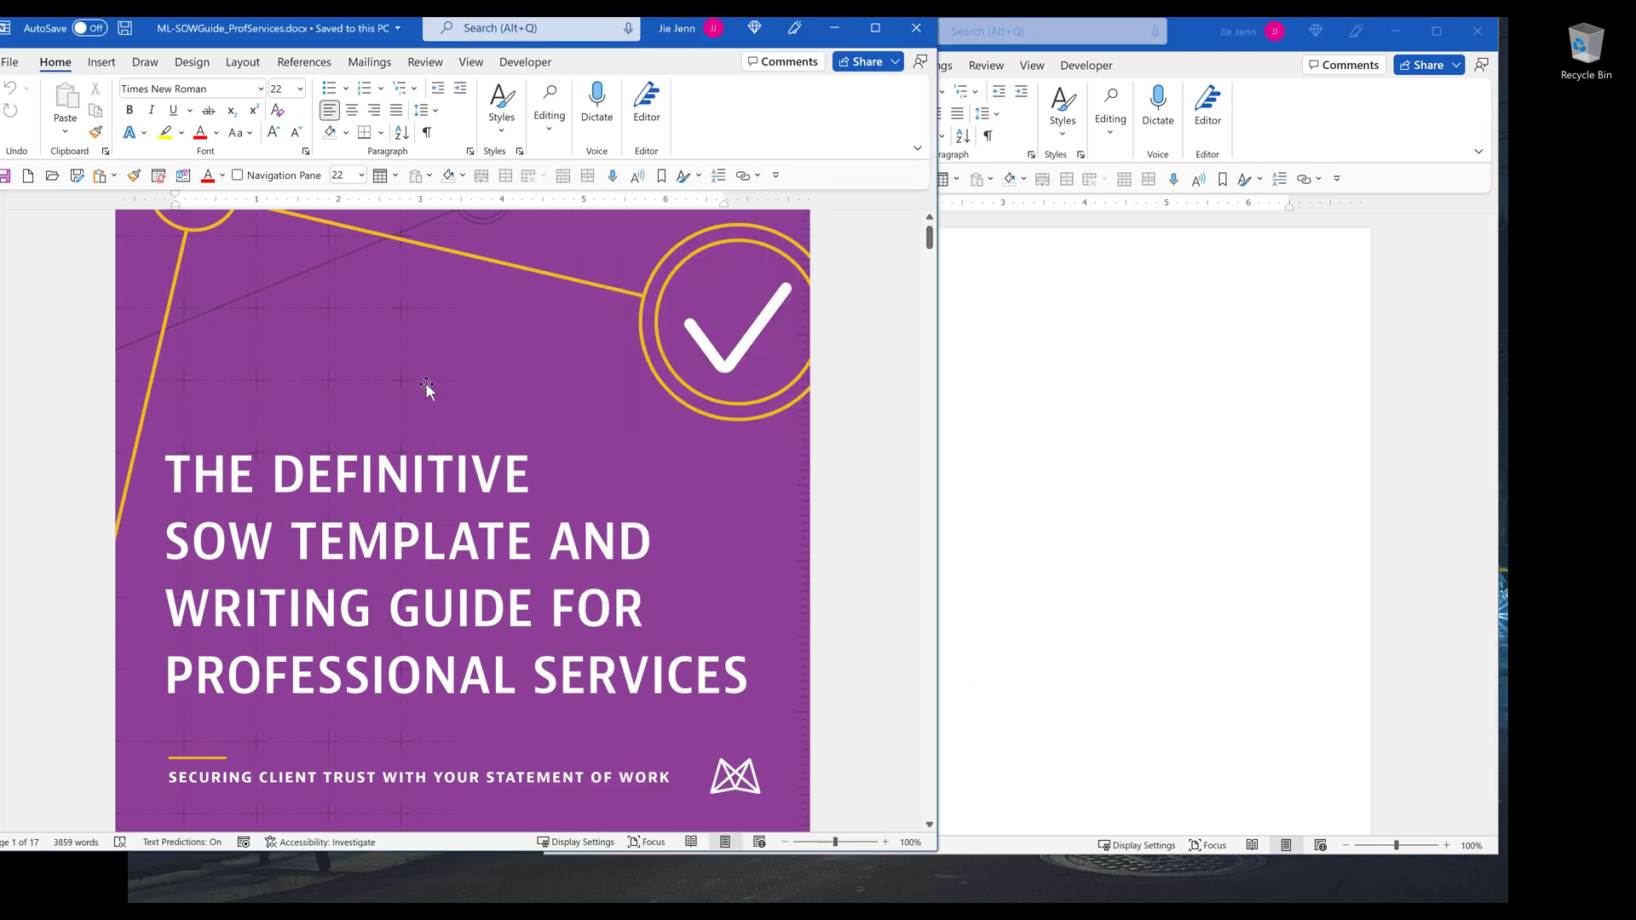
Step: Bring the Template document forward and launch the Visual Basic editor from the Developer tools
{"action": "scroll", "scroll_direction": "down", "scroll_amount": 3}
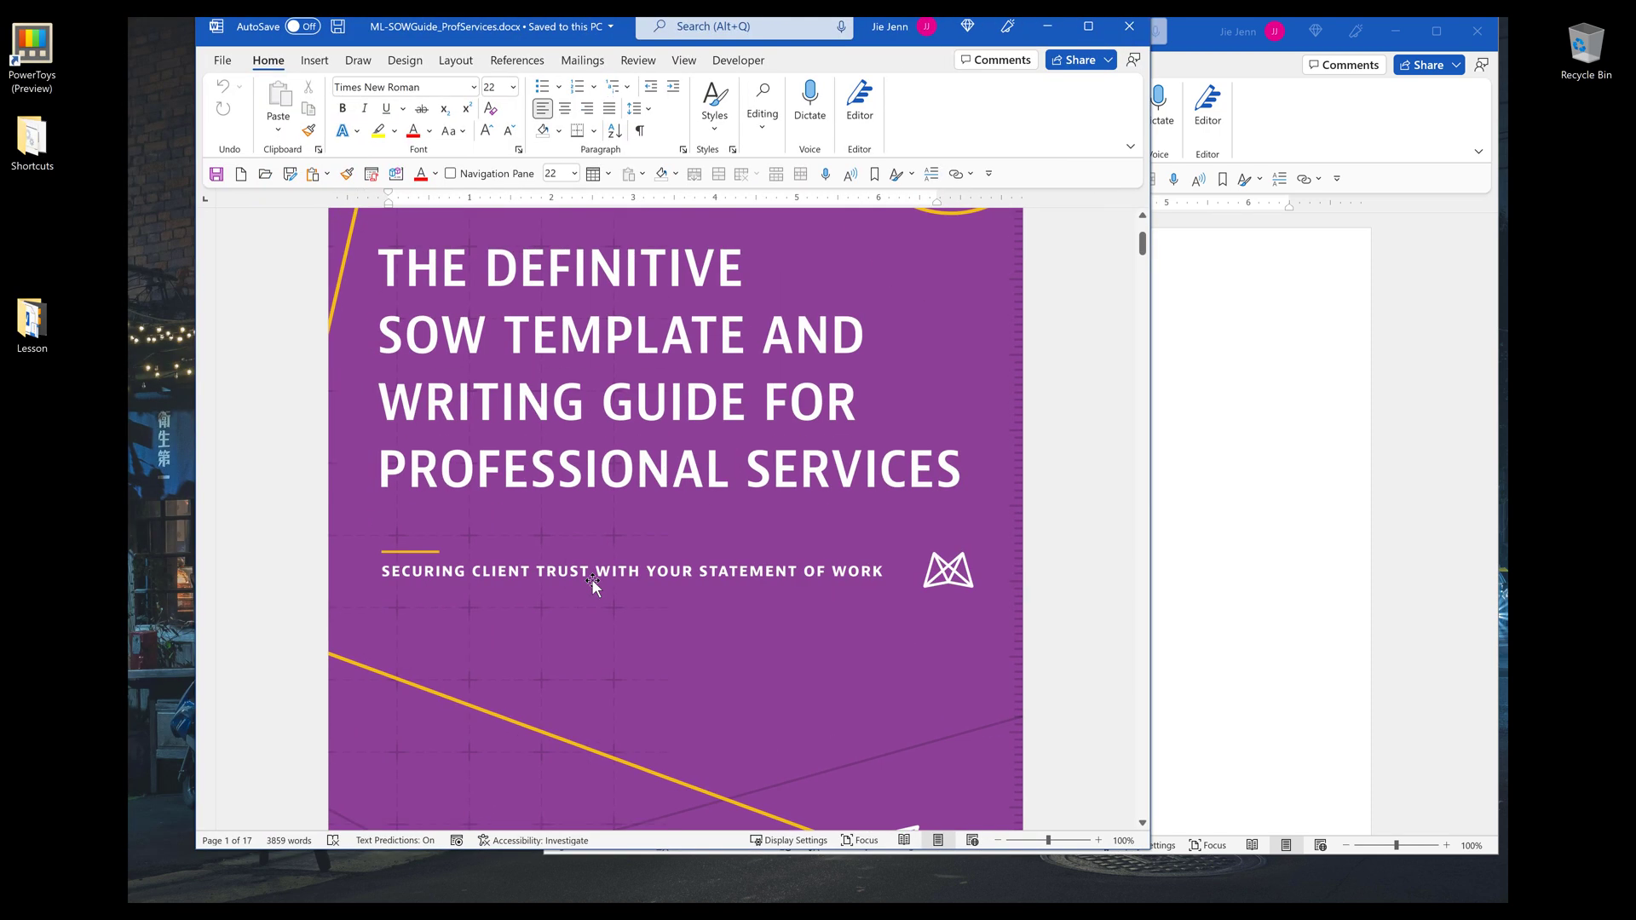
{"action": "scroll", "scroll_direction": "down", "scroll_amount": 3}
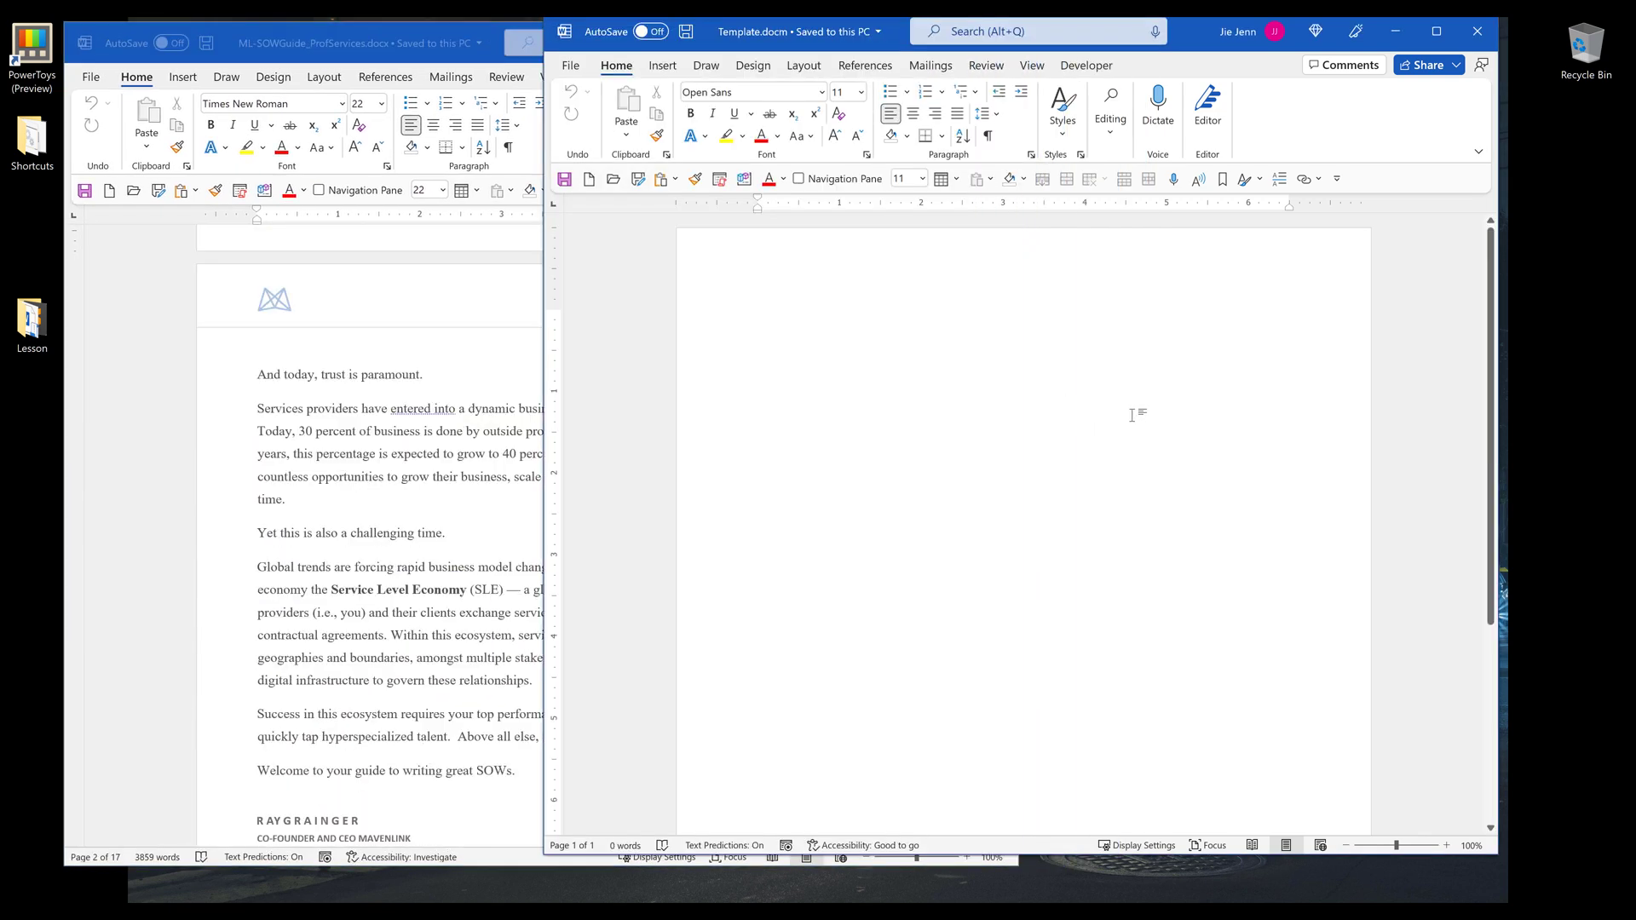
{"action": "left_click", "coordinate": [757, 319]}
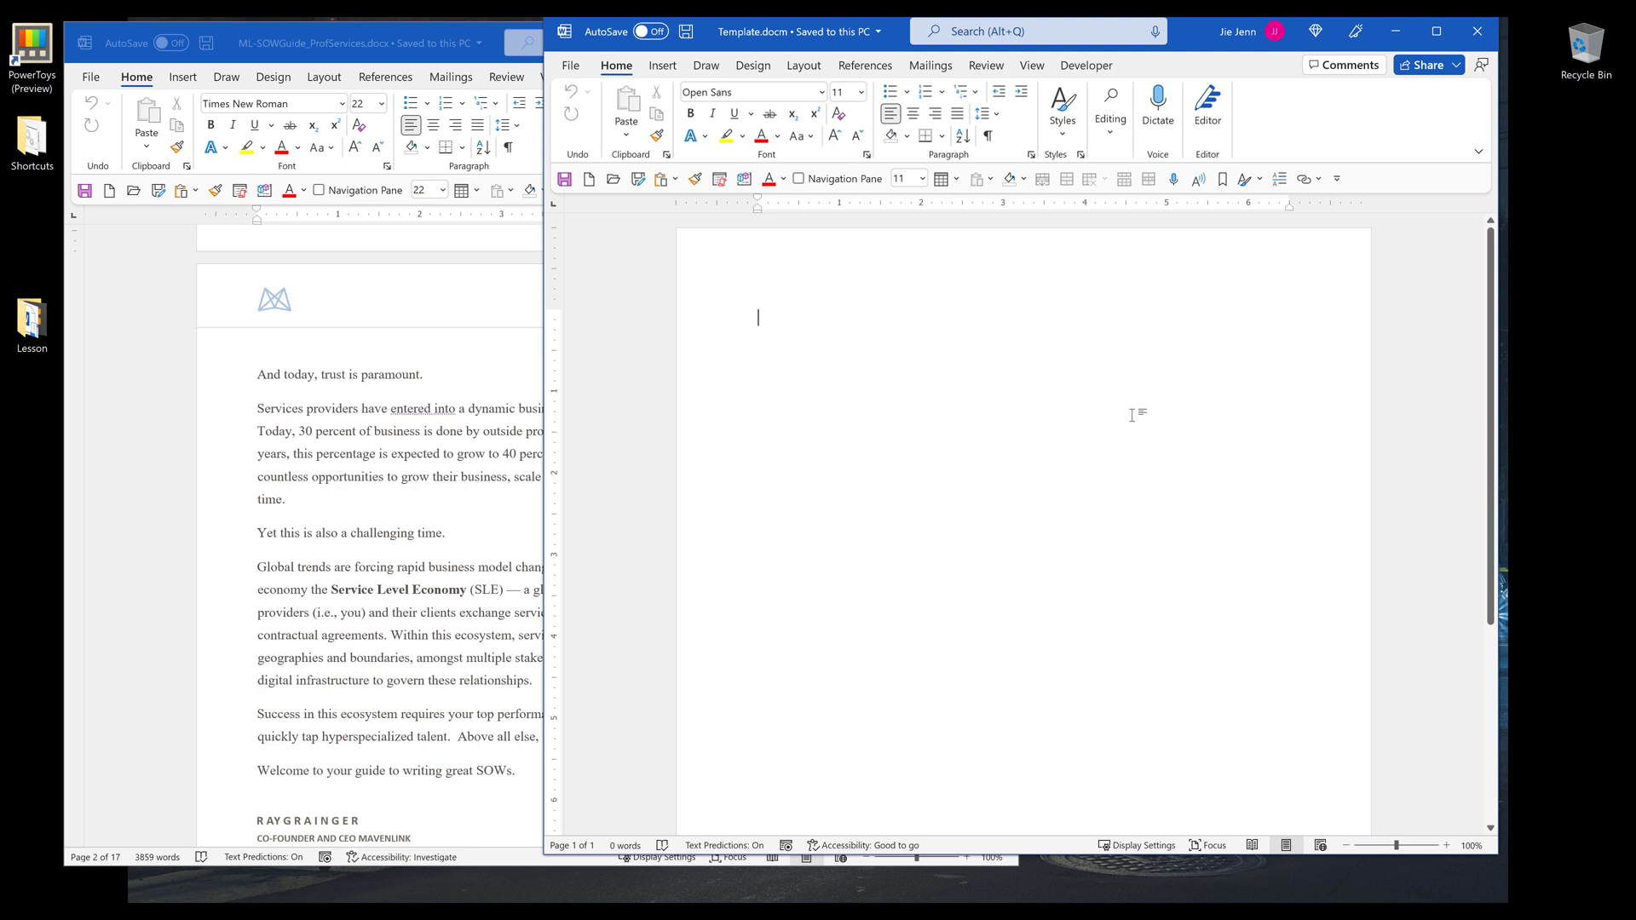
{"action": "mouse_move", "coordinate": [1119, 361]}
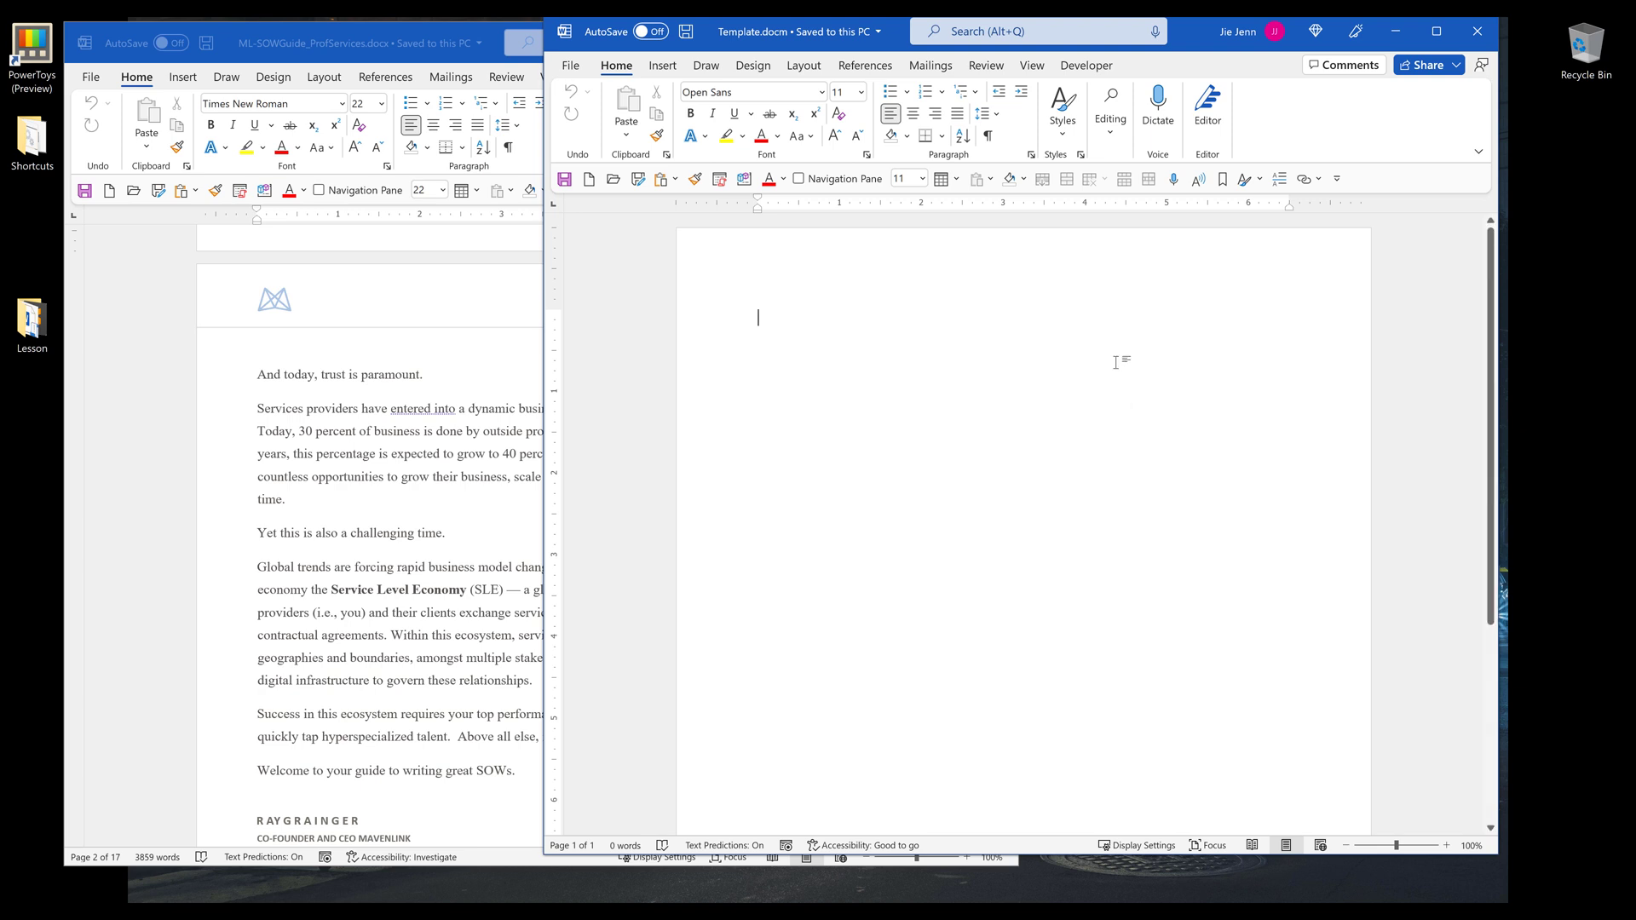
{"action": "left_click", "coordinate": [1083, 65]}
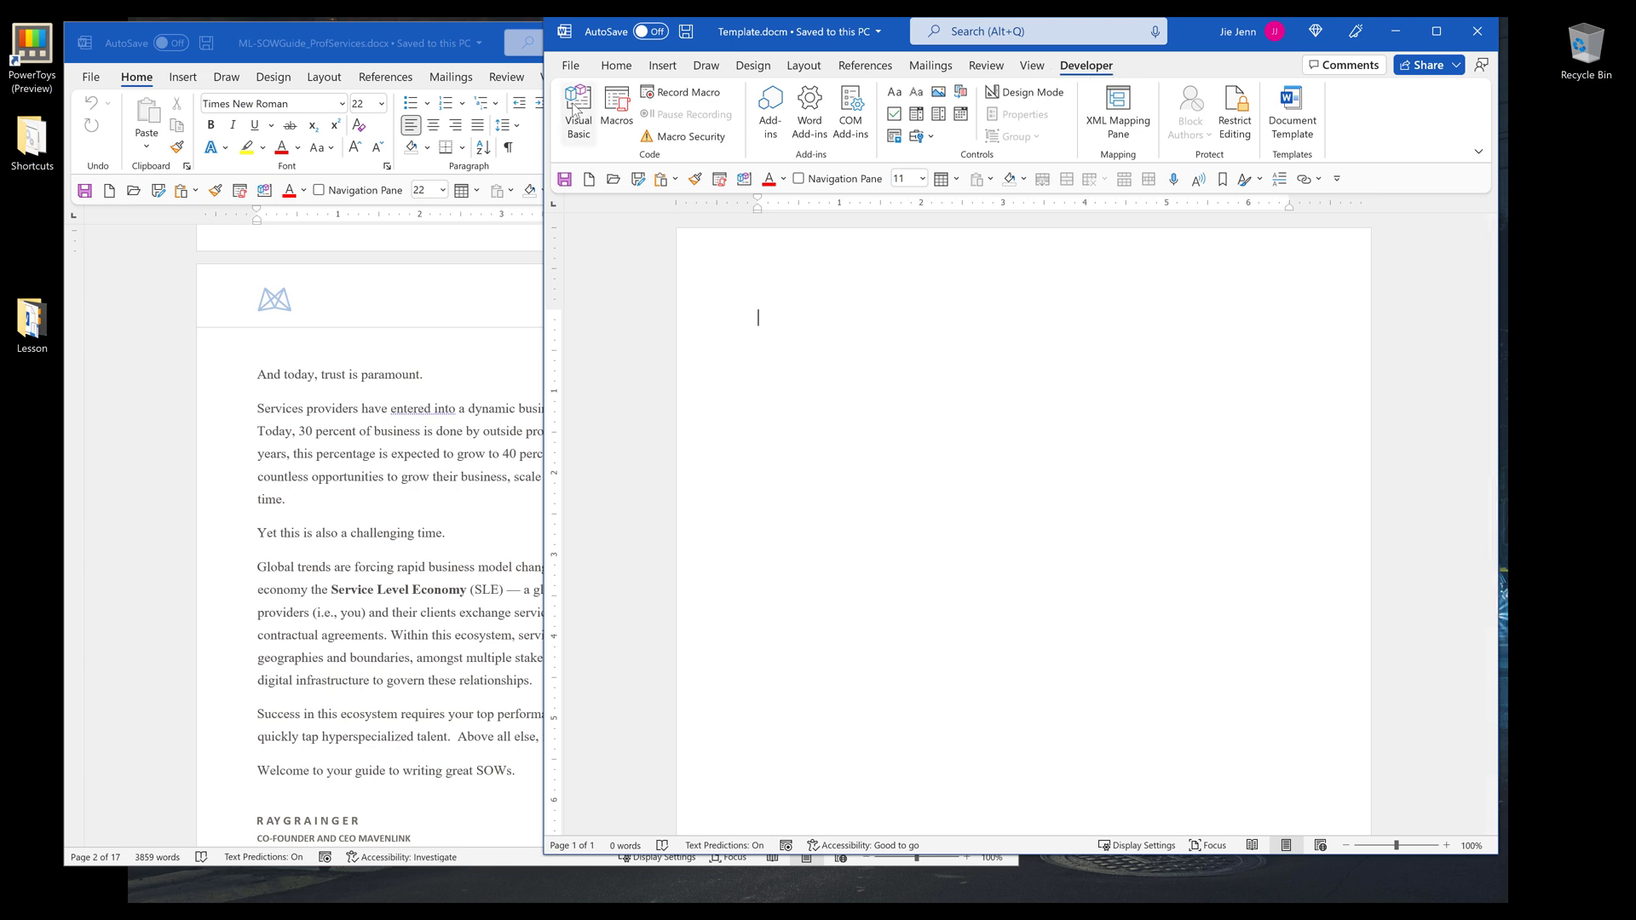
{"action": "left_click", "coordinate": [576, 109]}
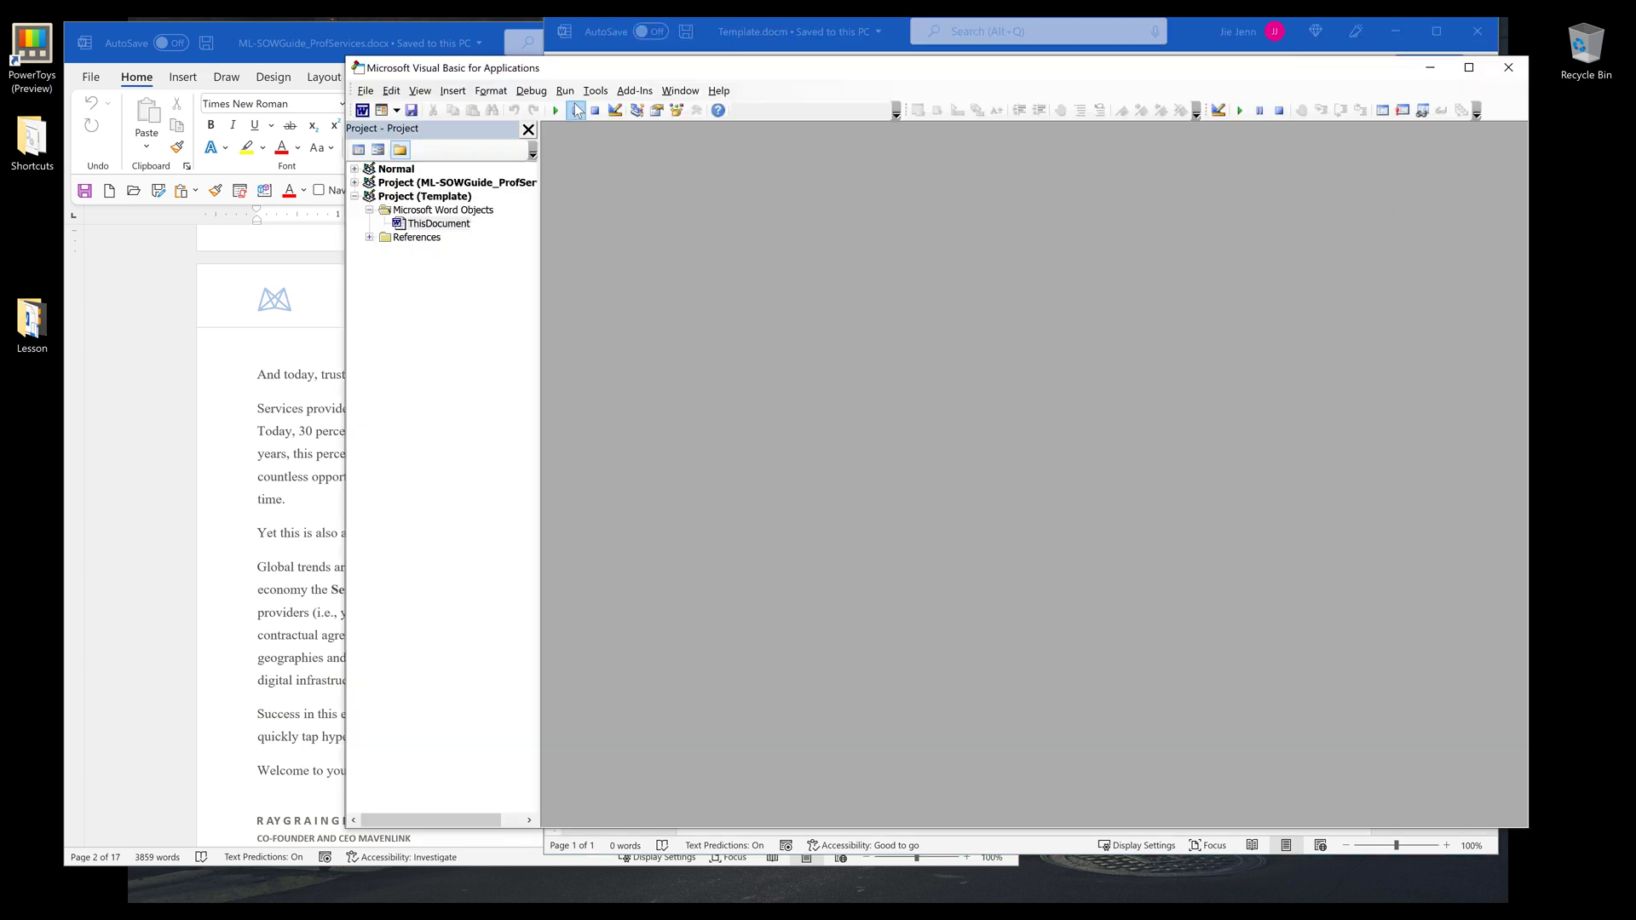
Step: Insert a new code module into the Template project via ThisDocument's context menu
{"action": "right_click", "coordinate": [440, 223]}
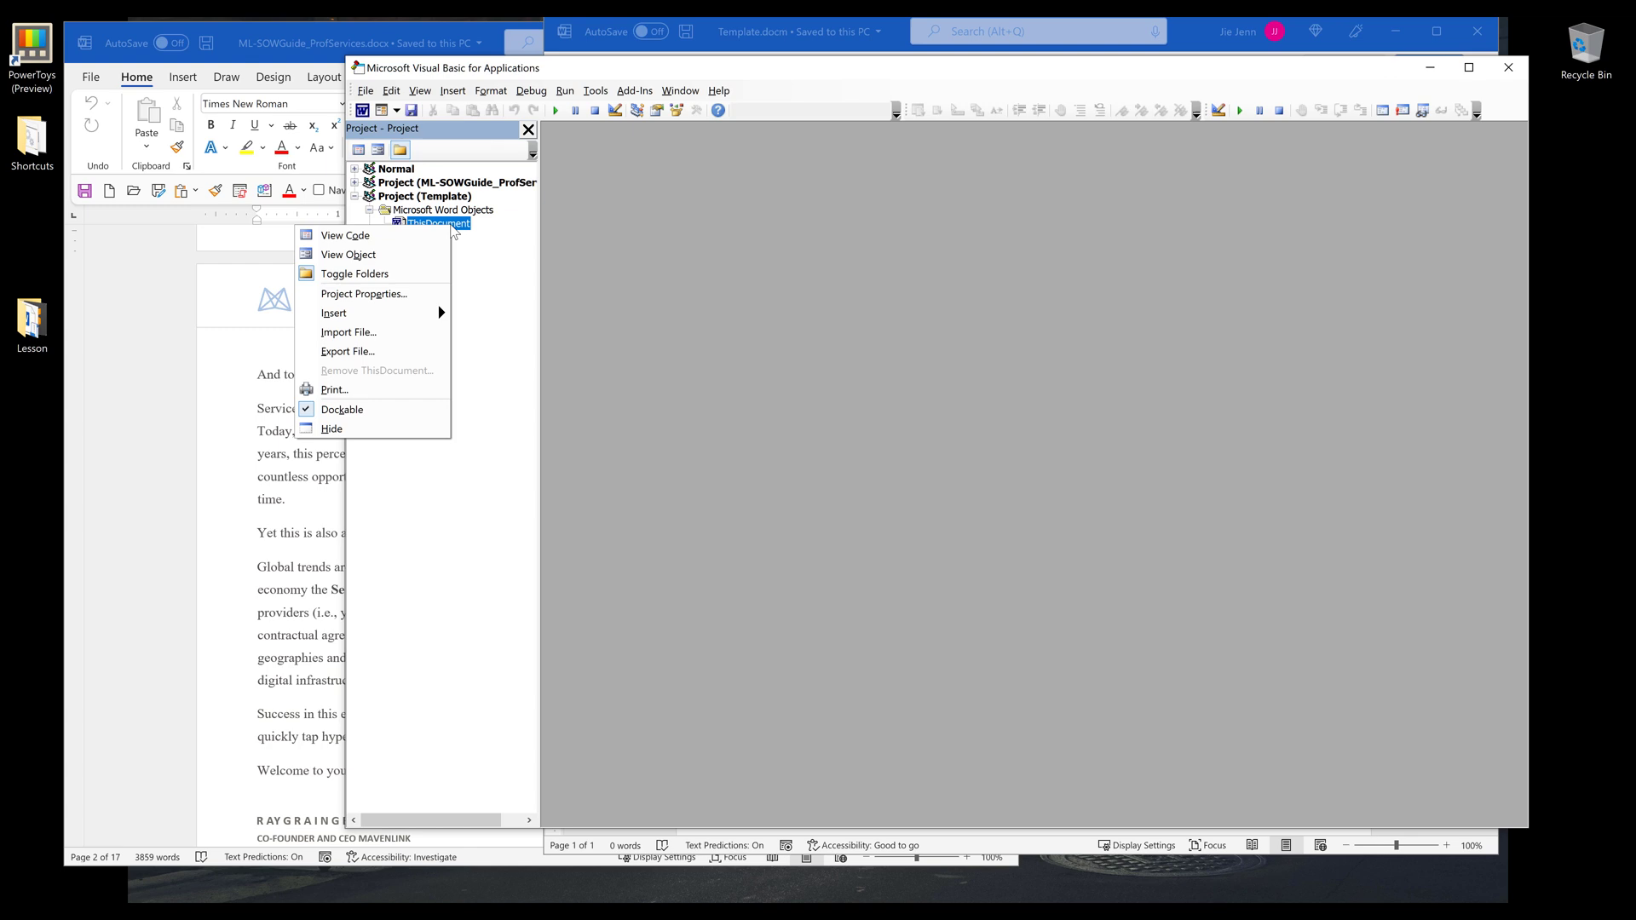
{"action": "left_click", "coordinate": [334, 314]}
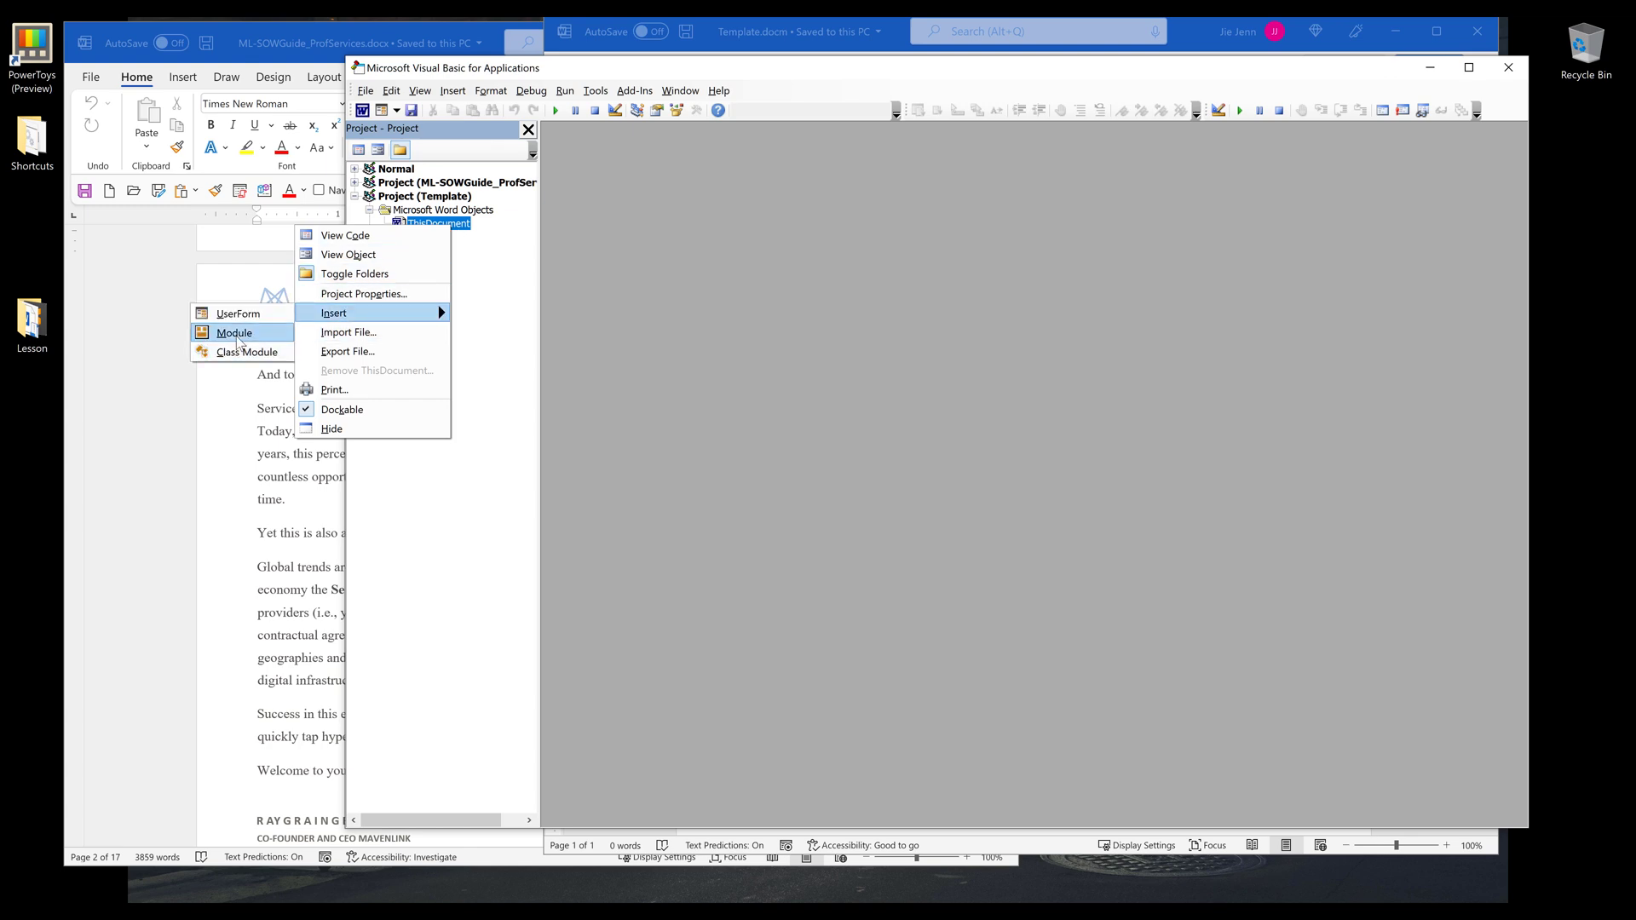
{"action": "left_click", "coordinate": [233, 332]}
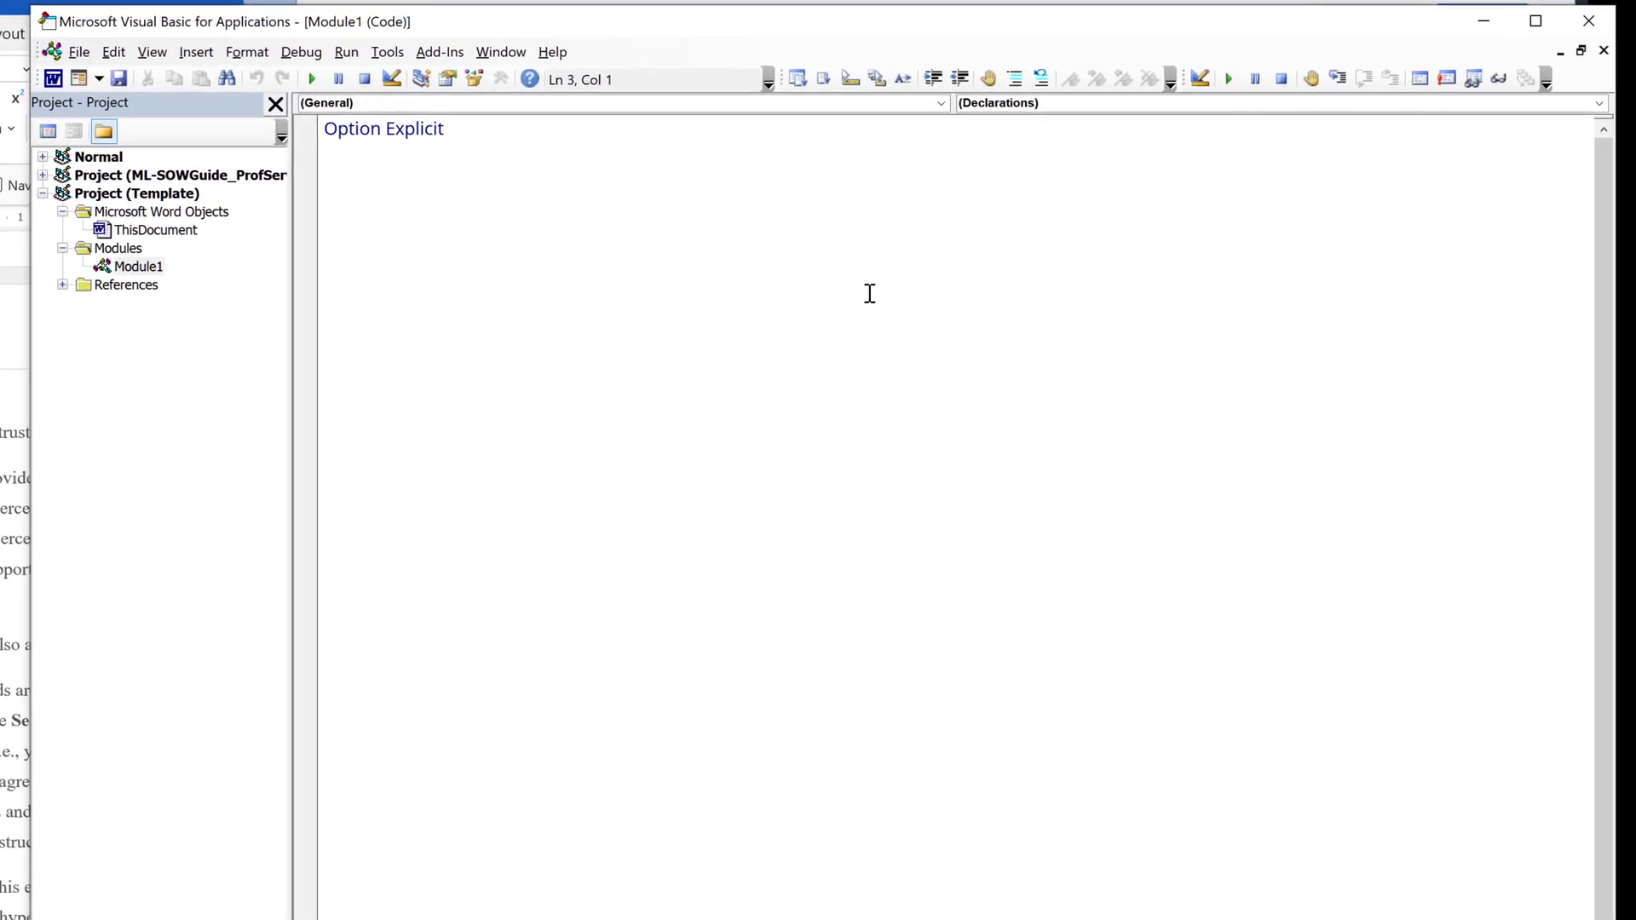
Step: Begin Sub convert_word_to_pdf and declare Dim doc As Document
{"action": "type", "text": "Sub"}
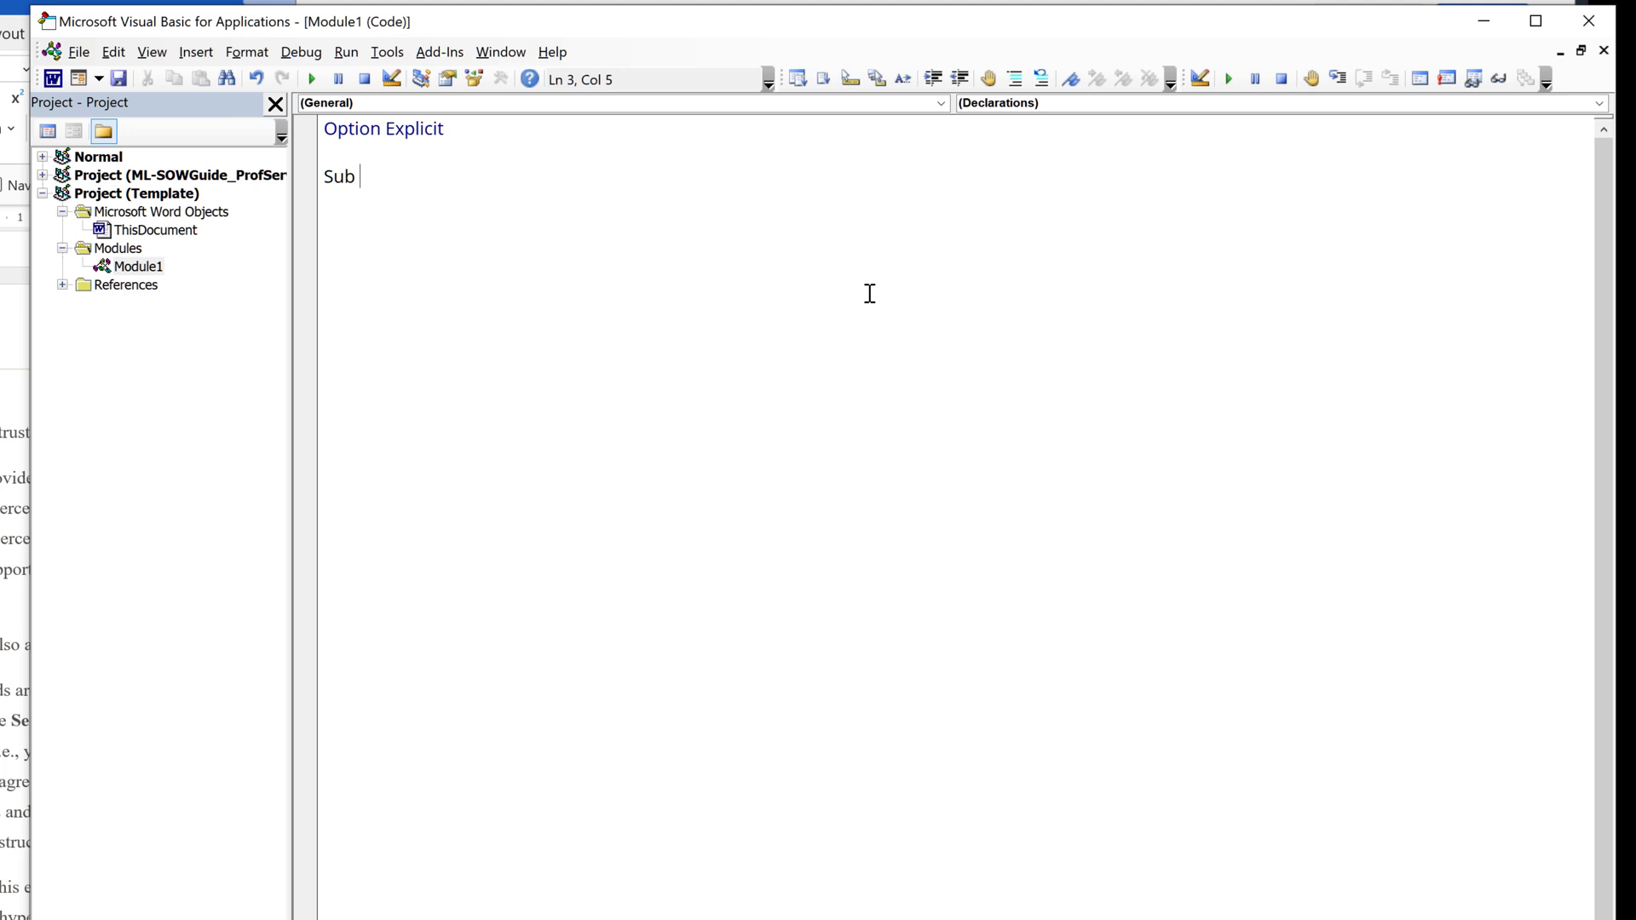
{"action": "type", "text": "convert"}
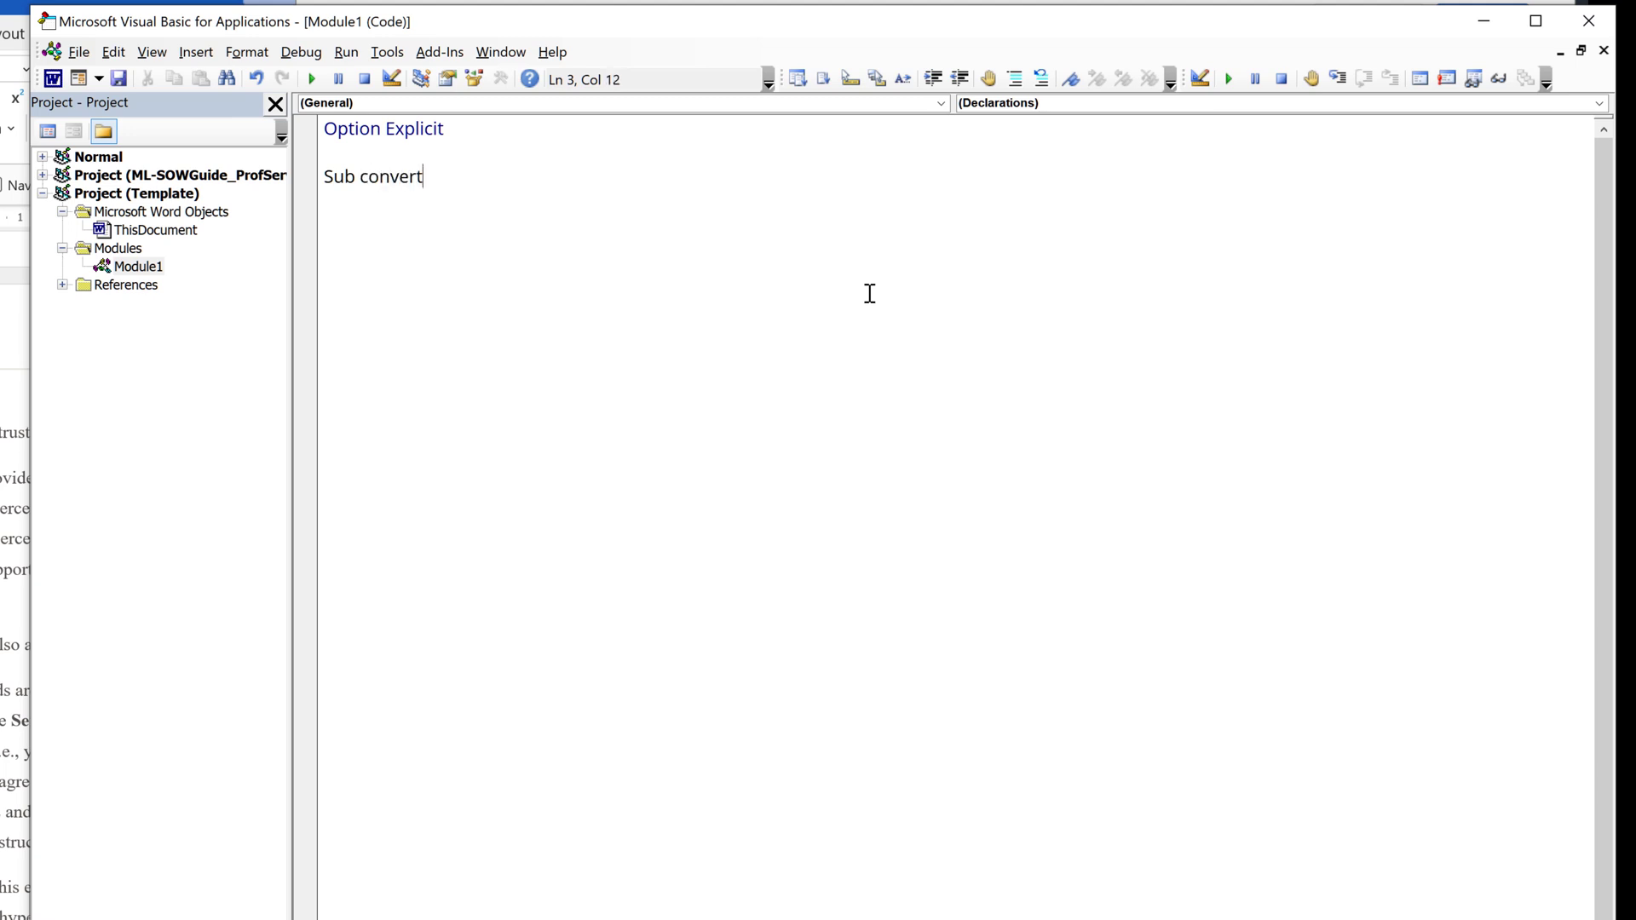
{"action": "type", "text": "_word_to_pdf("}
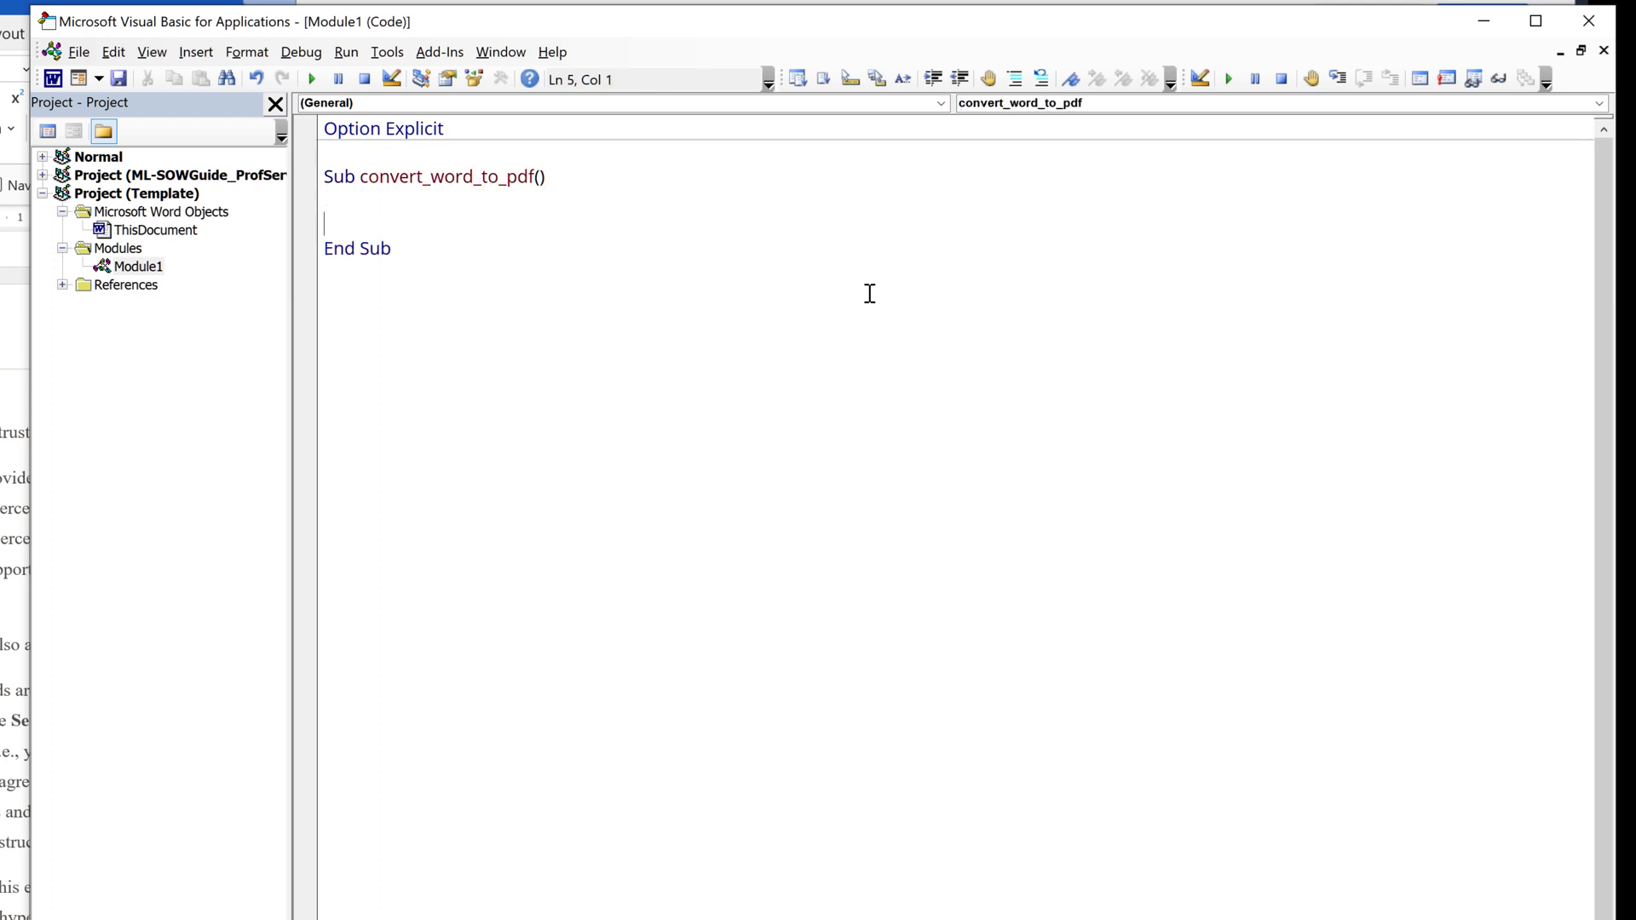
{"action": "type", "text": "dim"}
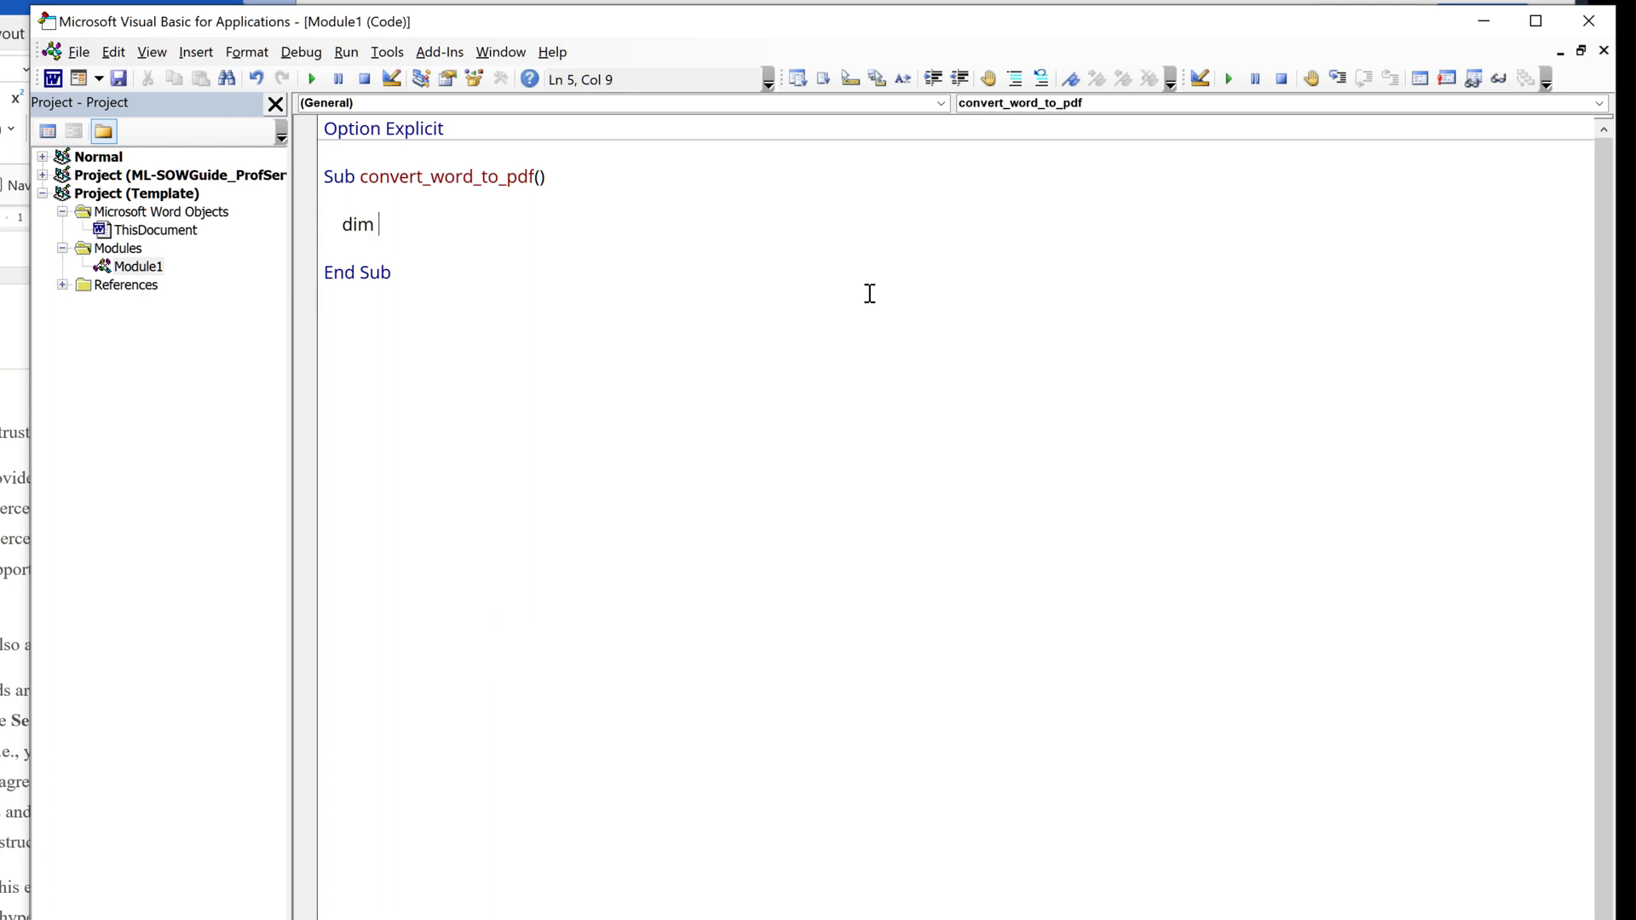
{"action": "type", "text": "doc"}
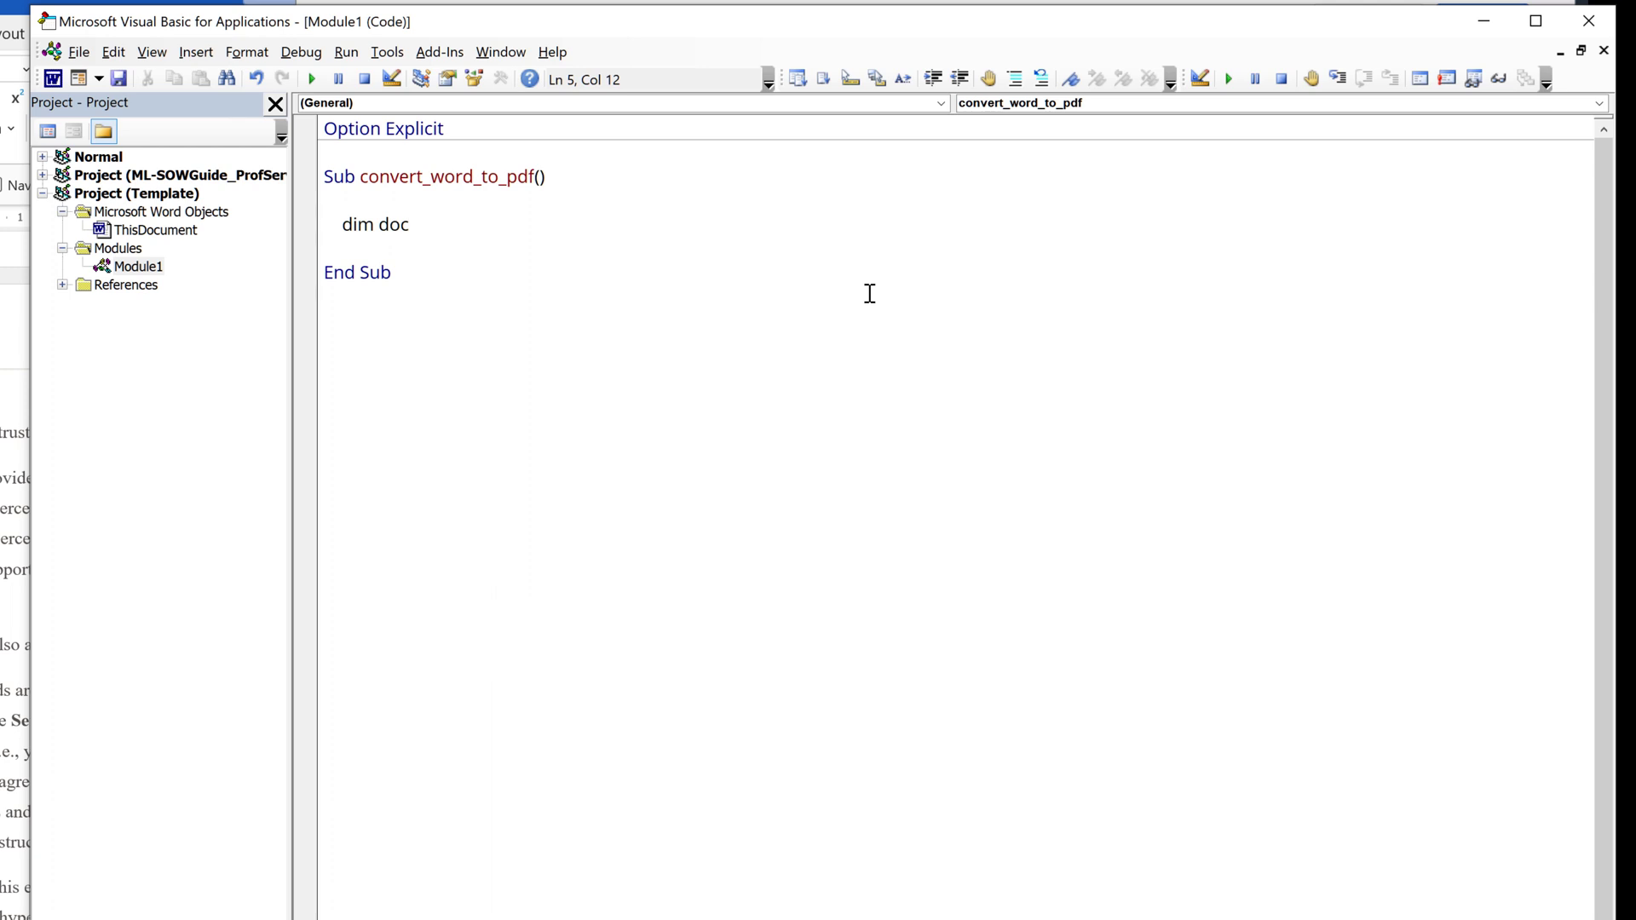
{"action": "type", "text": "as"}
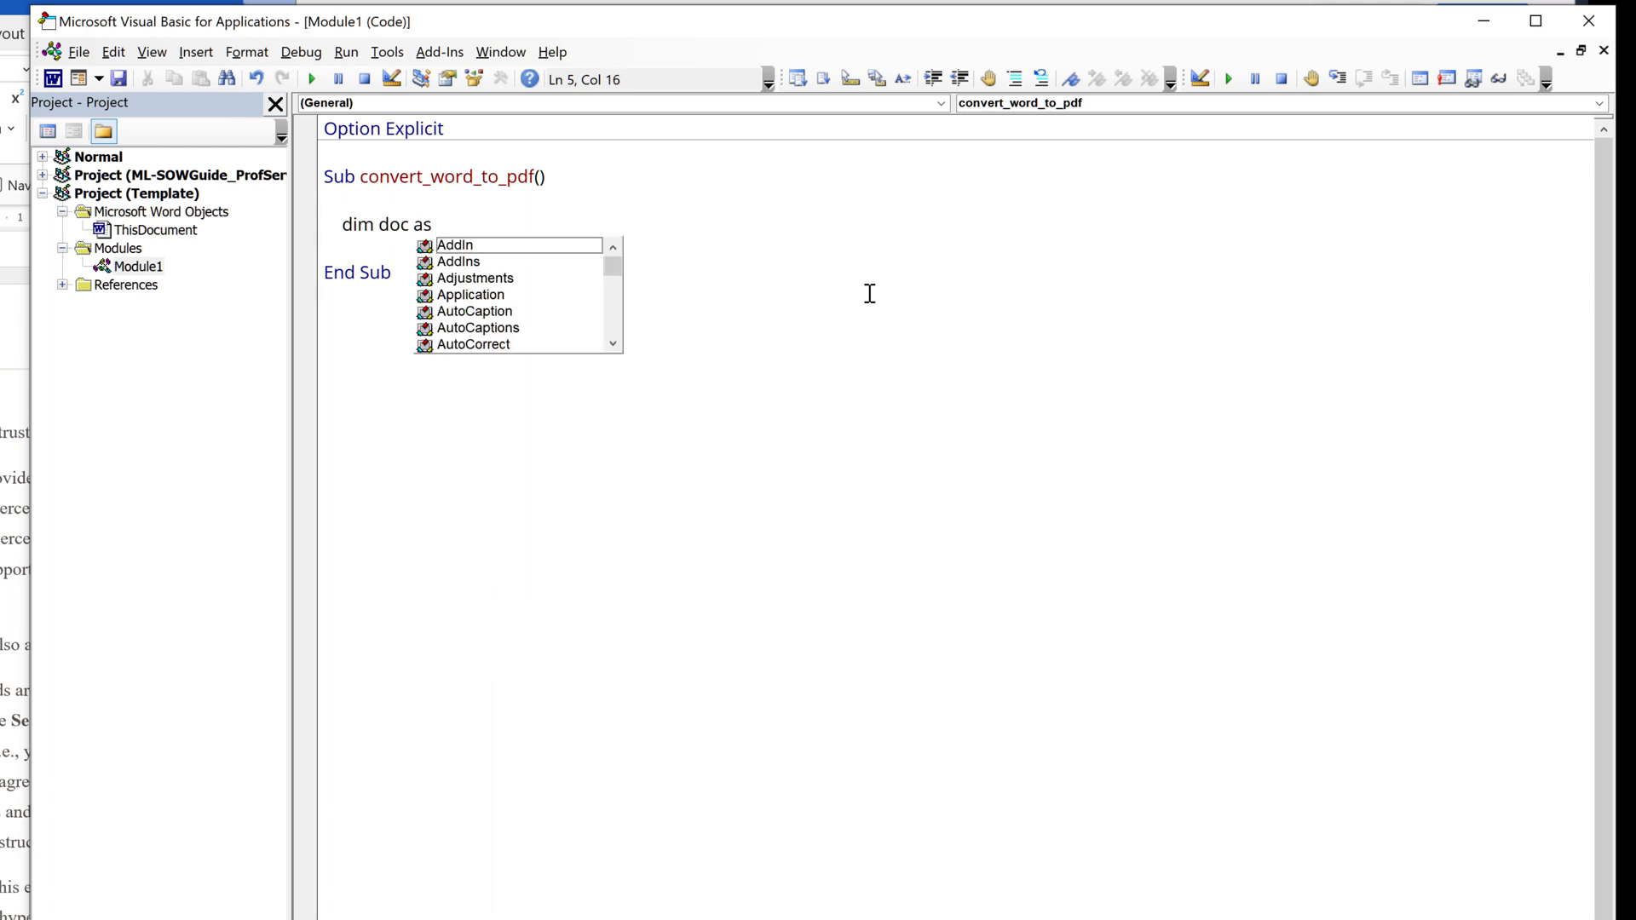
{"action": "type", "text": "do"}
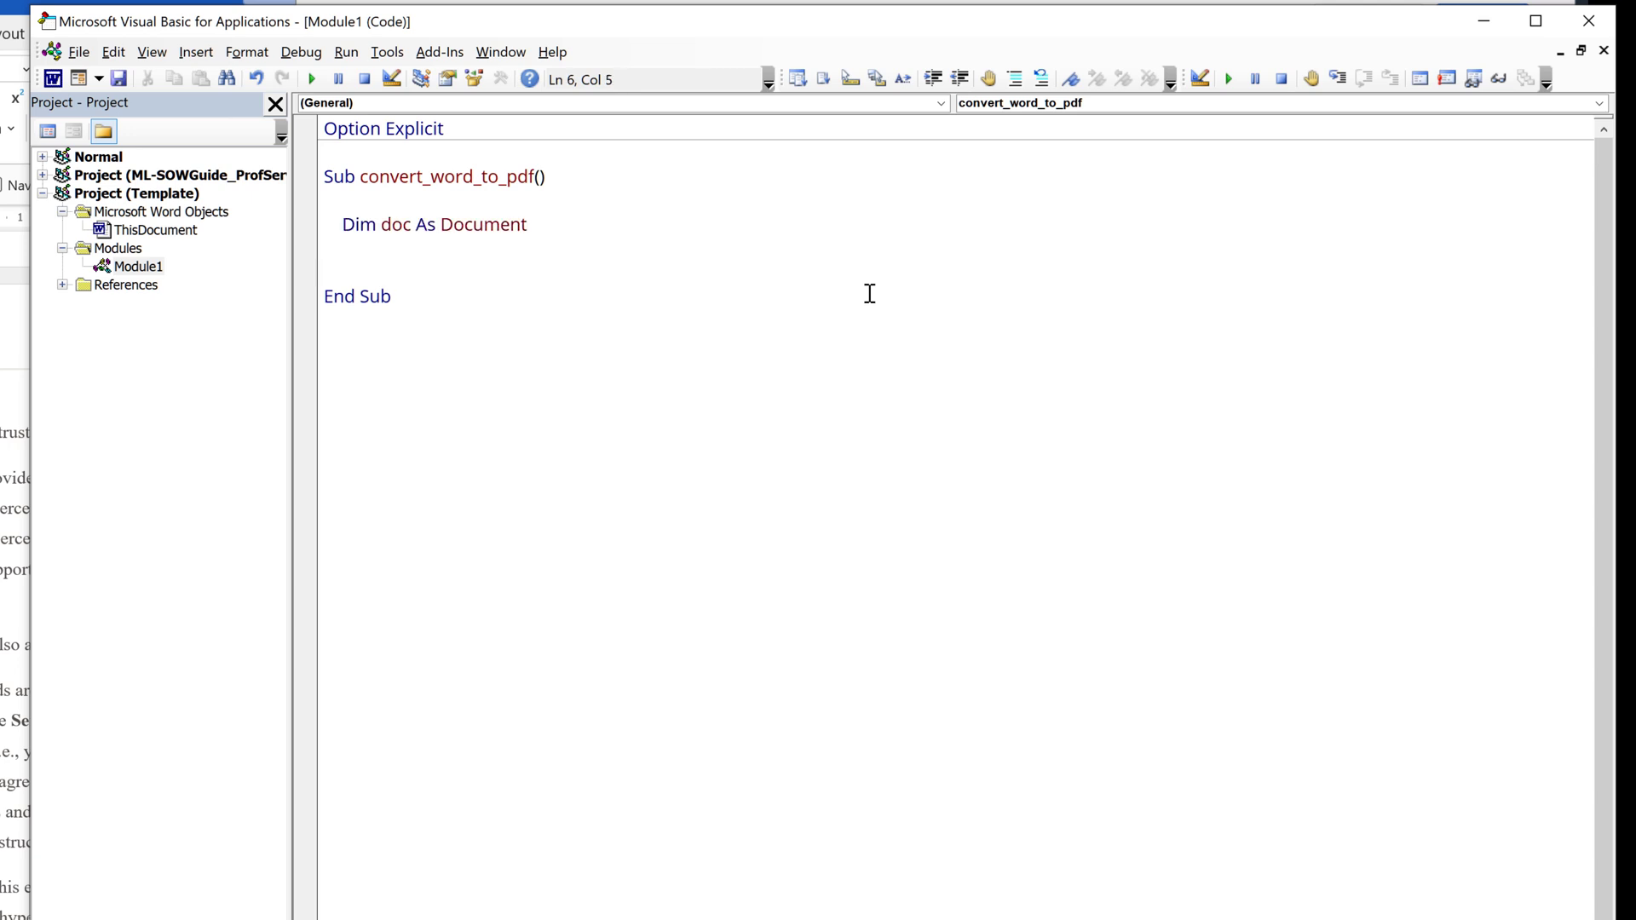
Step: Declare word_file_path, file_name and output_path As String on the next line
{"action": "left_click", "coordinate": [344, 249]}
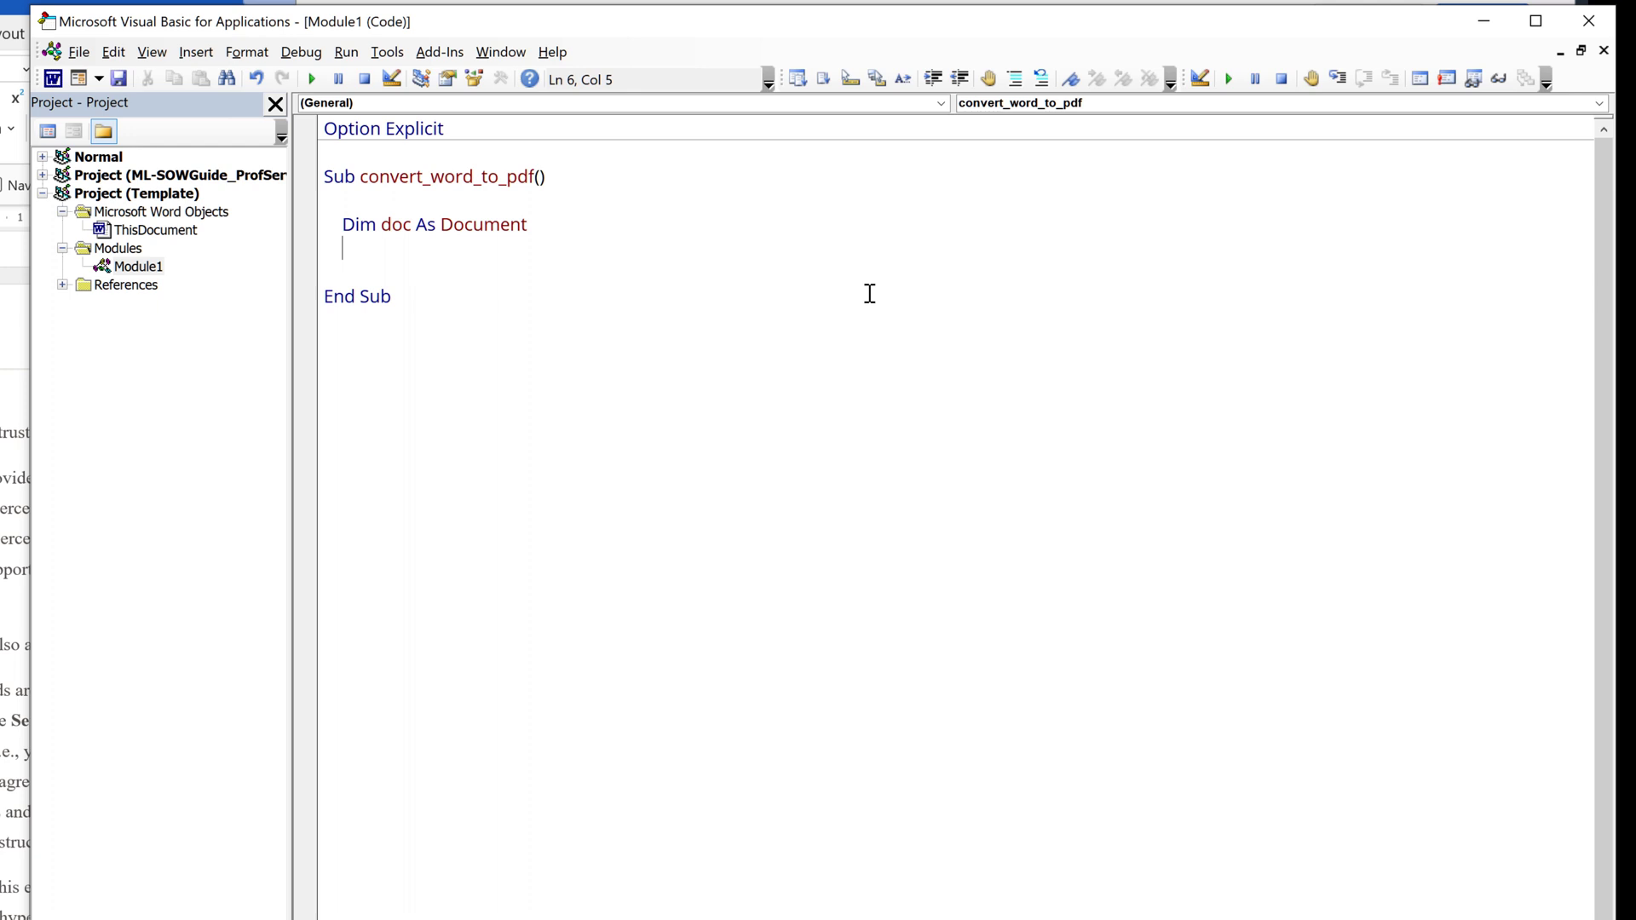
{"action": "type", "text": "dim w"}
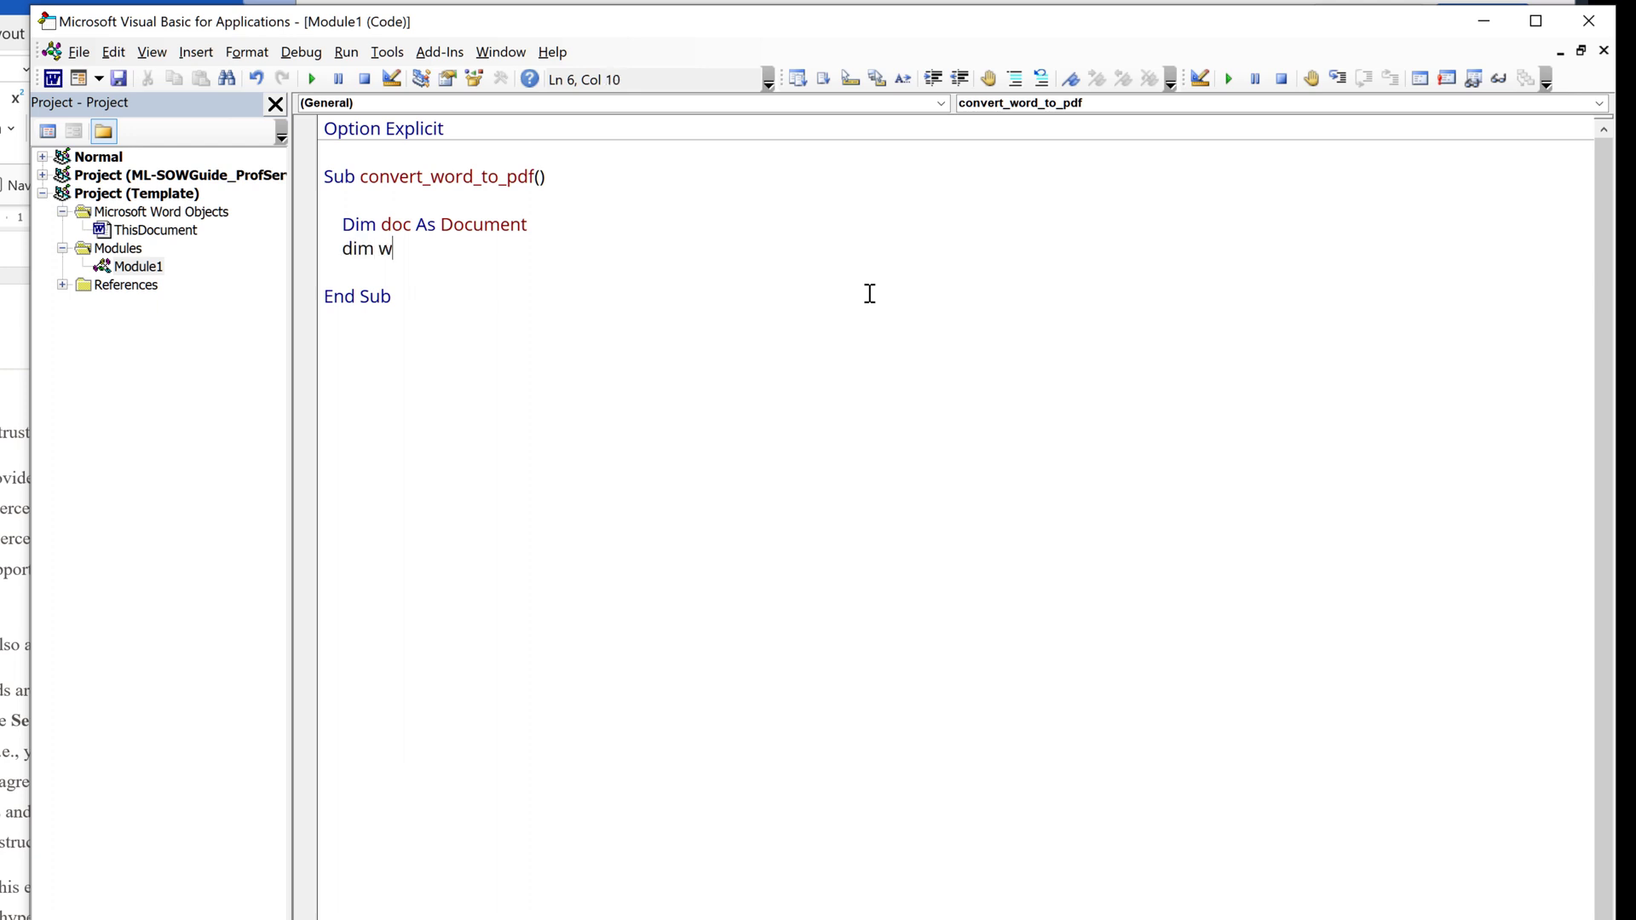
{"action": "type", "text": "ord_fi"}
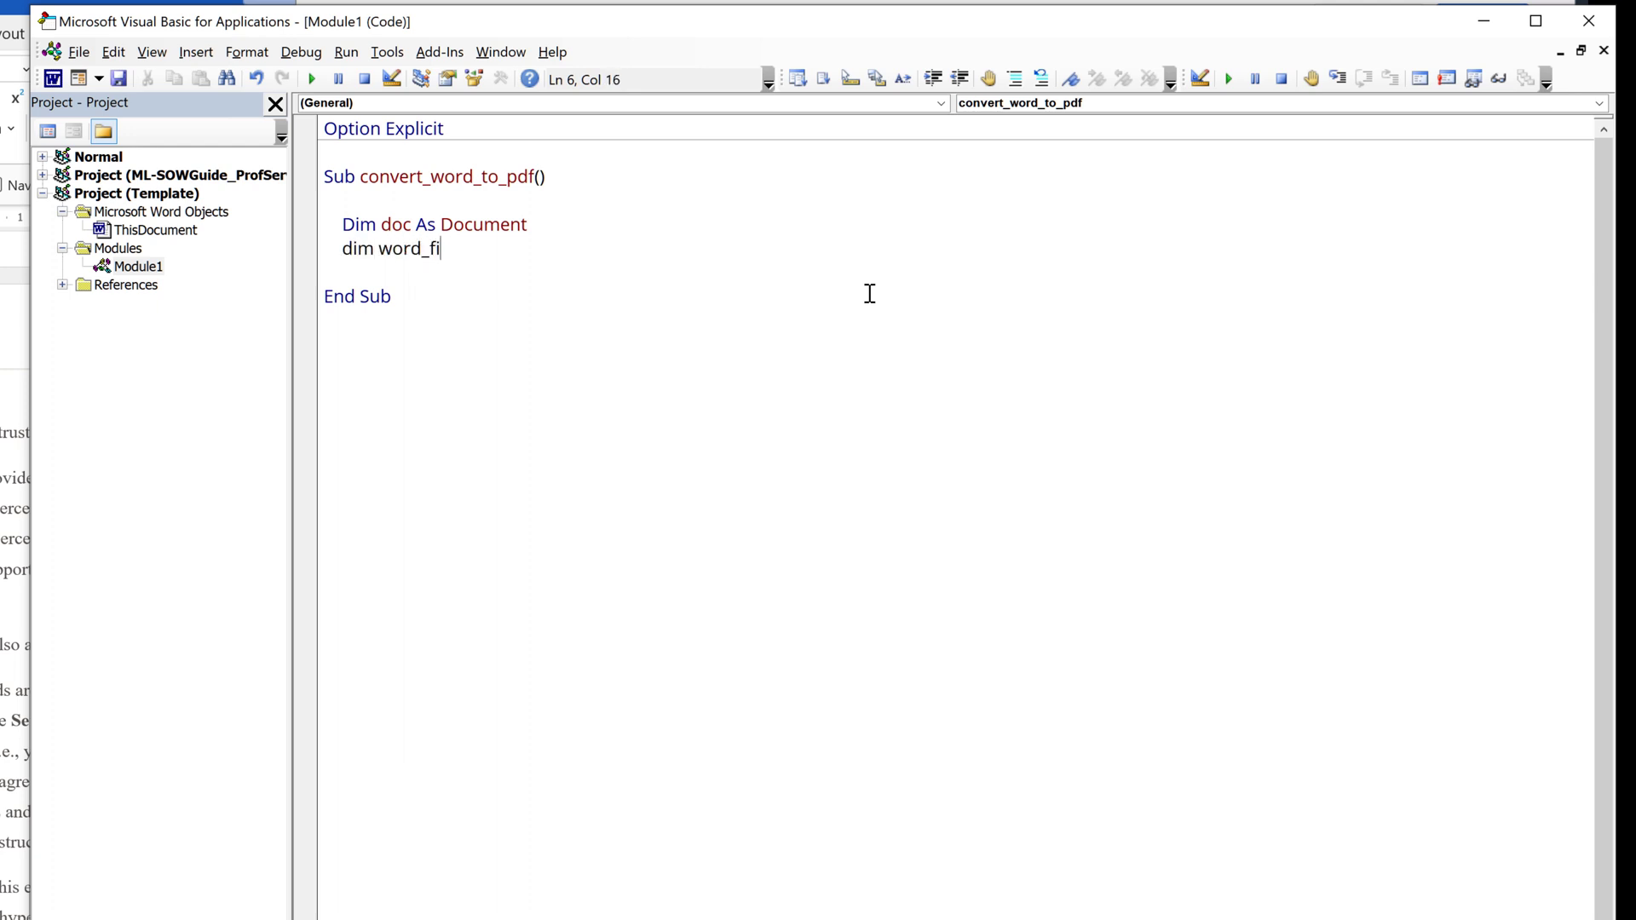
{"action": "type", "text": "le"}
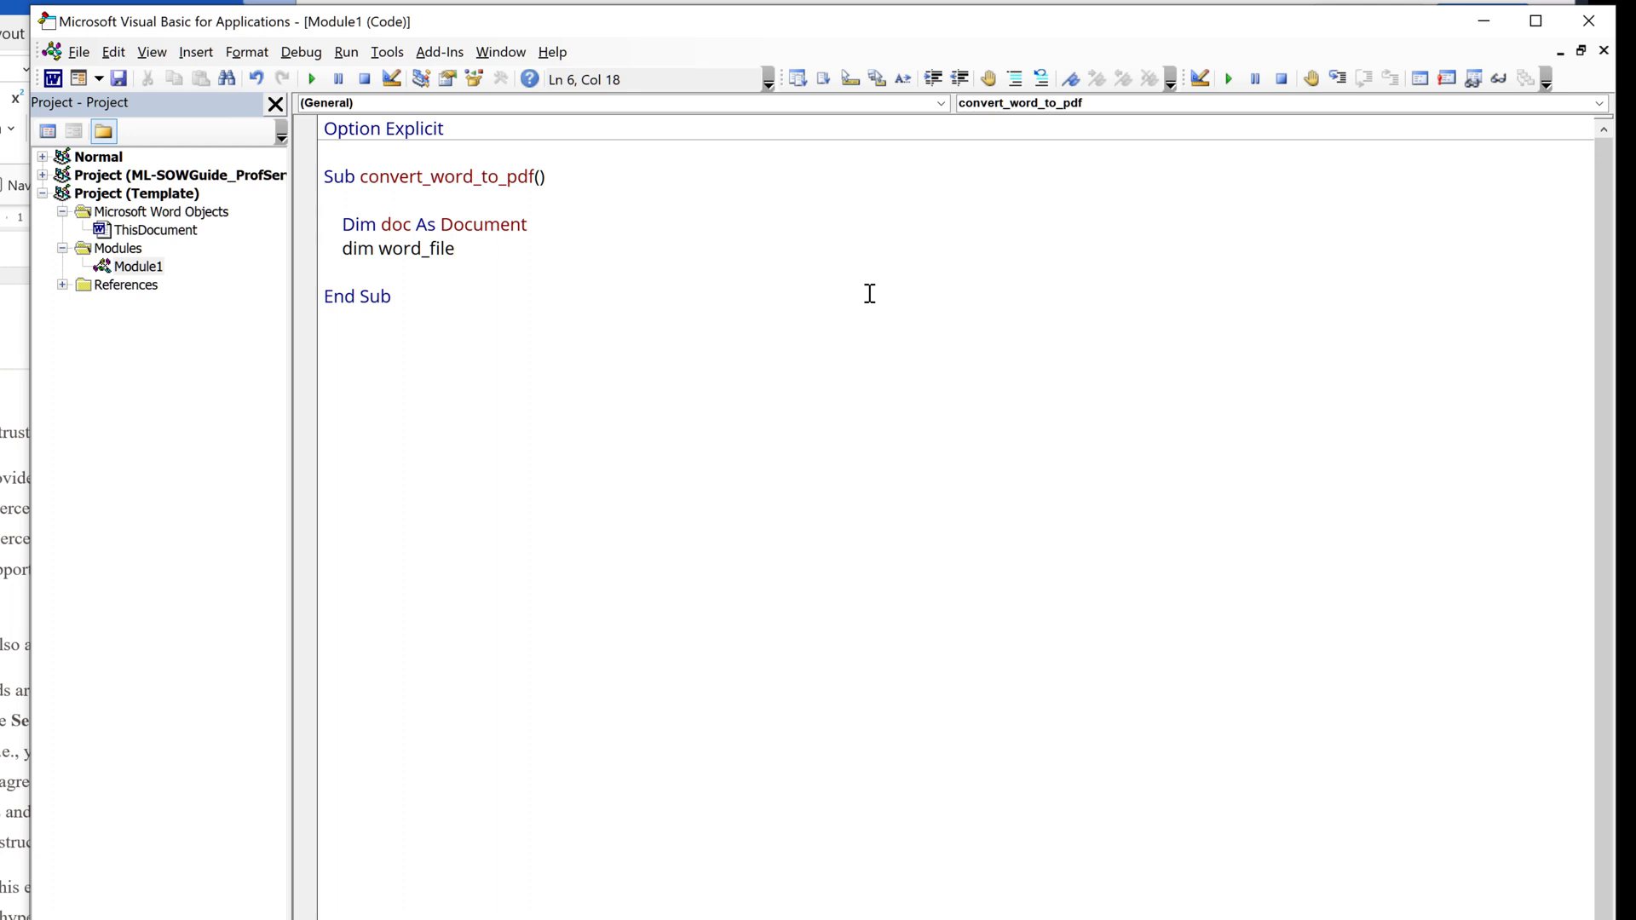
{"action": "type", "text": "_path"}
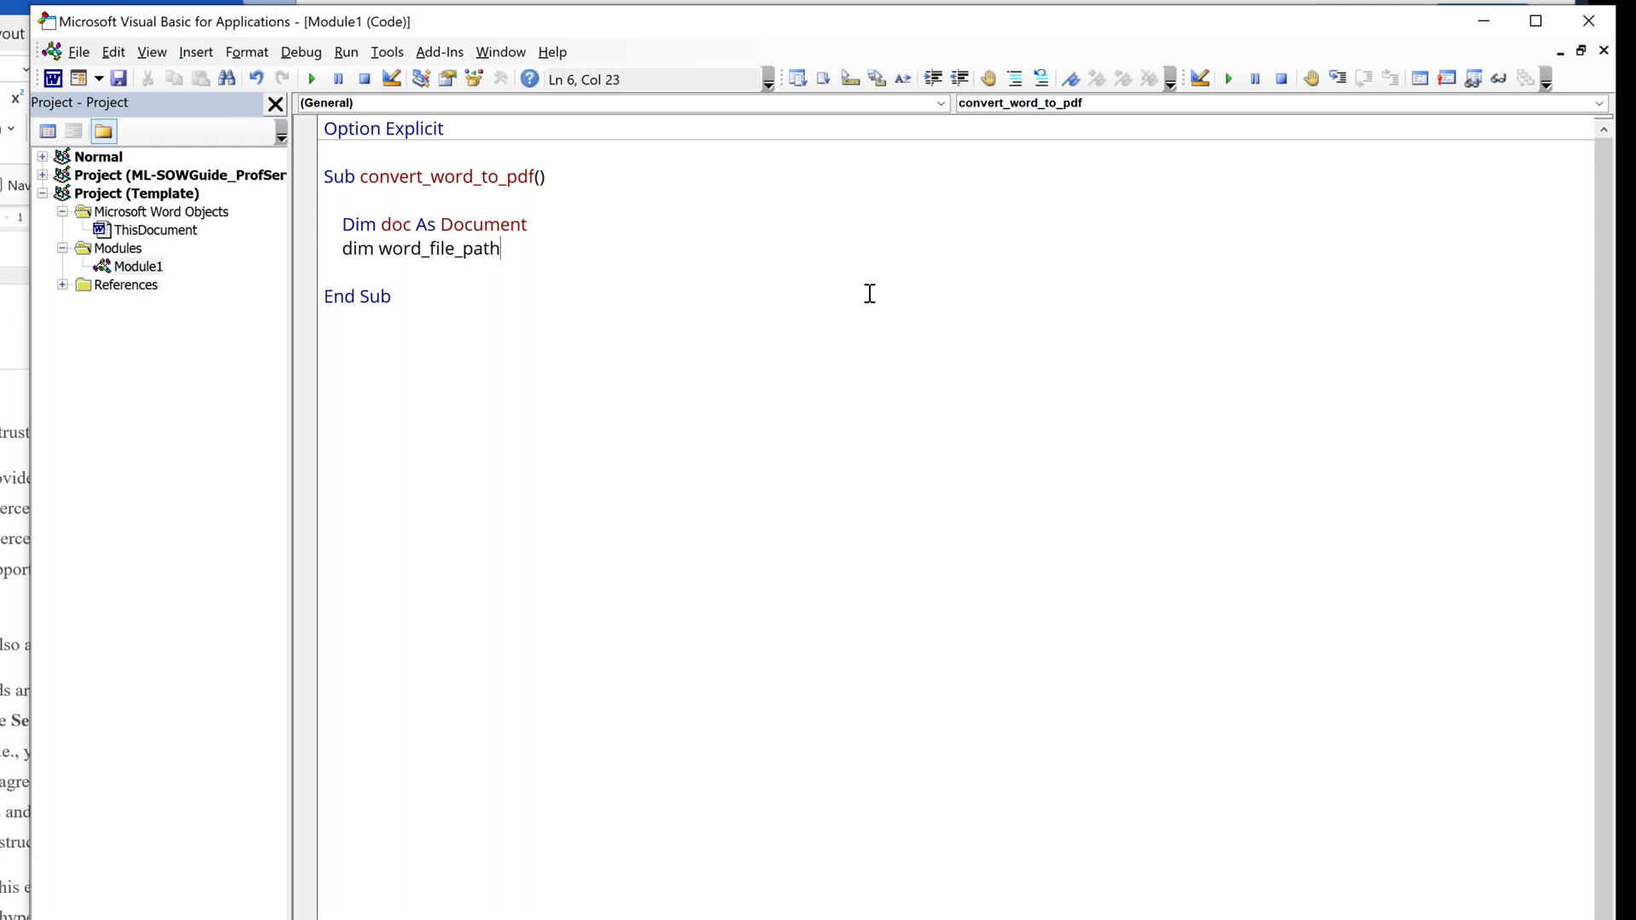
{"action": "type", "text": "as String,"}
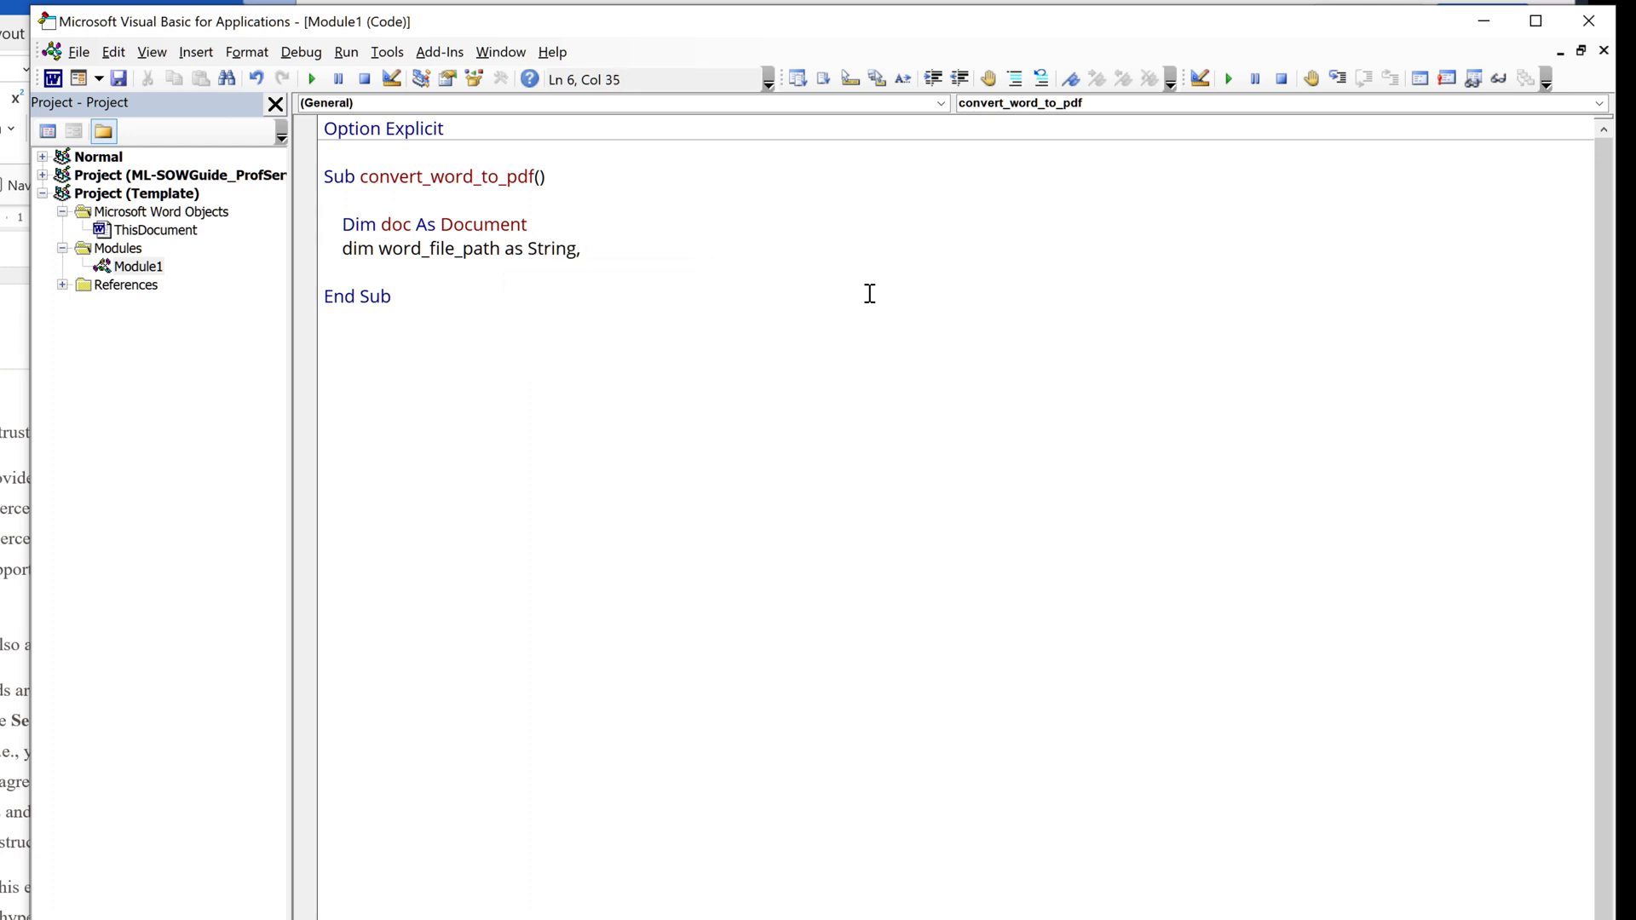
{"action": "type", "text": "file_name"}
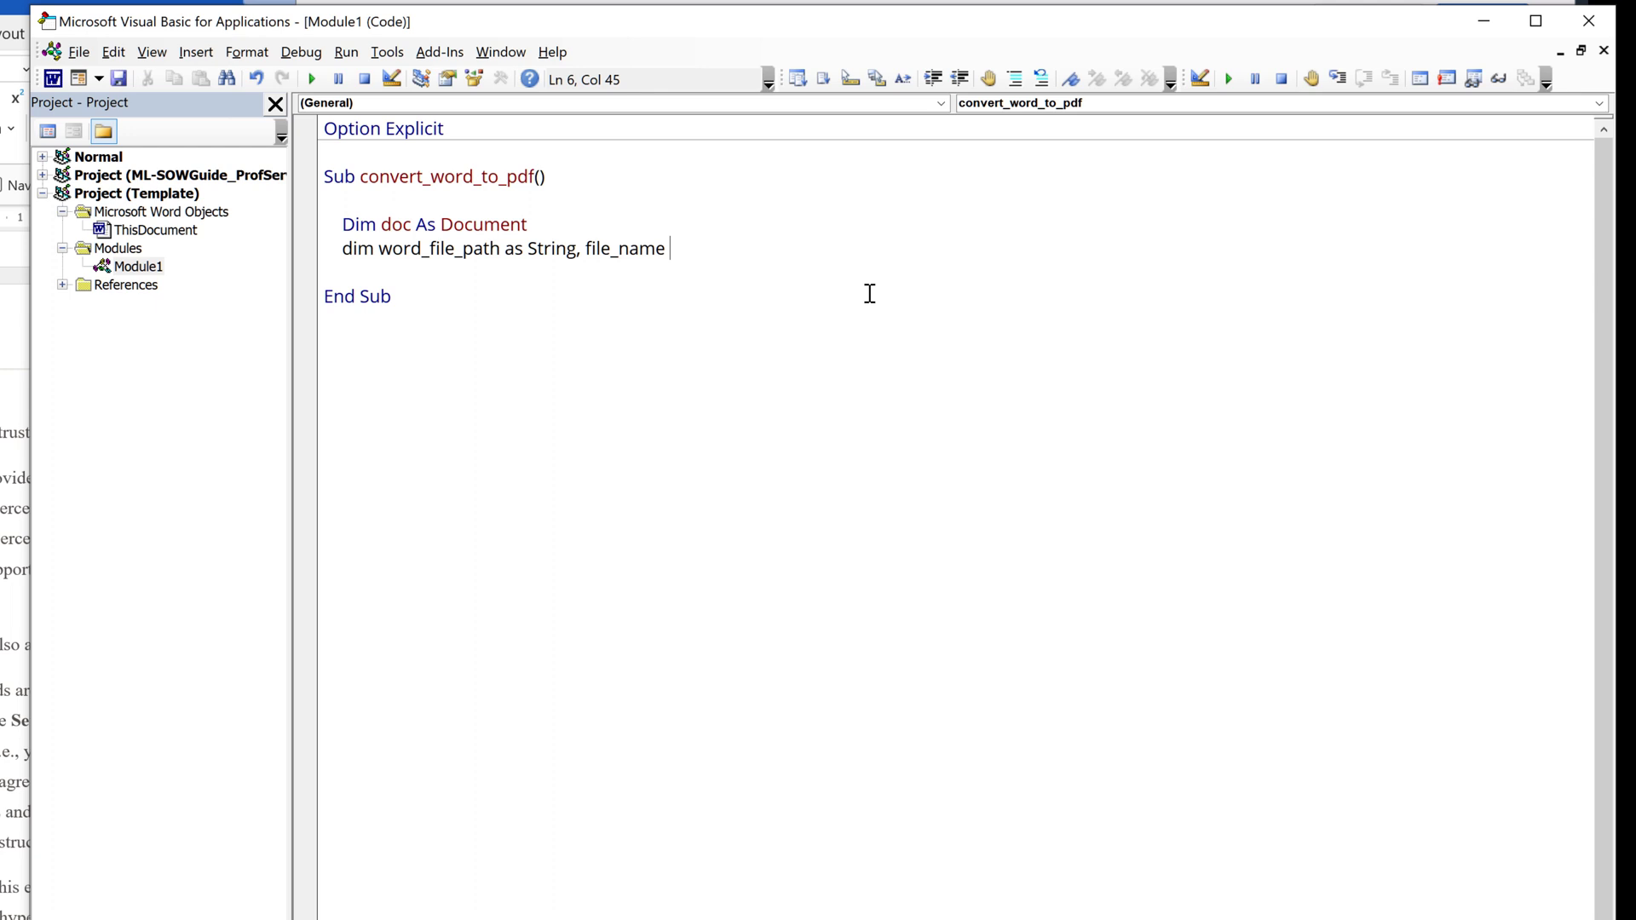
{"action": "type", "text": "as String,"}
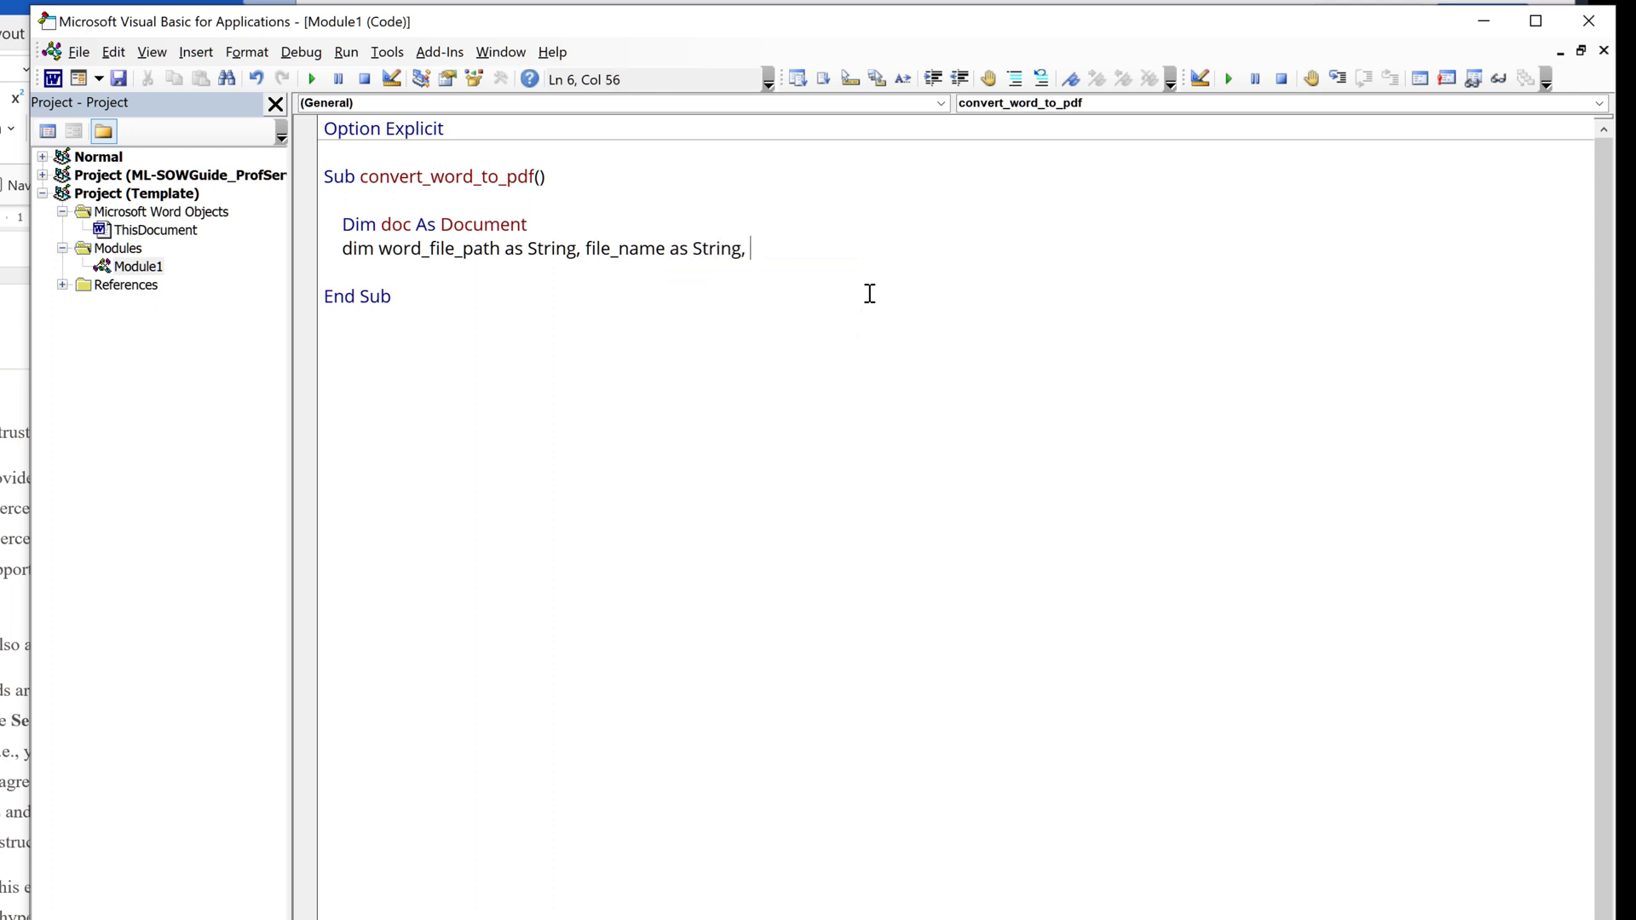
{"action": "type", "text": "output"}
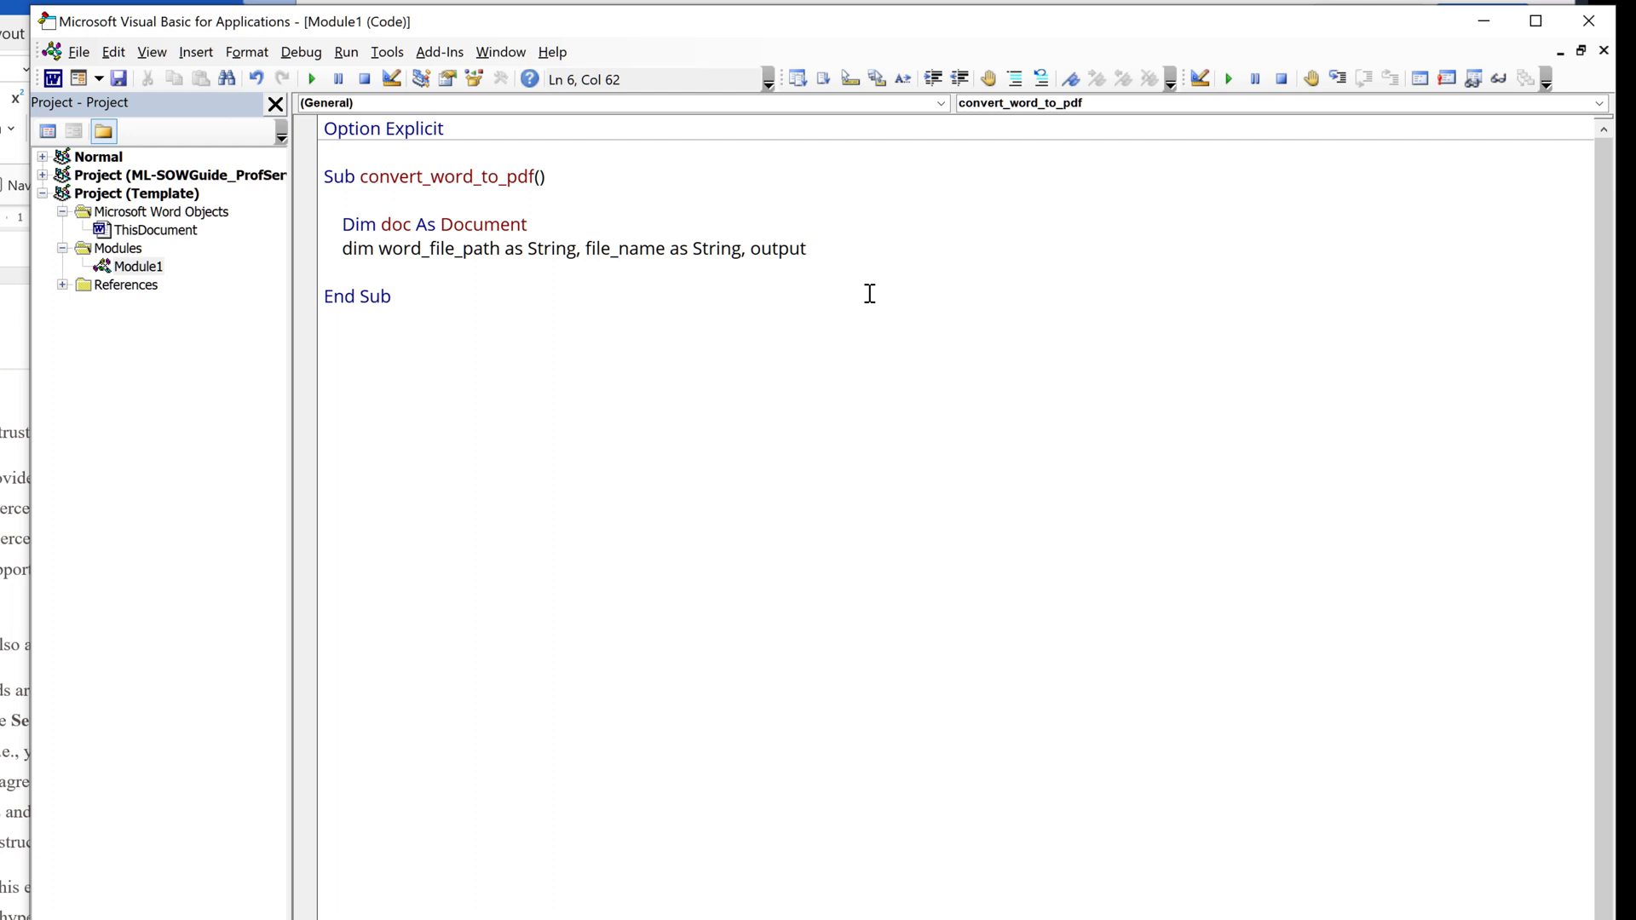
{"action": "type", "text": "_"}
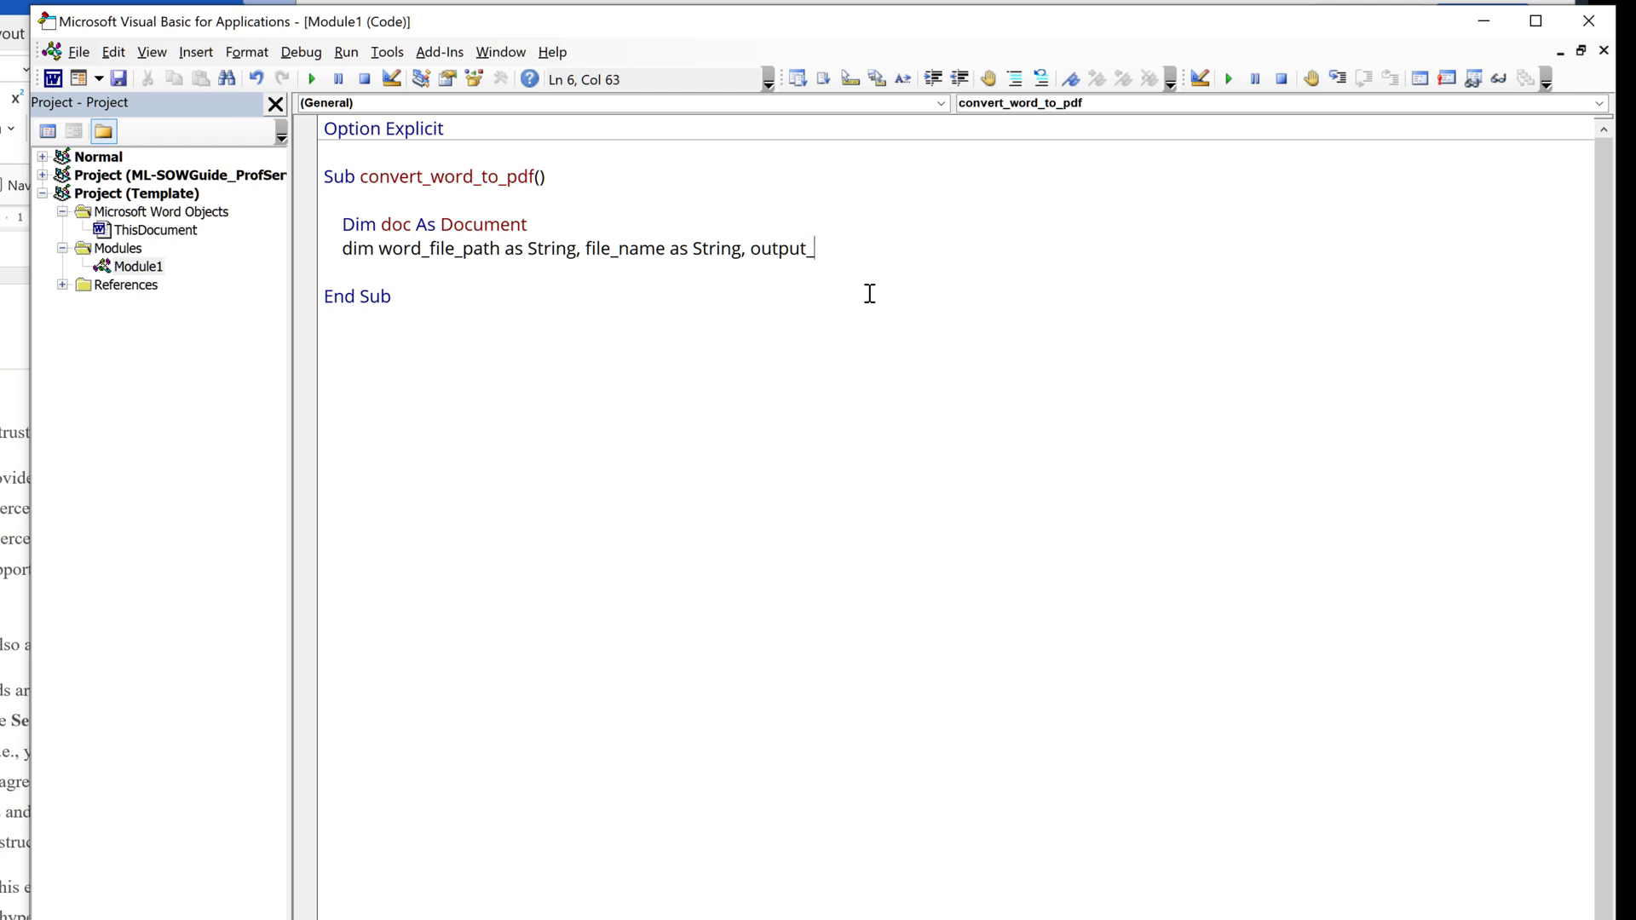
{"action": "type", "text": "path"}
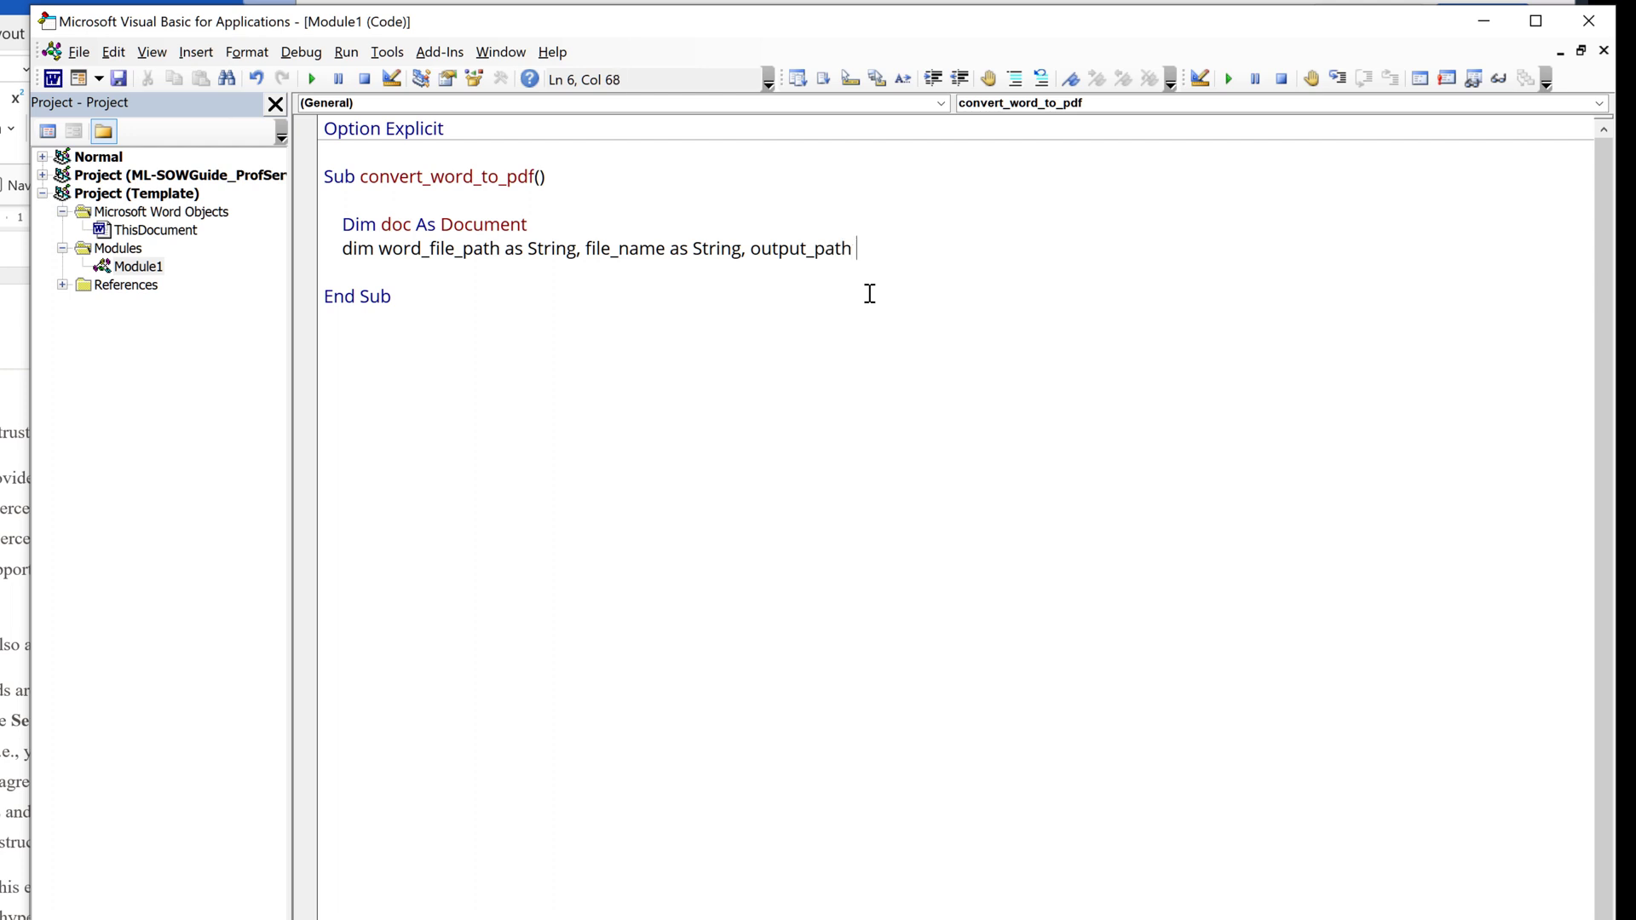
{"action": "key", "text": "Return"}
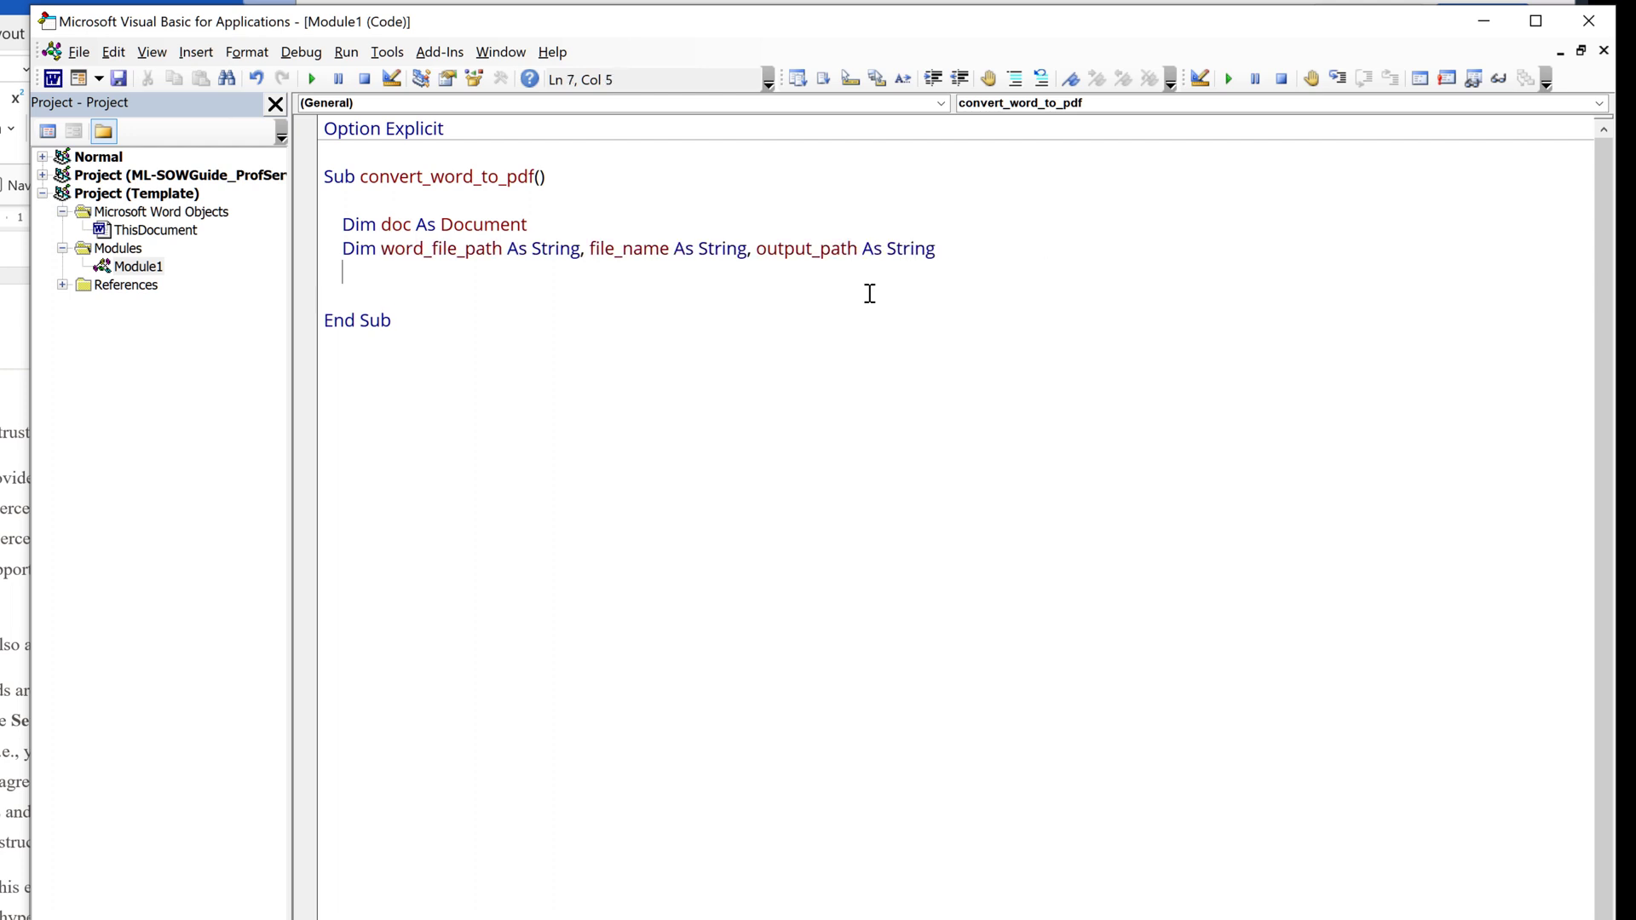
Step: Assign output_path = "C:\Users\Jie\Desktop\Lesson\" and start the word_fle_path assignment with empty quotes
{"action": "type", "text": "output_pa"}
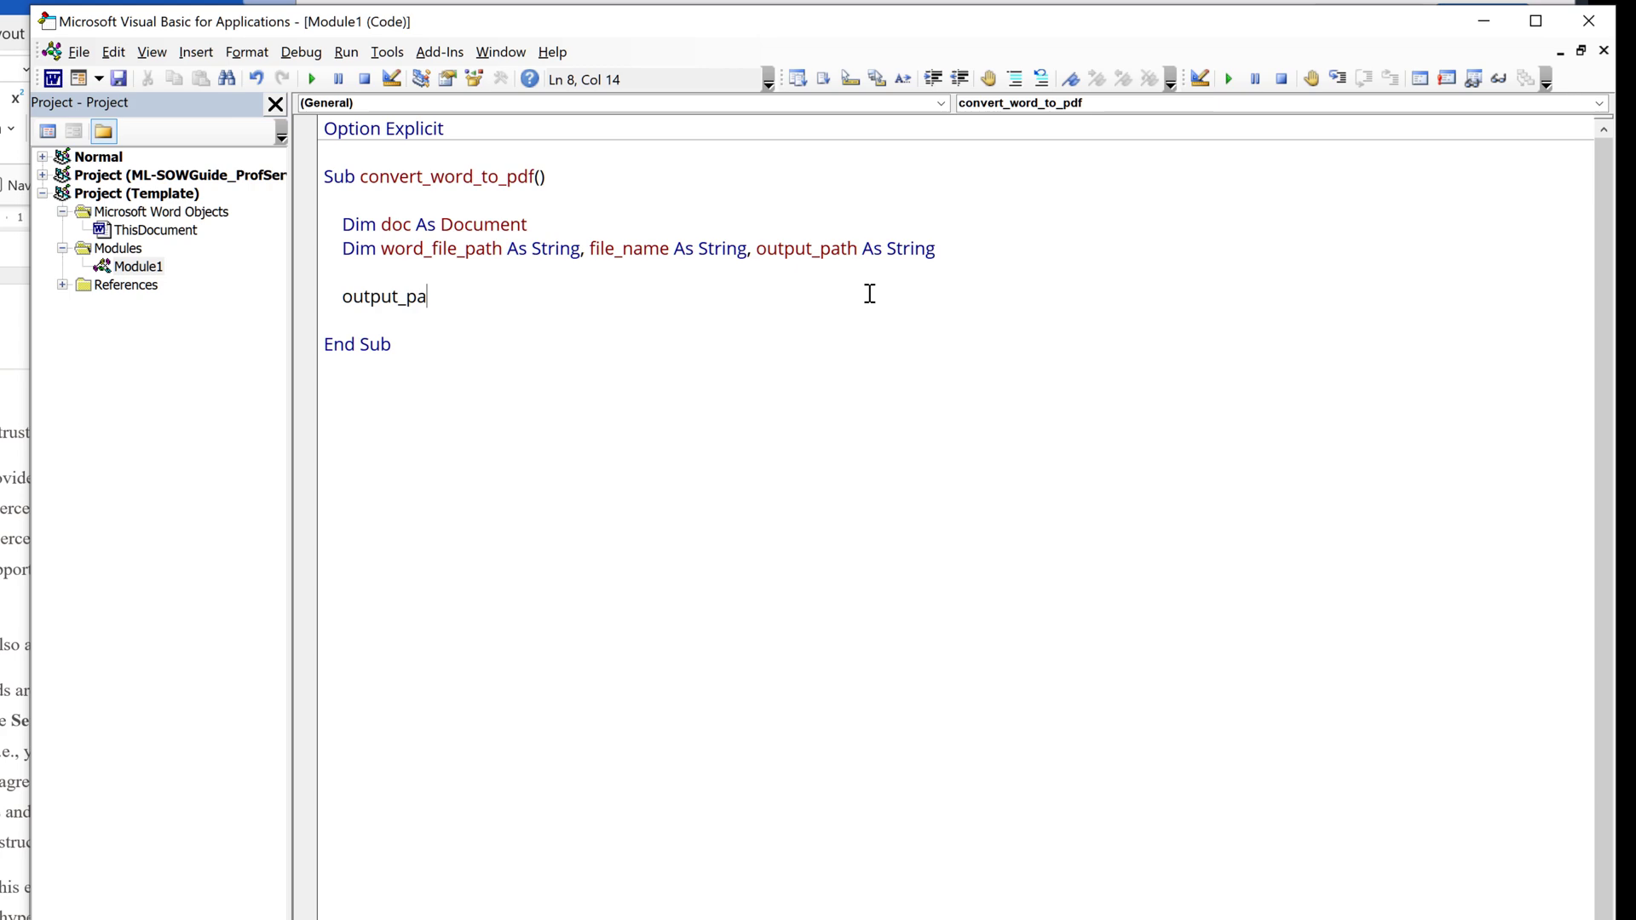
{"action": "type", "text": "th = \""}
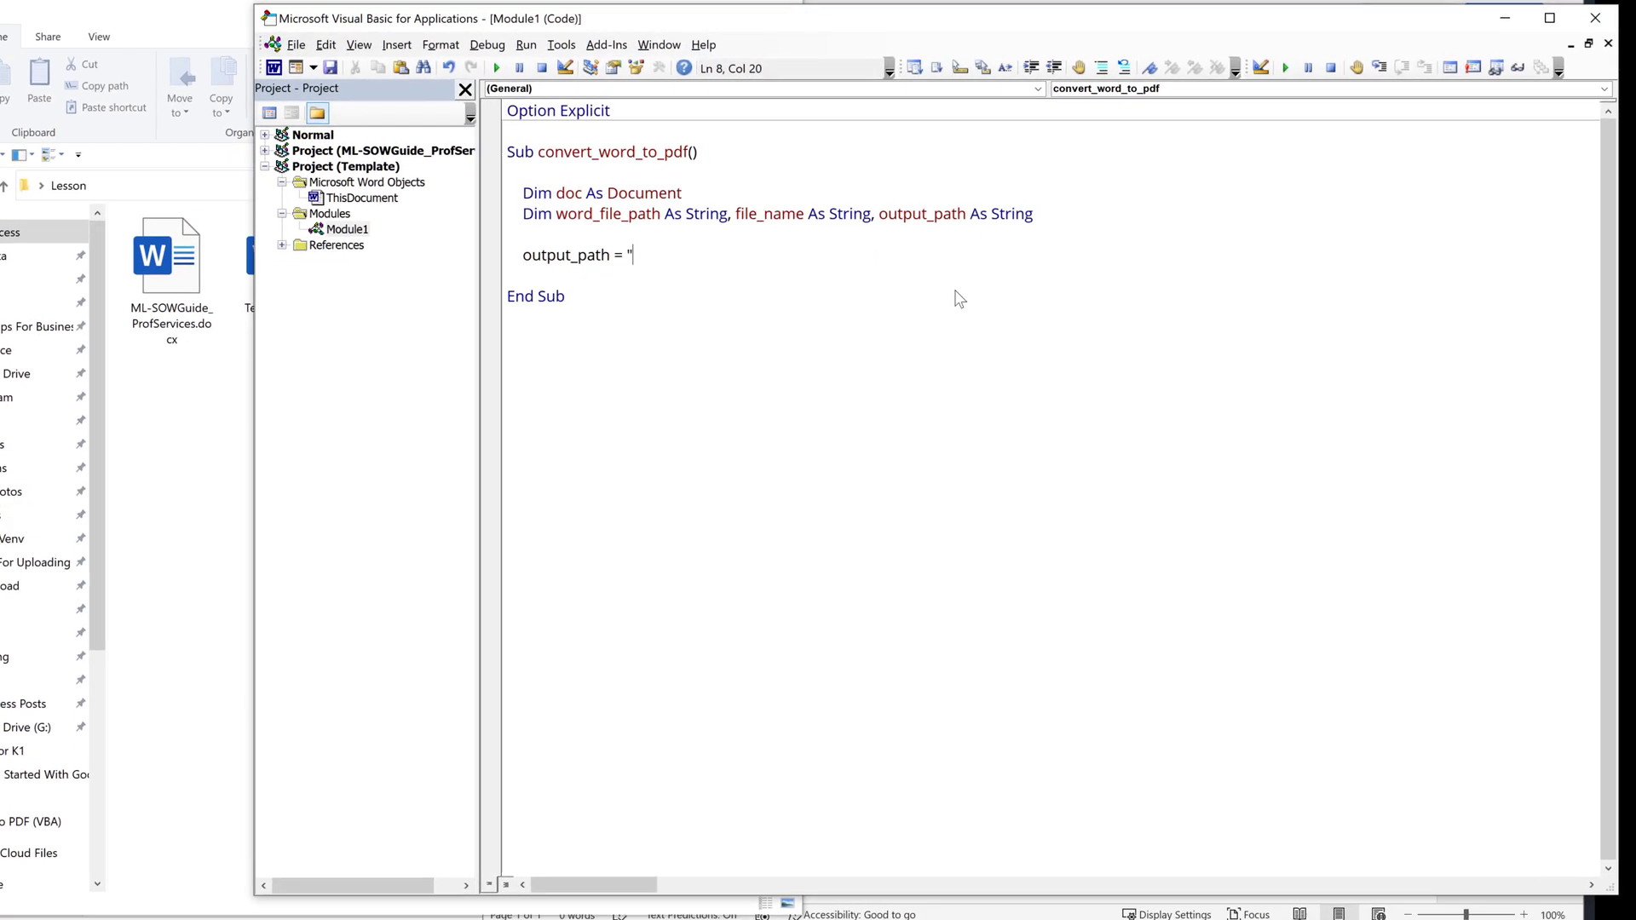
{"action": "type", "text": "C:\\Users\\Jie\\Desktop\\Lesson\""}
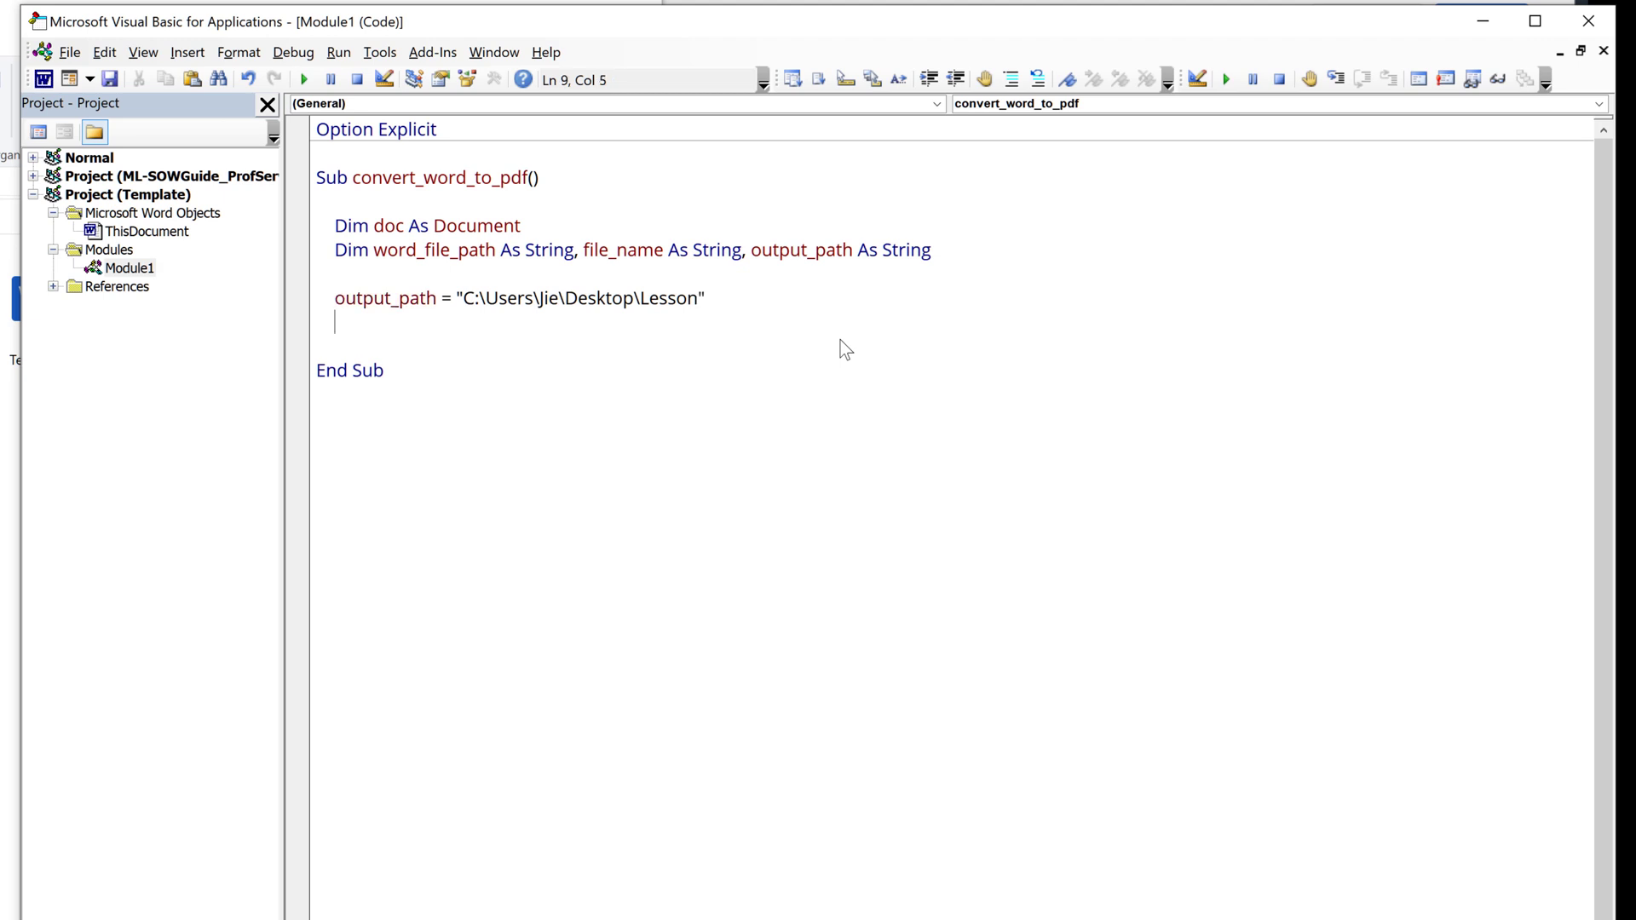
{"action": "type", "text": "\\"}
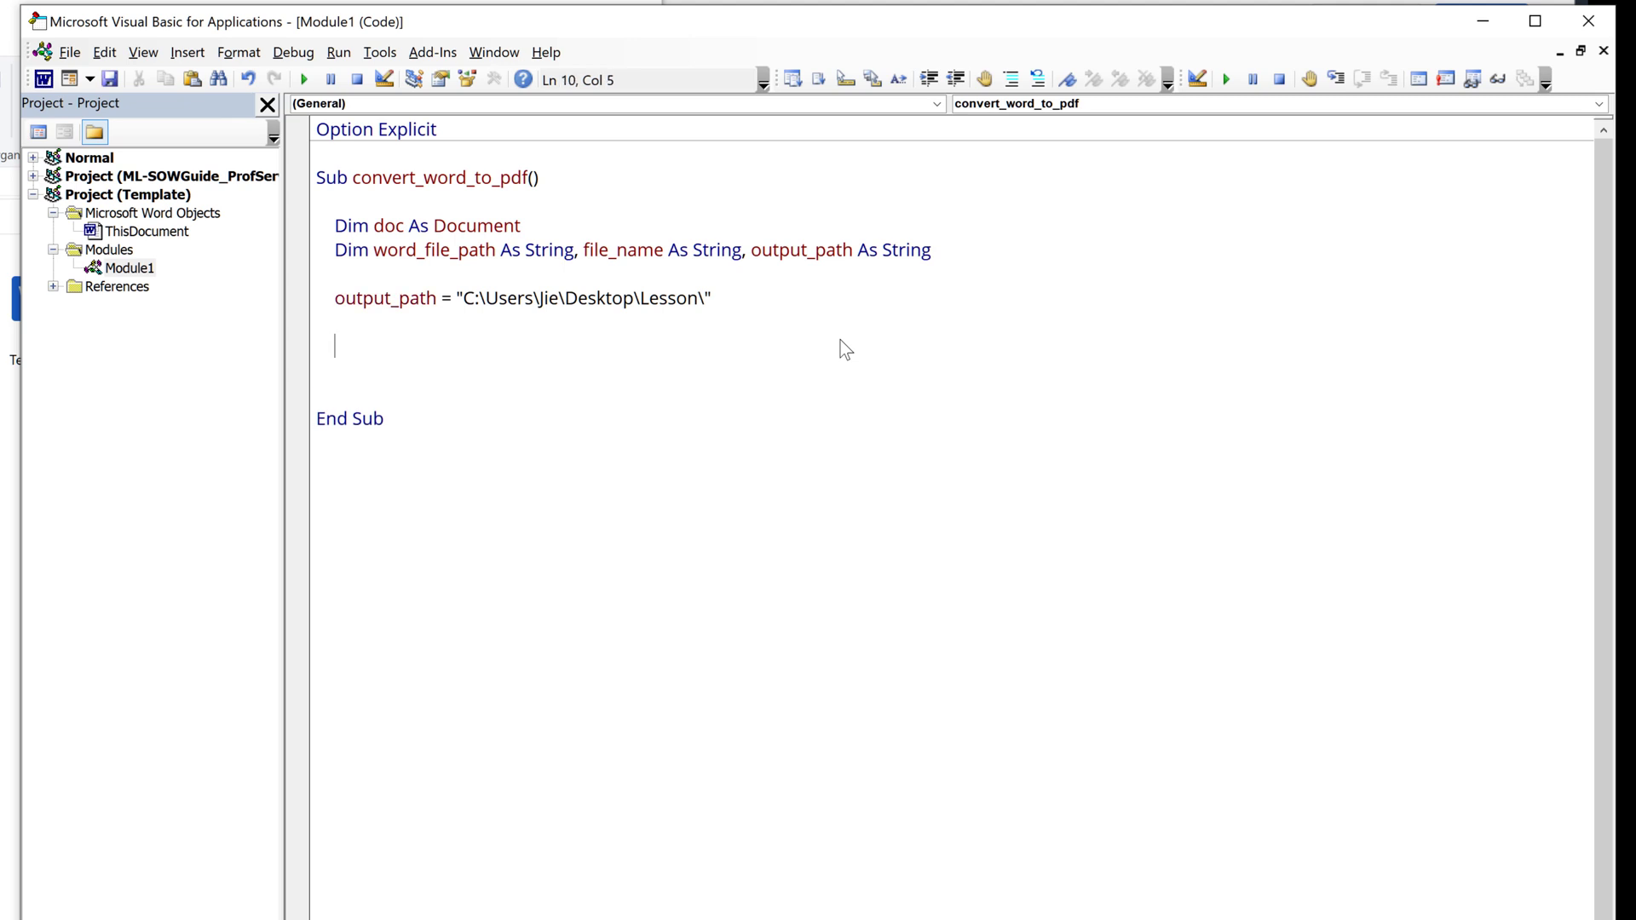
{"action": "type", "text": "word_fle_path ="}
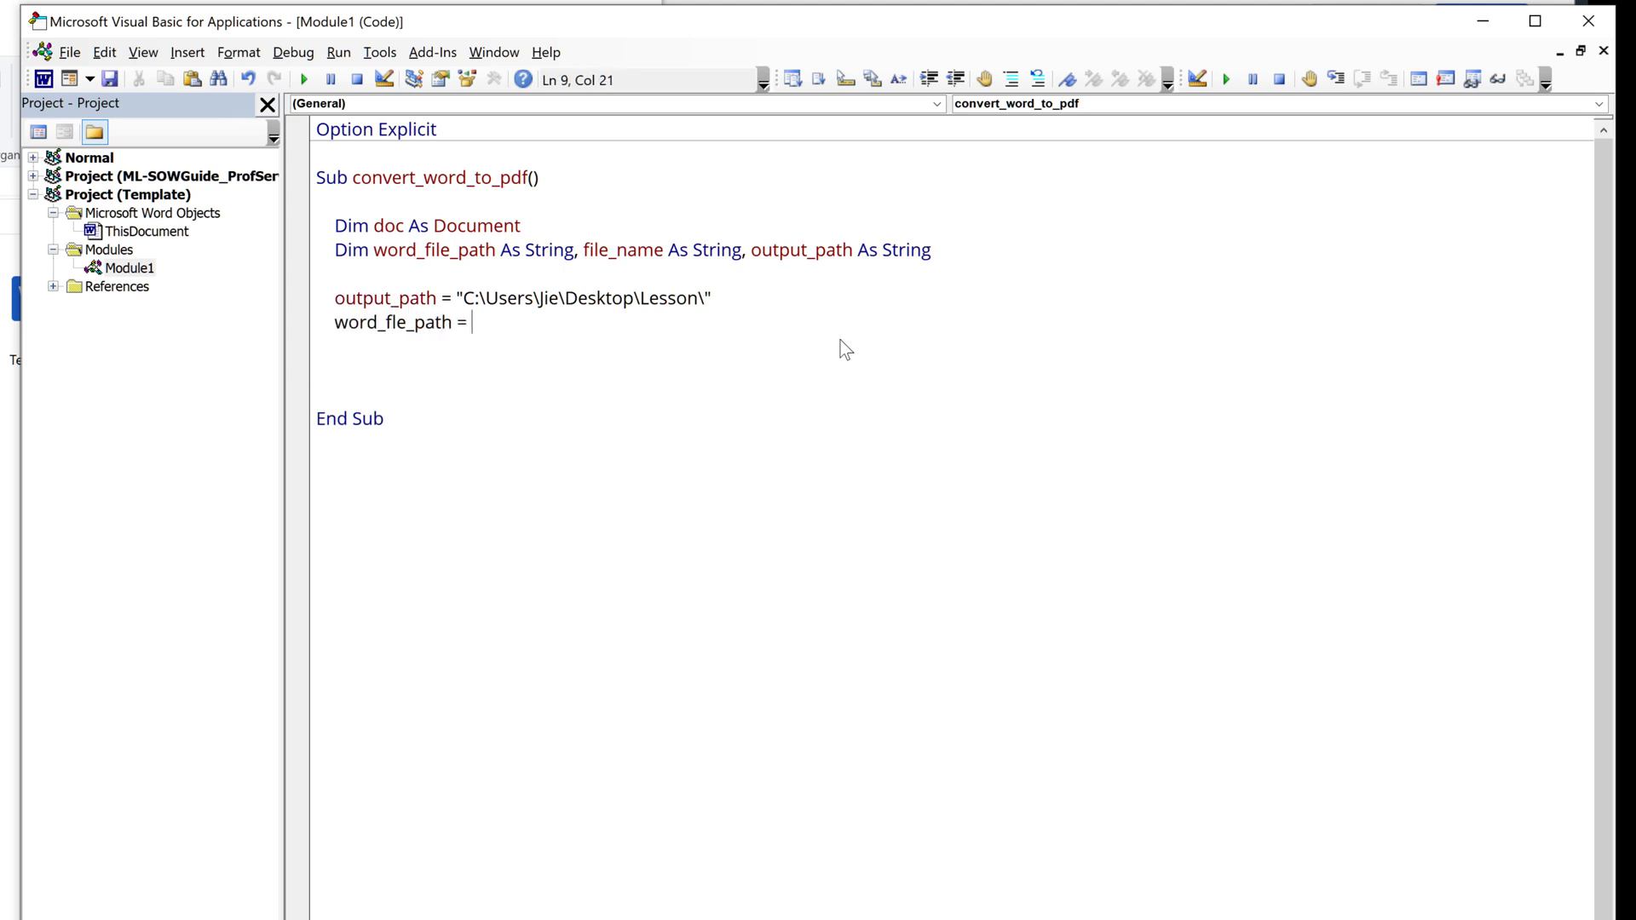
{"action": "type", "text": "\"\""}
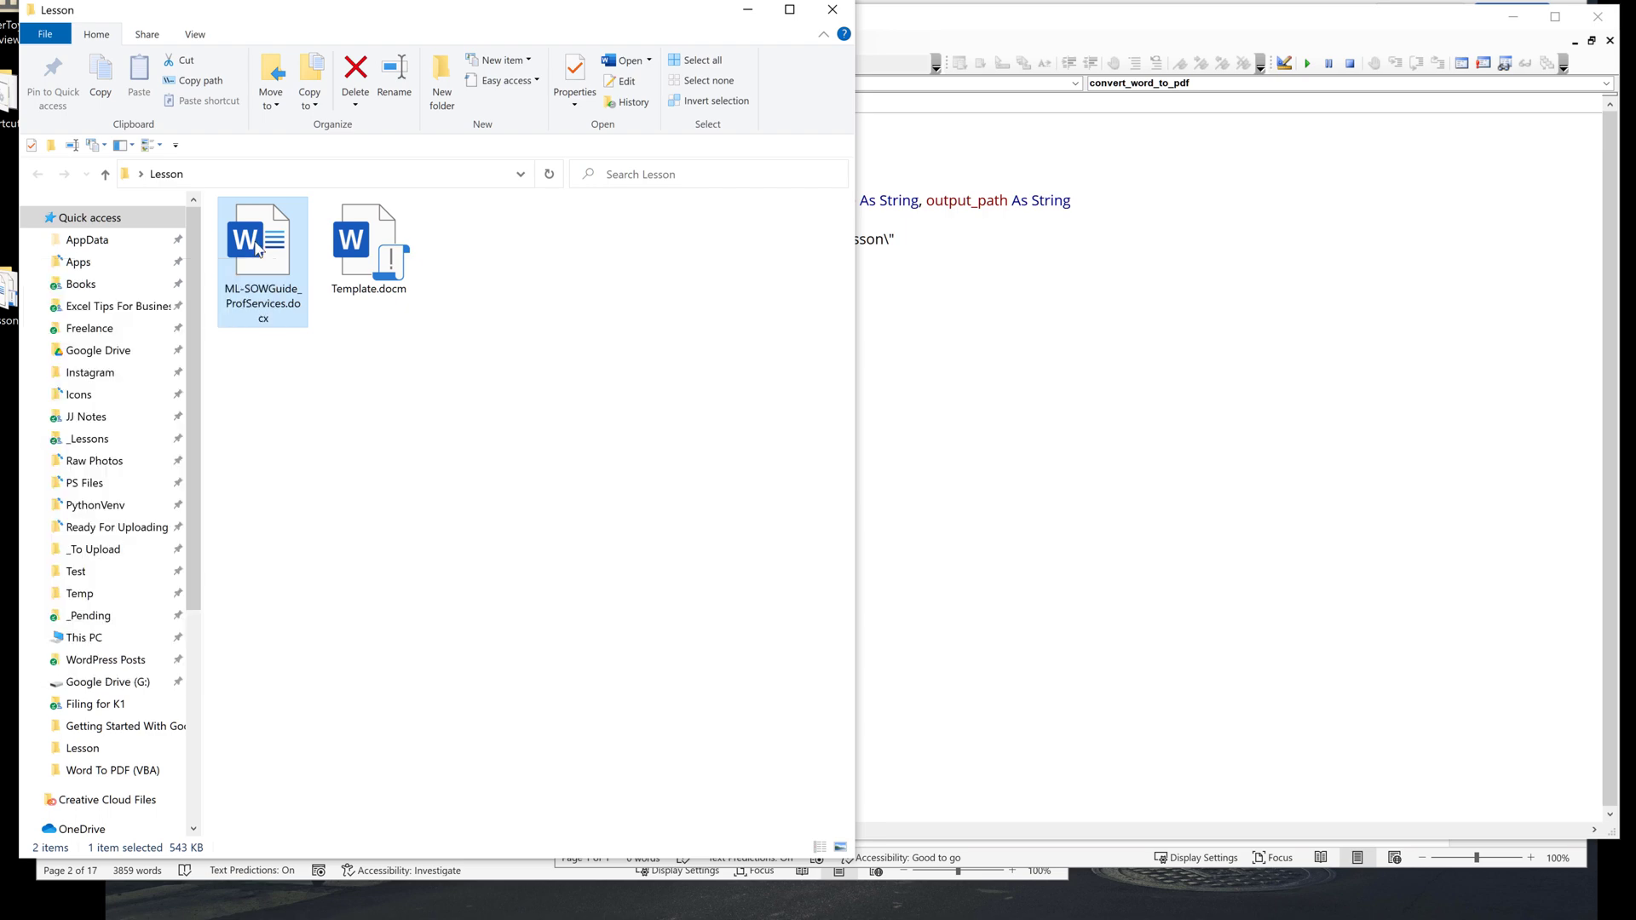
Step: Bring up the Word file's actions in File Explorer to copy its name for the path
{"action": "right_click", "coordinate": [262, 241]}
{"action": "type", "text": "word_fle_path = \"C:\\Users\\Jie\\Desktop\\Lesson\\ML-SOWGuide_ProfServices.docx"}
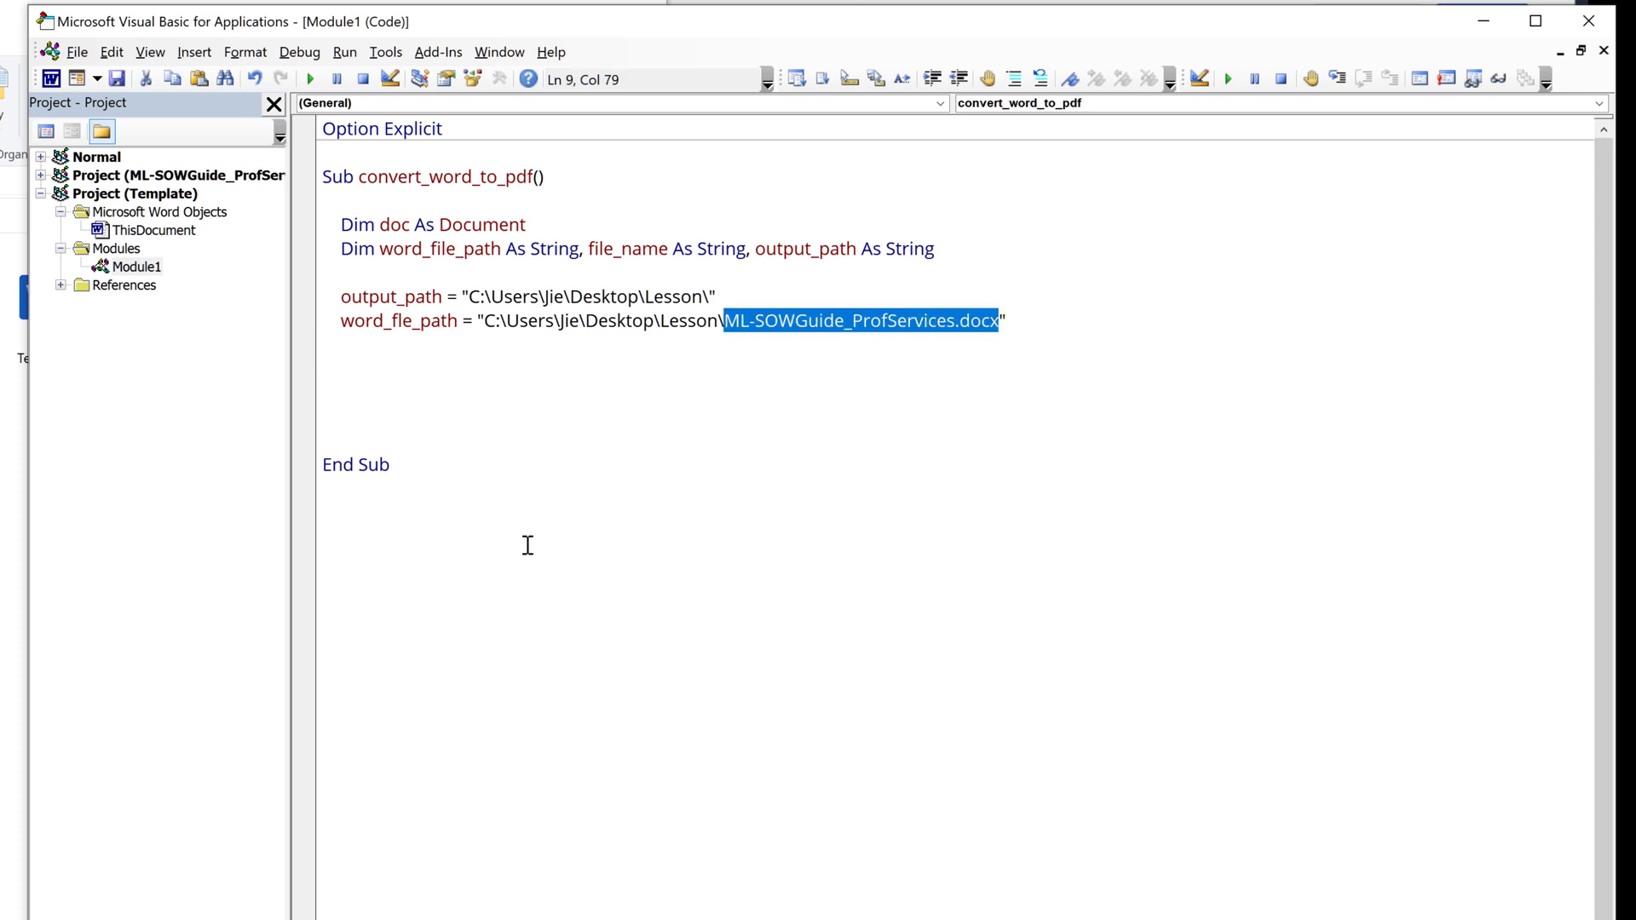
Step: Write the header Public Function get_filename(ByVal file_path As String) As String
{"action": "type", "text": "publ"}
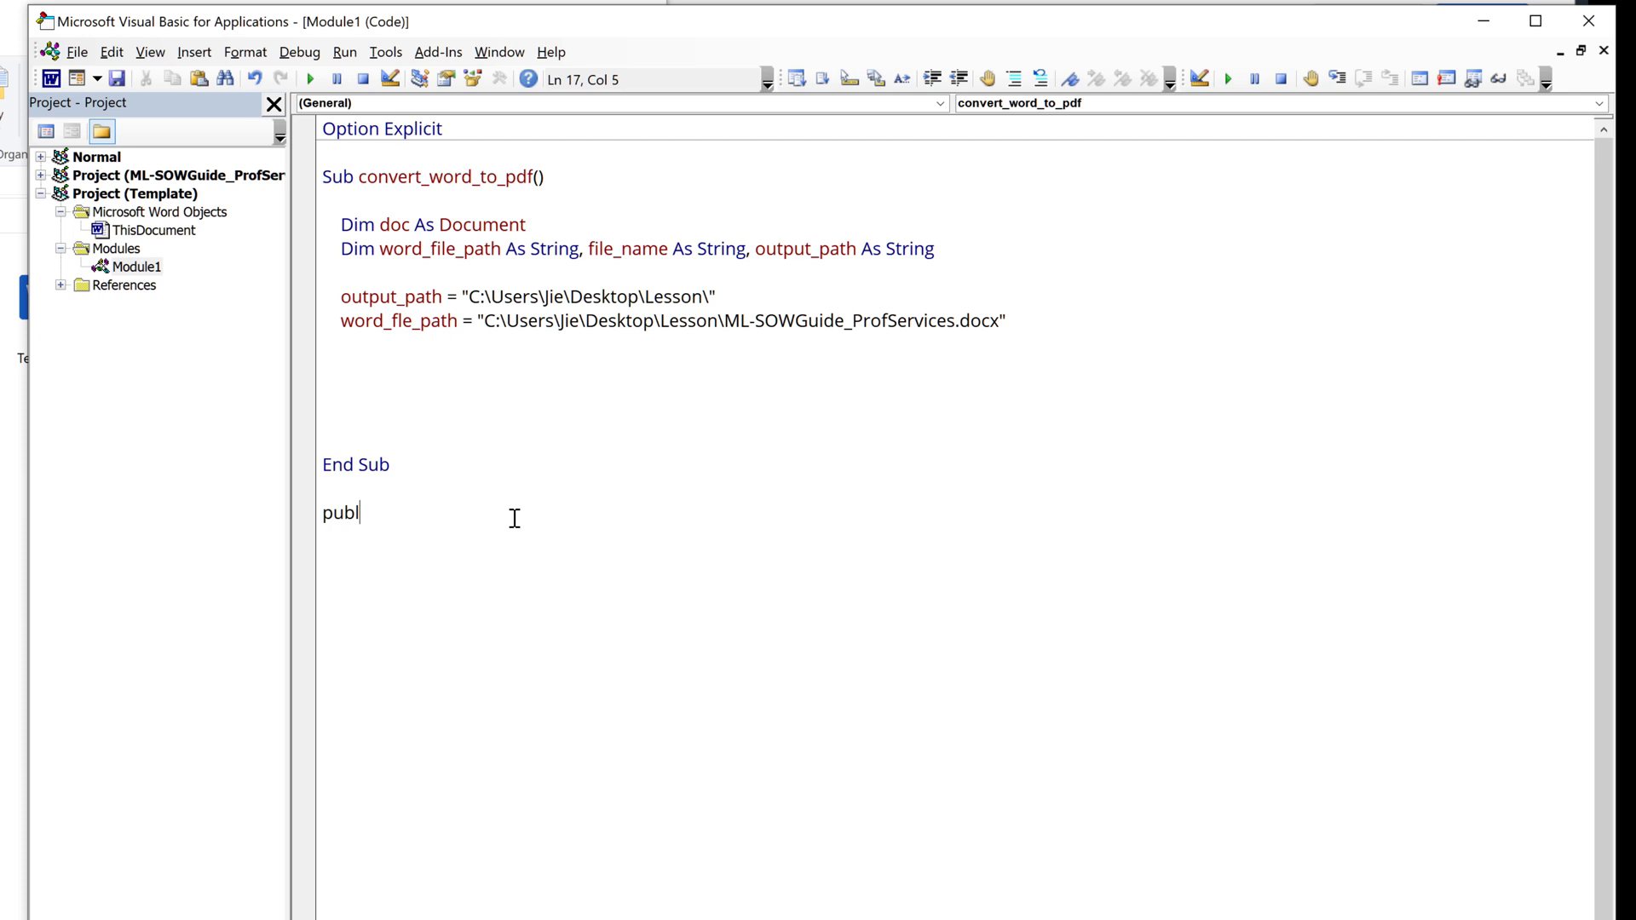
{"action": "type", "text": "ic func"}
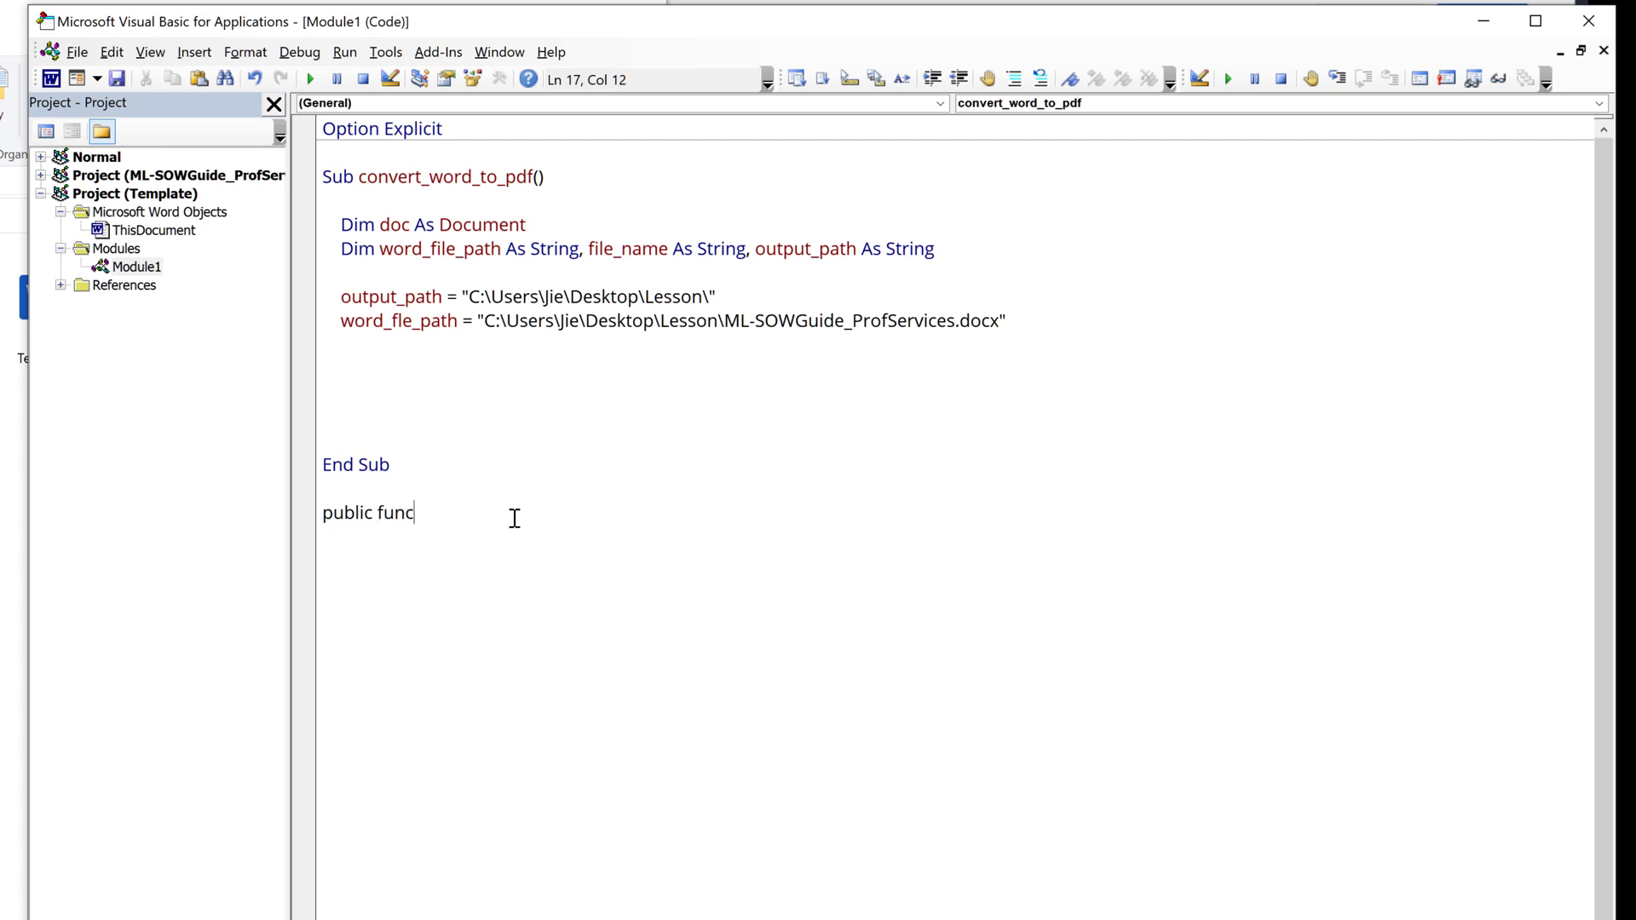
{"action": "type", "text": "tion get_fi"}
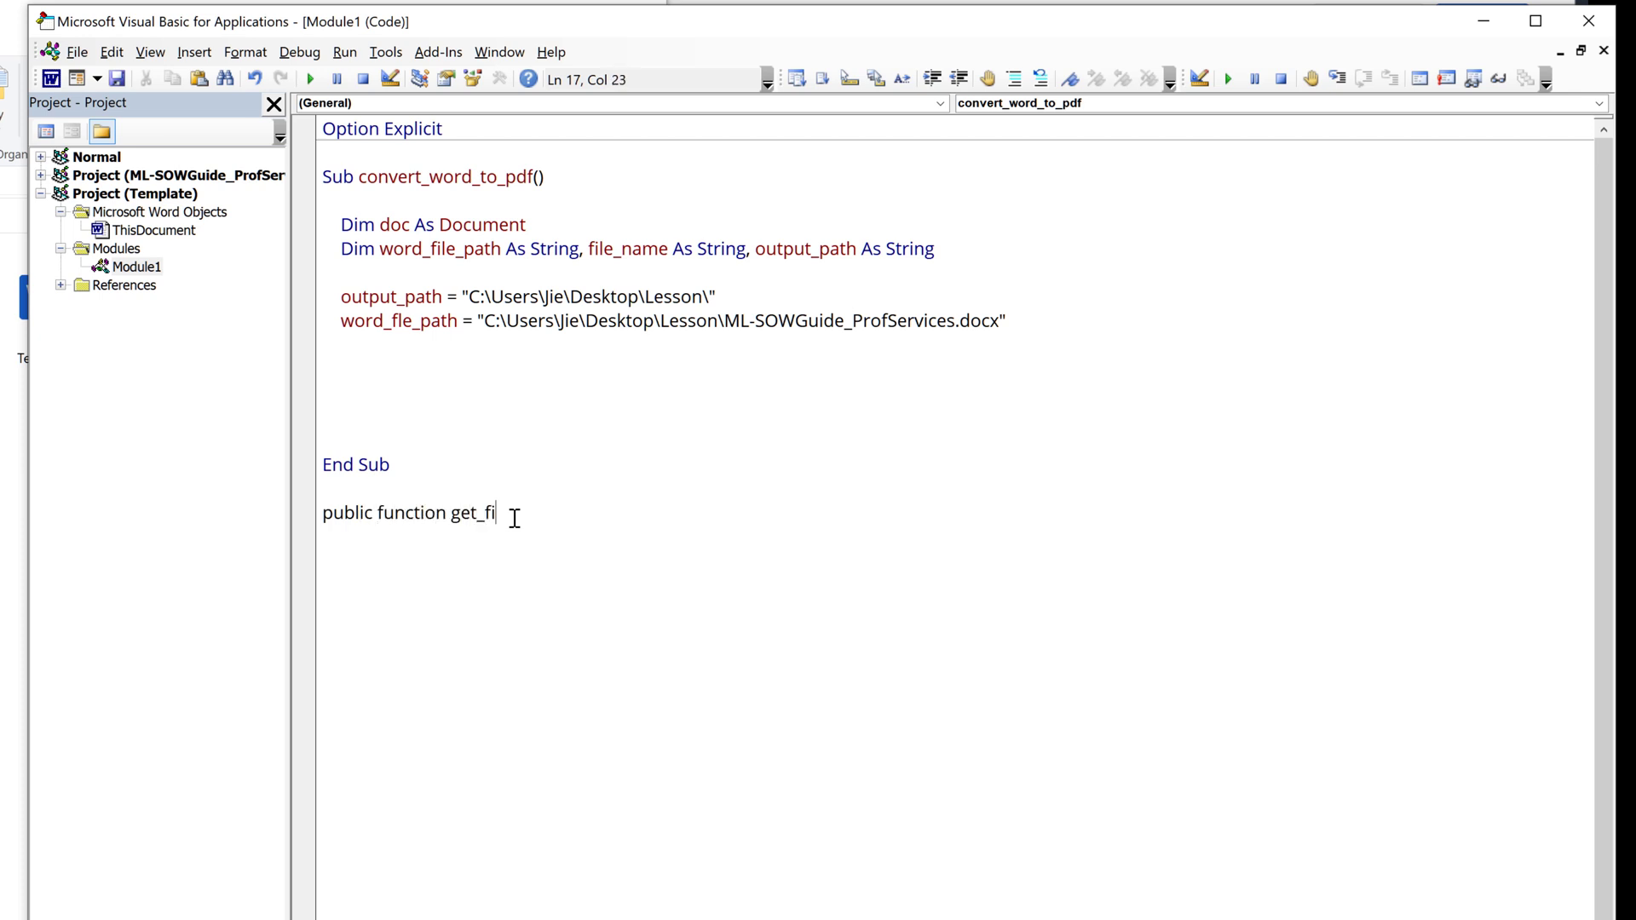
{"action": "type", "text": "lename(byval"}
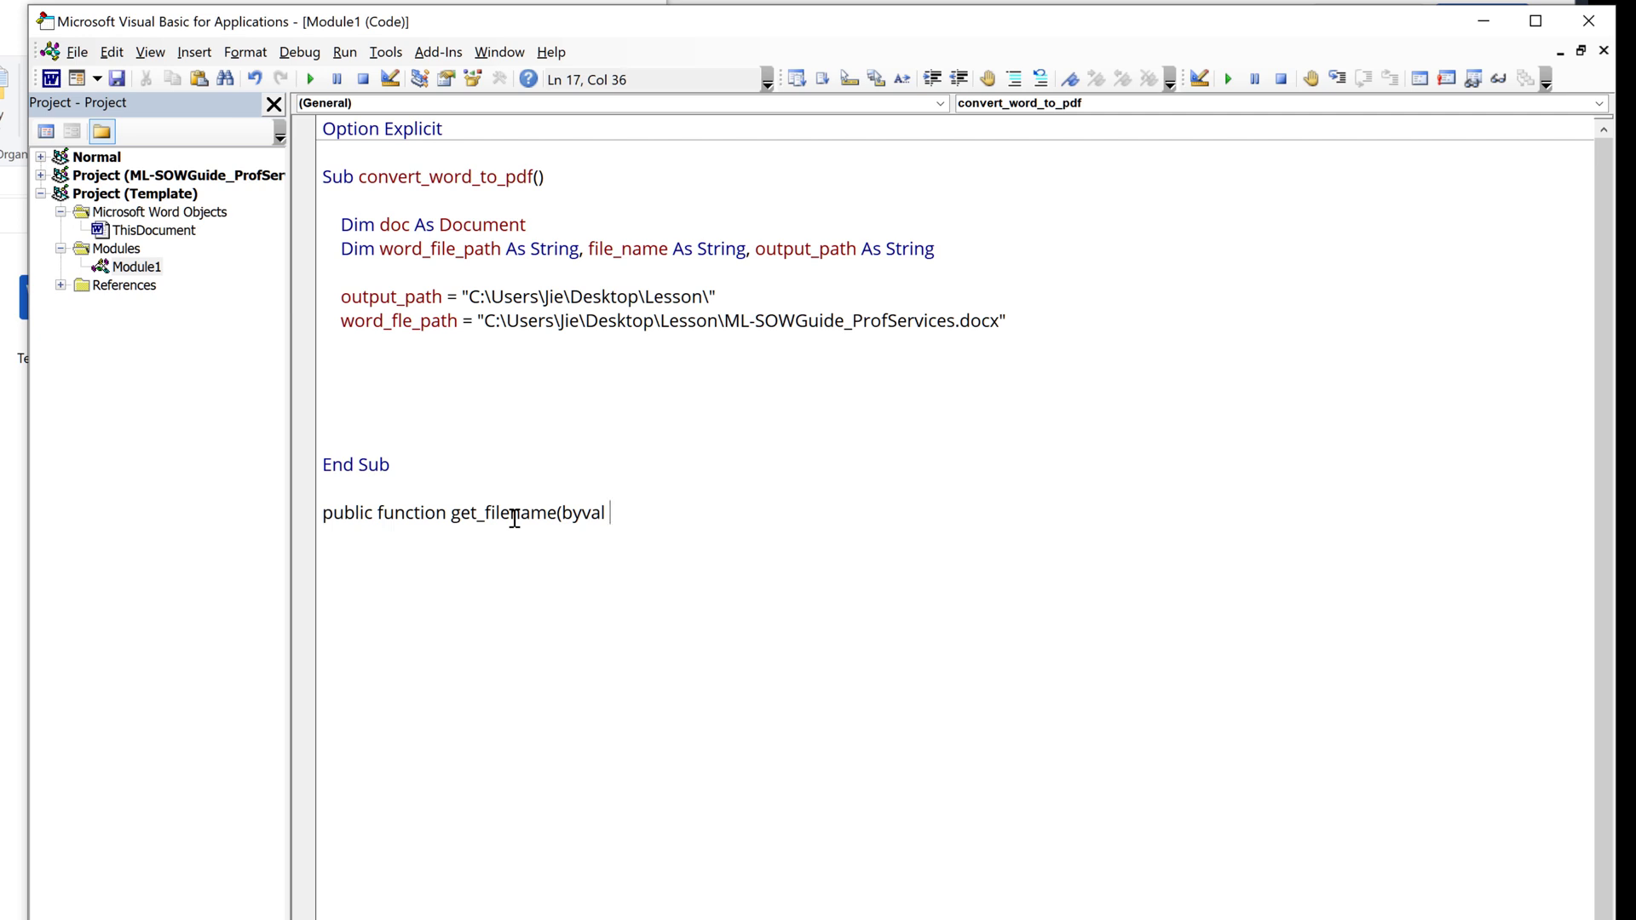
{"action": "type", "text": "file_path as"}
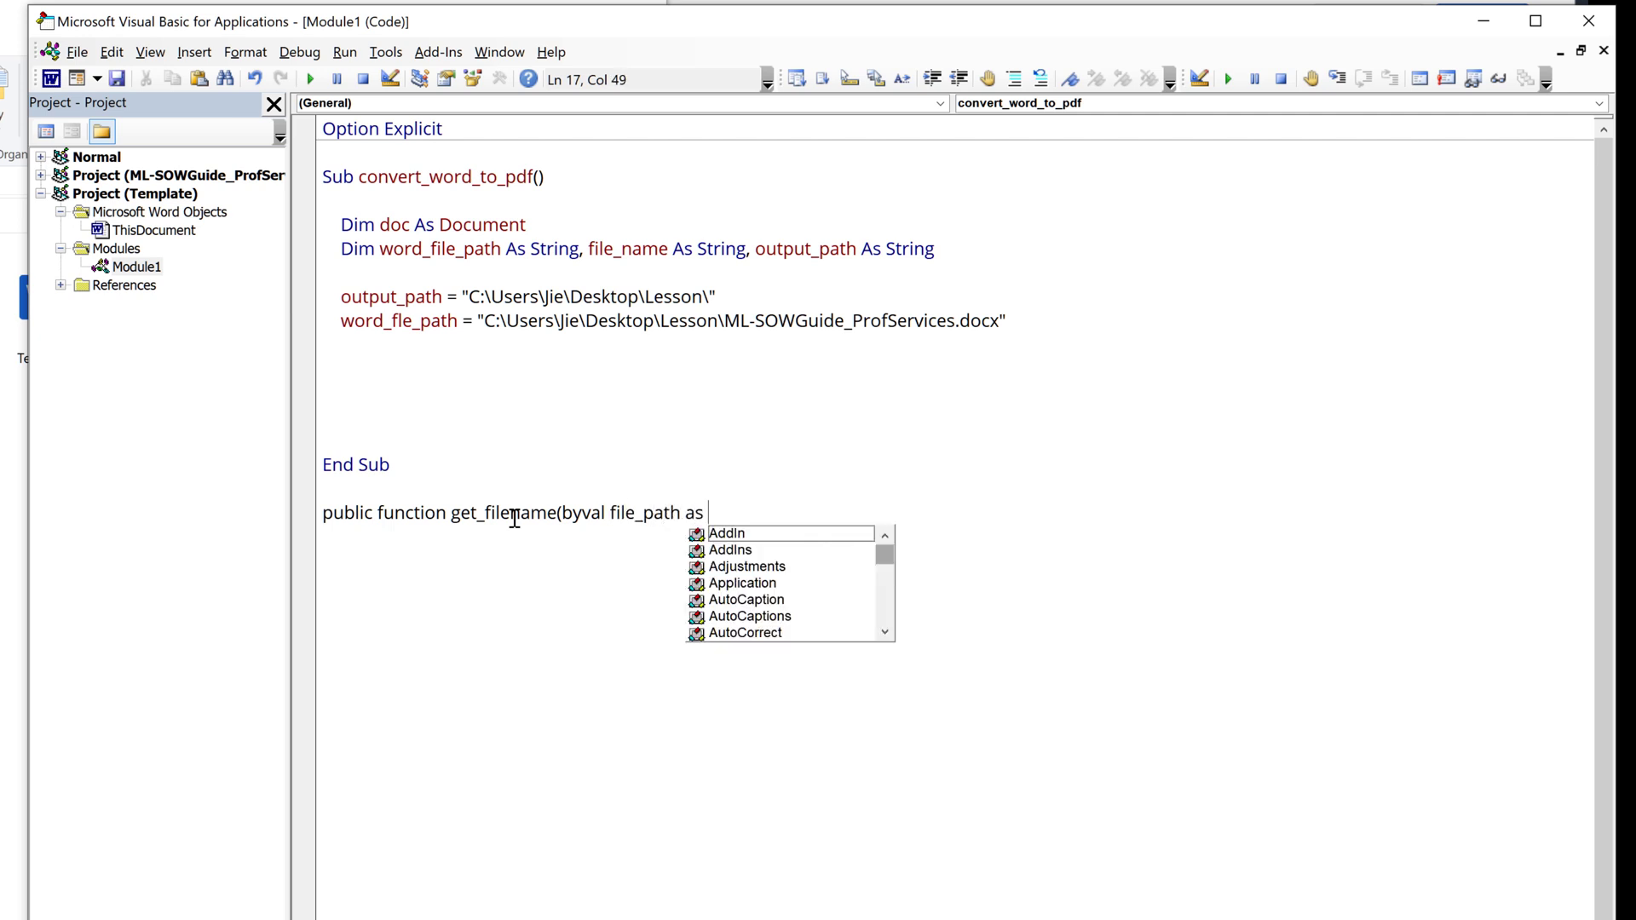
{"action": "key", "text": "Escape"}
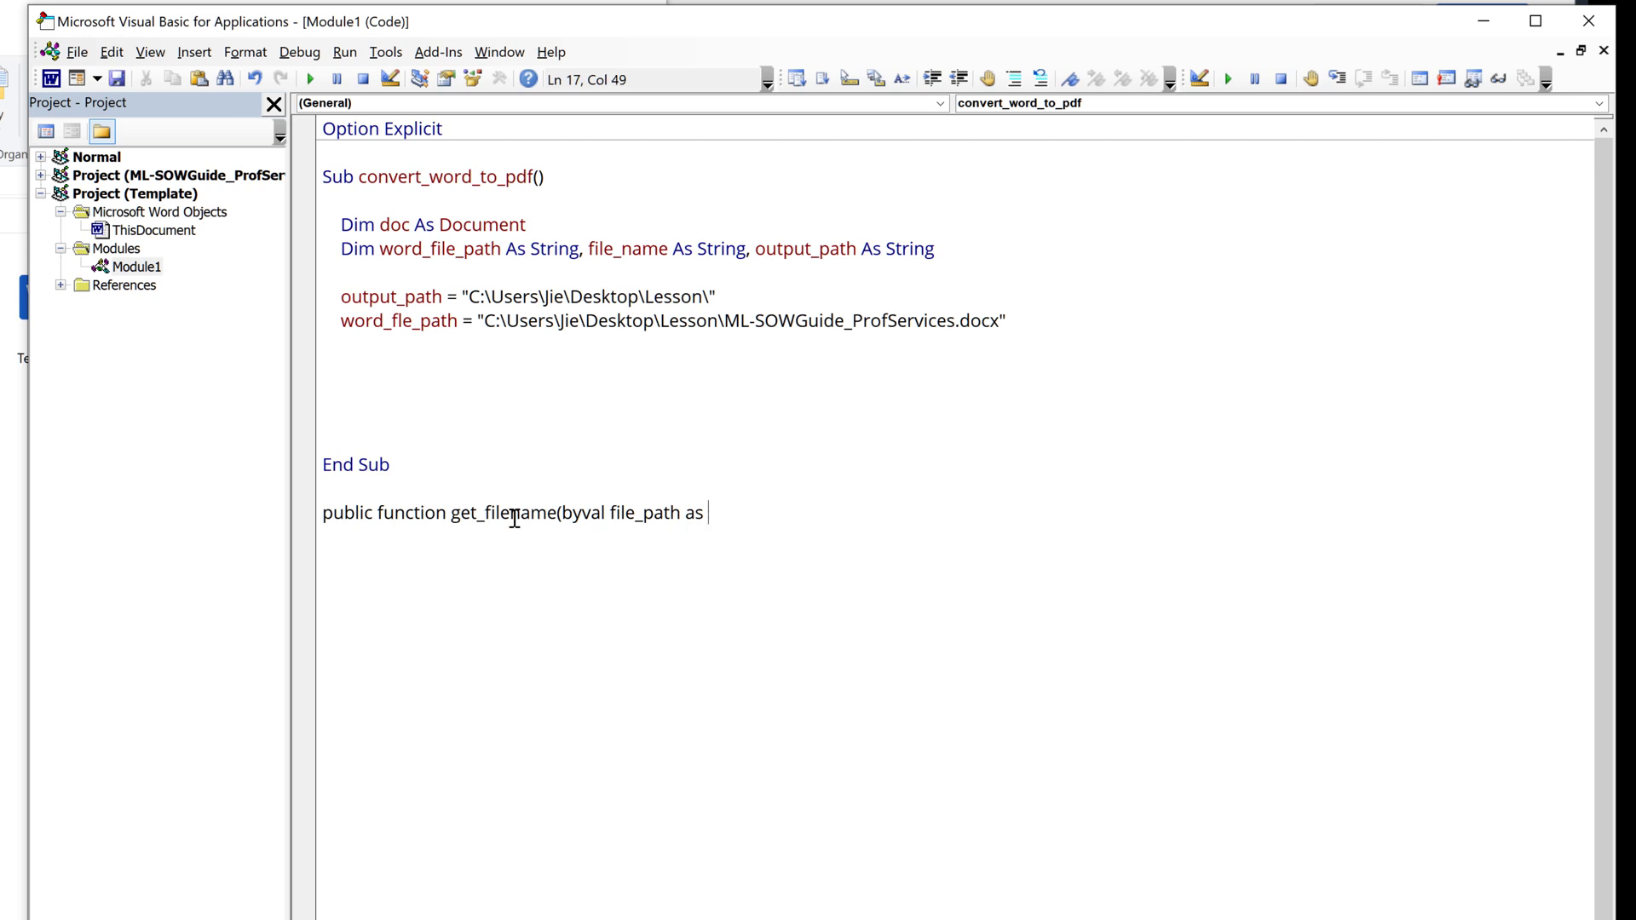
{"action": "type", "text": "string) as"}
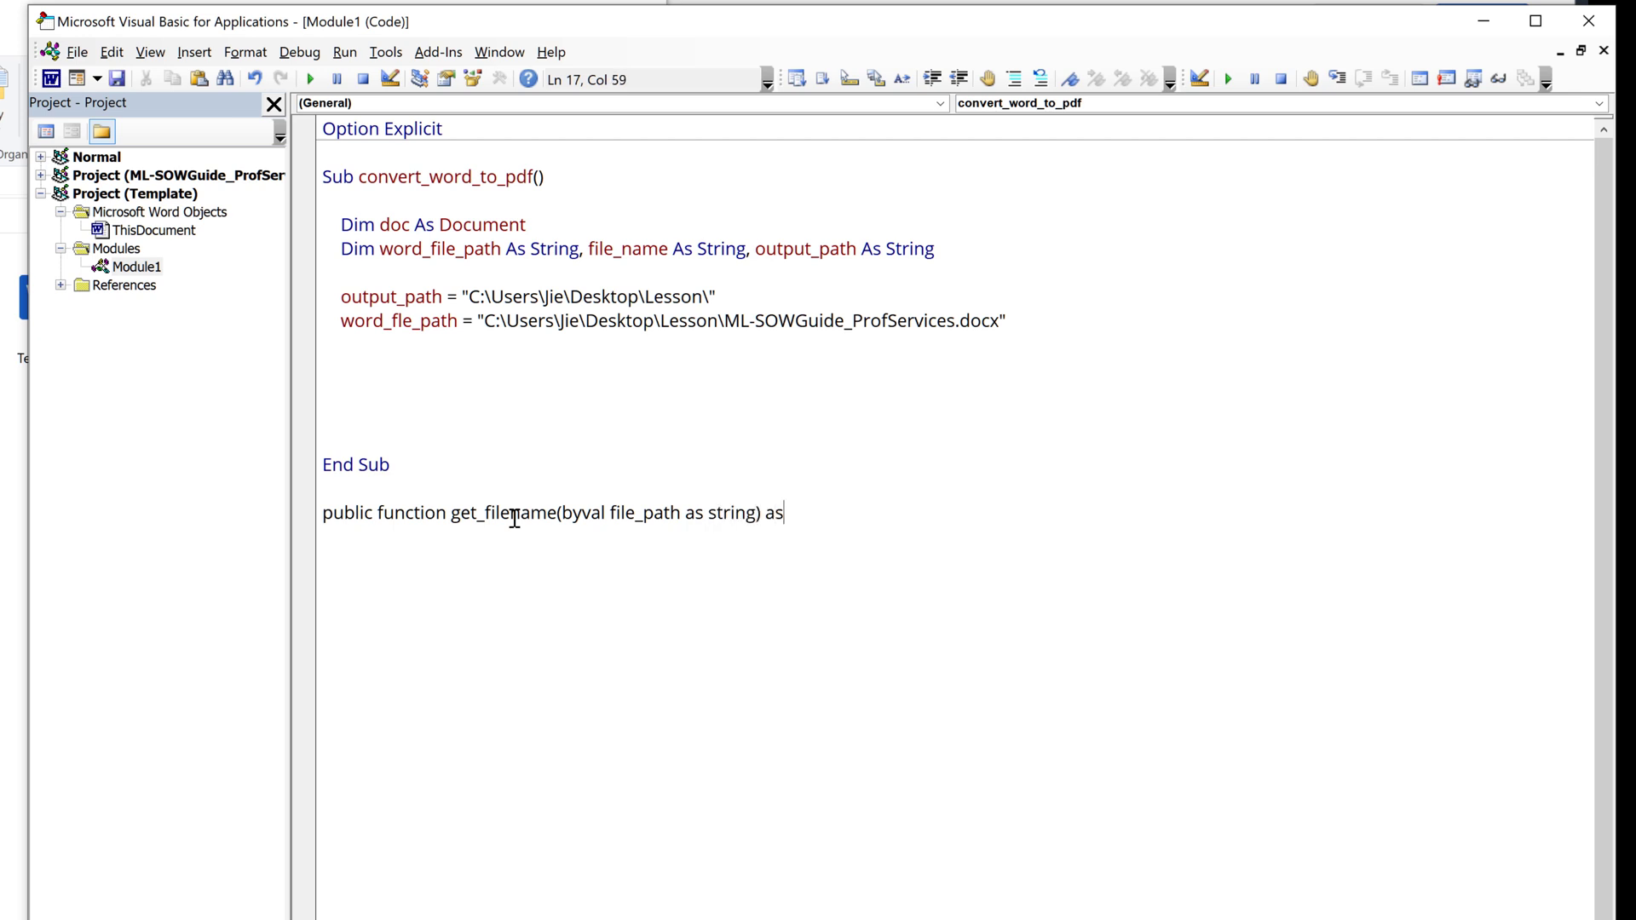
{"action": "type", "text": "string"}
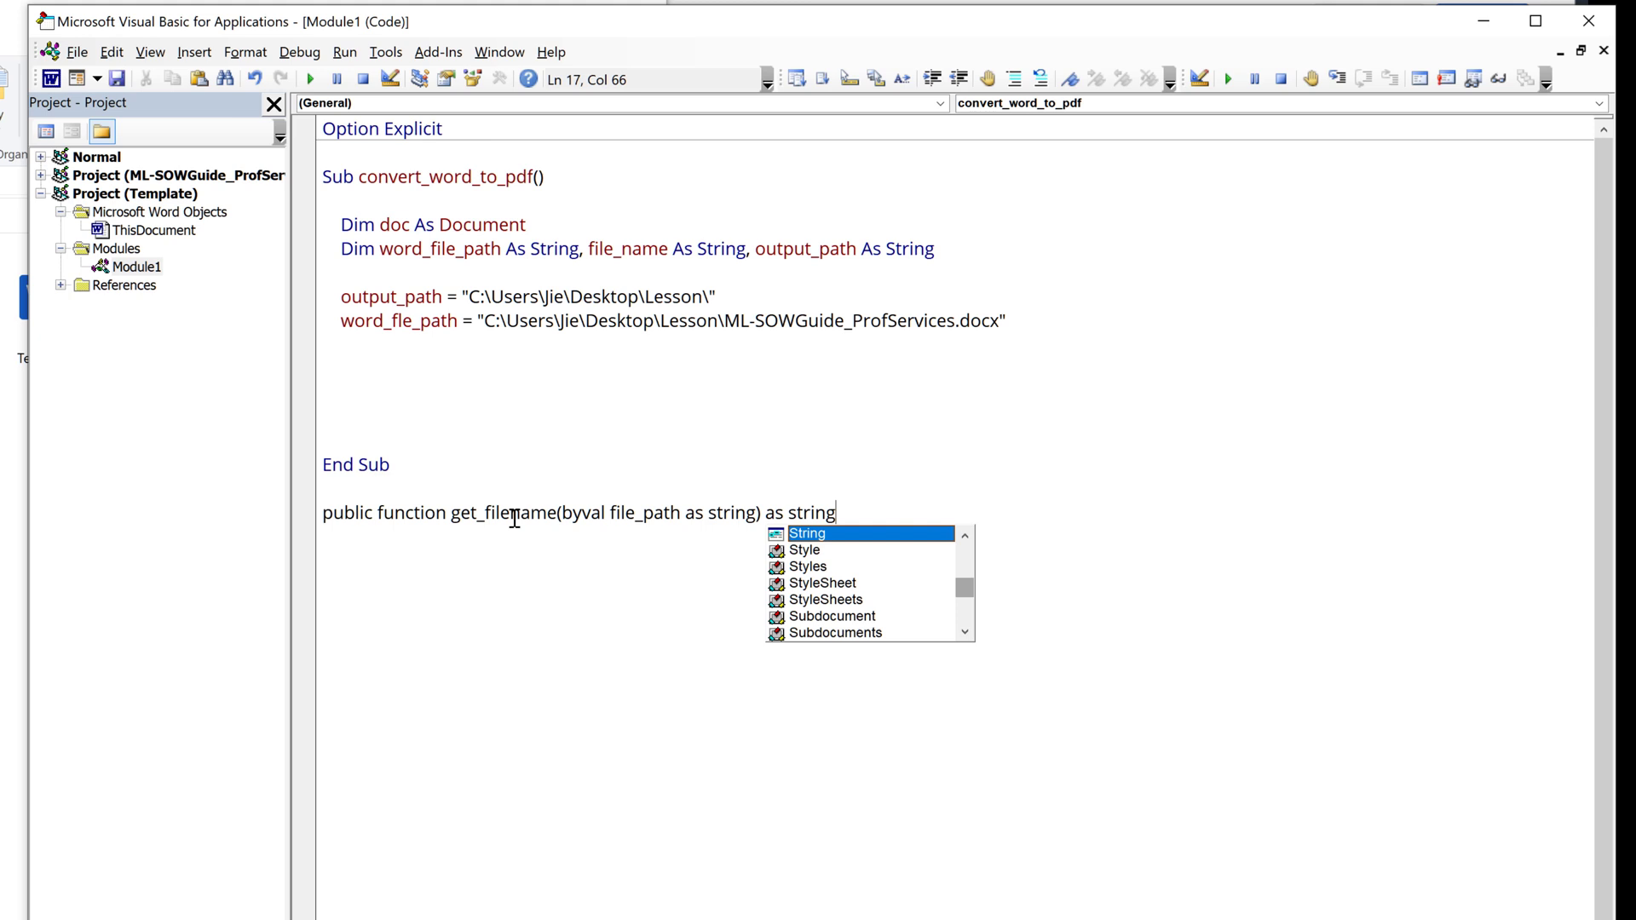
{"action": "key", "text": "Return"}
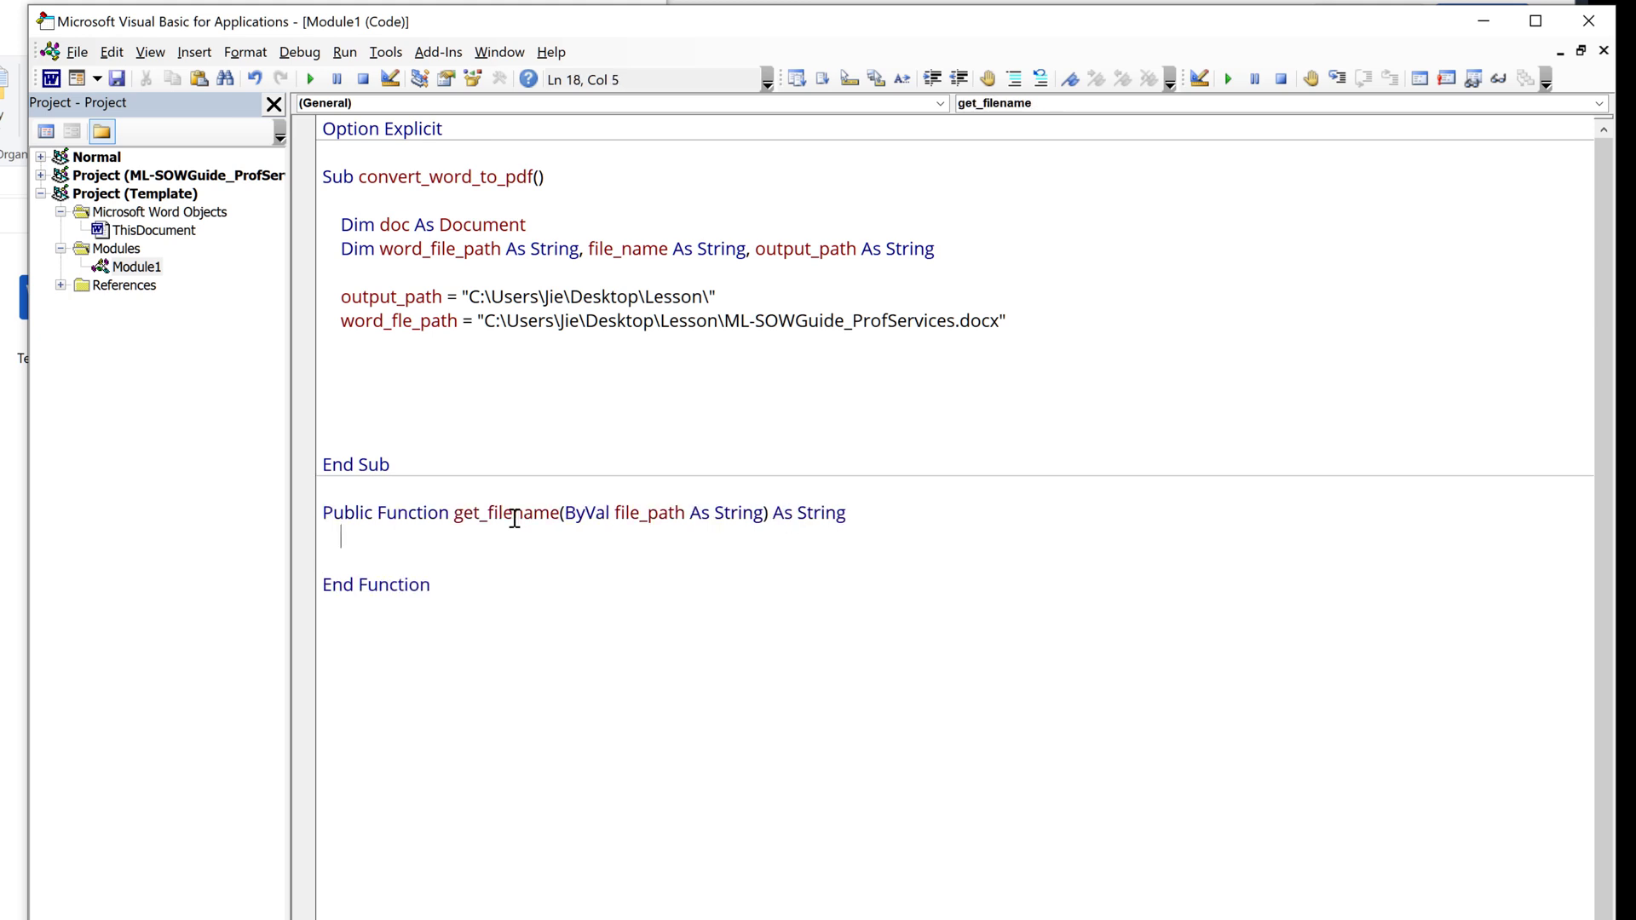
Step: Declare v As Variant and split file_path by the application's path separator
{"action": "type", "text": "dim"}
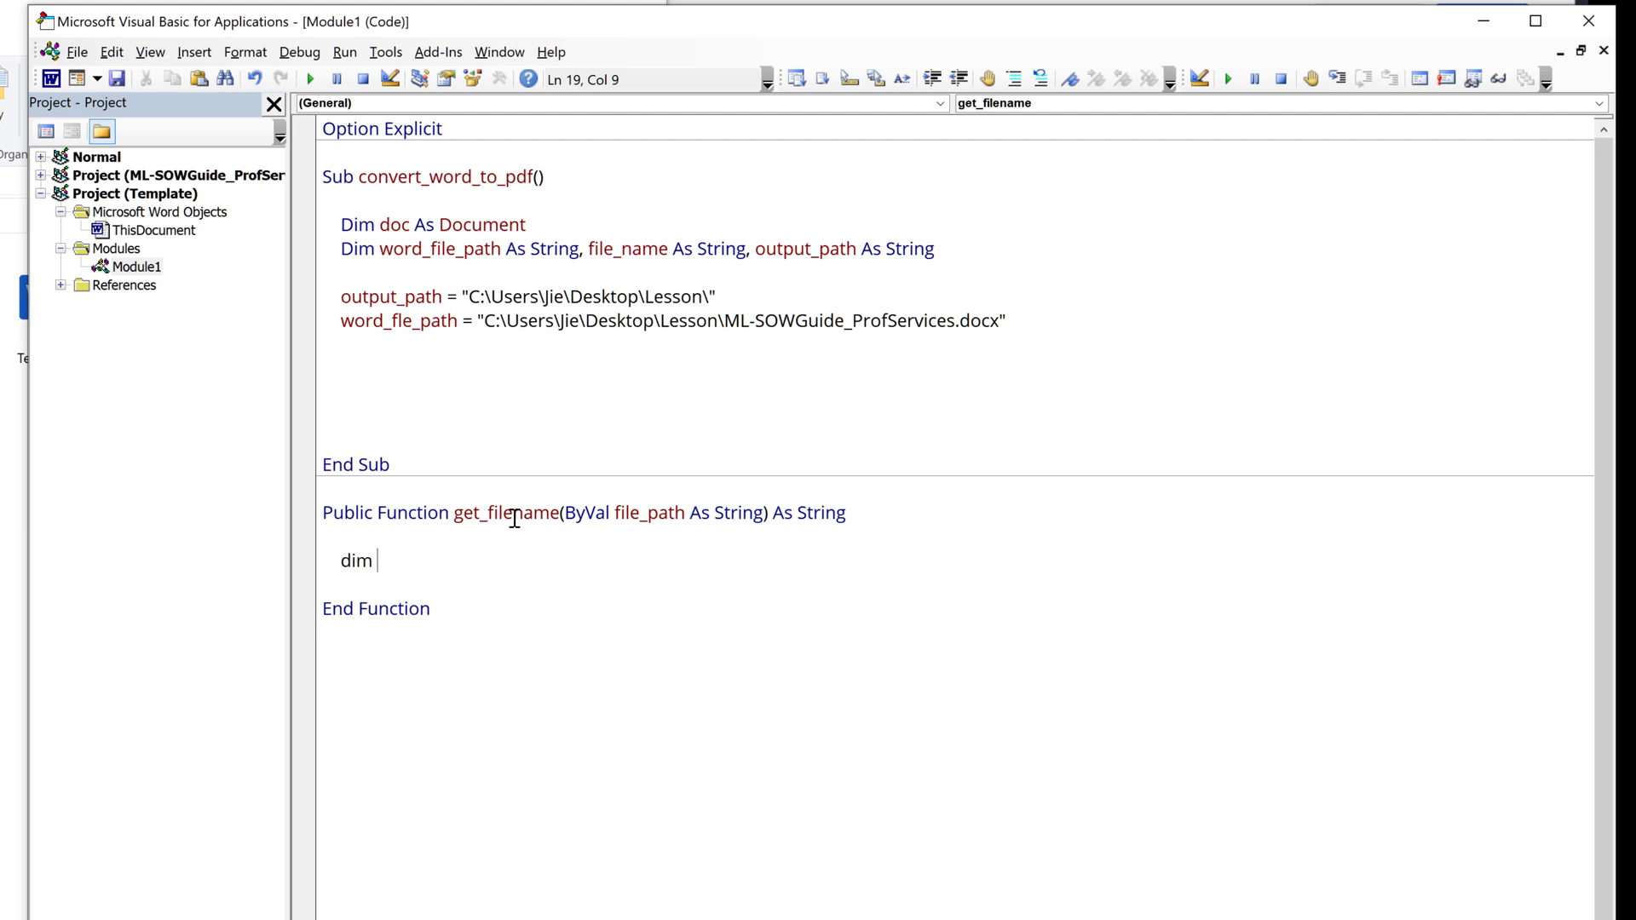
{"action": "type", "text": "v as variant"}
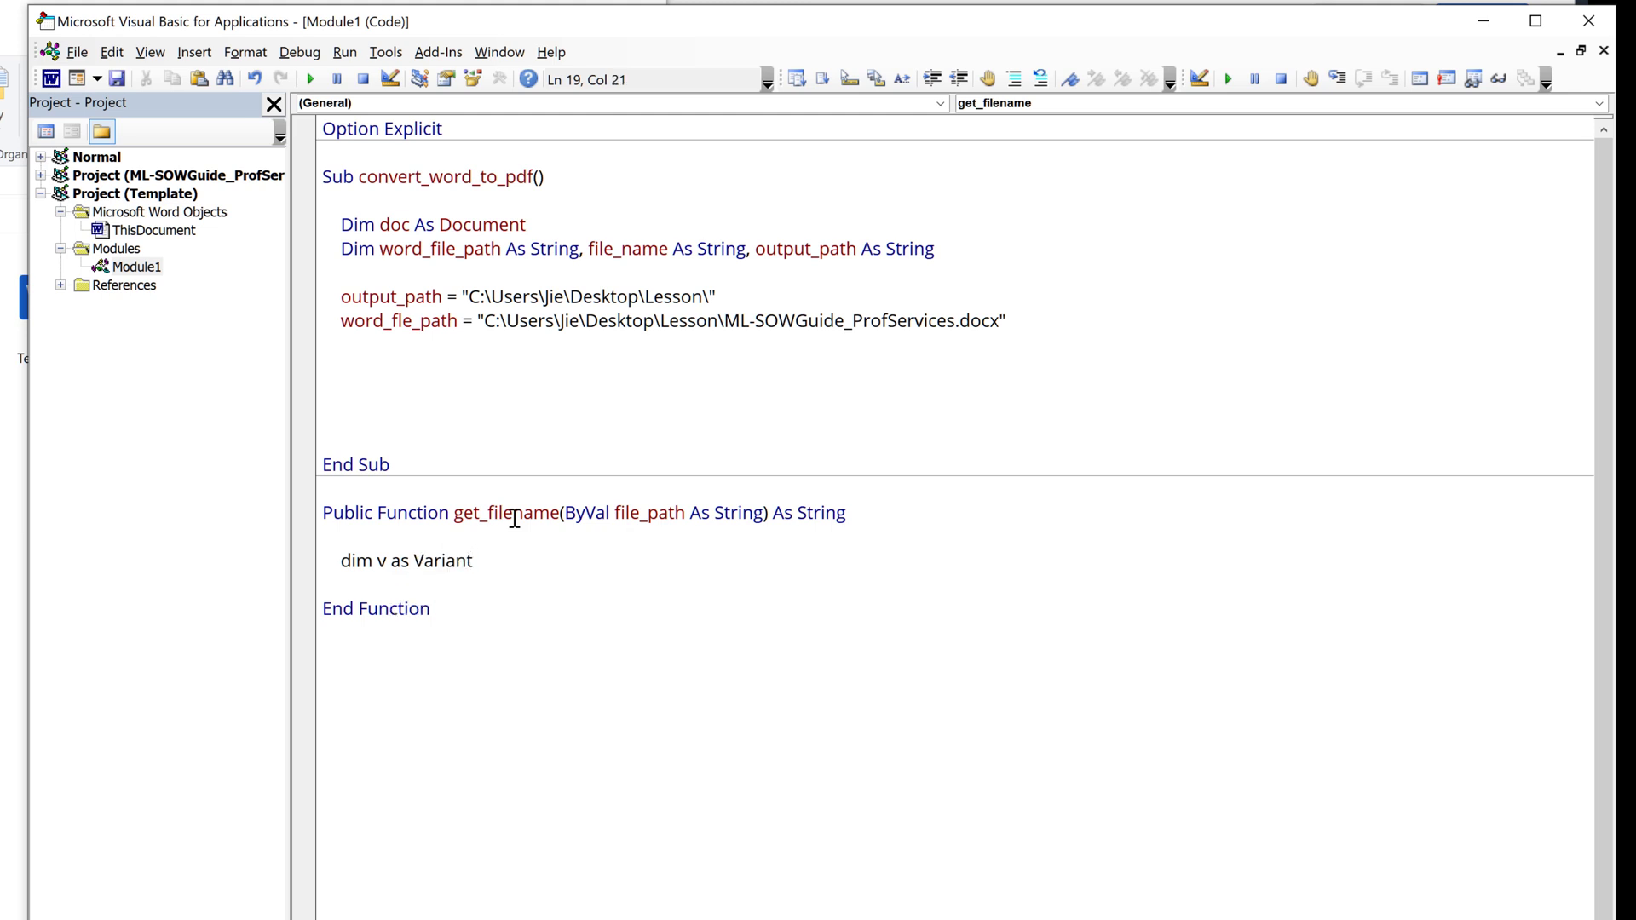
{"action": "type", "text": "v ="}
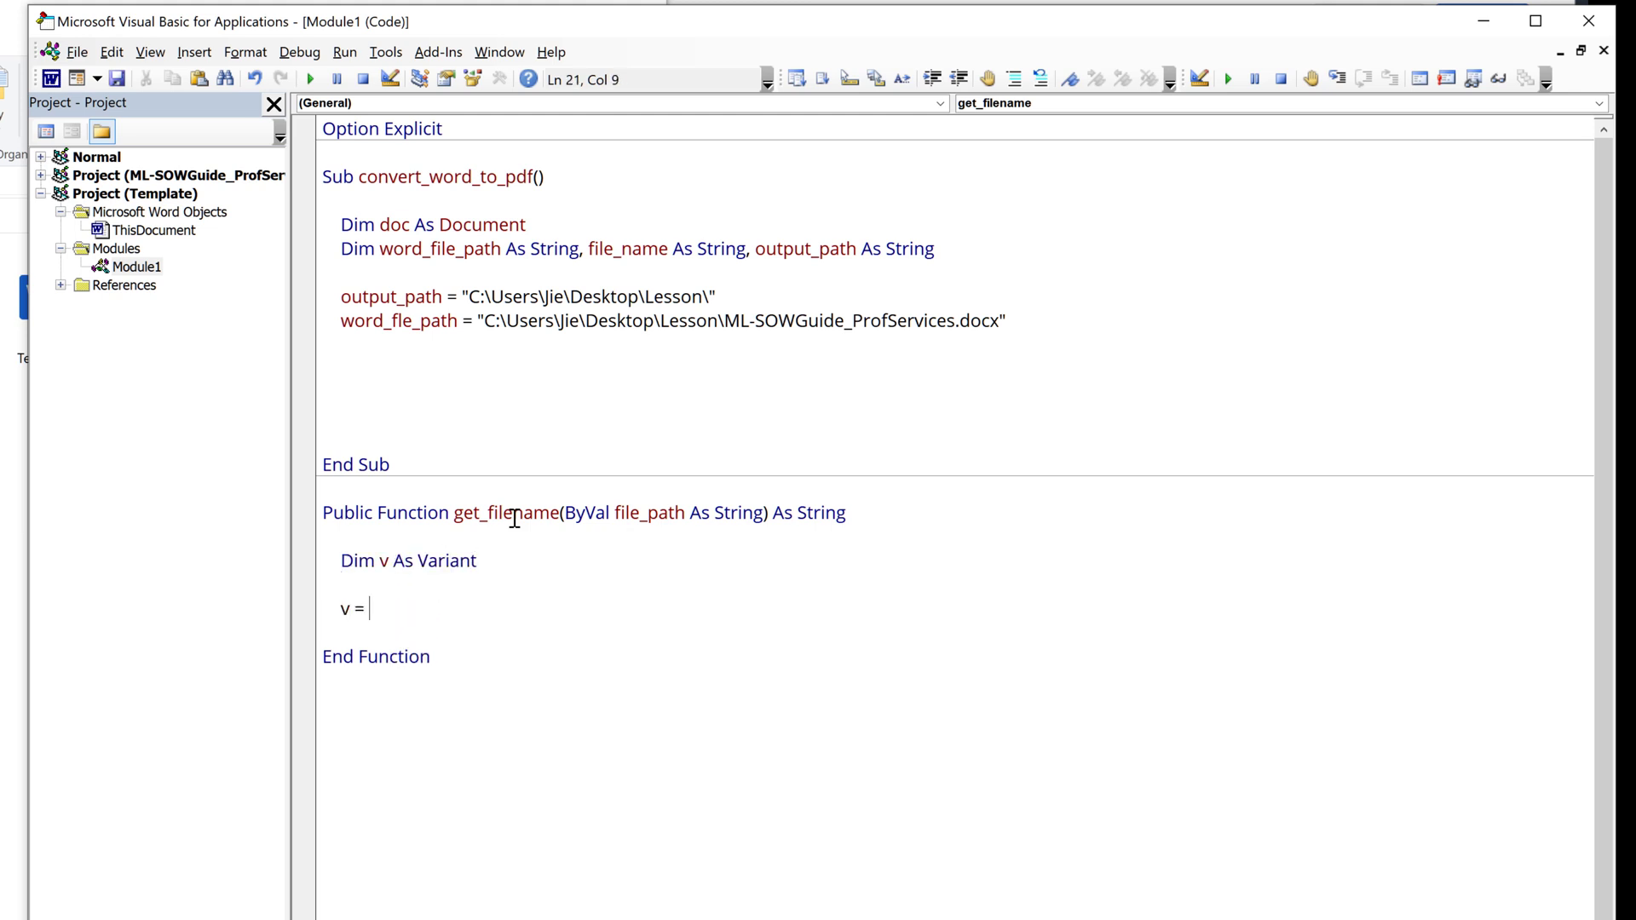
{"action": "type", "text": "split("}
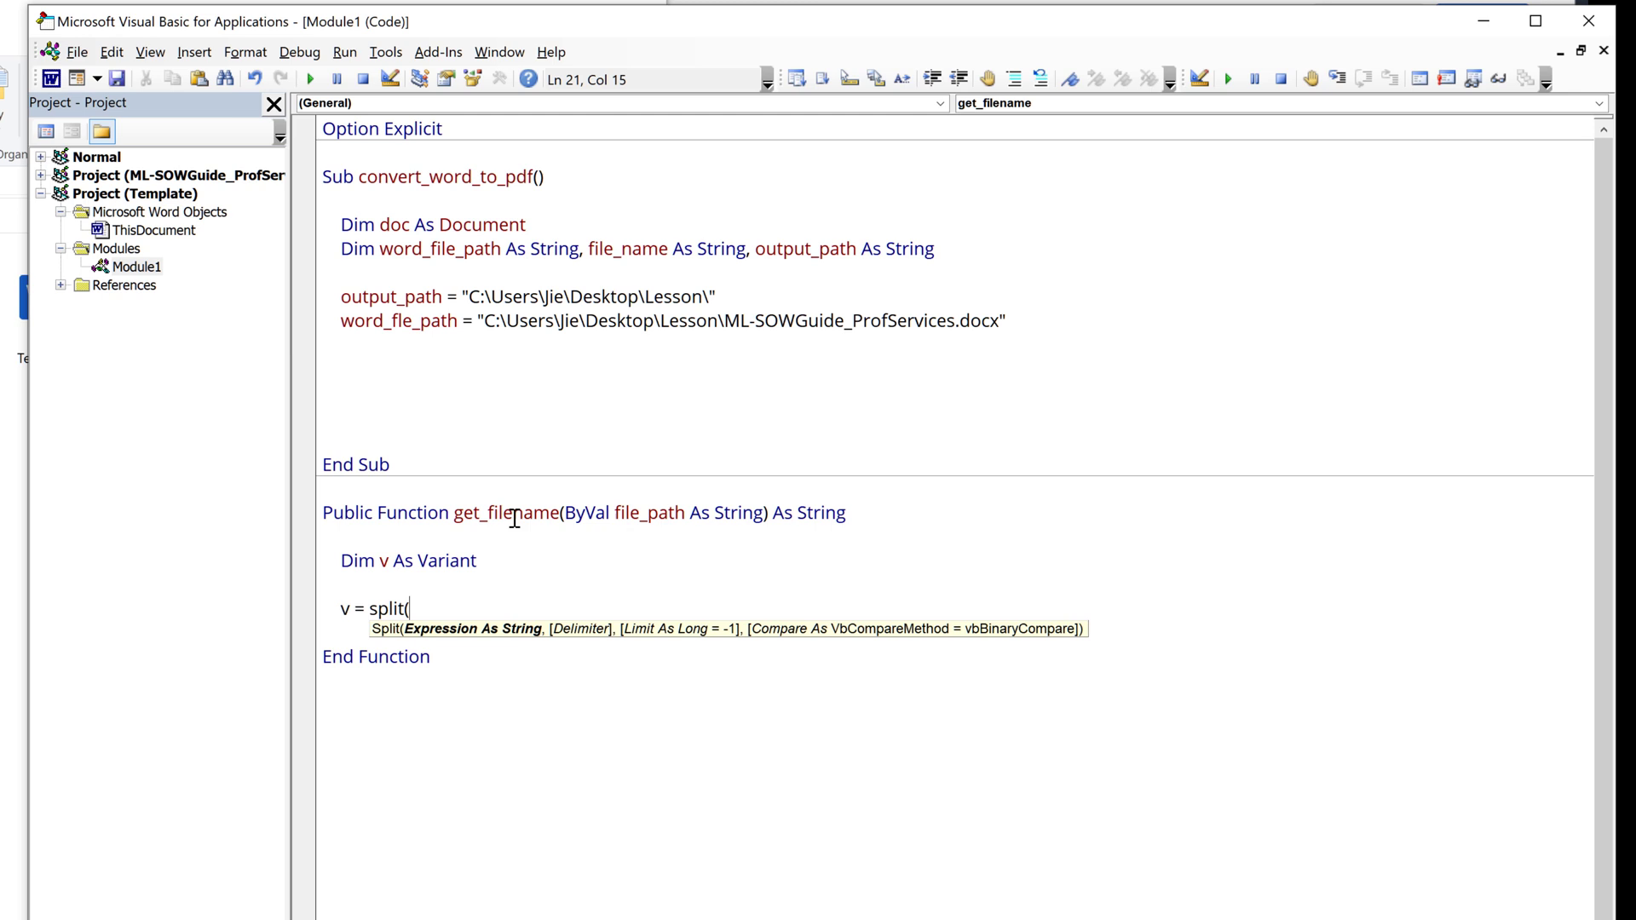
{"action": "type", "text": "file_path"}
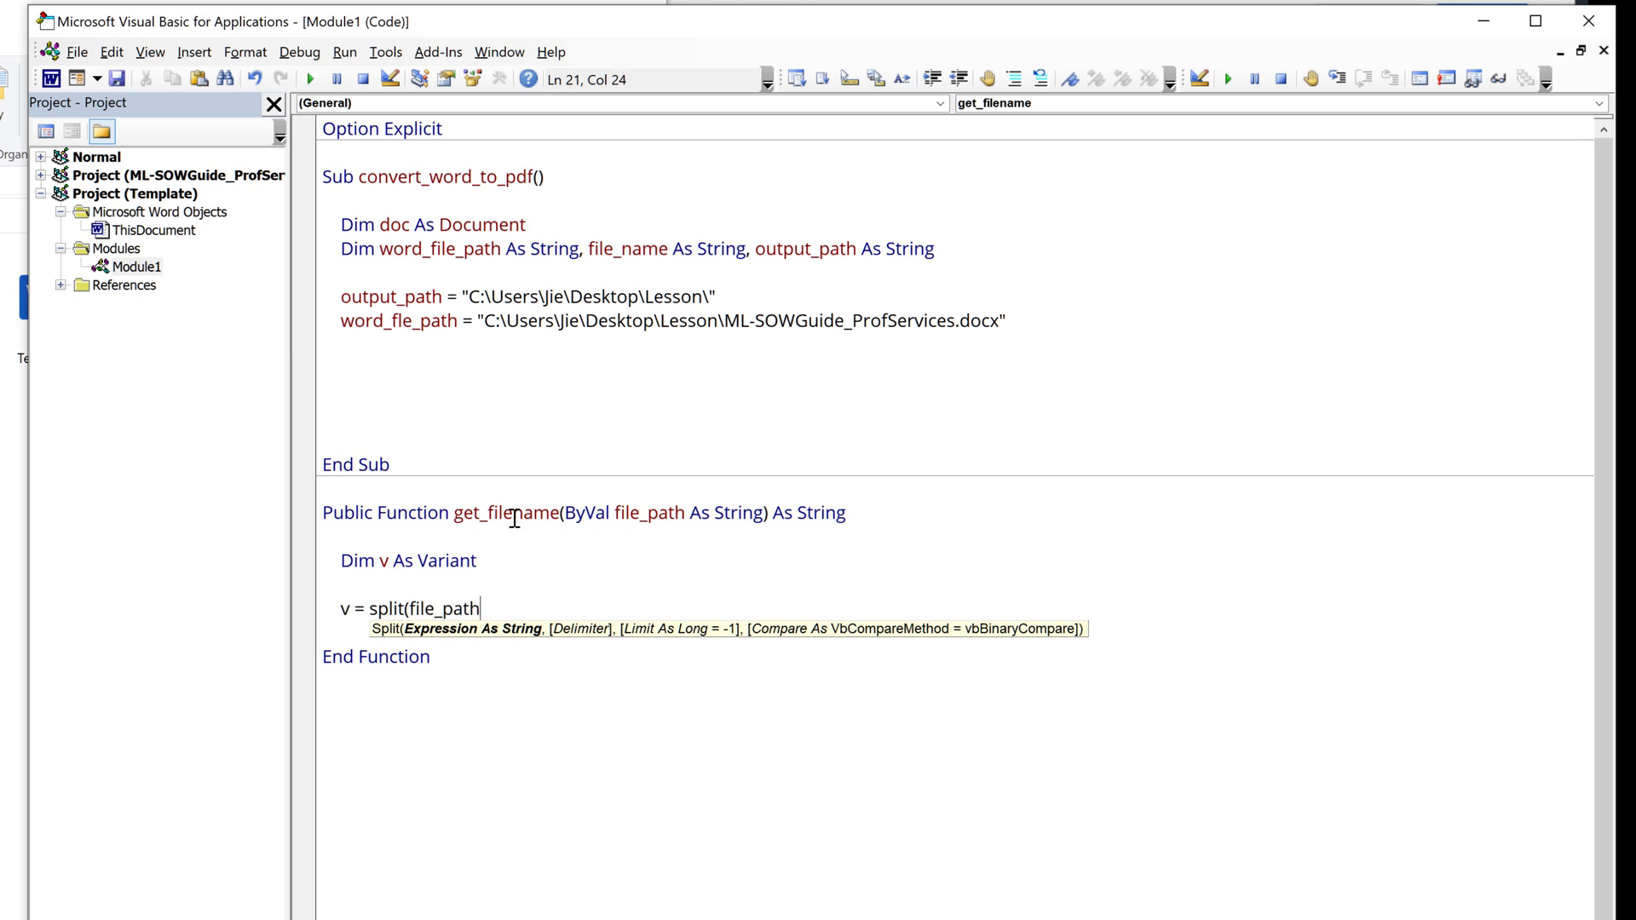
{"action": "type", "text": ", application.PathSeparator"}
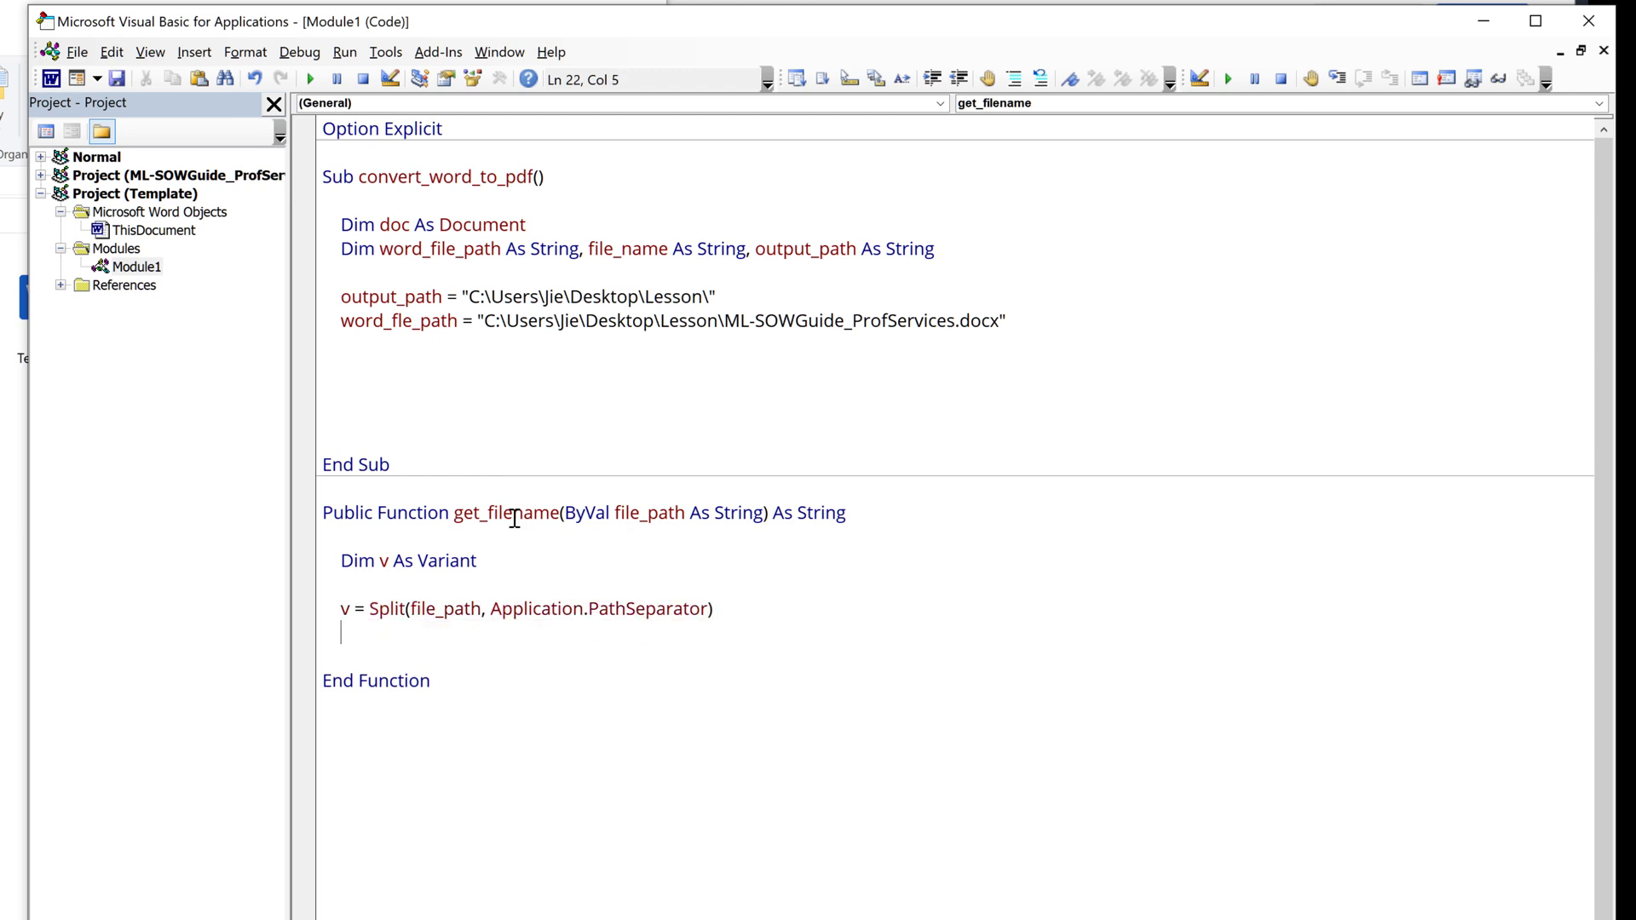
Step: Return the last piece with get_filename = v(UBound(v))
{"action": "type", "text": "get"}
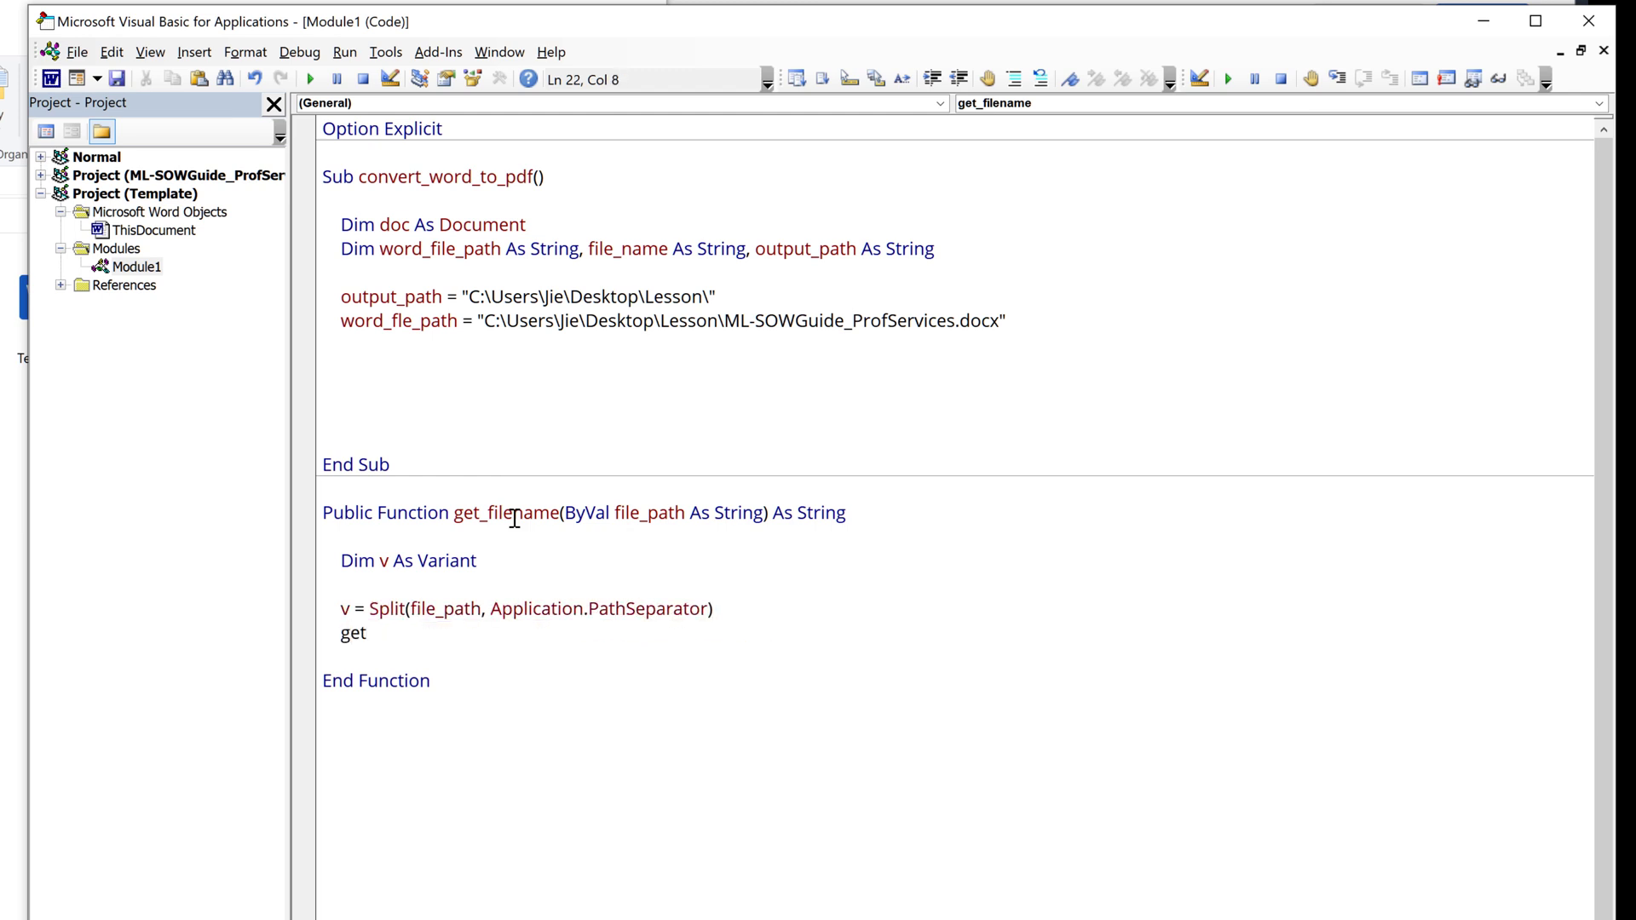
{"action": "type", "text": "_file"}
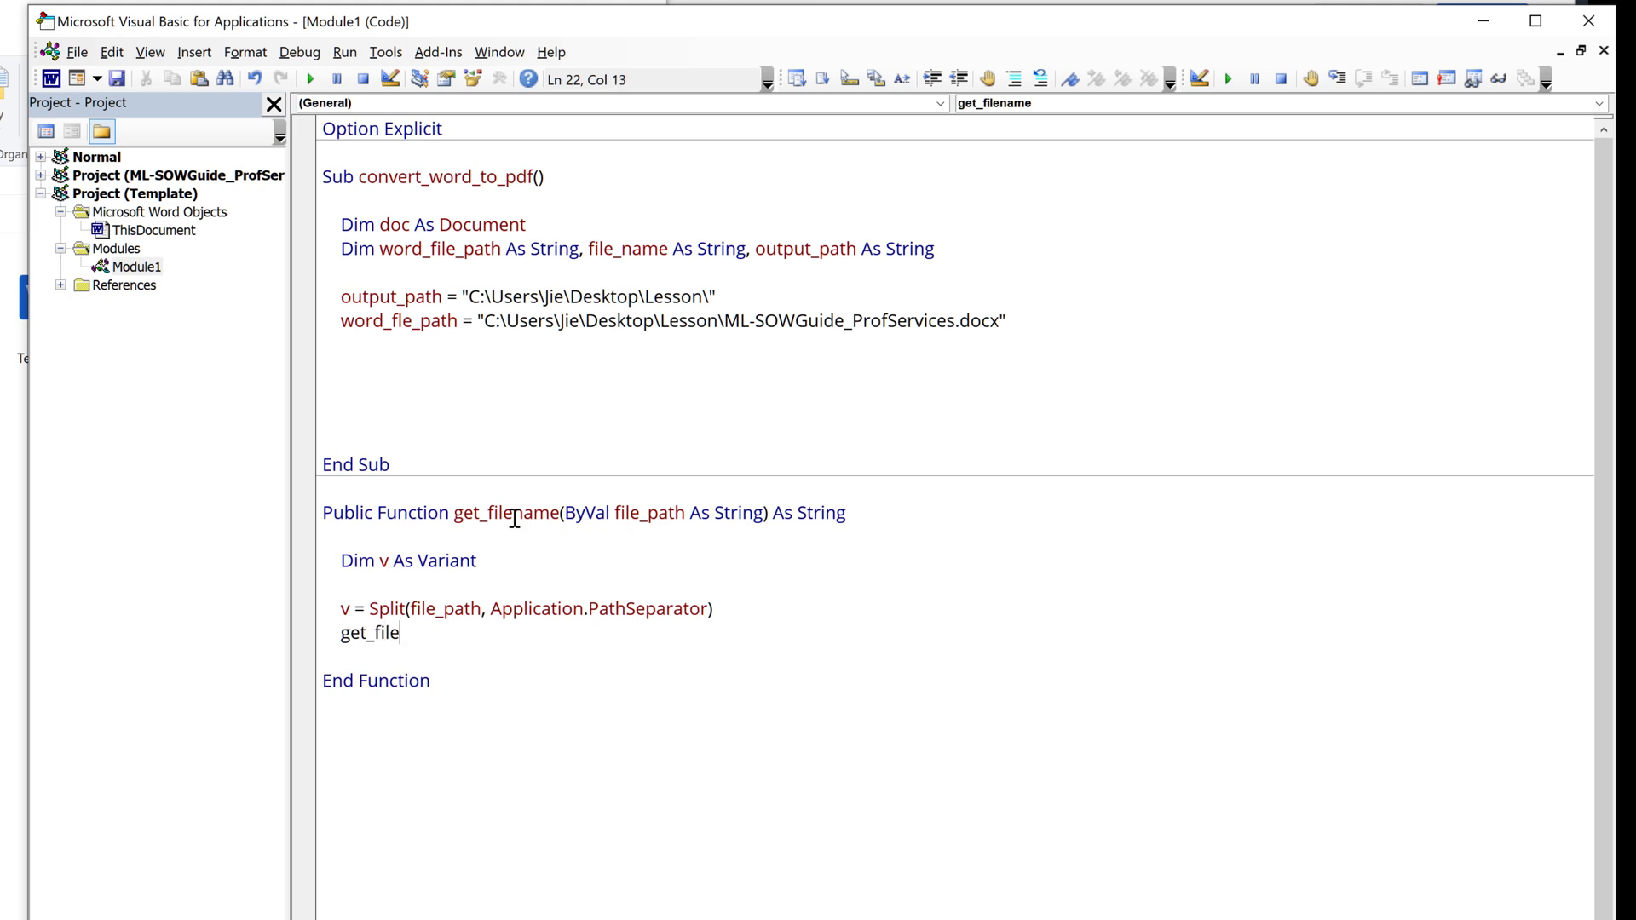
{"action": "type", "text": "name ="}
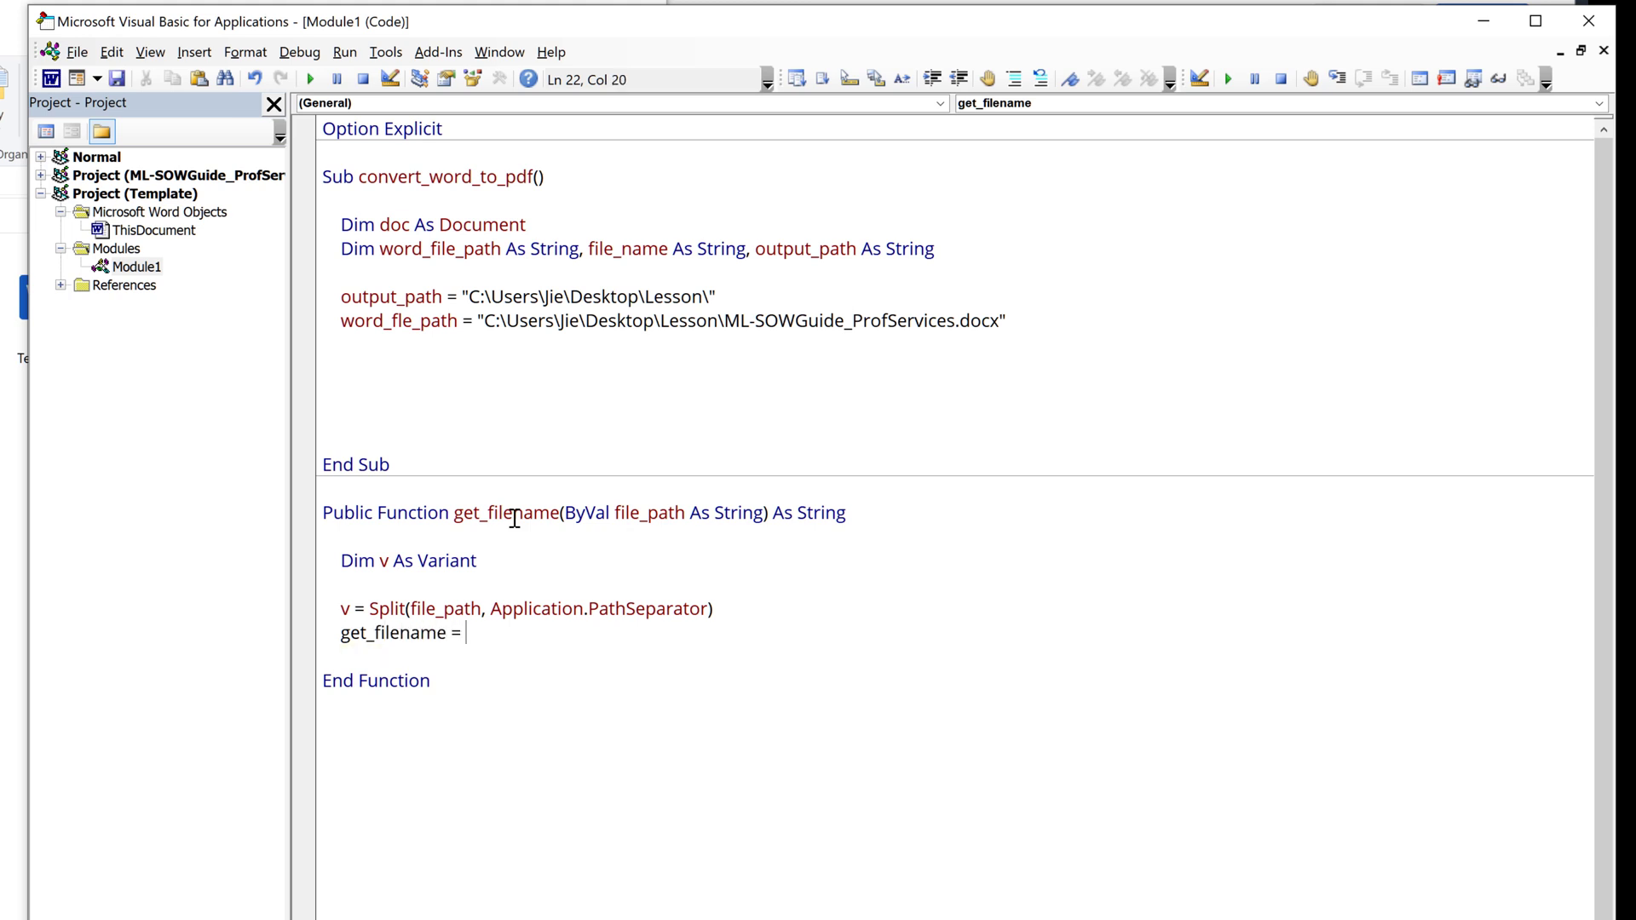
{"action": "type", "text": "v("}
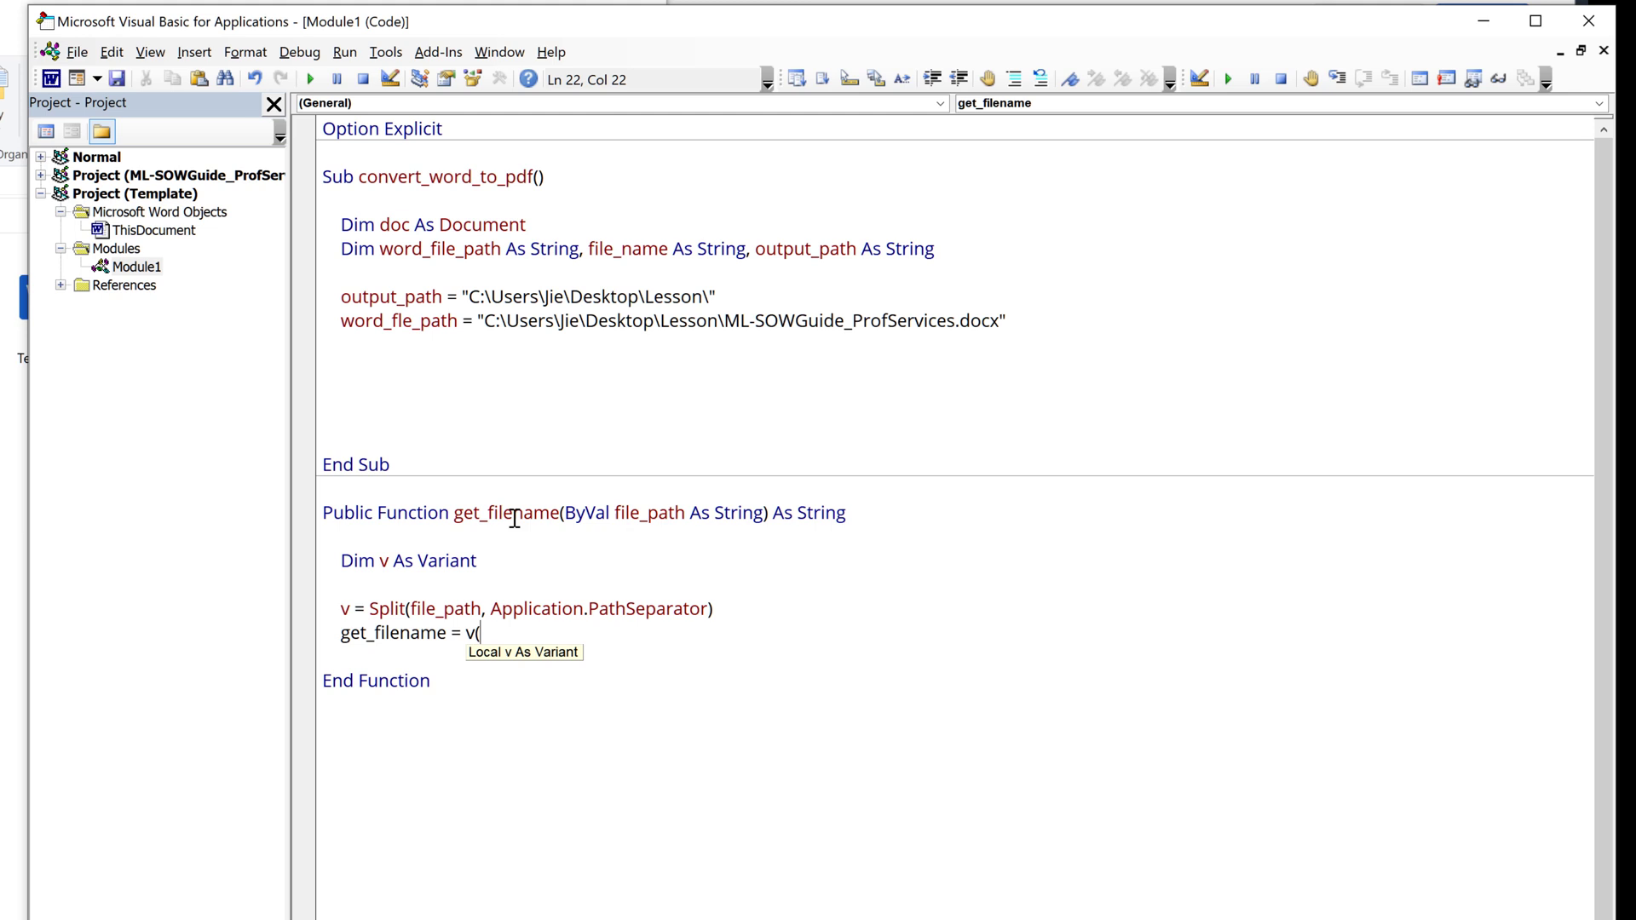
{"action": "type", "text": "ubound"}
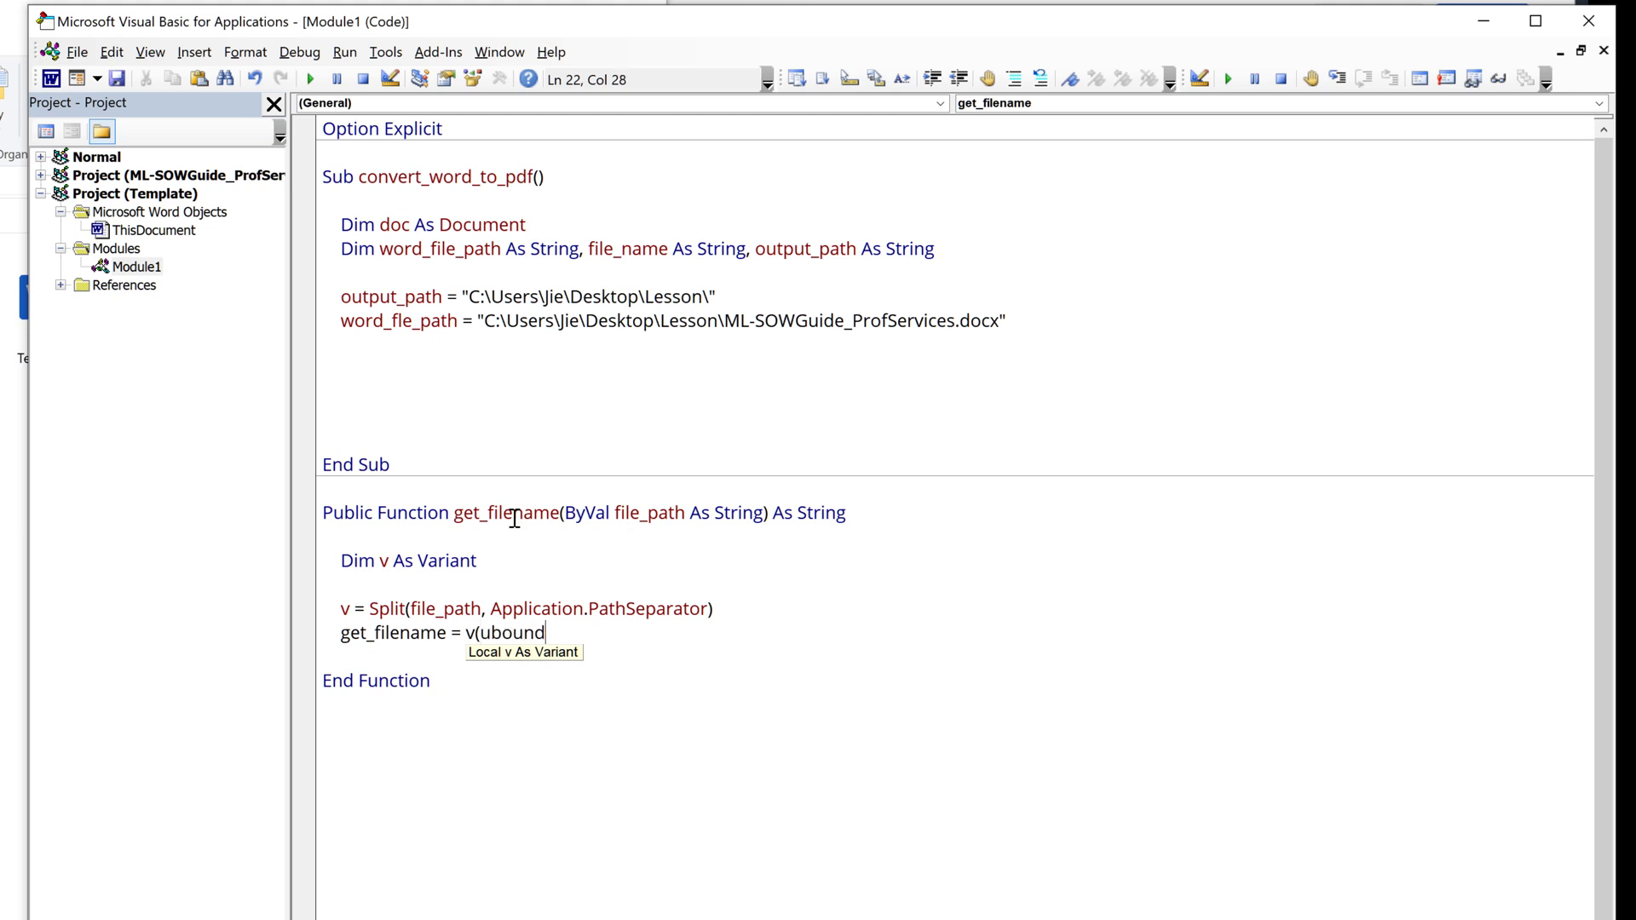
{"action": "type", "text": "(v"}
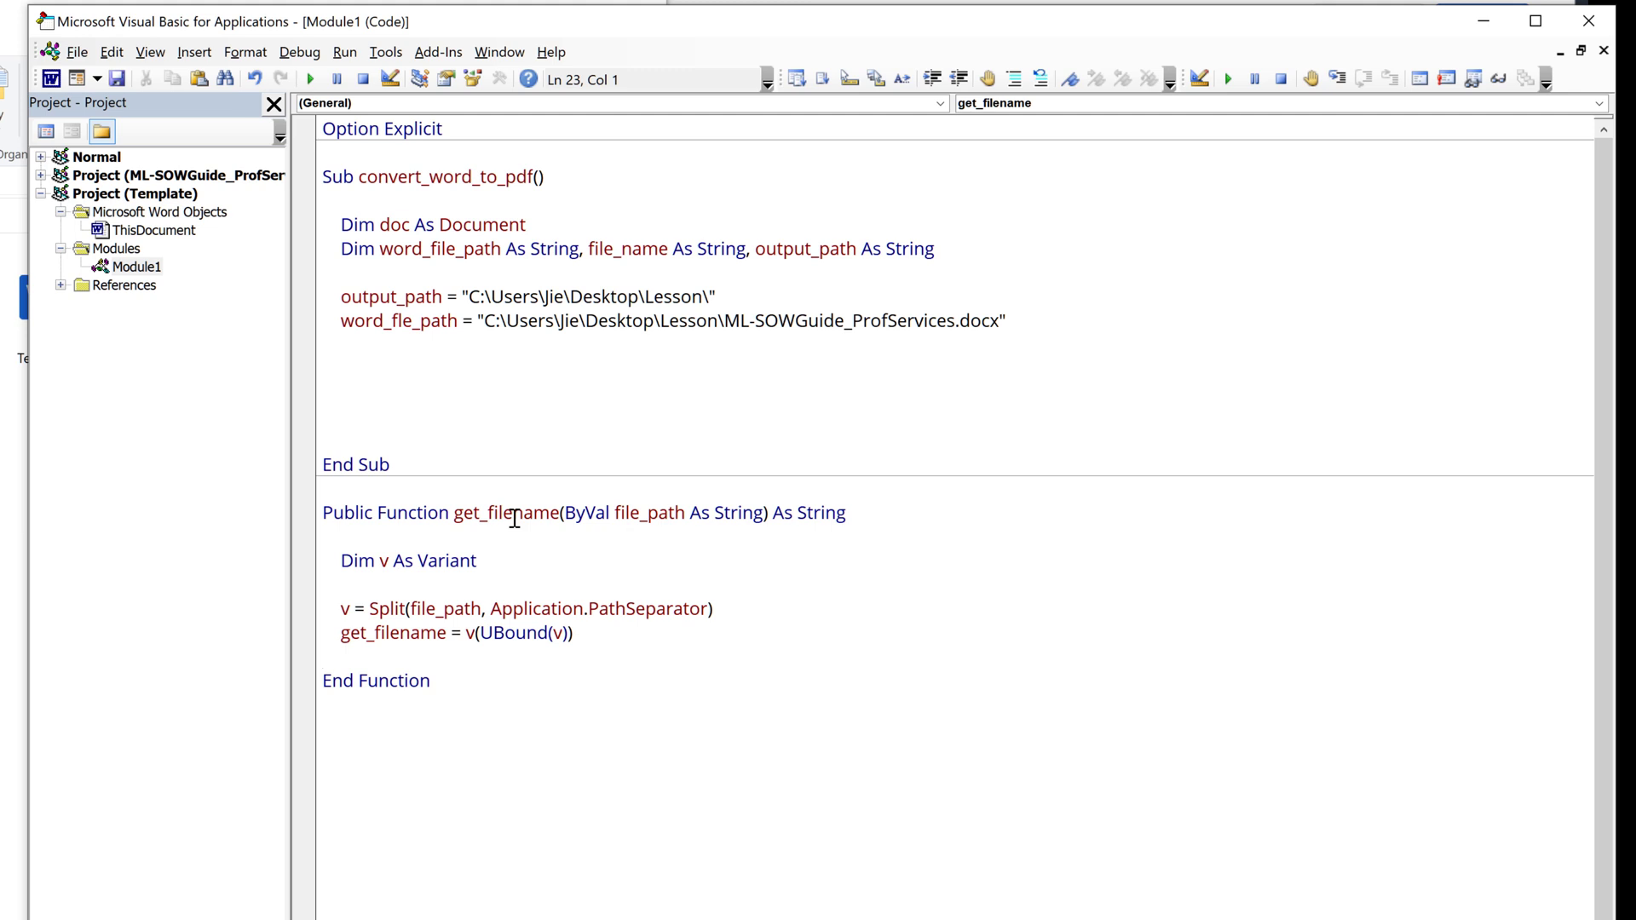
Step: Add file_name = get_filename(word_path) and correct word_fle_path to word_file_path
{"action": "left_click", "coordinate": [392, 186]}
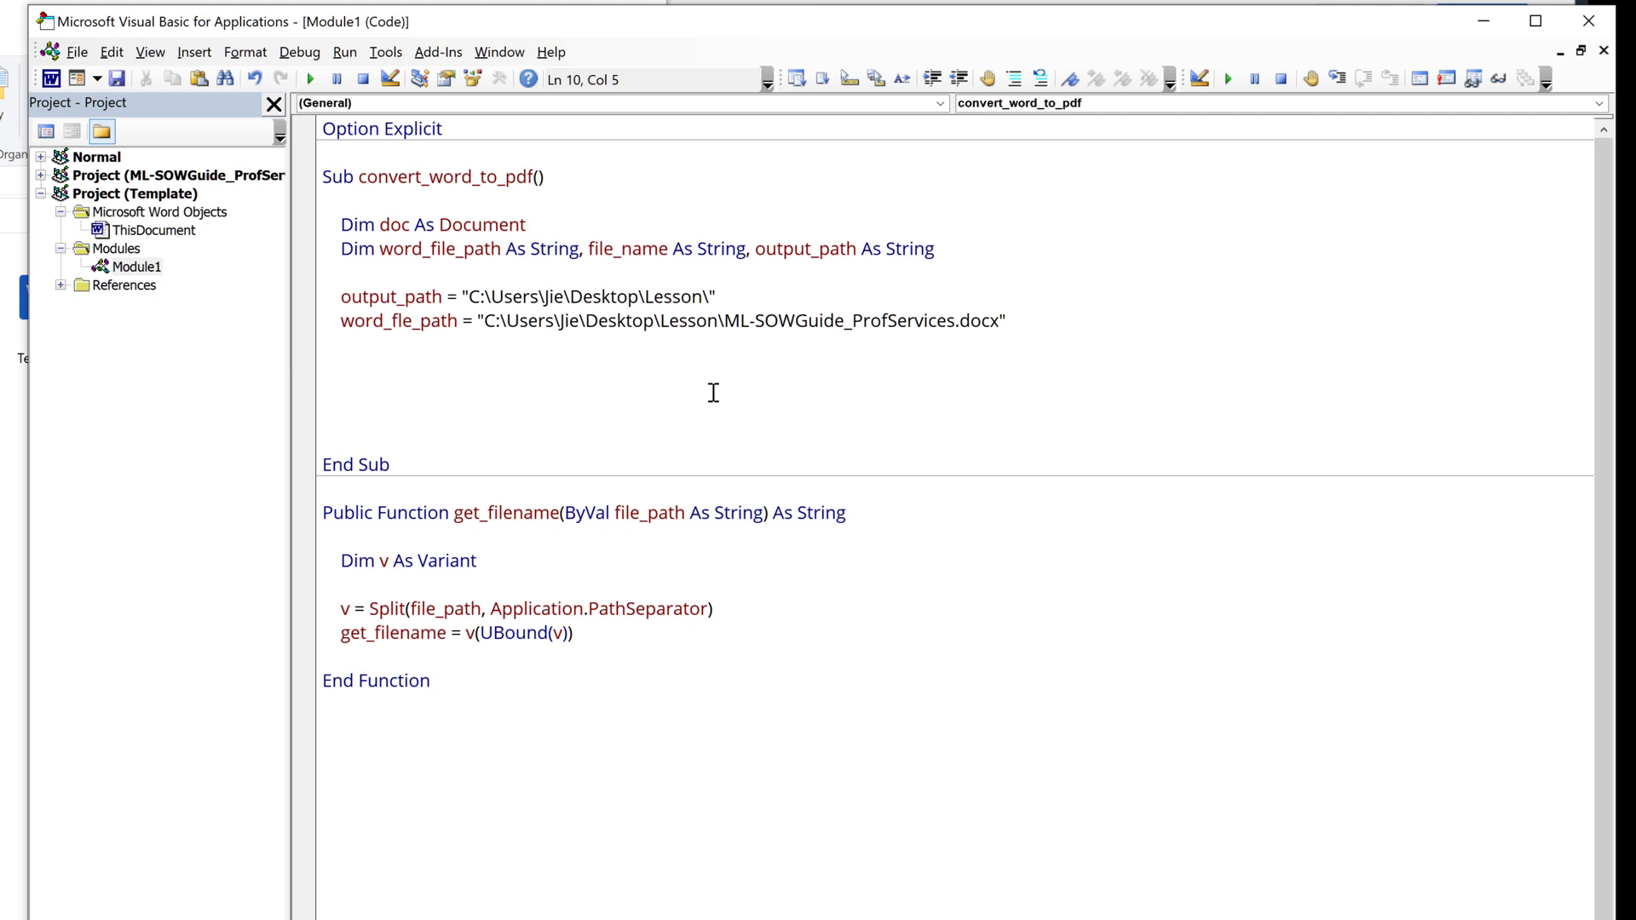
{"action": "type", "text": "file_na"}
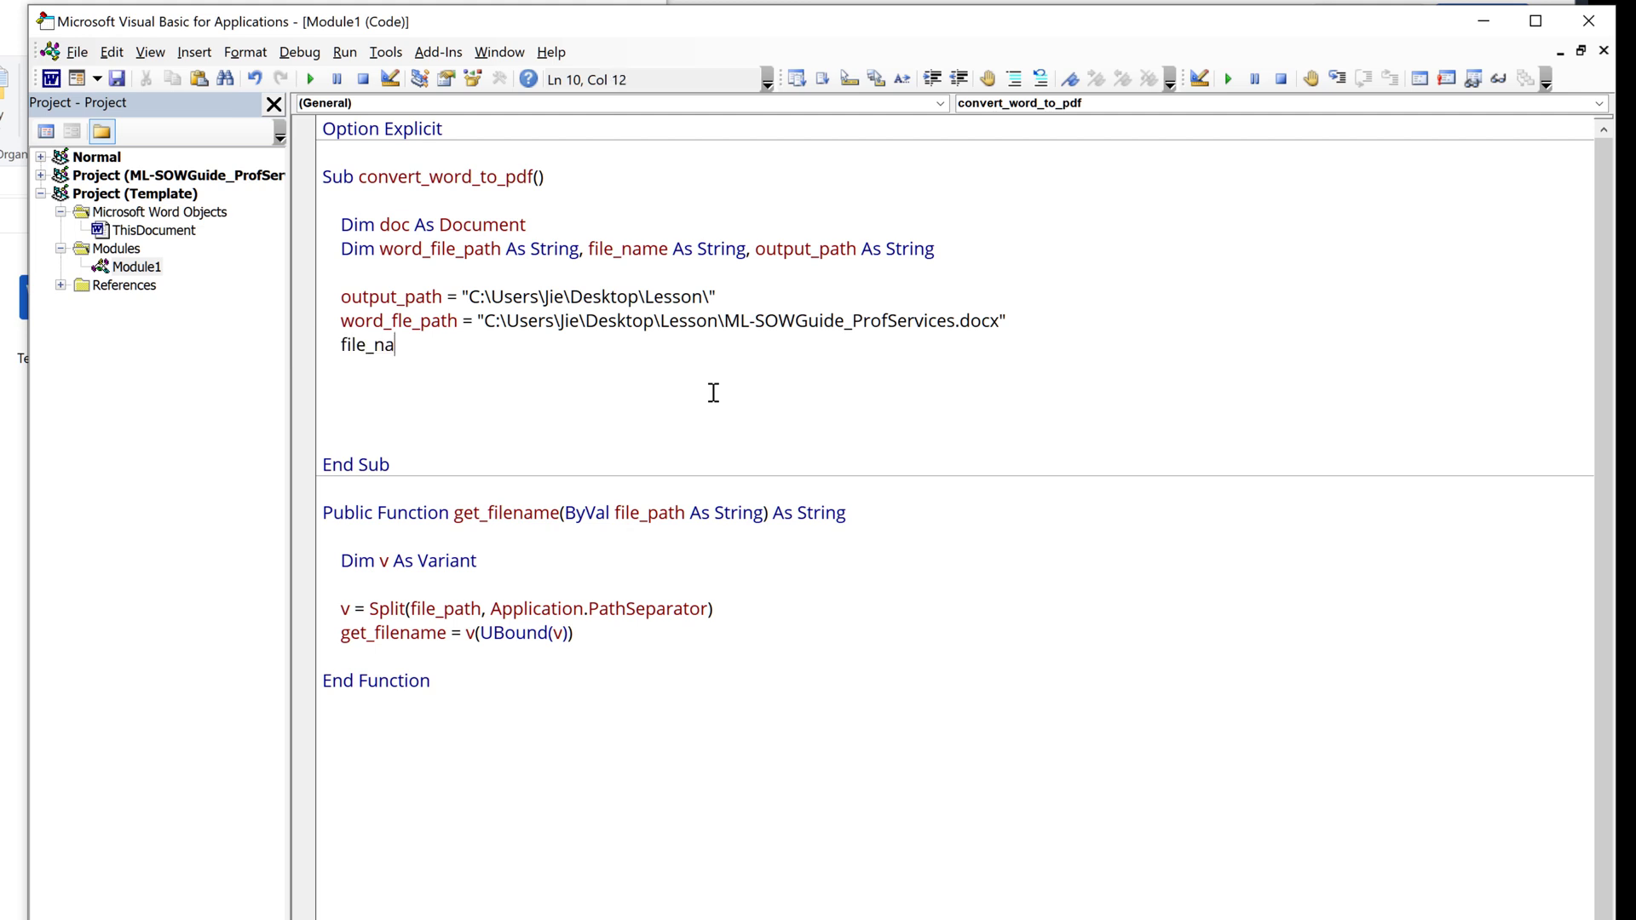
{"action": "type", "text": "me ="}
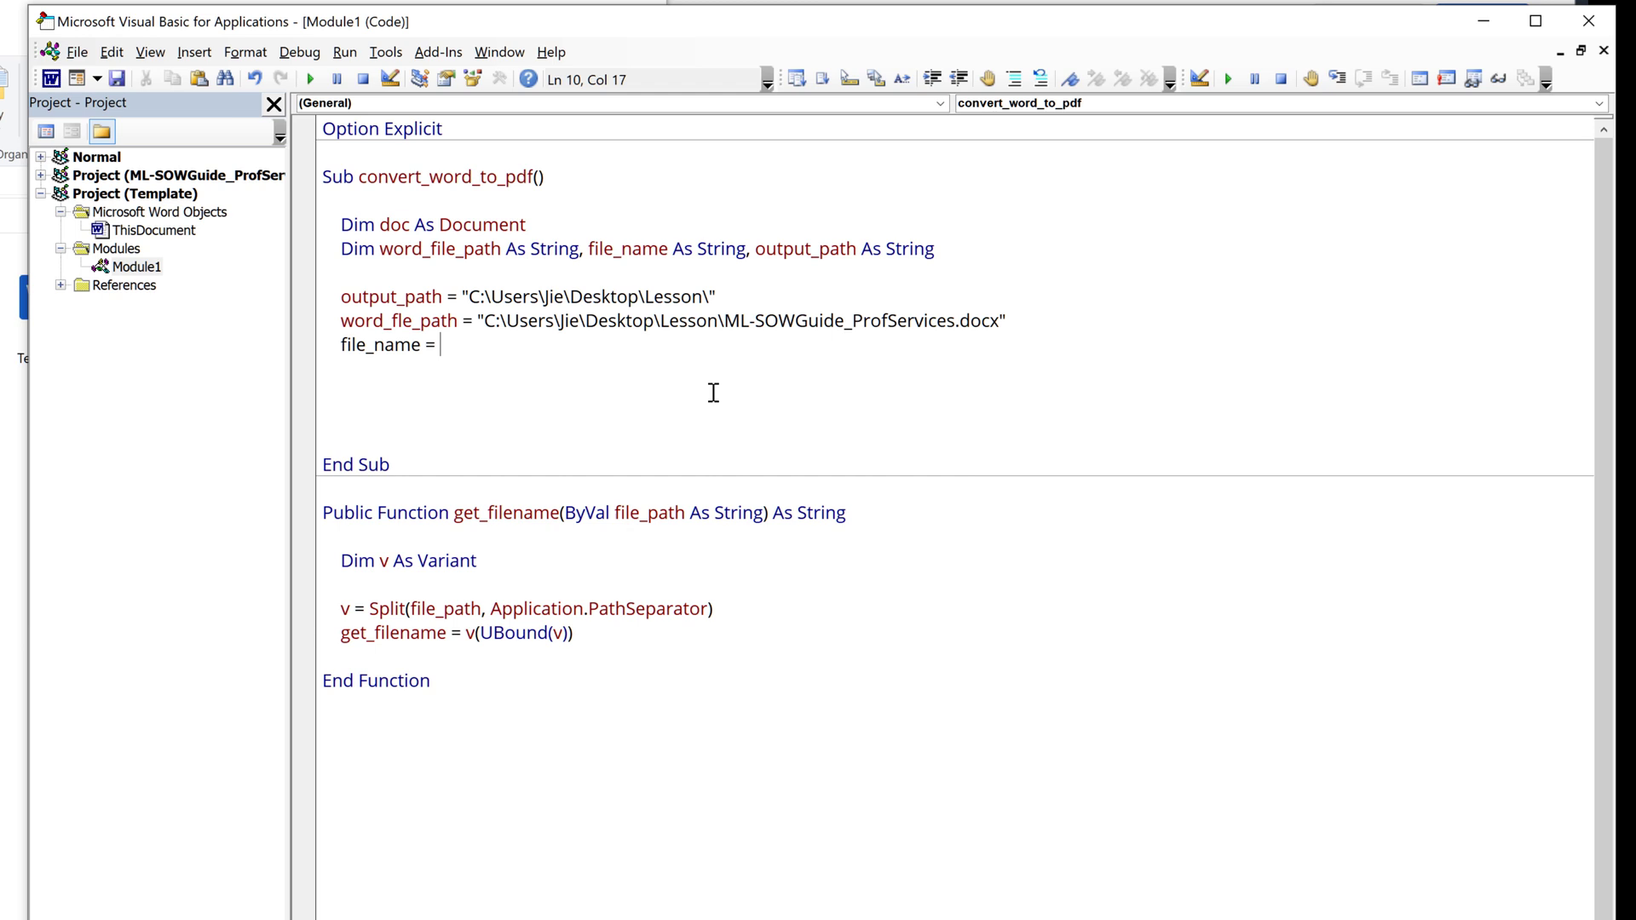
{"action": "type", "text": "get_filename(word"}
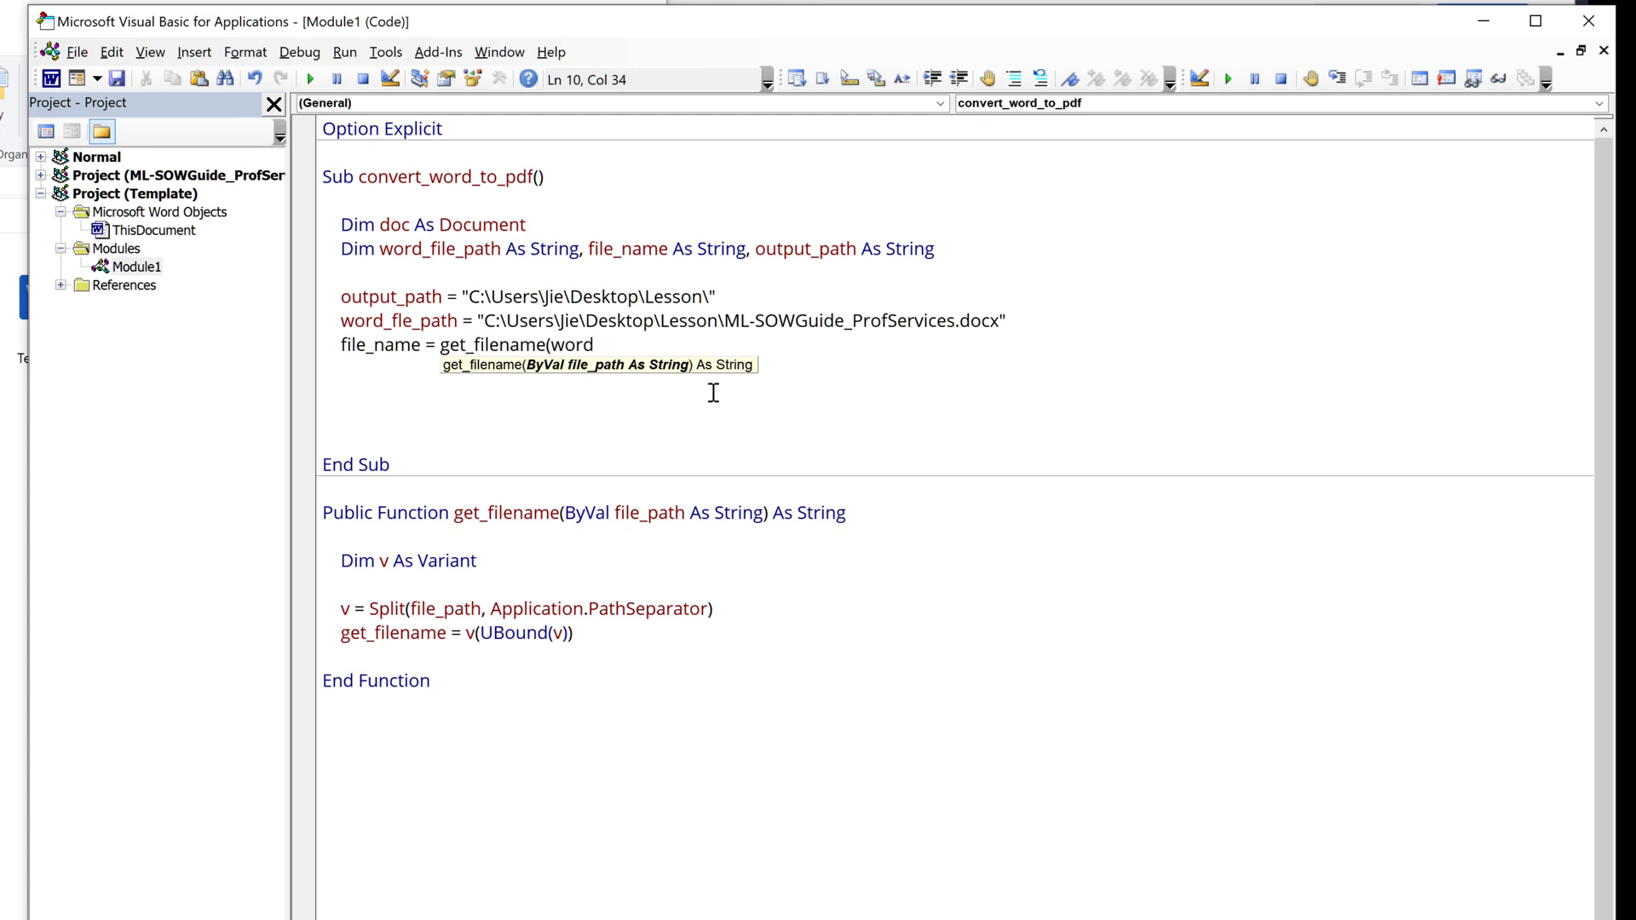
{"action": "type", "text": "_path)"}
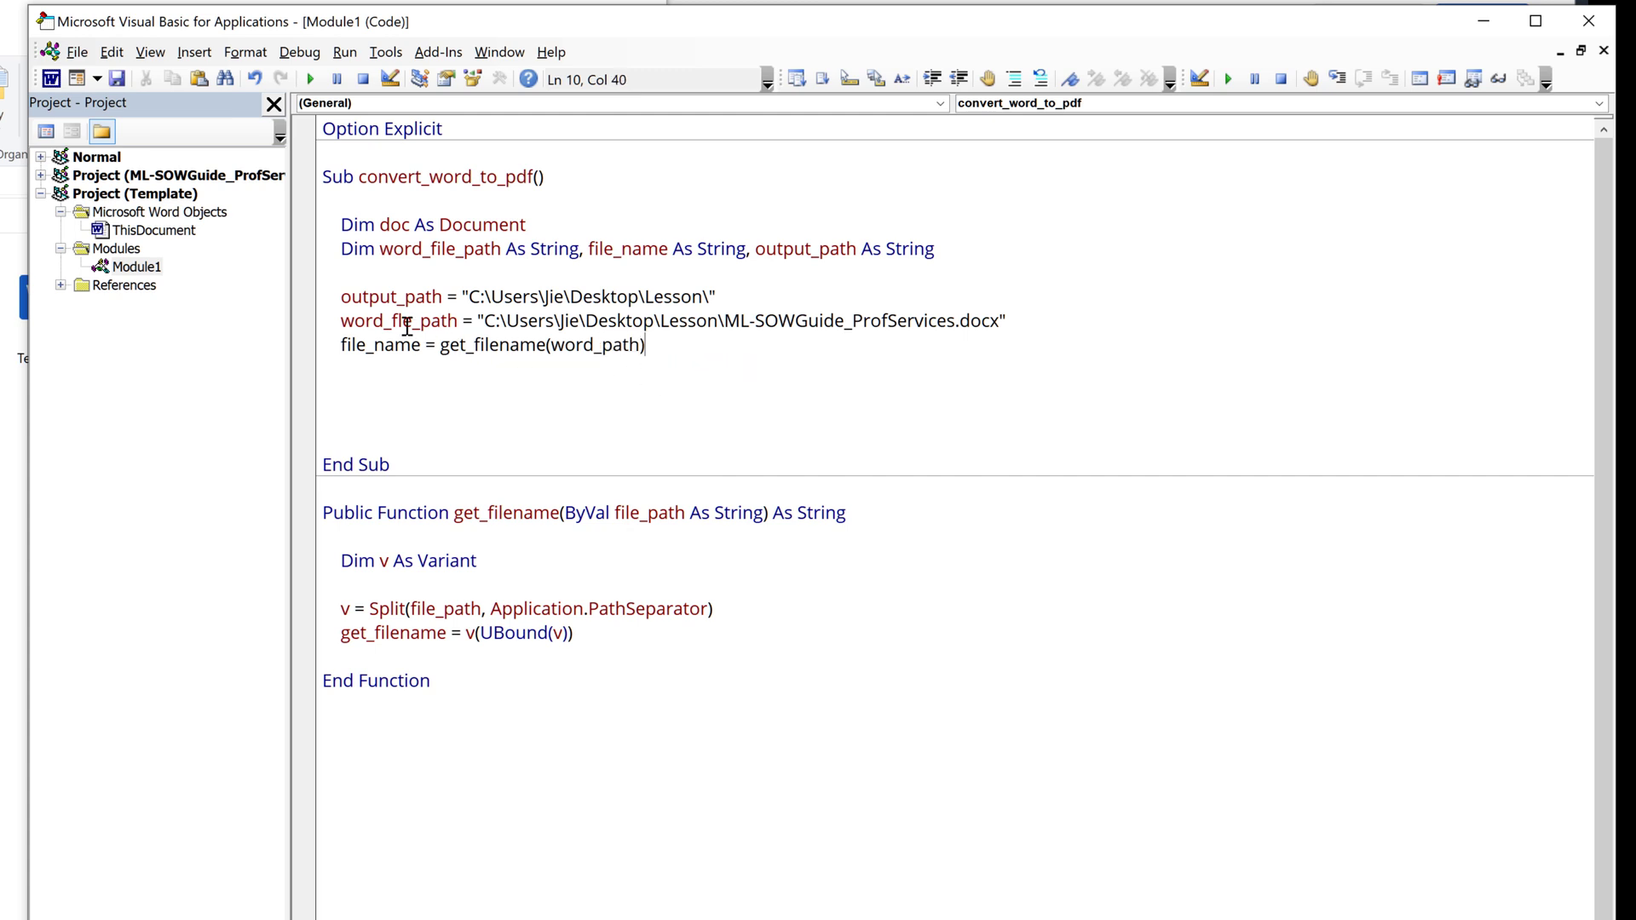
{"action": "left_click", "coordinate": [624, 320]}
{"action": "type", "text": "l"}
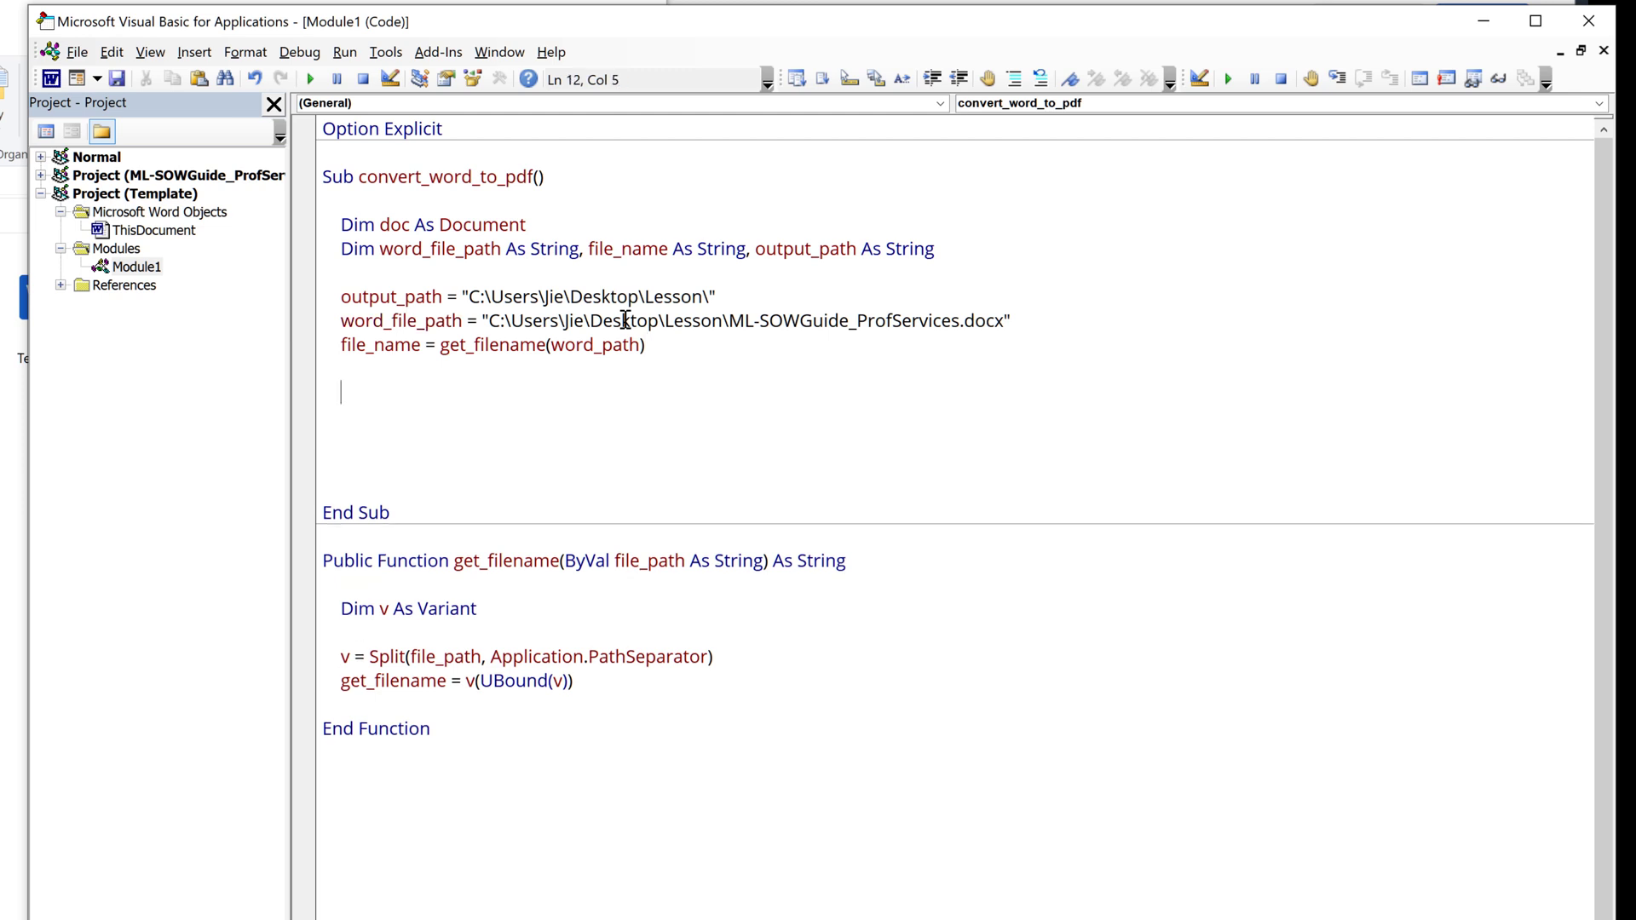
Step: Write Set doc = Documents.Open(word_file_path) and leave a blank line below it
{"action": "type", "text": "doc"}
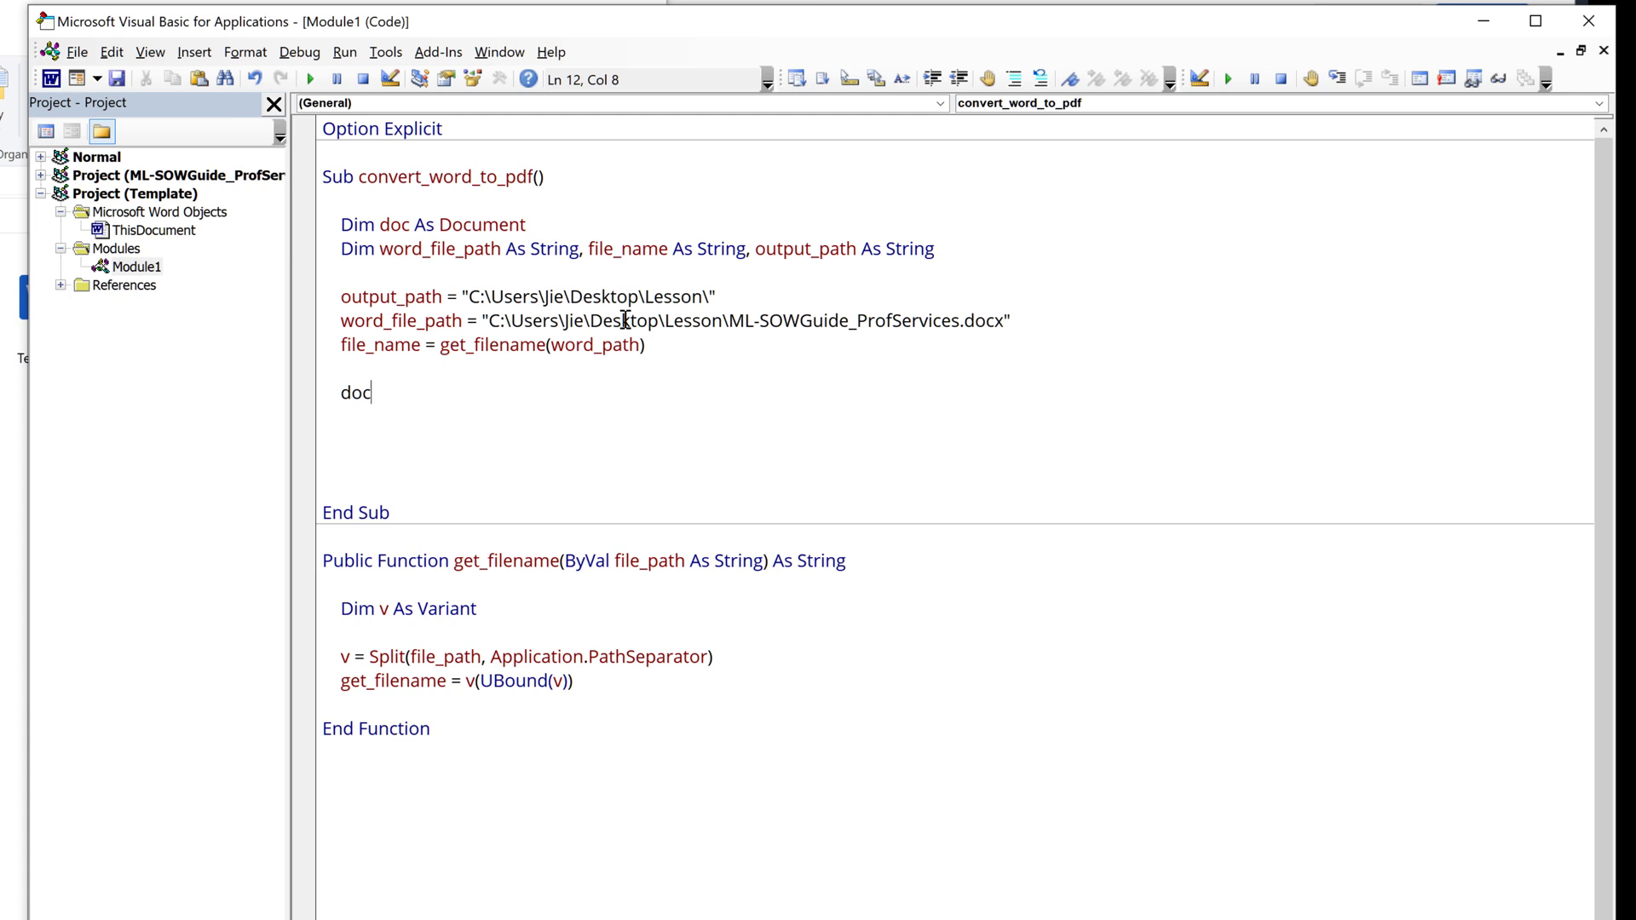
{"action": "key", "text": "Backspace"}
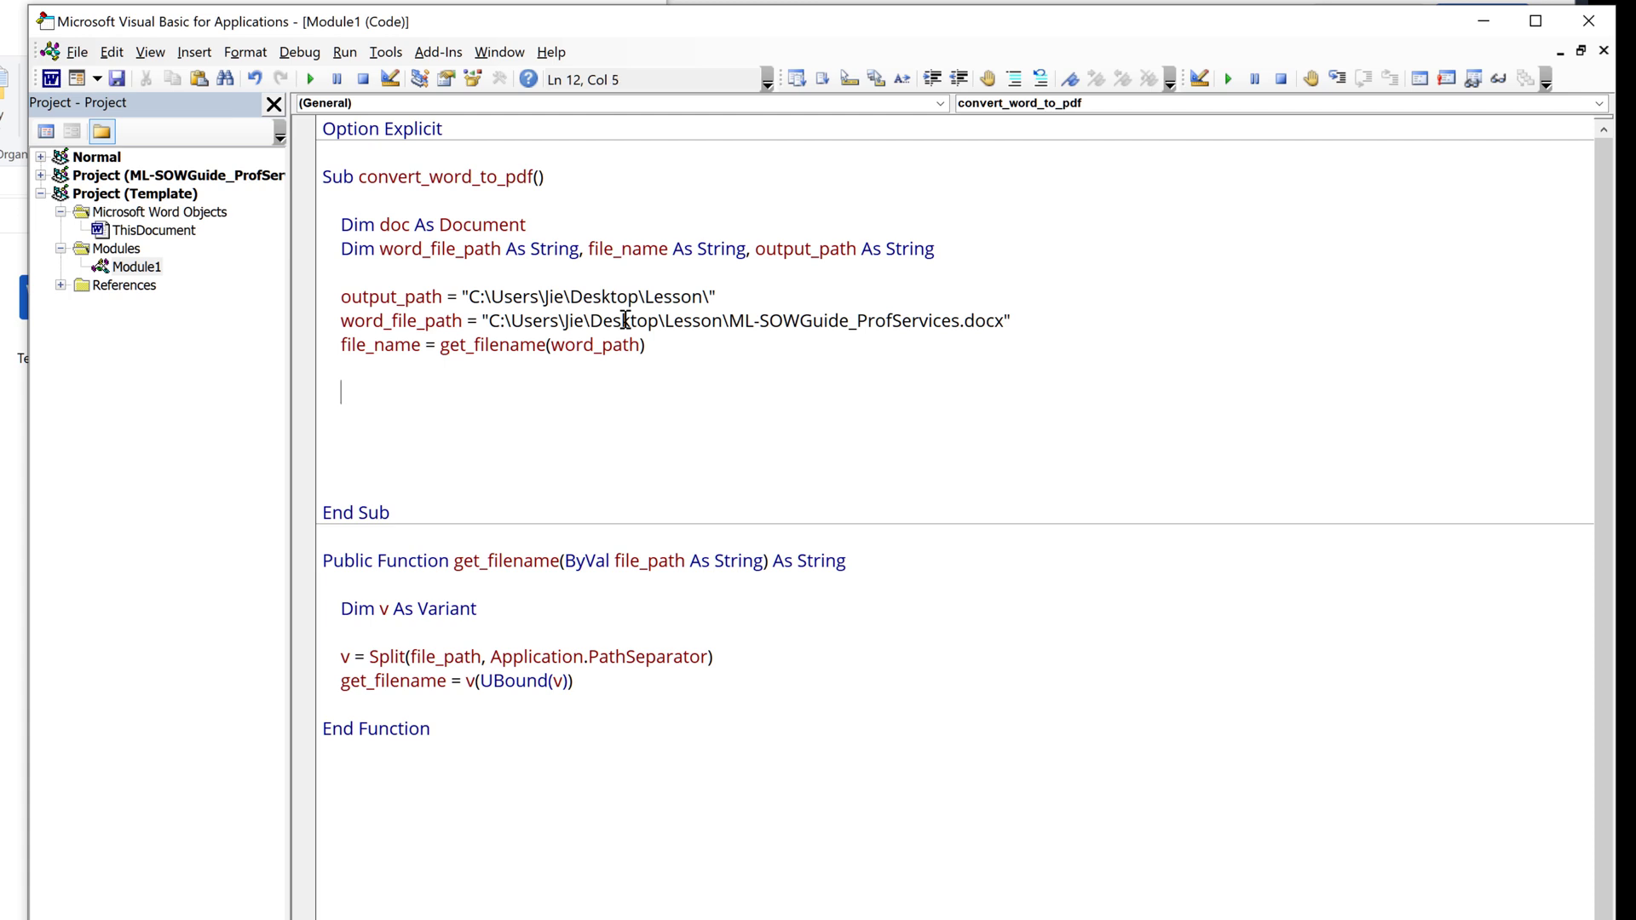
{"action": "type", "text": "documents.open(wor"}
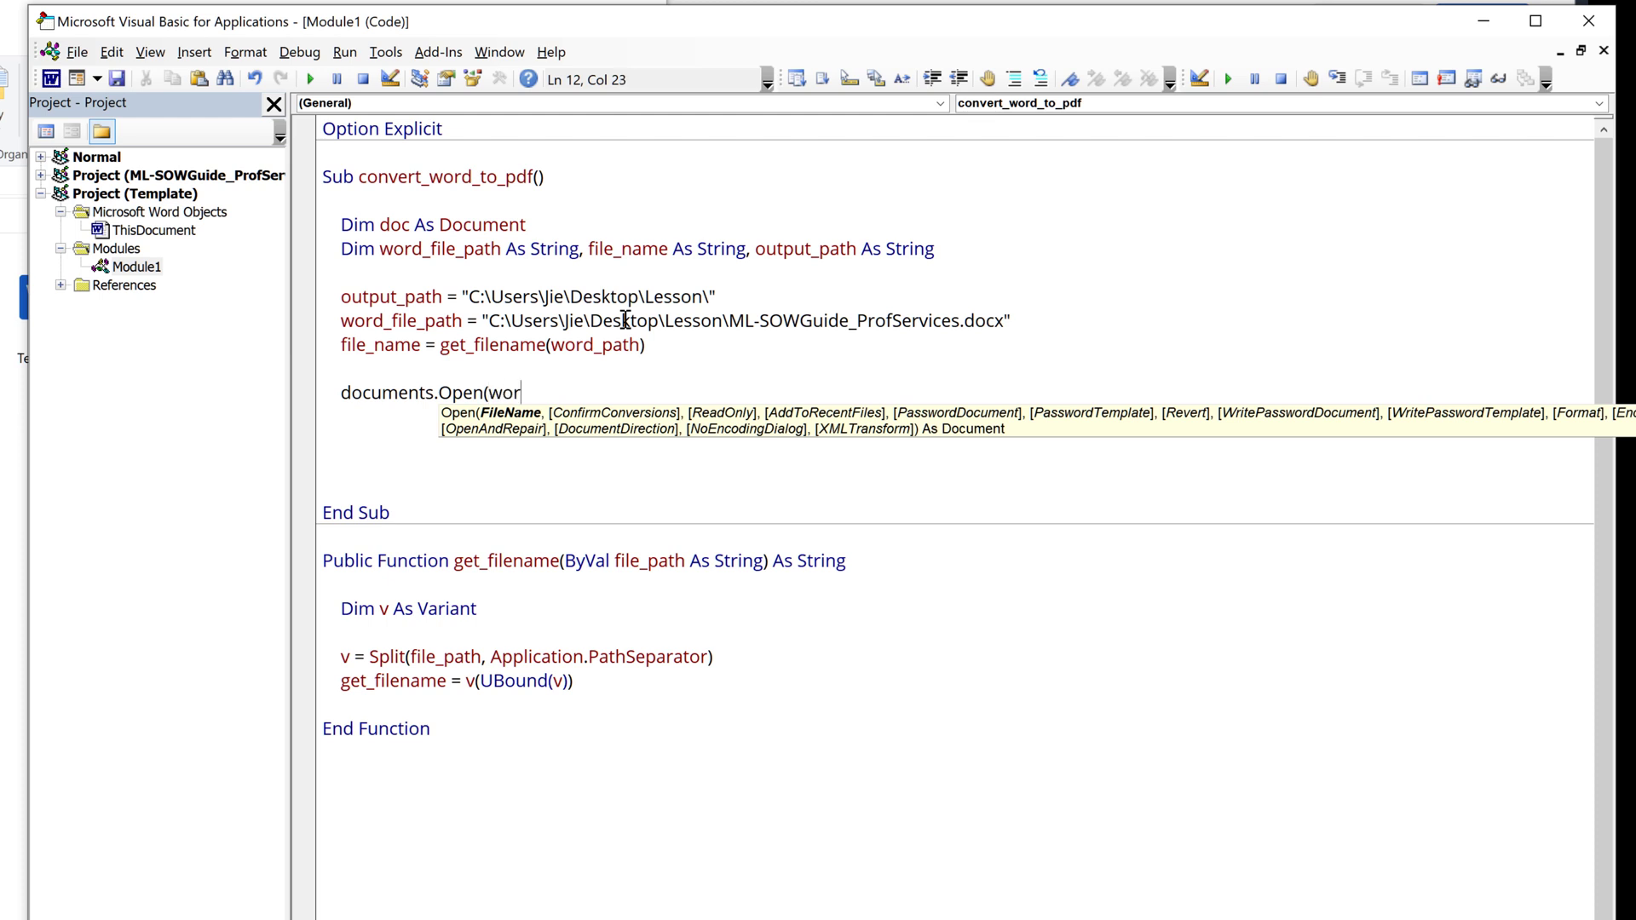
{"action": "type", "text": "d_file_path)"}
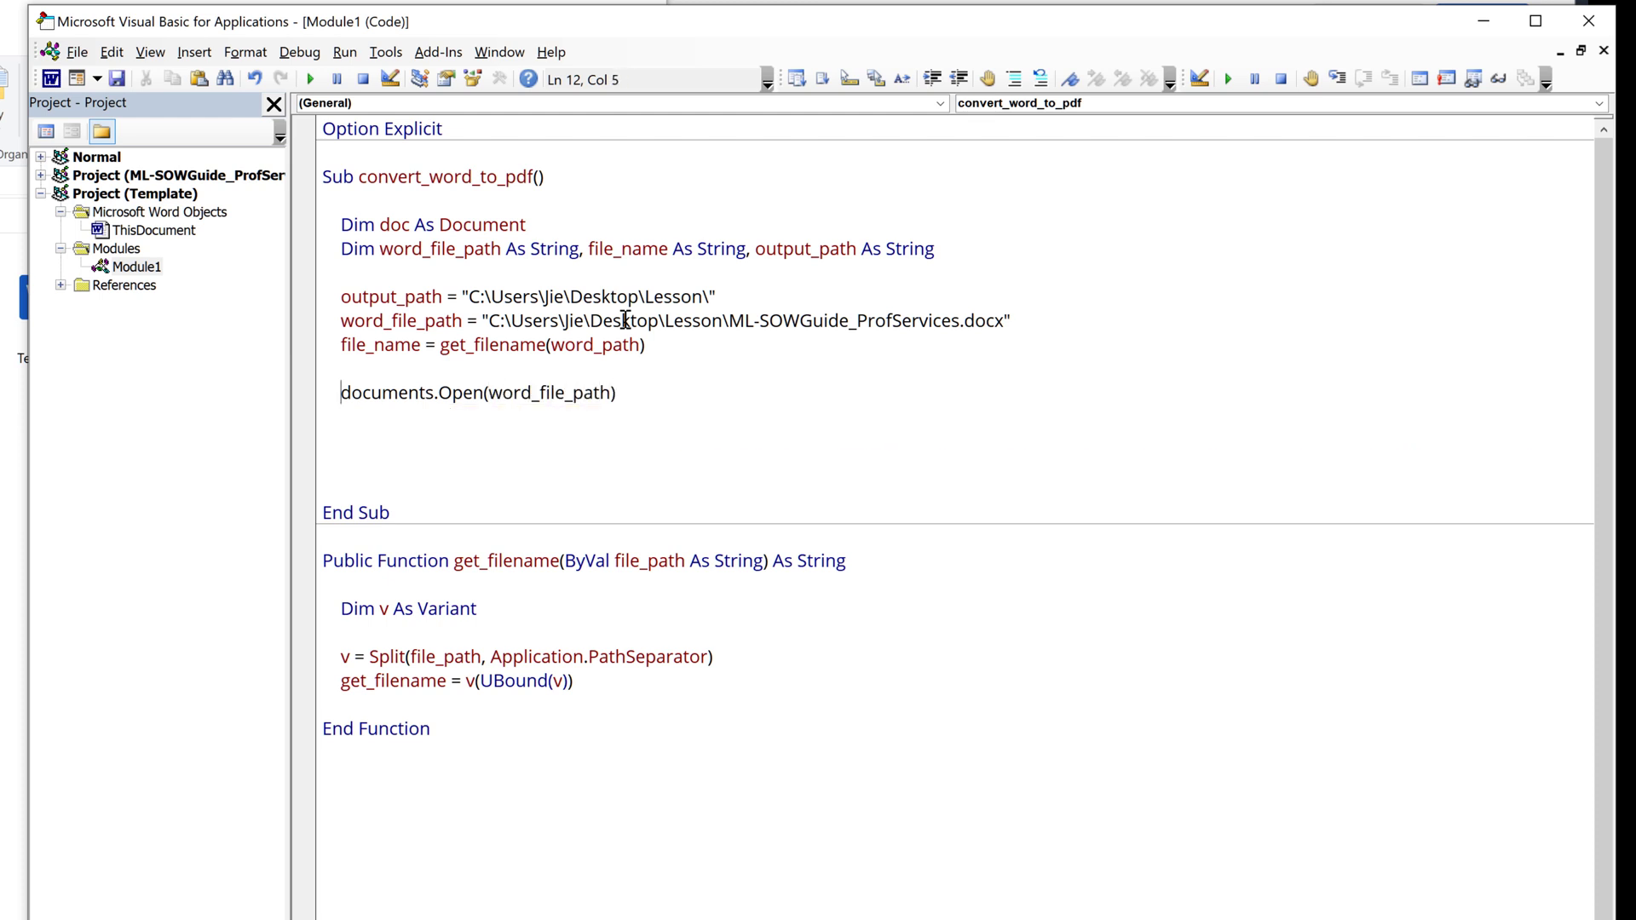
{"action": "type", "text": "d"}
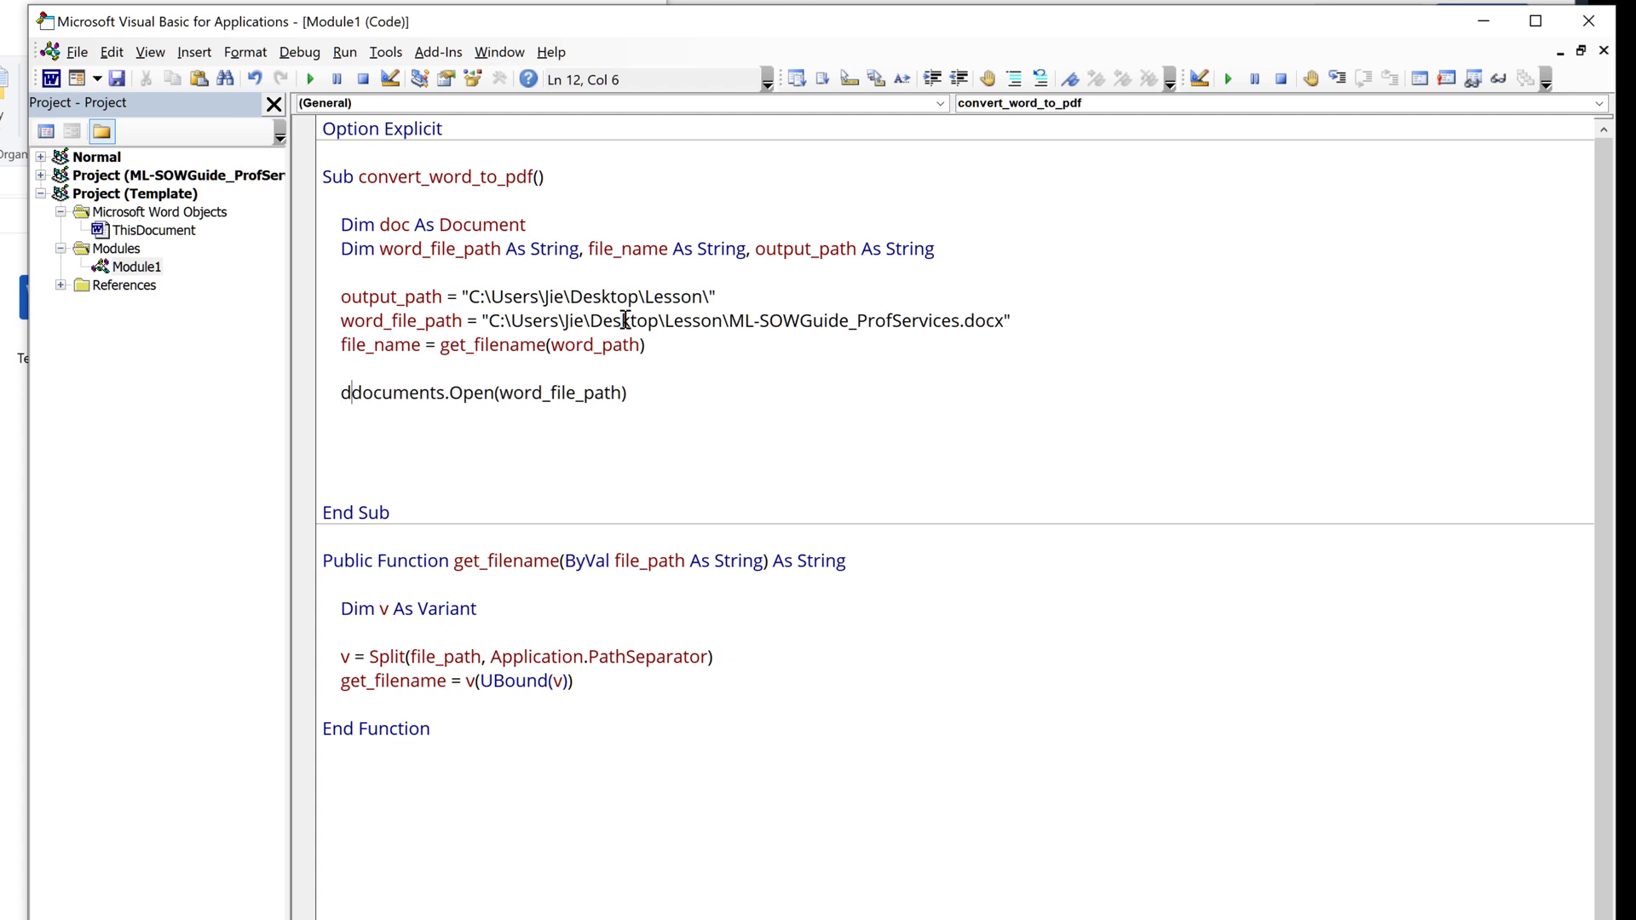
{"action": "type", "text": "doc ="}
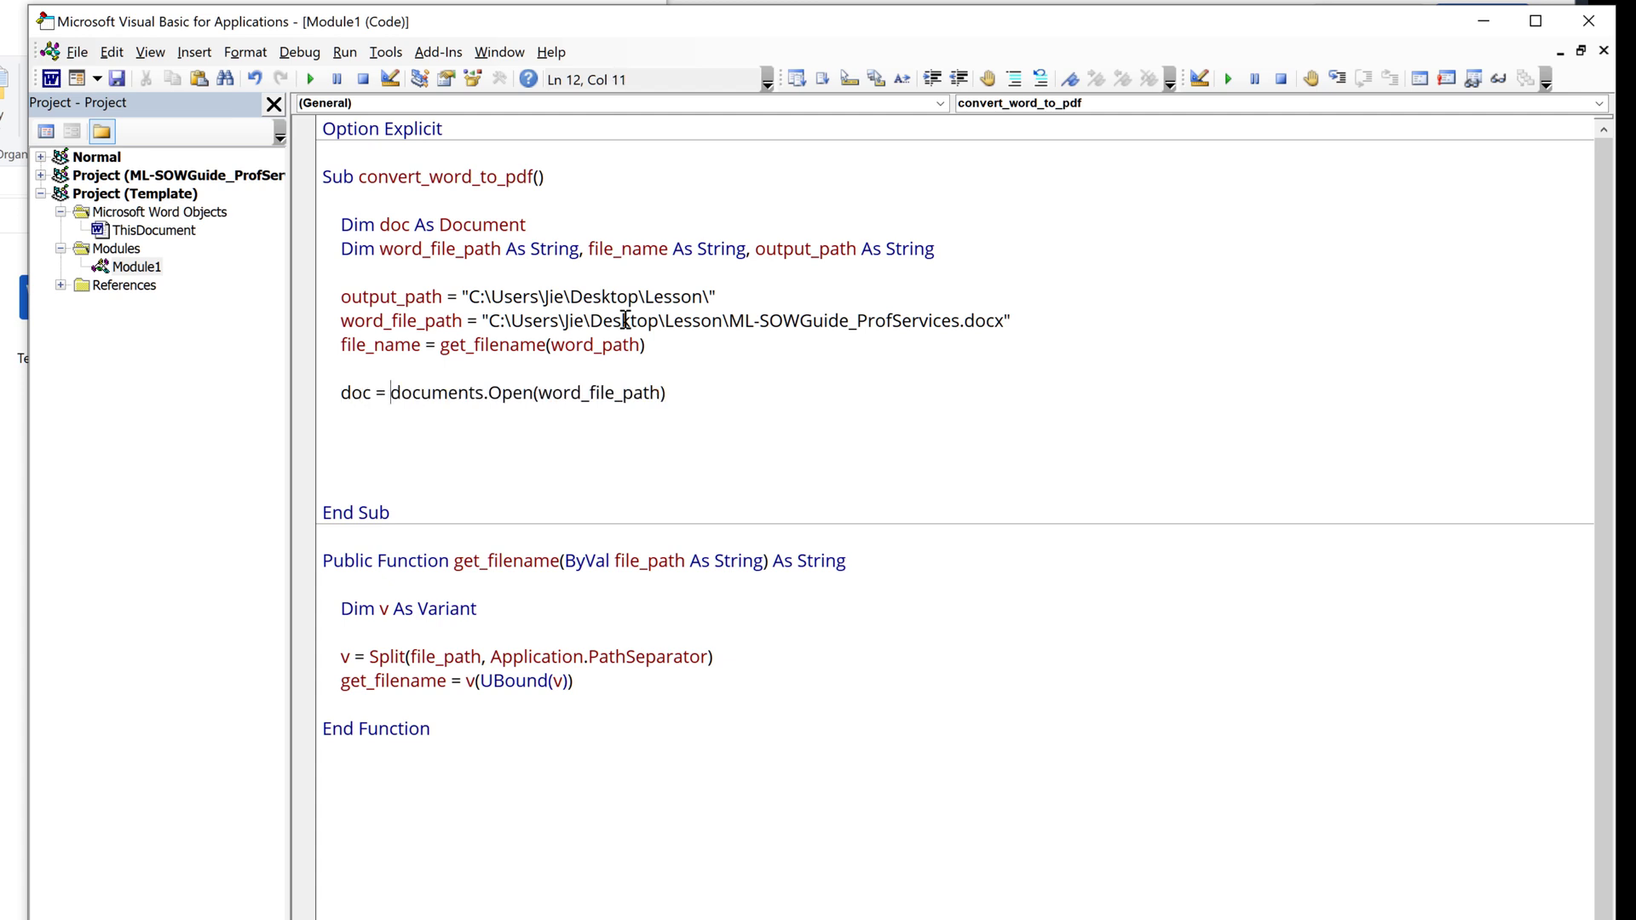
{"action": "type", "text": "s"}
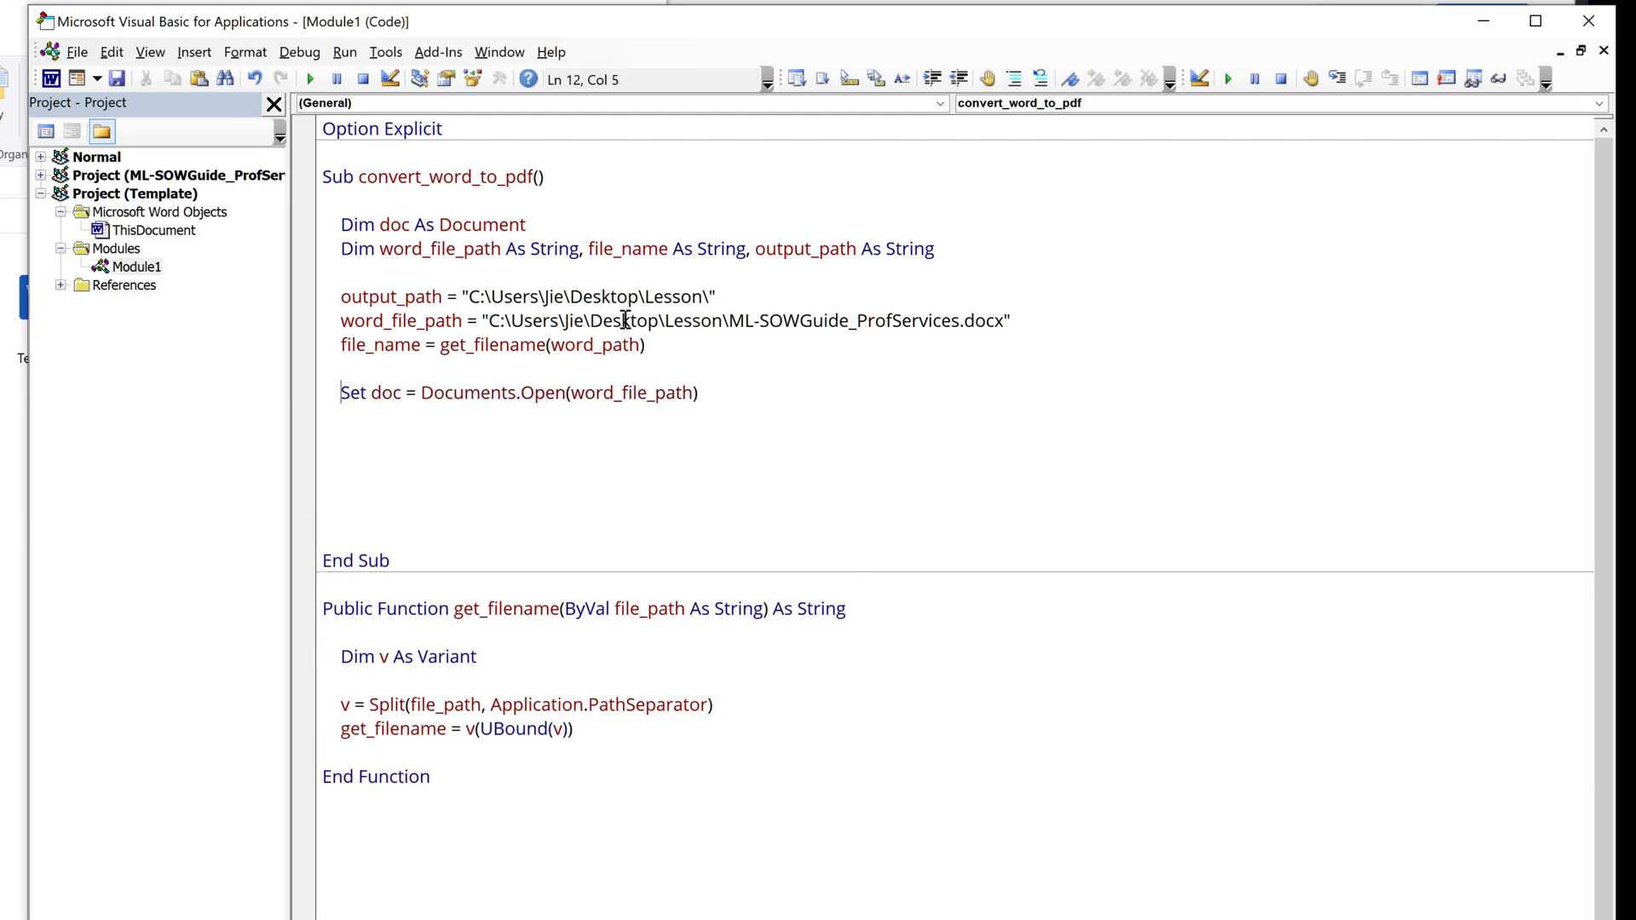
{"action": "triple_click", "coordinate": [518, 392]}
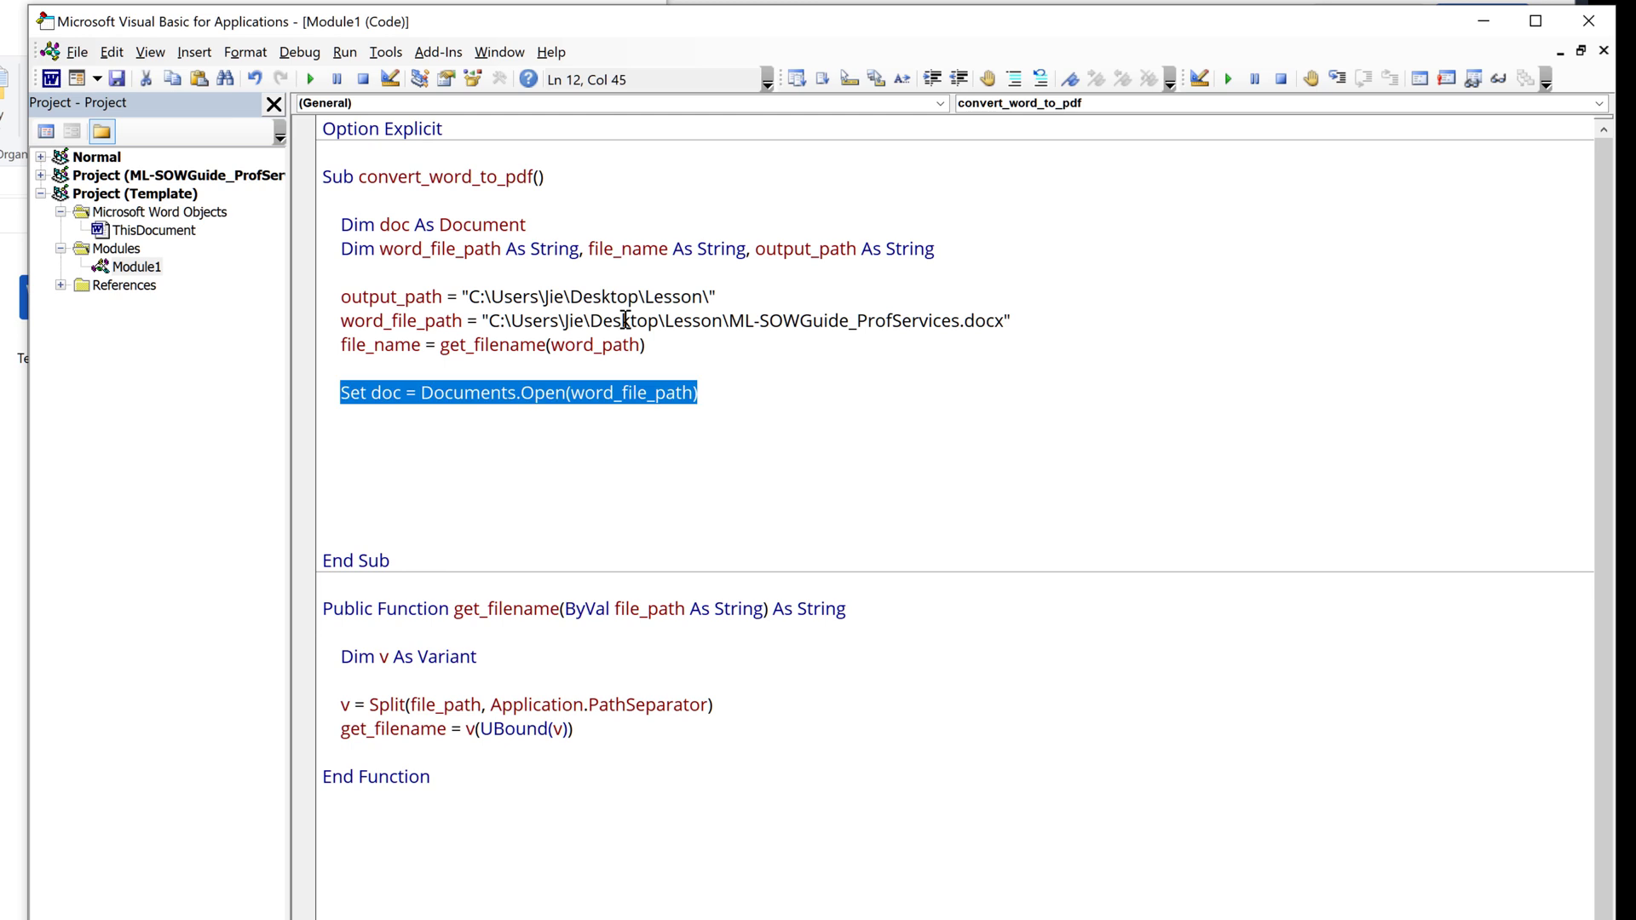
{"action": "key", "text": "enter"}
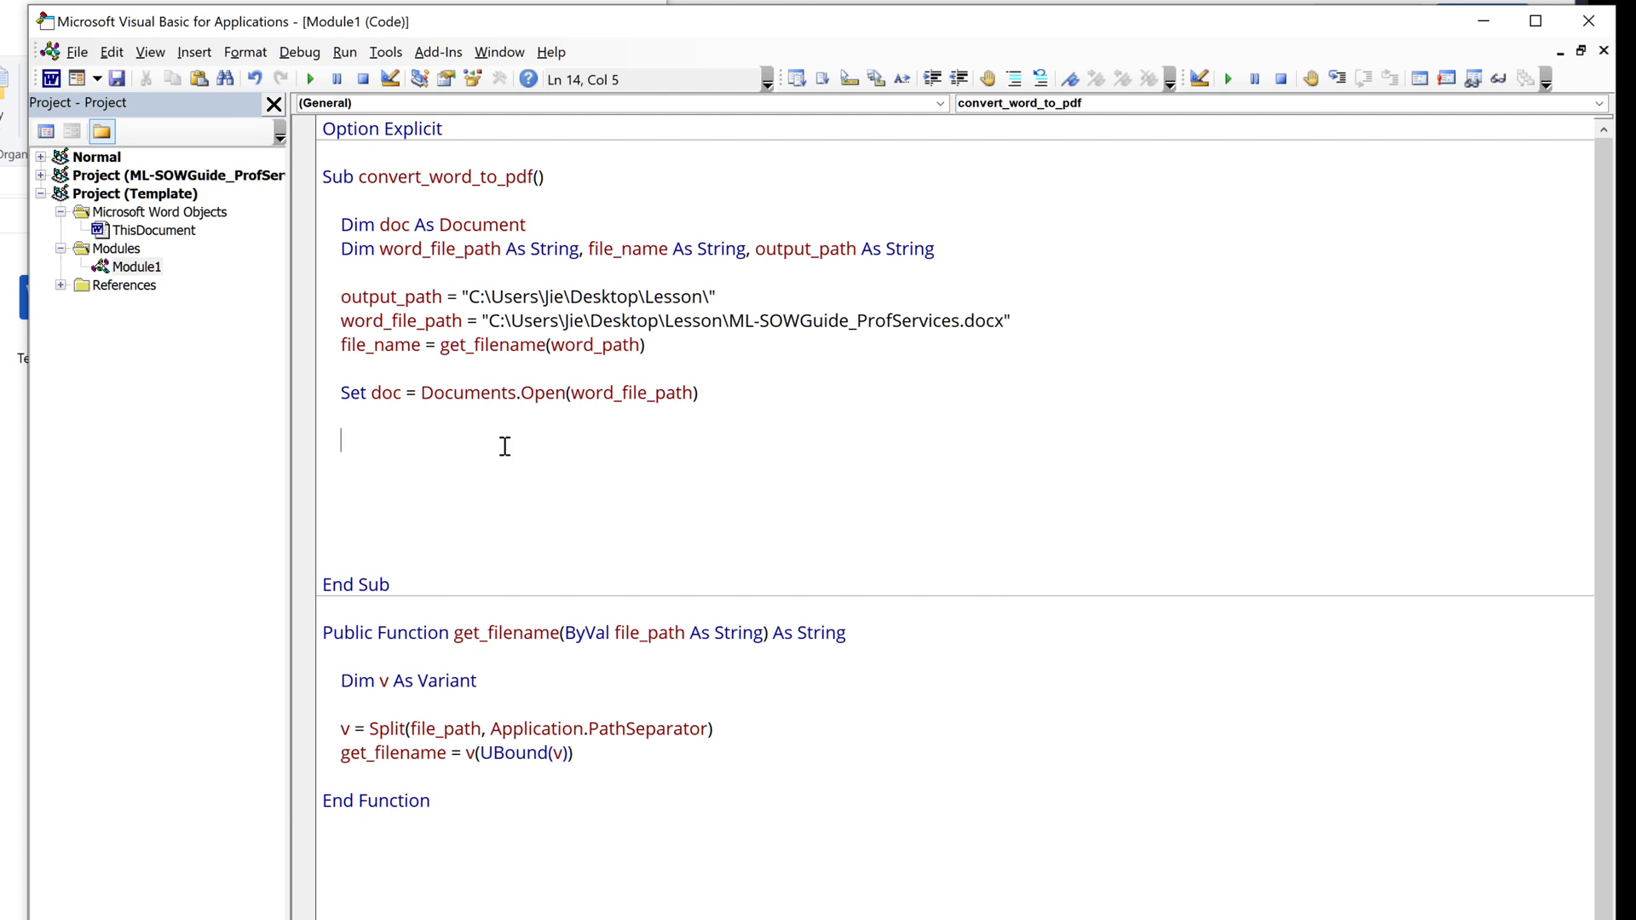
Step: Write doc.SaveAs2 output_path & Replace(file_name, ".docx", ".pdf"), 17
{"action": "type", "text": "doc."}
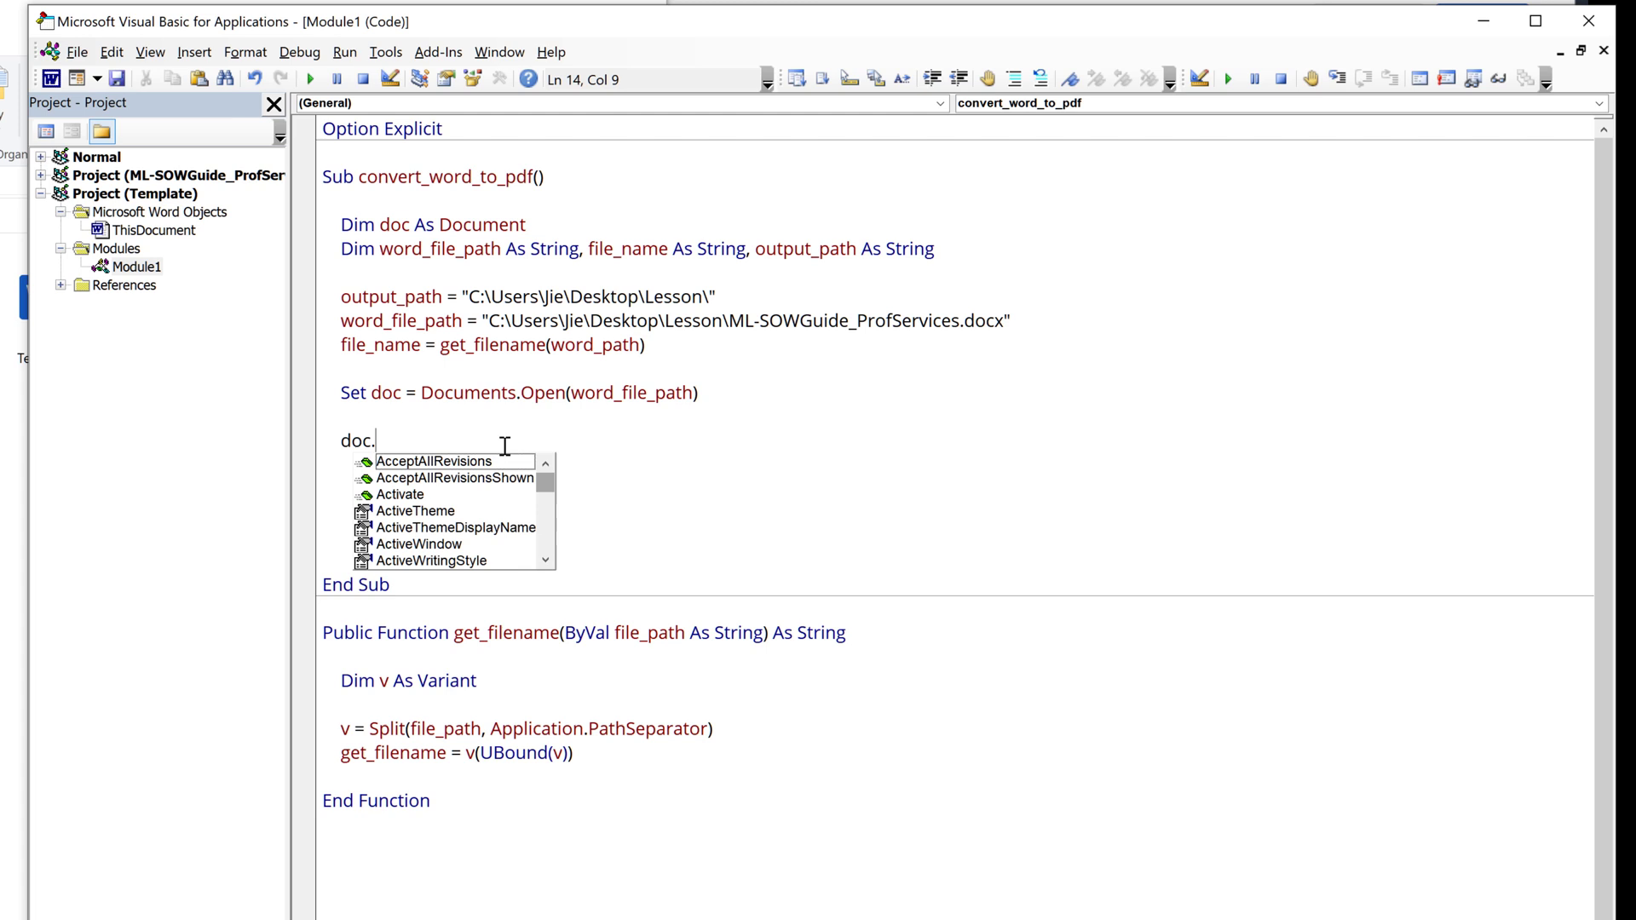
{"action": "type", "text": "saveas2"}
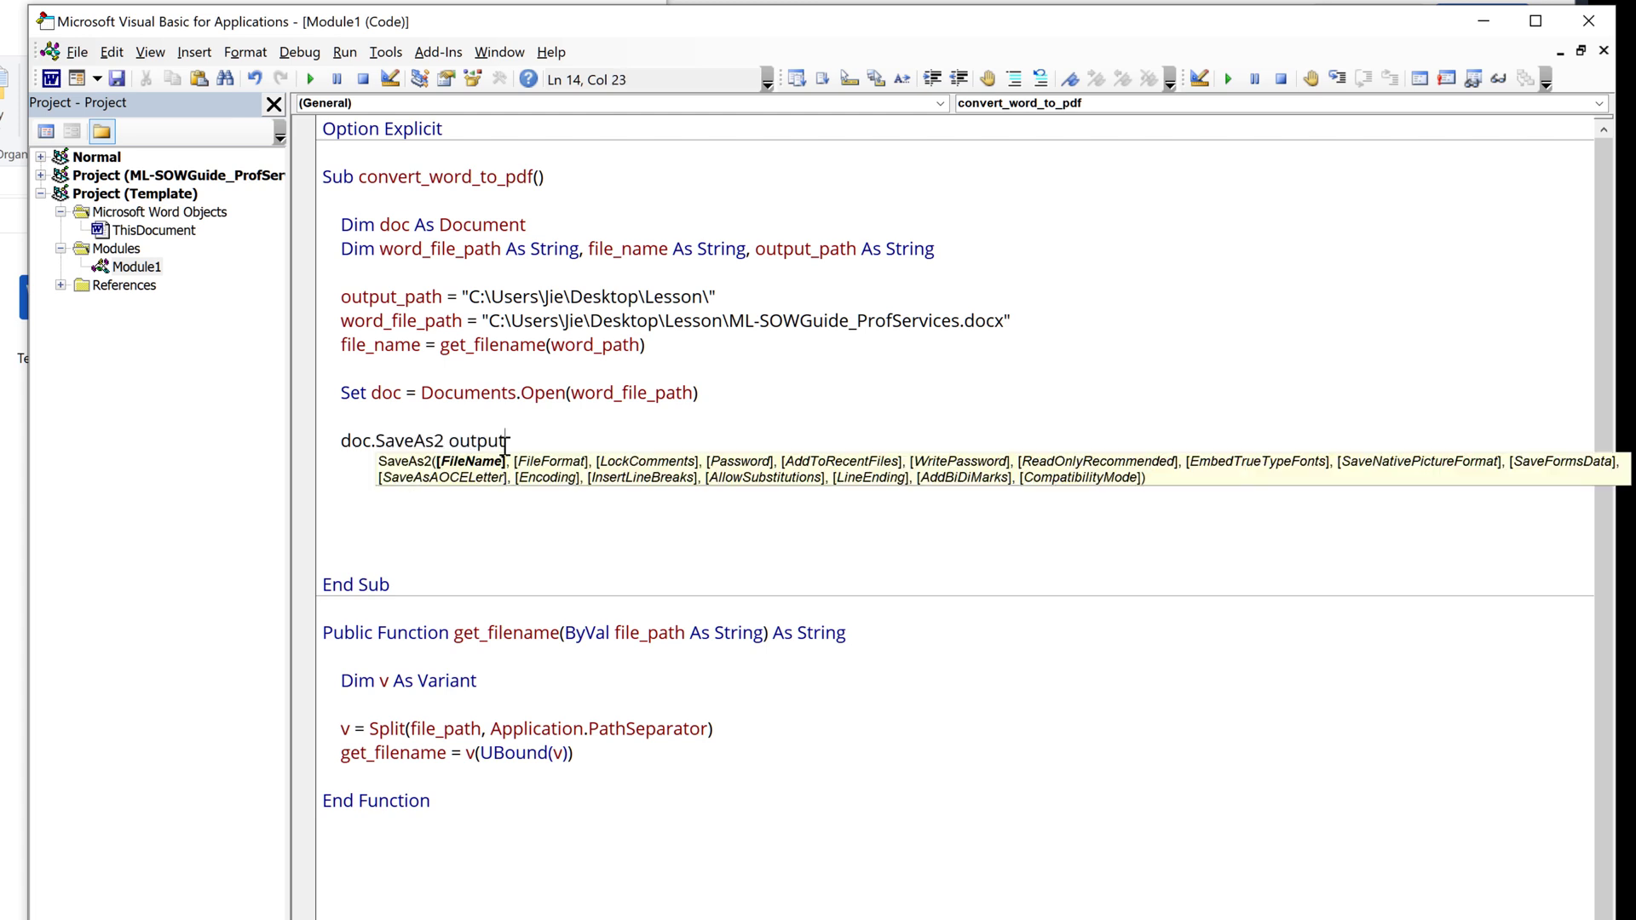
{"action": "type", "text": "_path"}
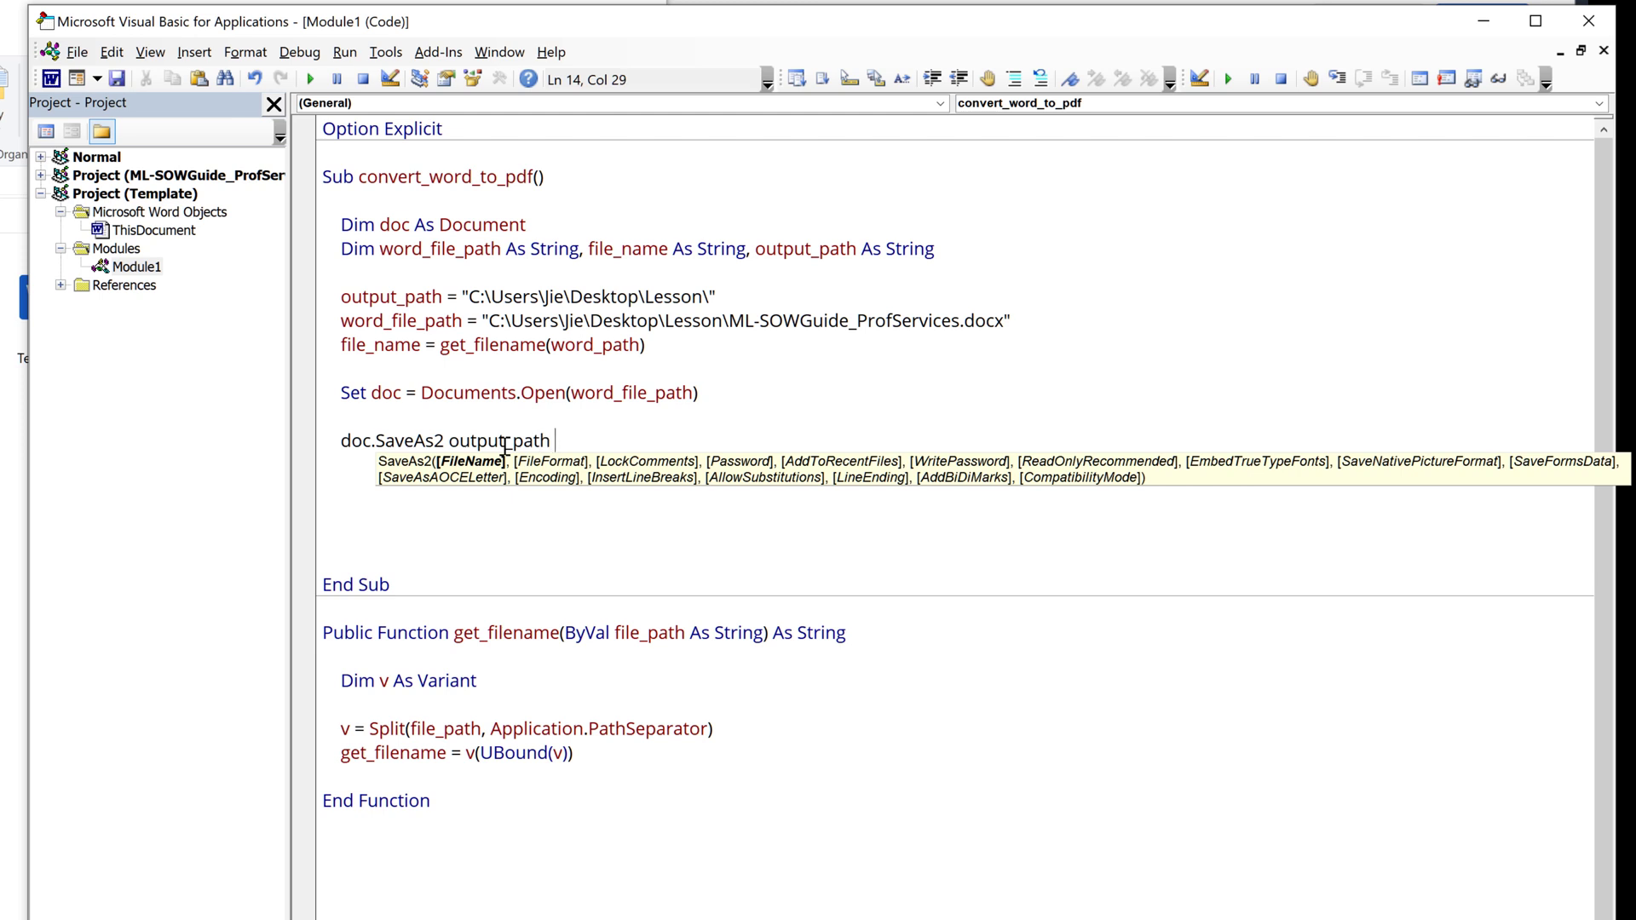
{"action": "type", "text": "&"}
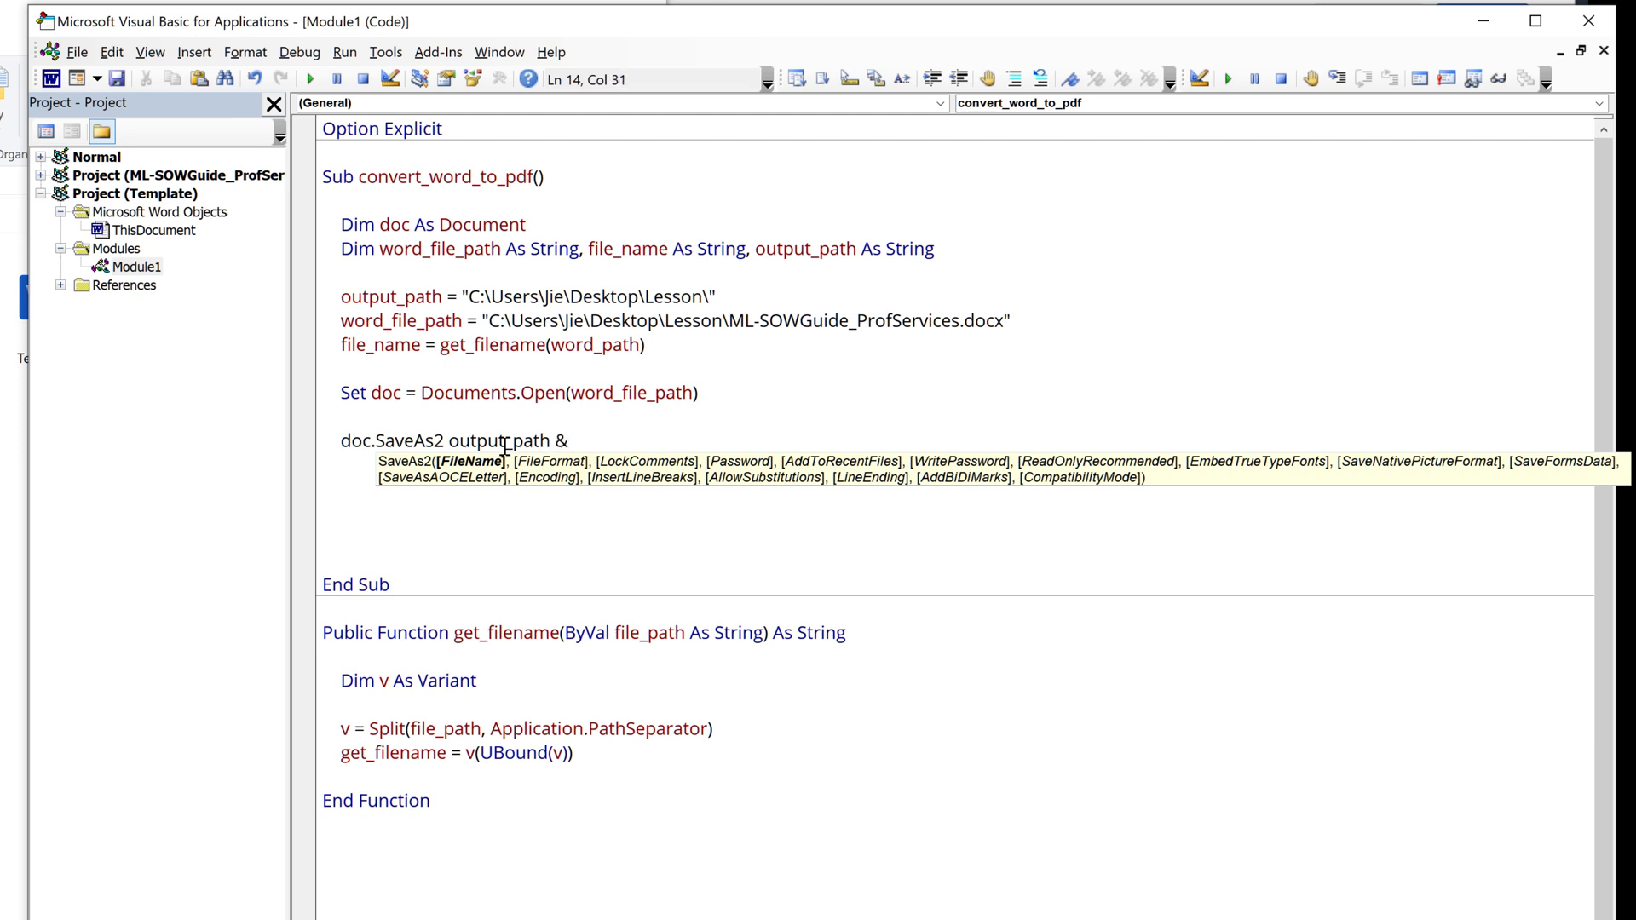
{"action": "type", "text": "file_name"}
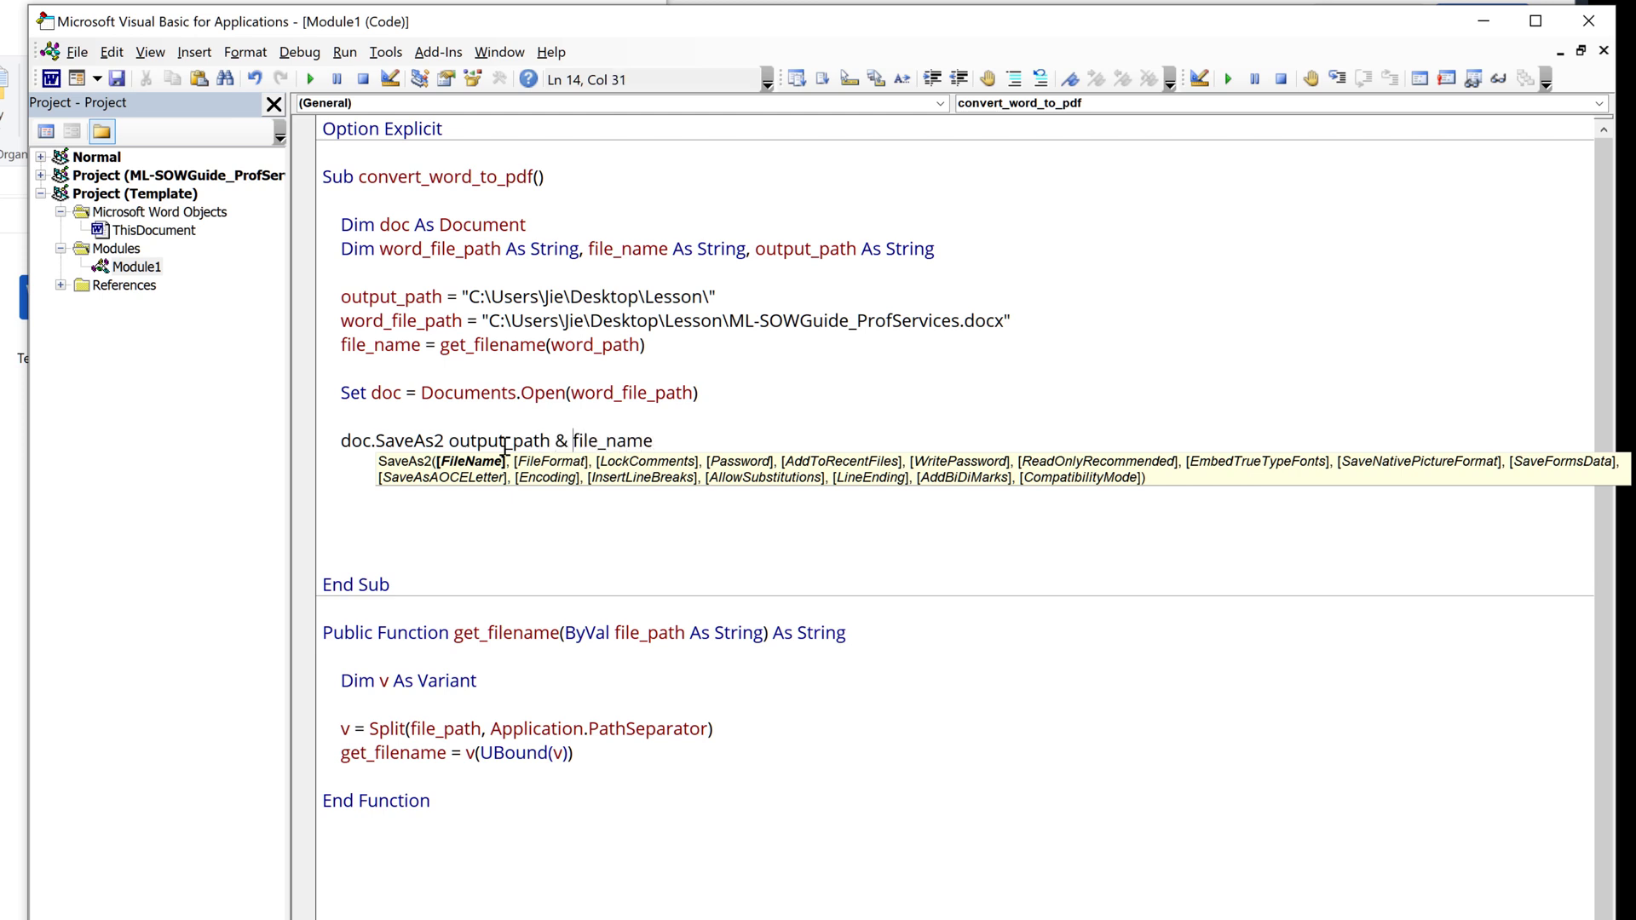
{"action": "double_click", "coordinate": [612, 440]}
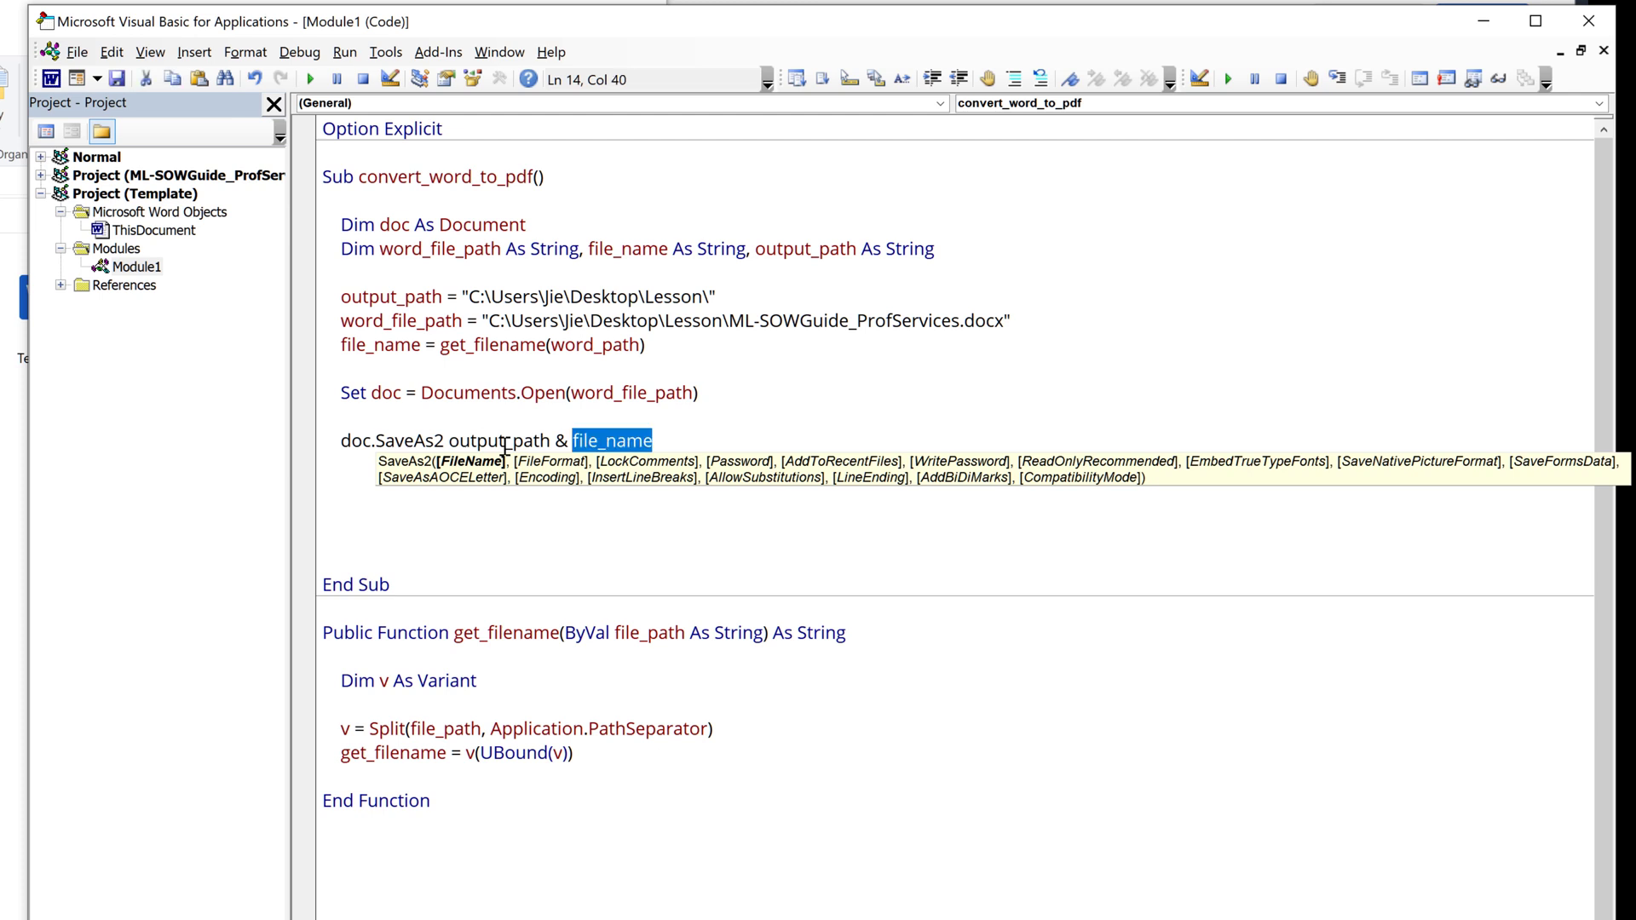
{"action": "left_click", "coordinate": [612, 440]}
{"action": "type", "text": "replace("}
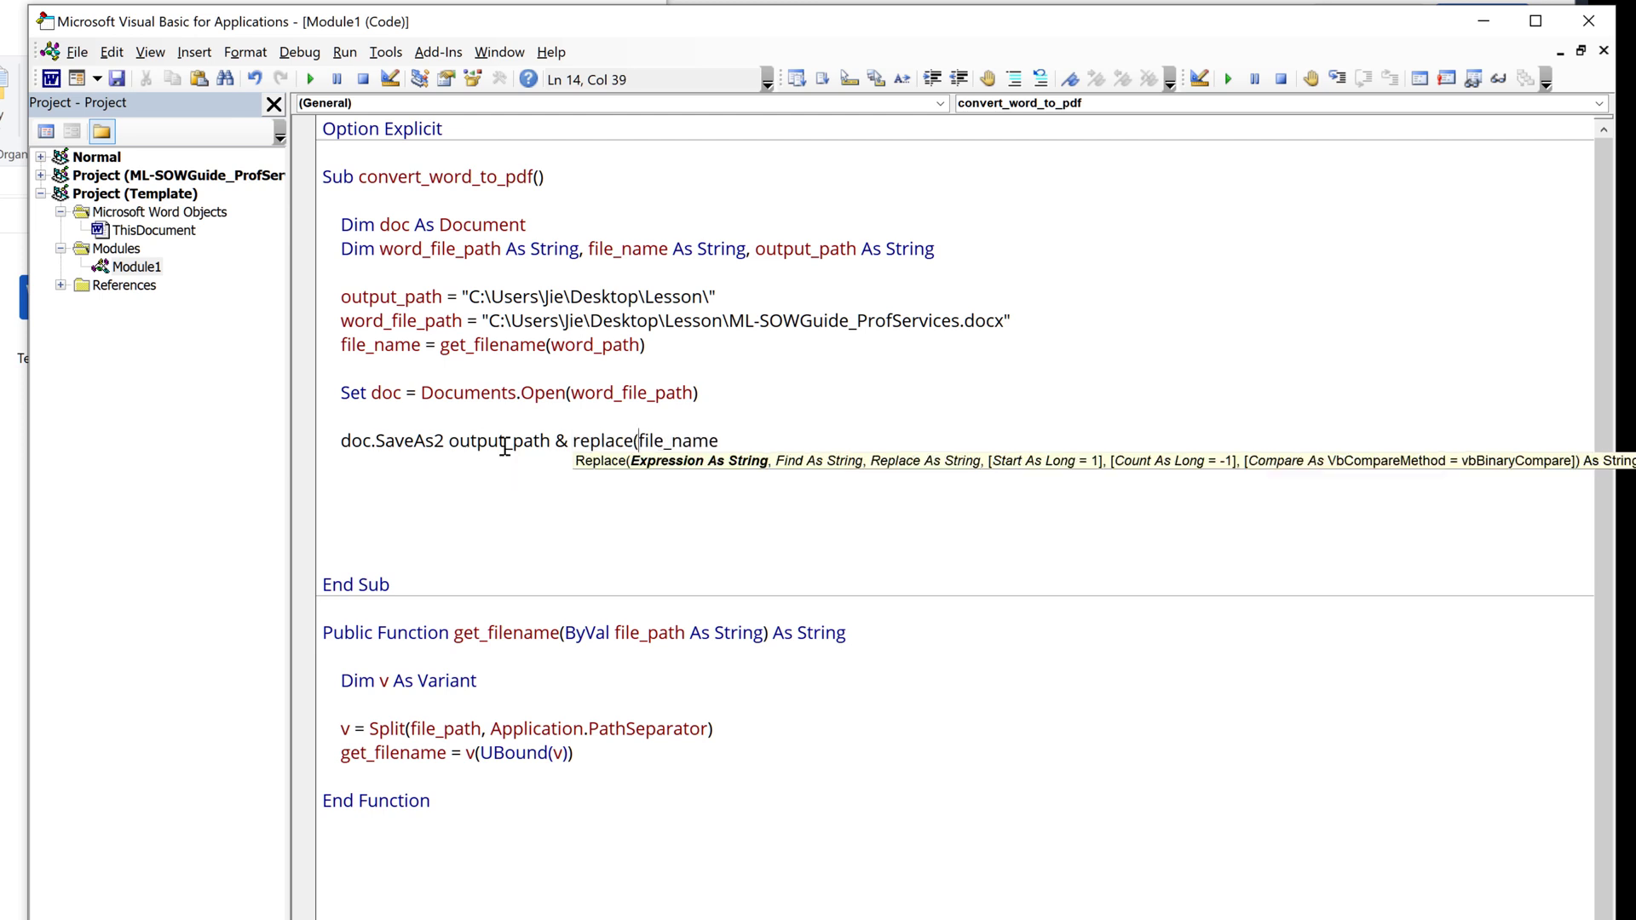
{"action": "type", "text": ","}
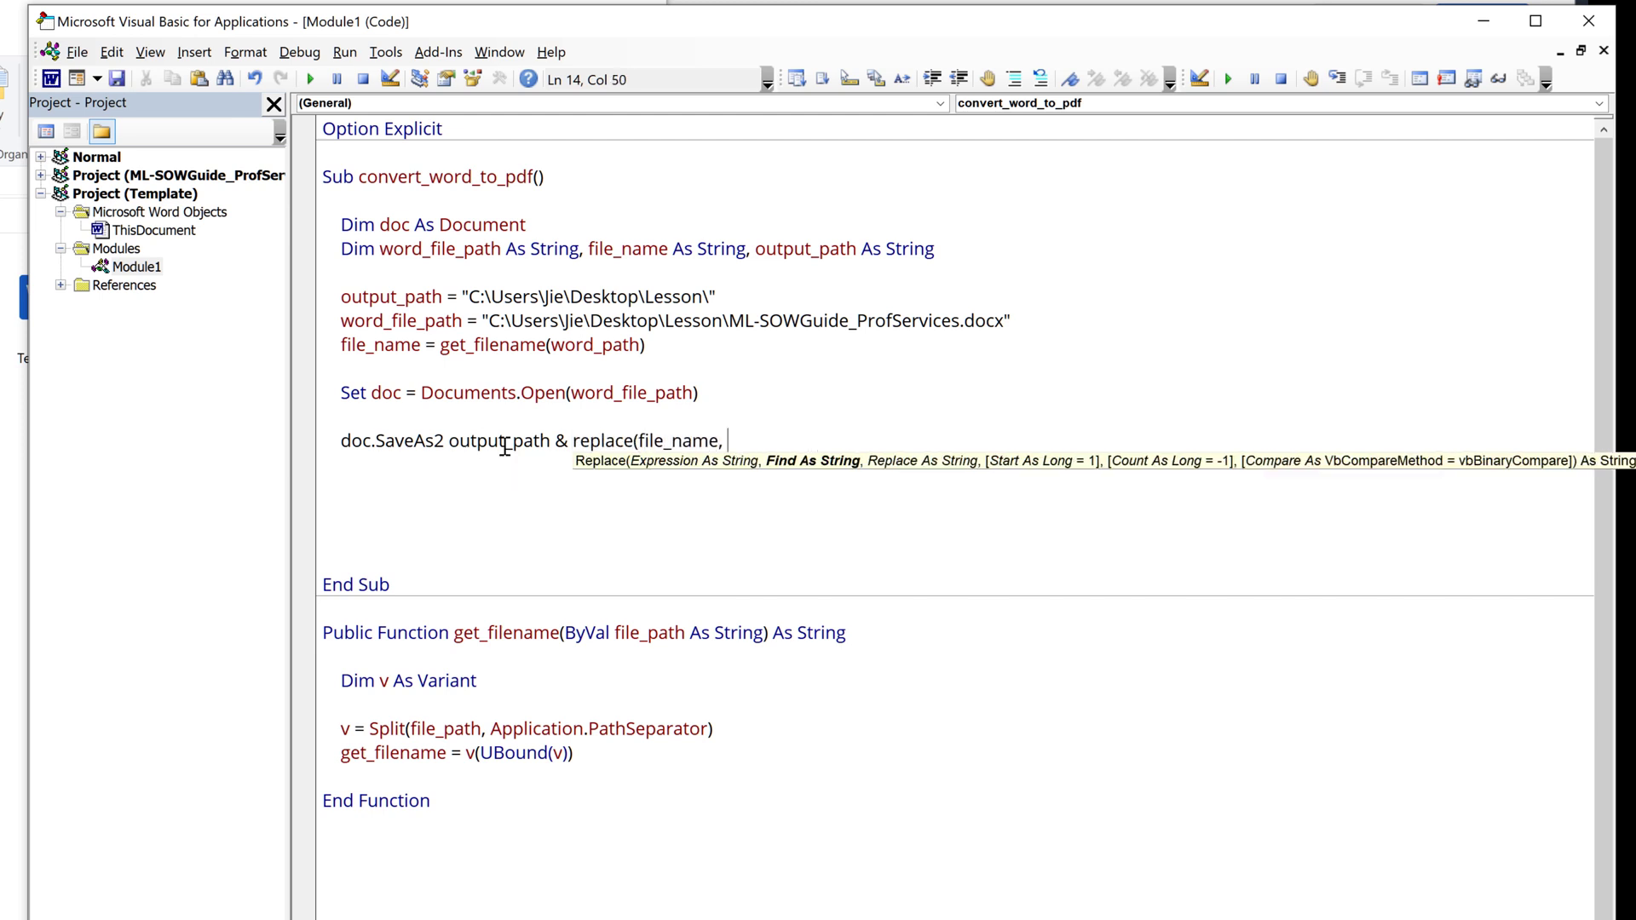
{"action": "type", "text": "\".docx"}
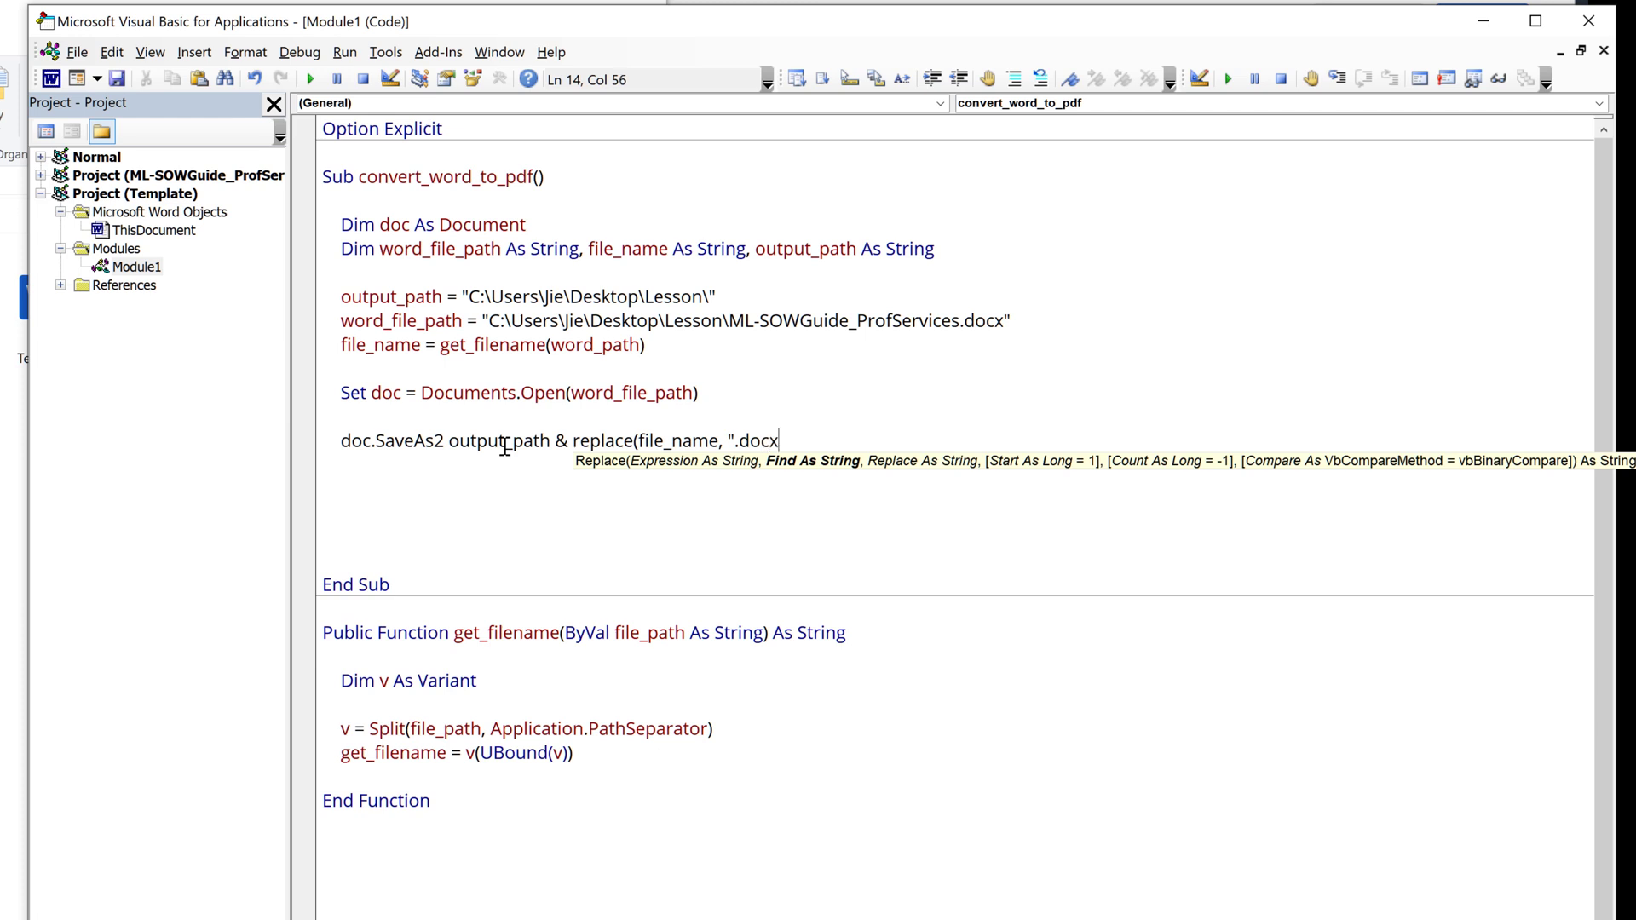
{"action": "type", "text": ", \".p"}
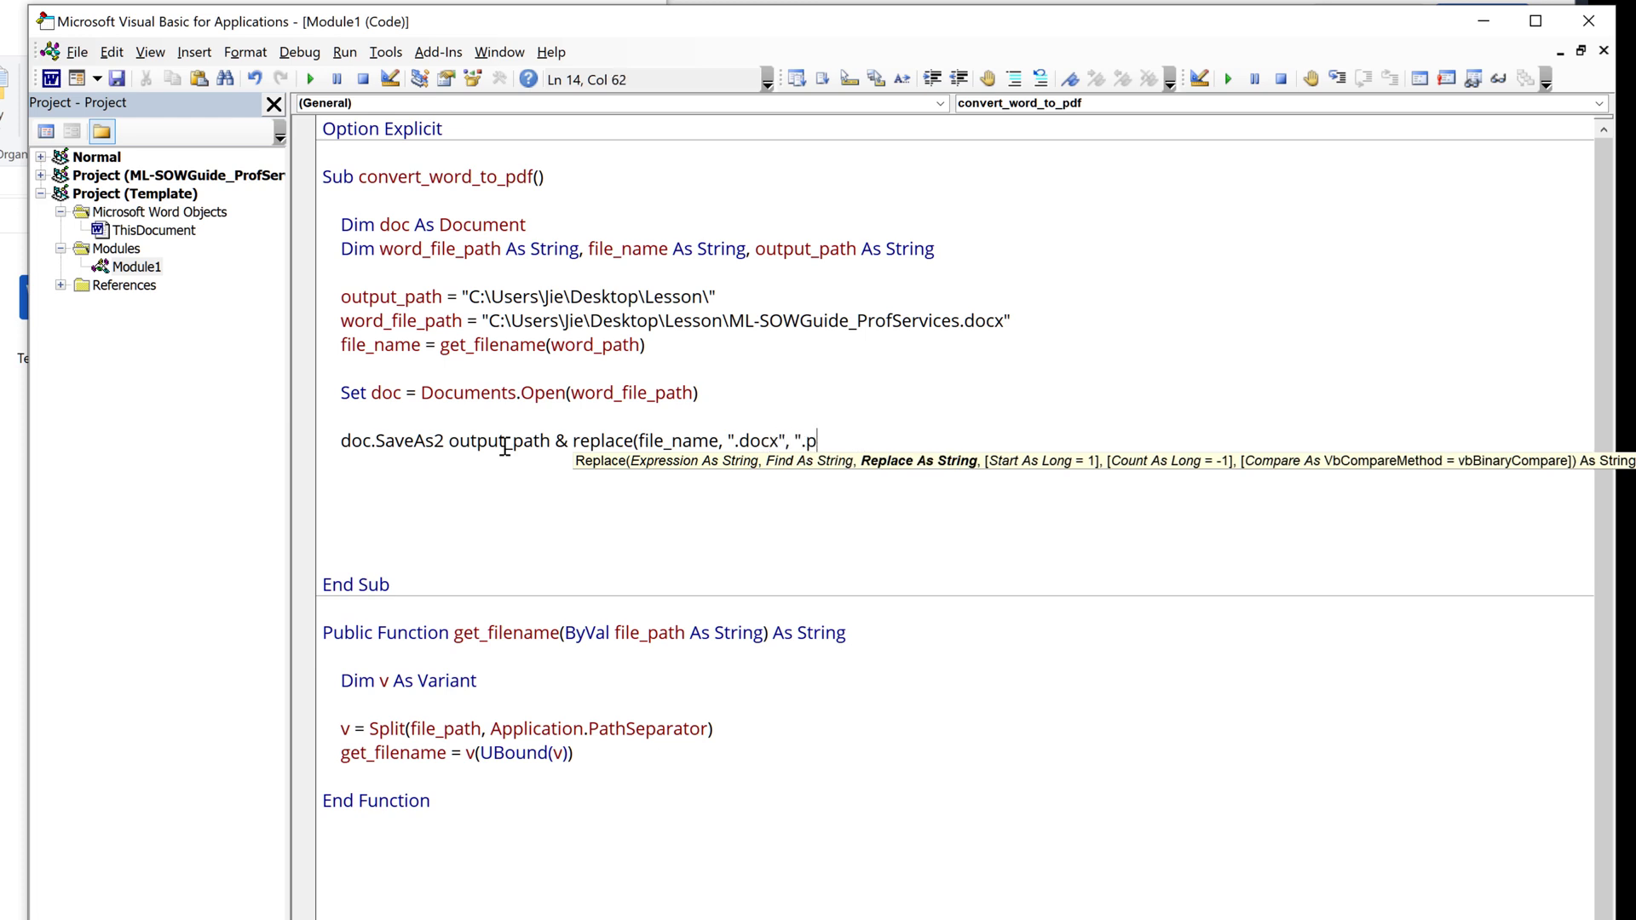
{"action": "type", "text": "df\")"}
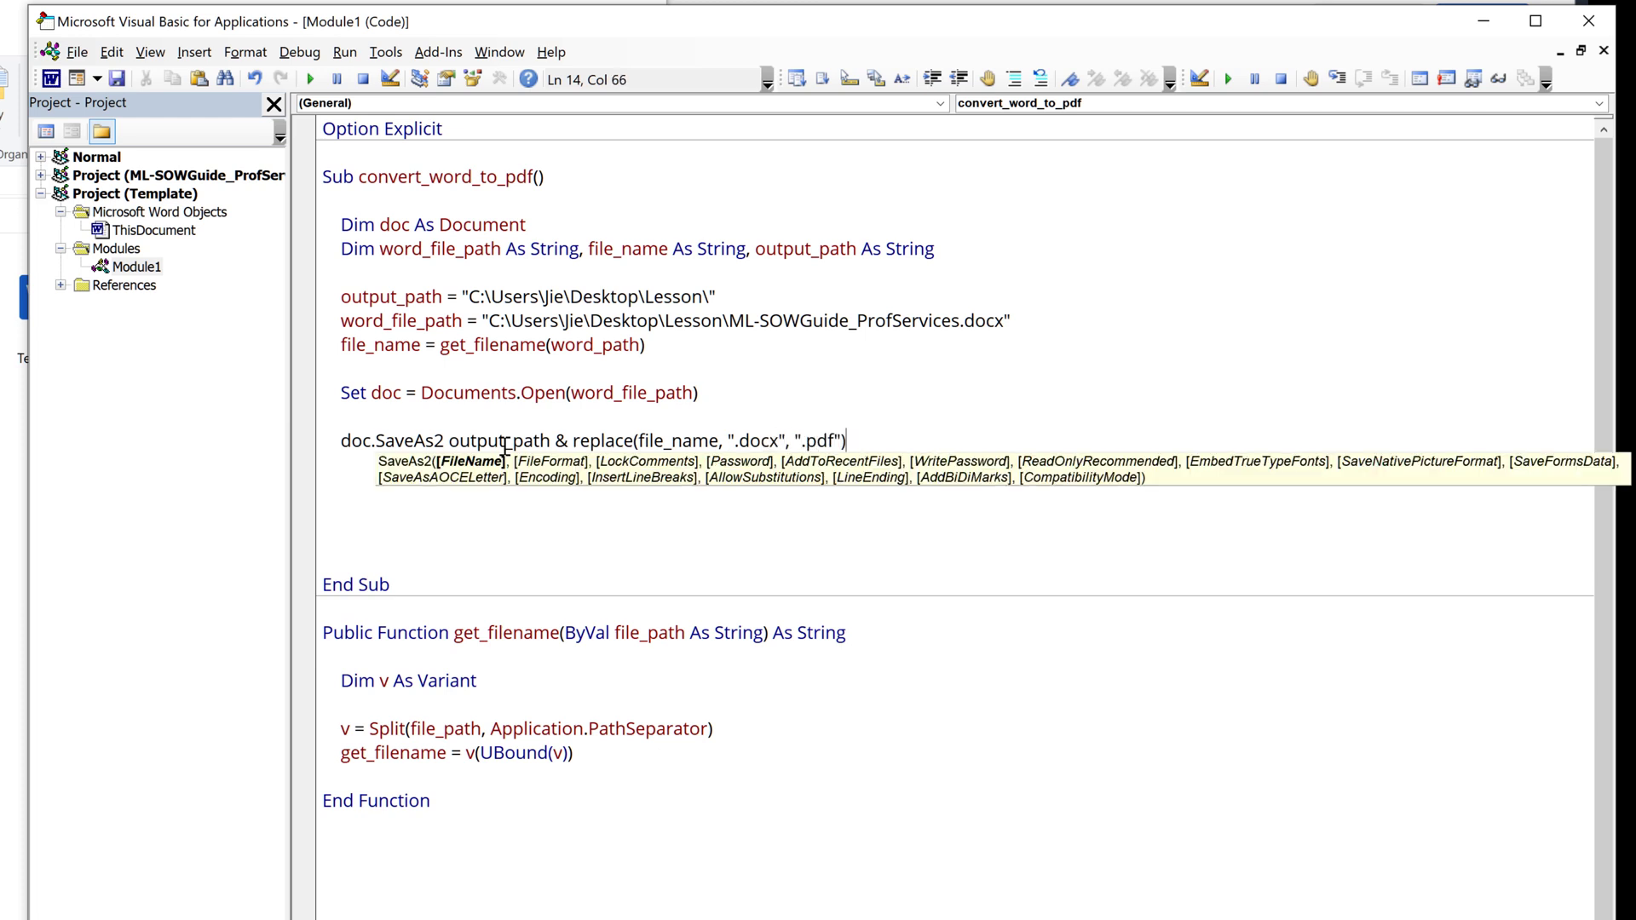
{"action": "type", "text": ","}
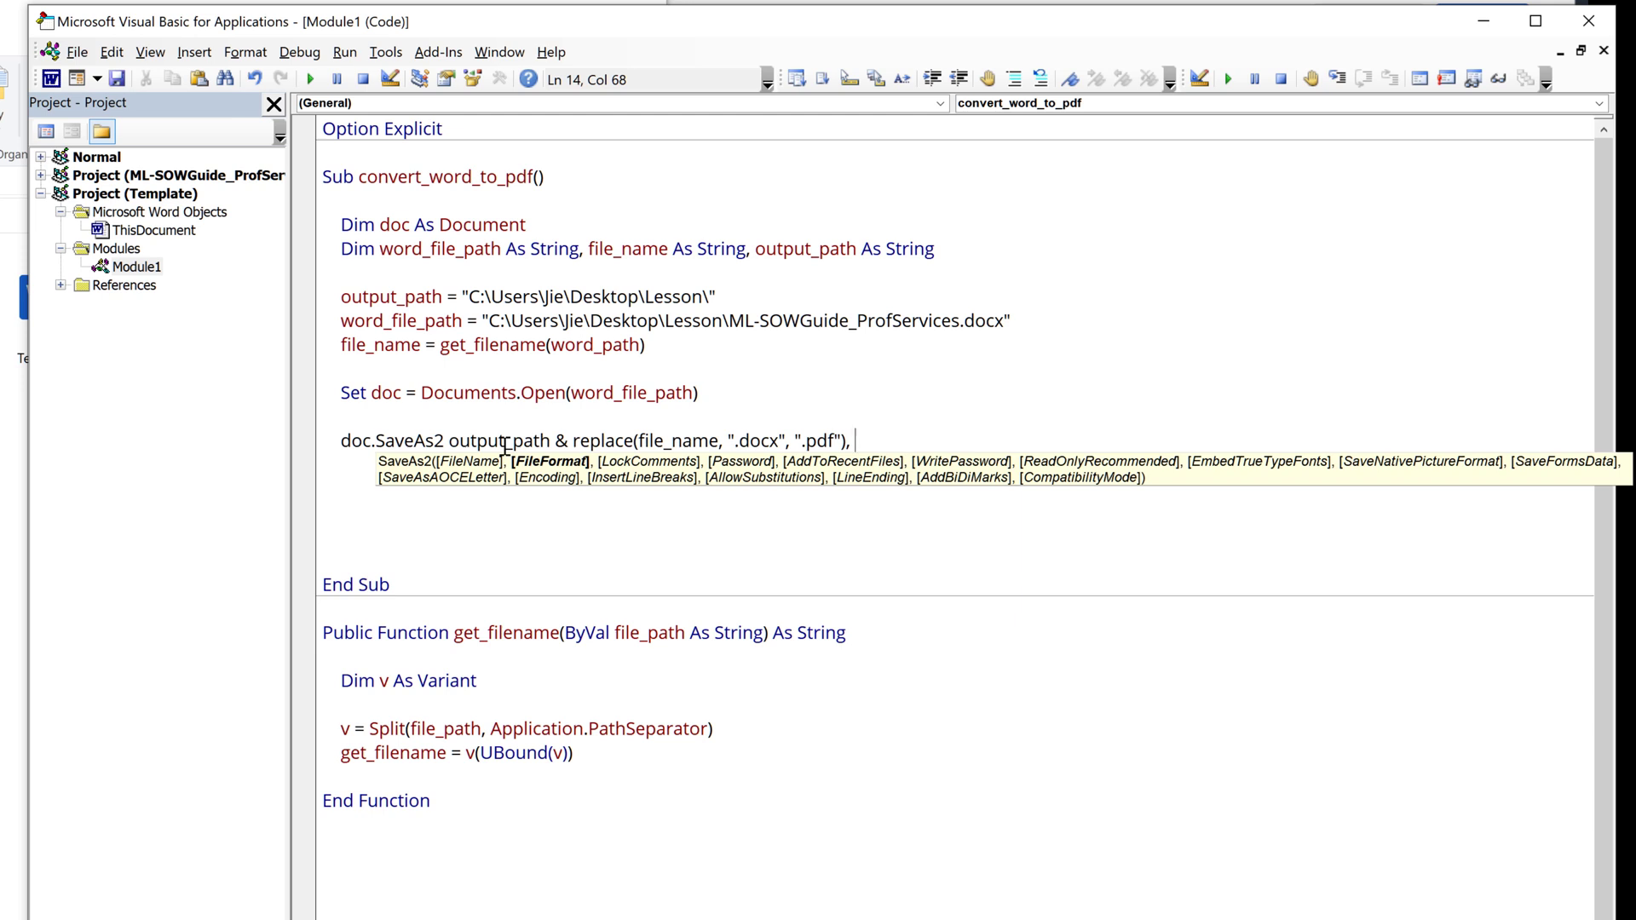
{"action": "type", "text": "17"}
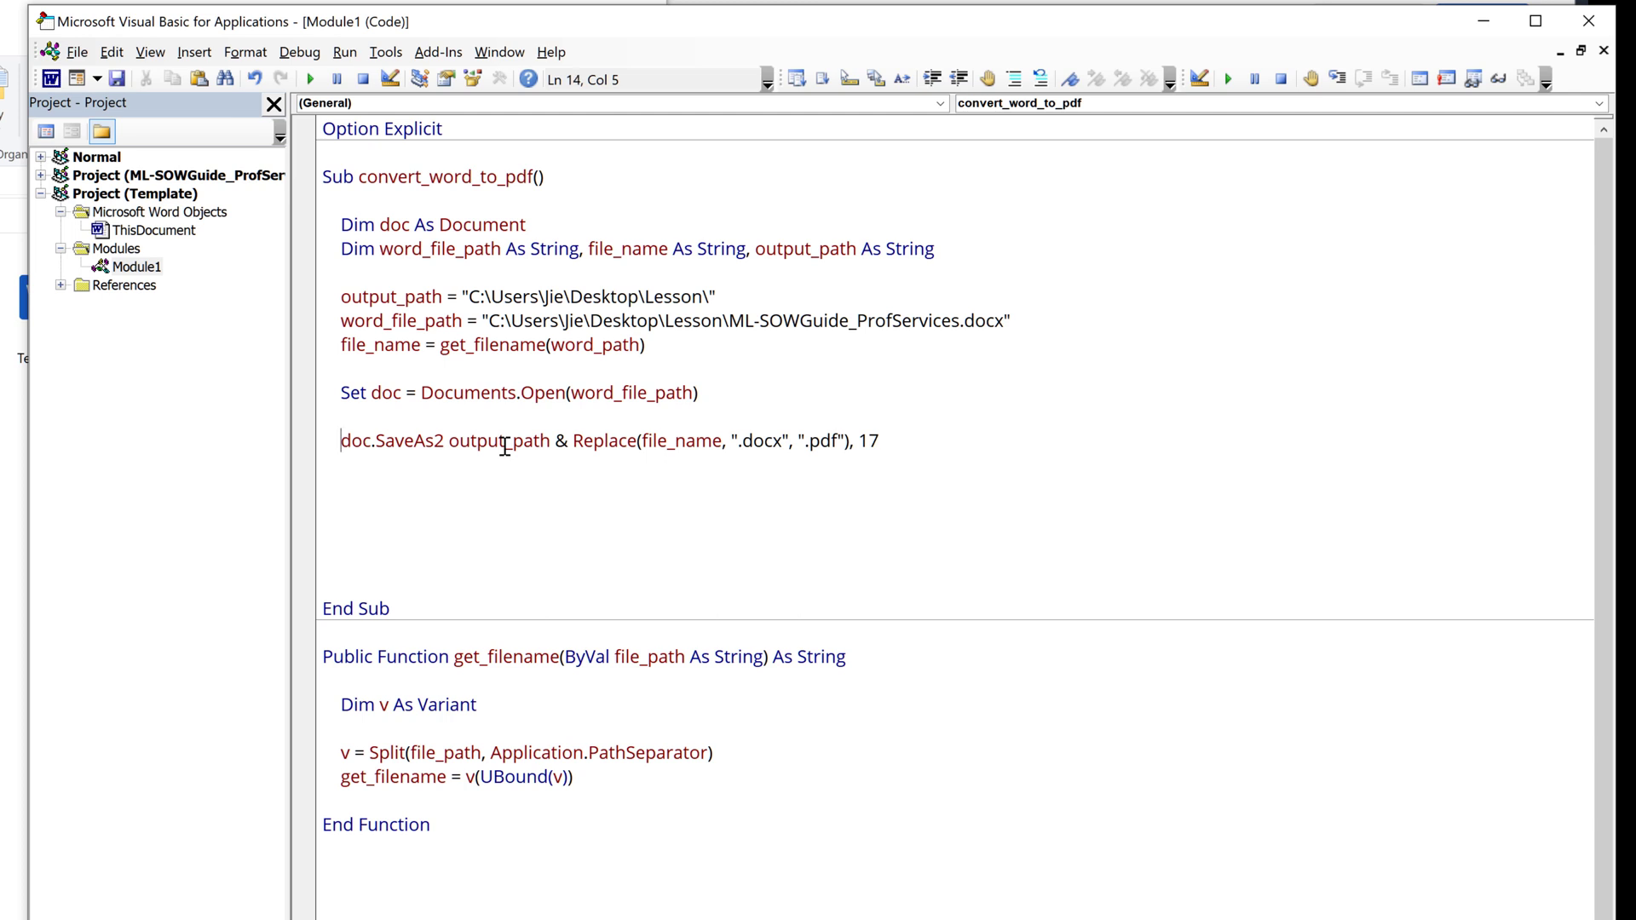
Step: Add doc.Close False and Set doc = nothign, then remove the extra blank lines before End Sub
{"action": "type", "text": "doc"}
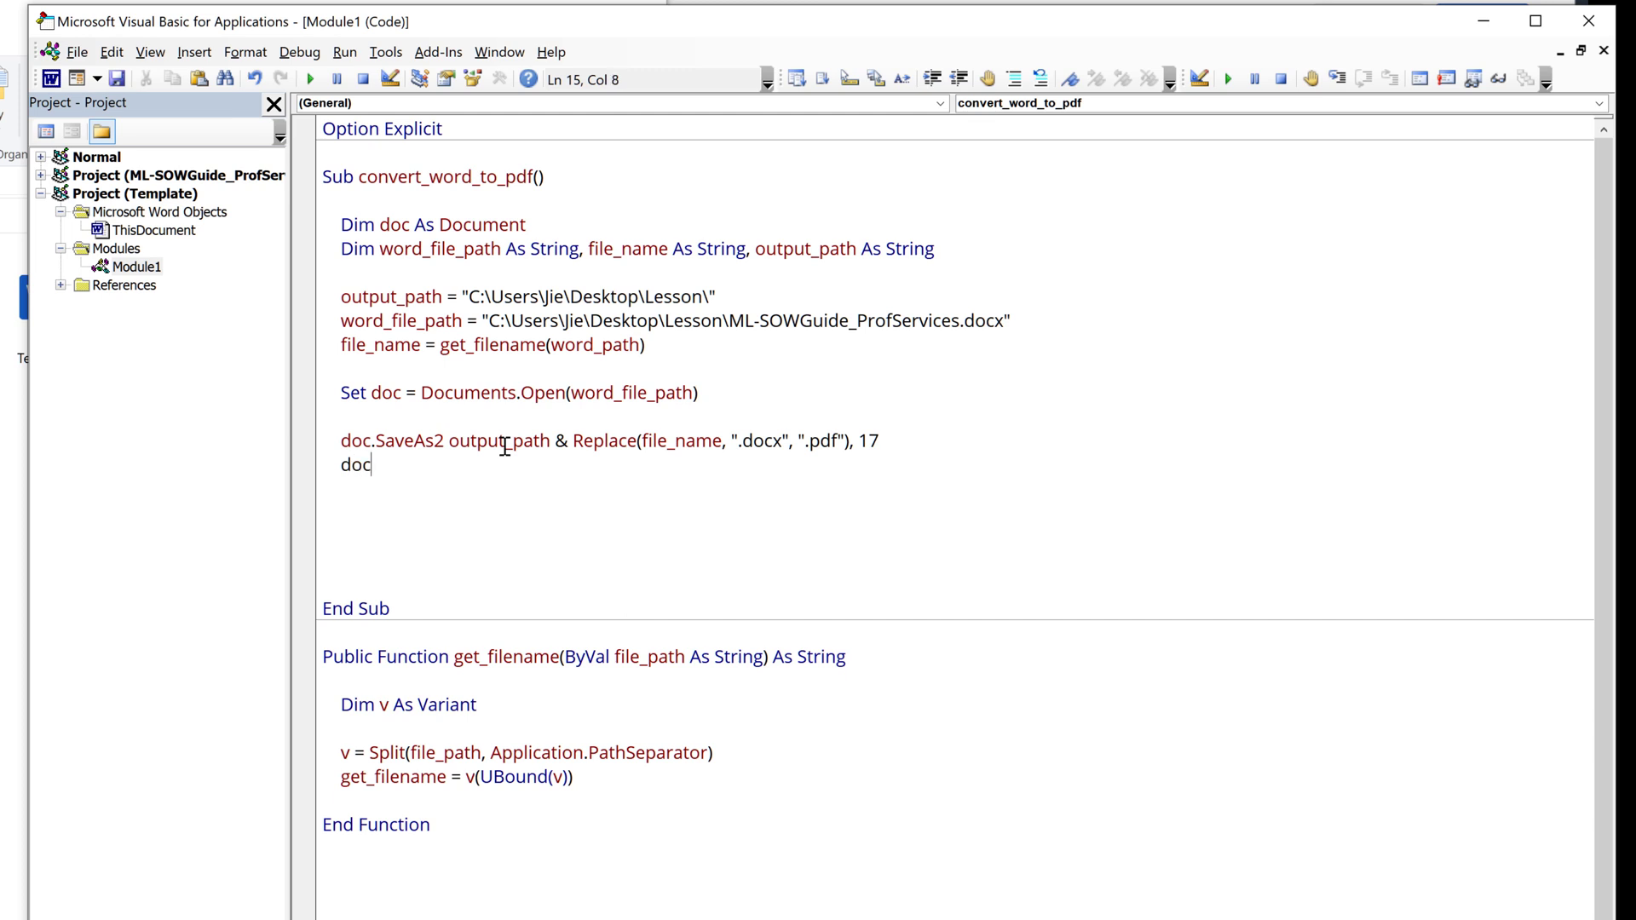
{"action": "type", "text": ".Close"}
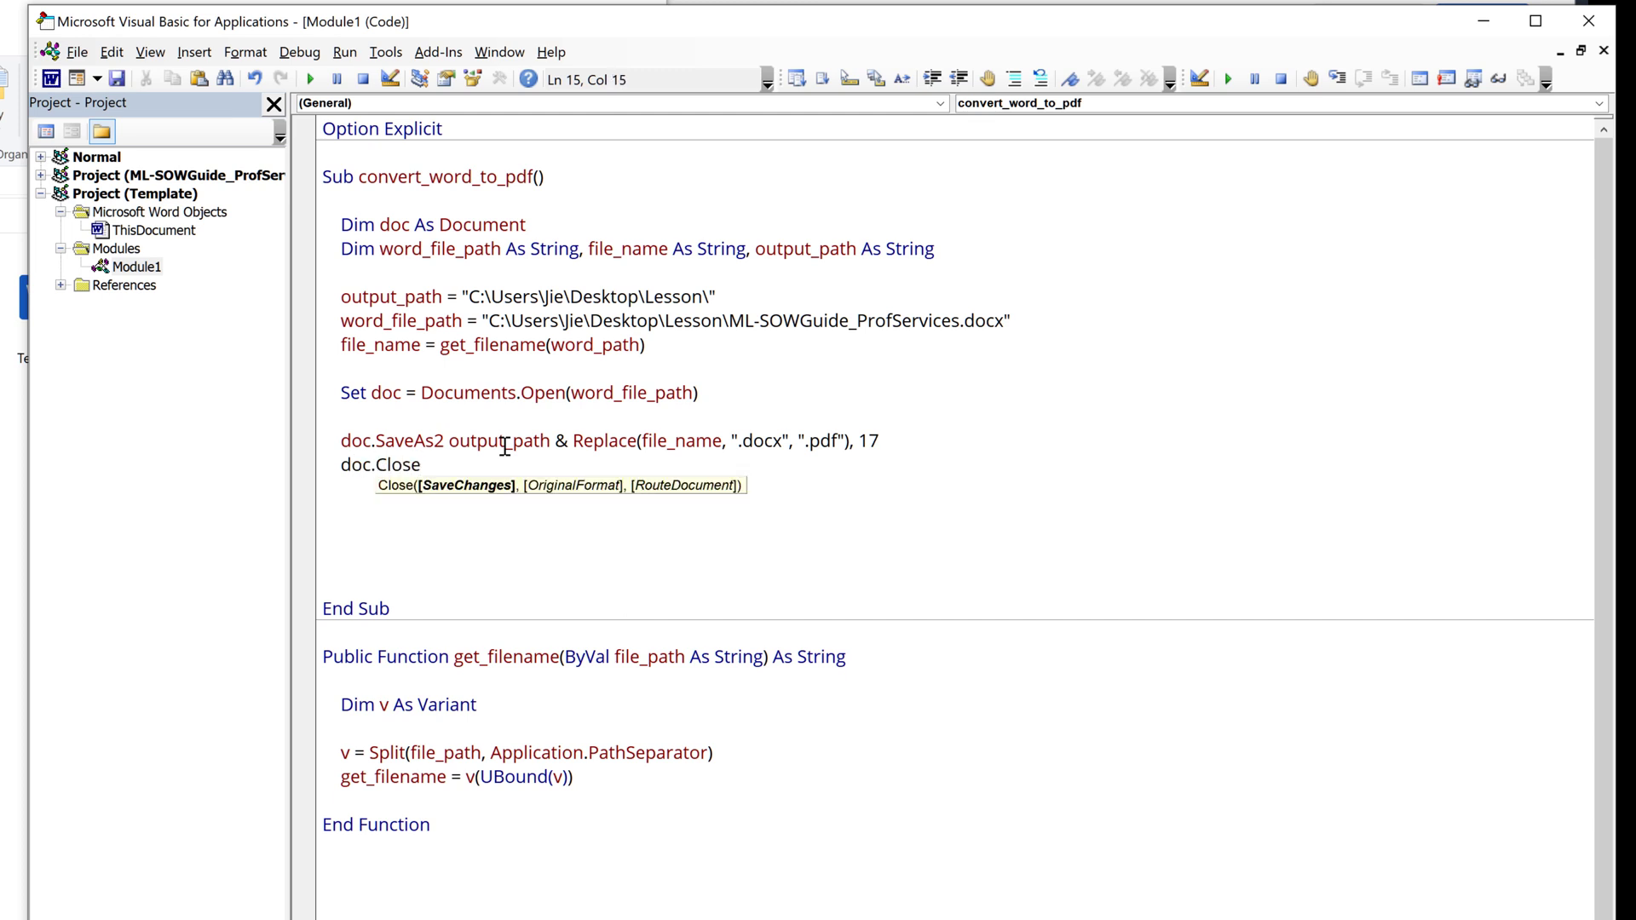
{"action": "left_click", "coordinate": [426, 463]}
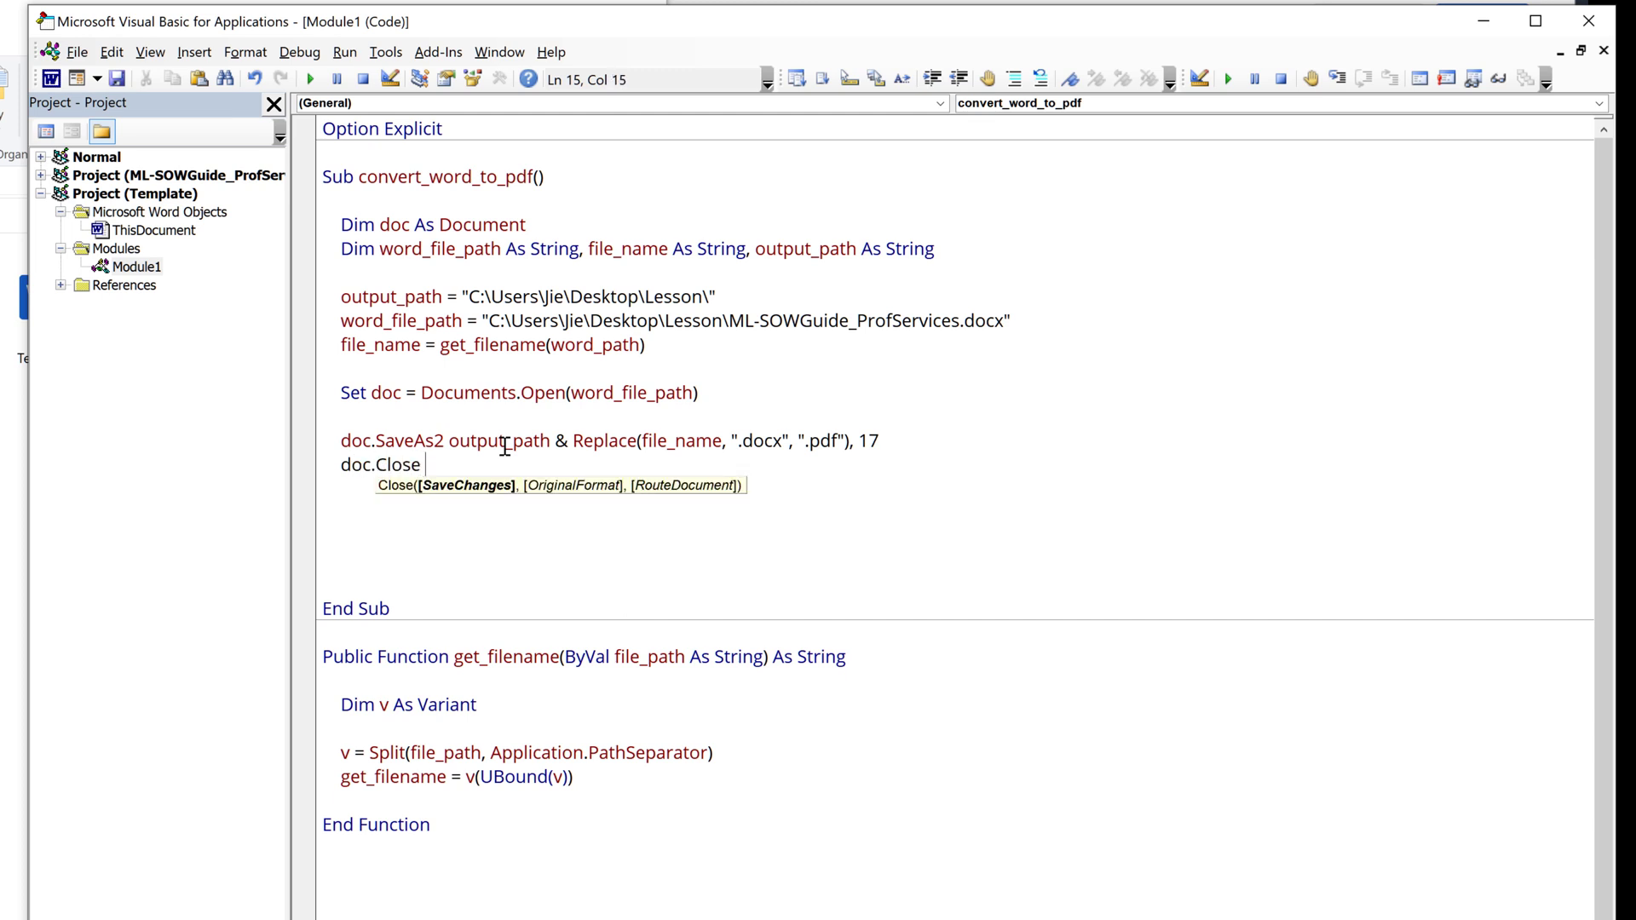
{"action": "type", "text": "fal"}
{"action": "type", "text": "set"}
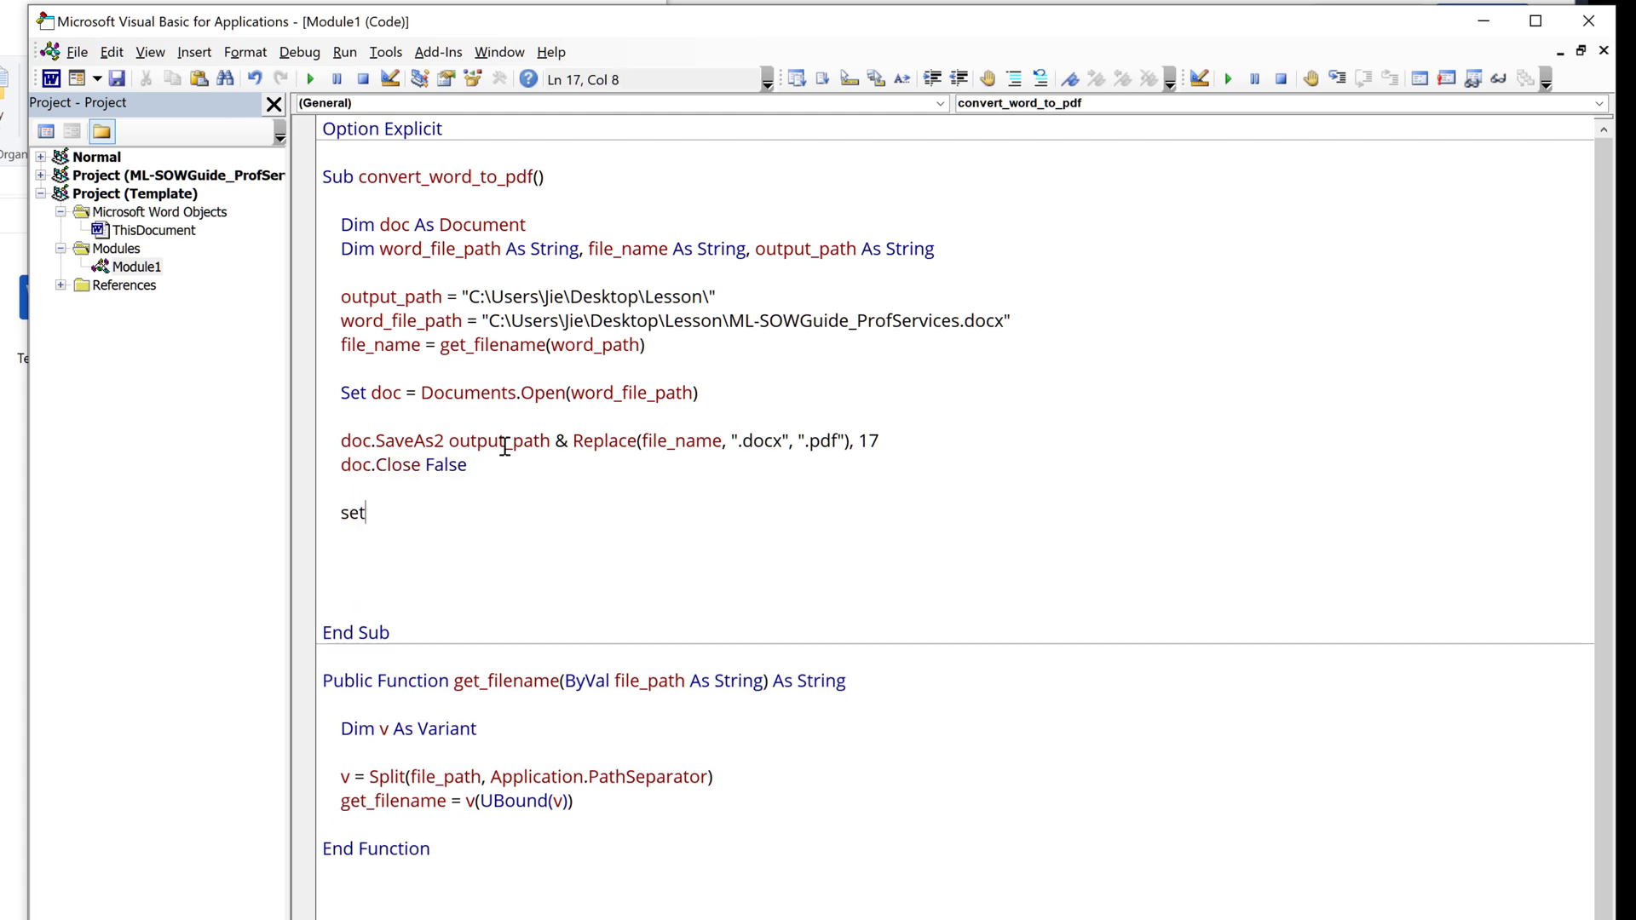
{"action": "type", "text": "doc = nothign"}
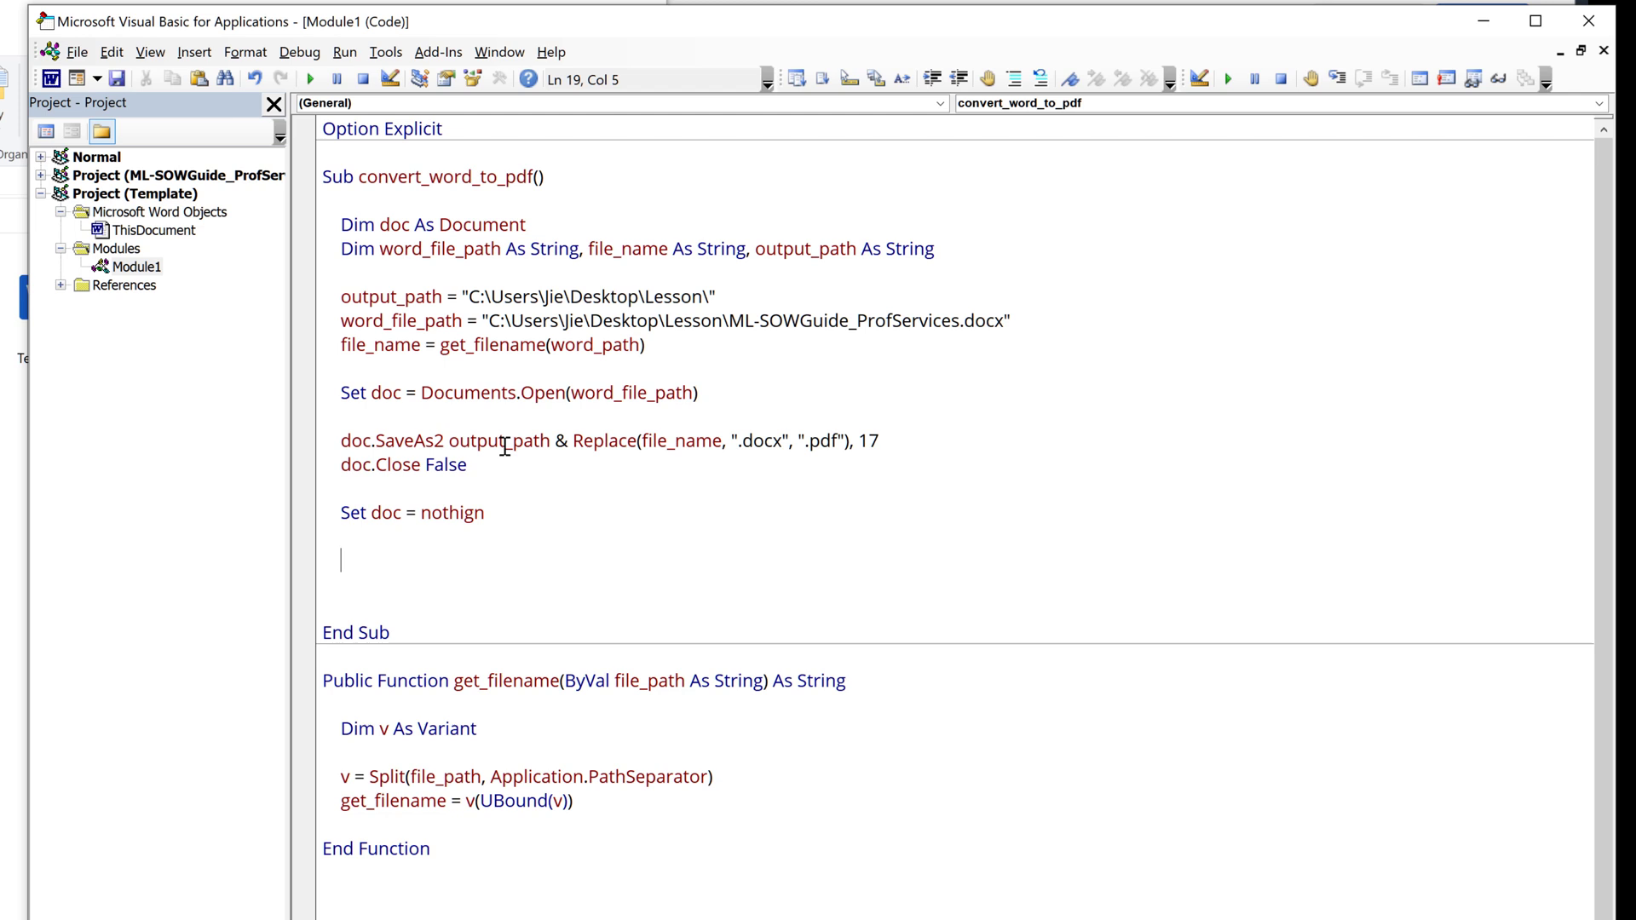
{"action": "key", "text": "backspace"}
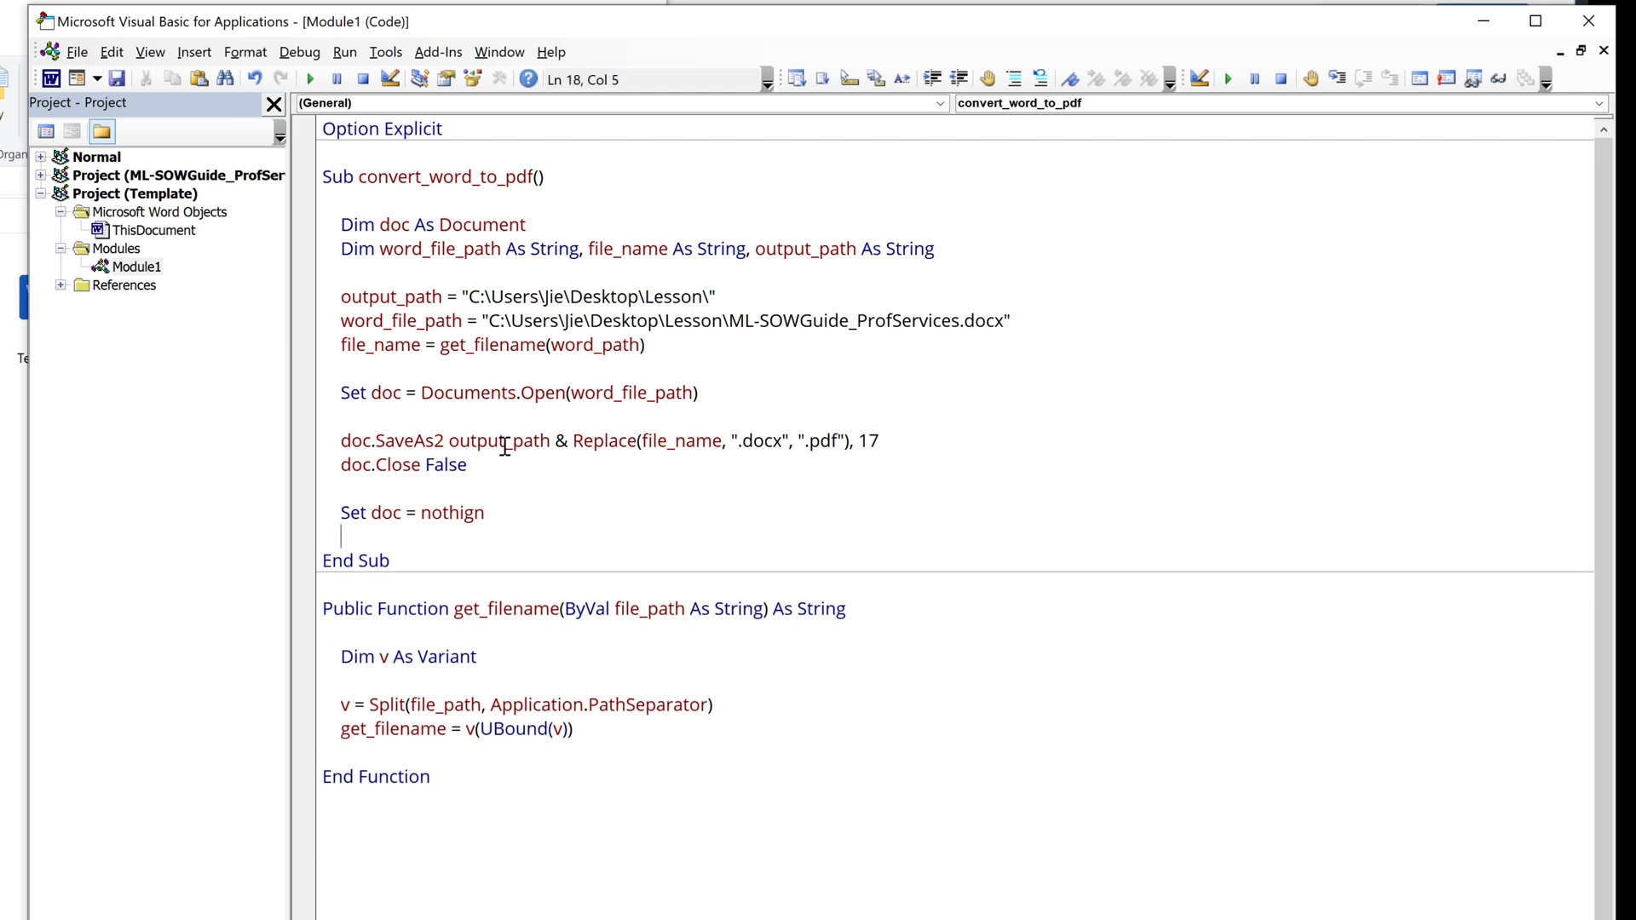
{"action": "key", "text": "BackSpace"}
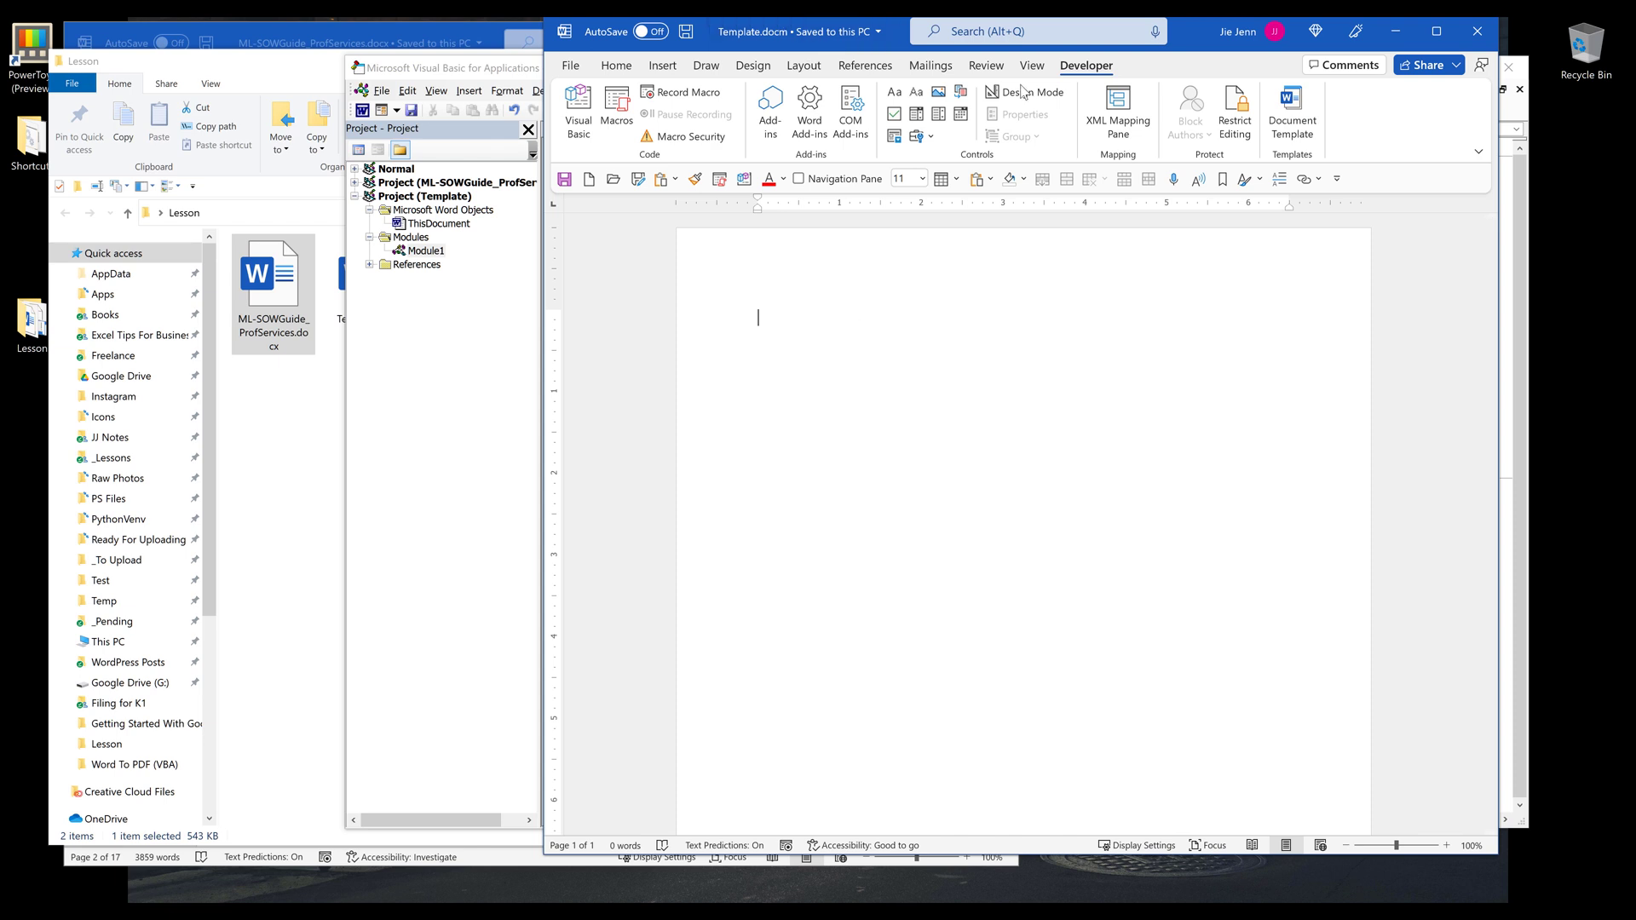
Step: Run convert_word_to_pdf from Word's View > Macros list
{"action": "left_click", "coordinate": [1031, 65]}
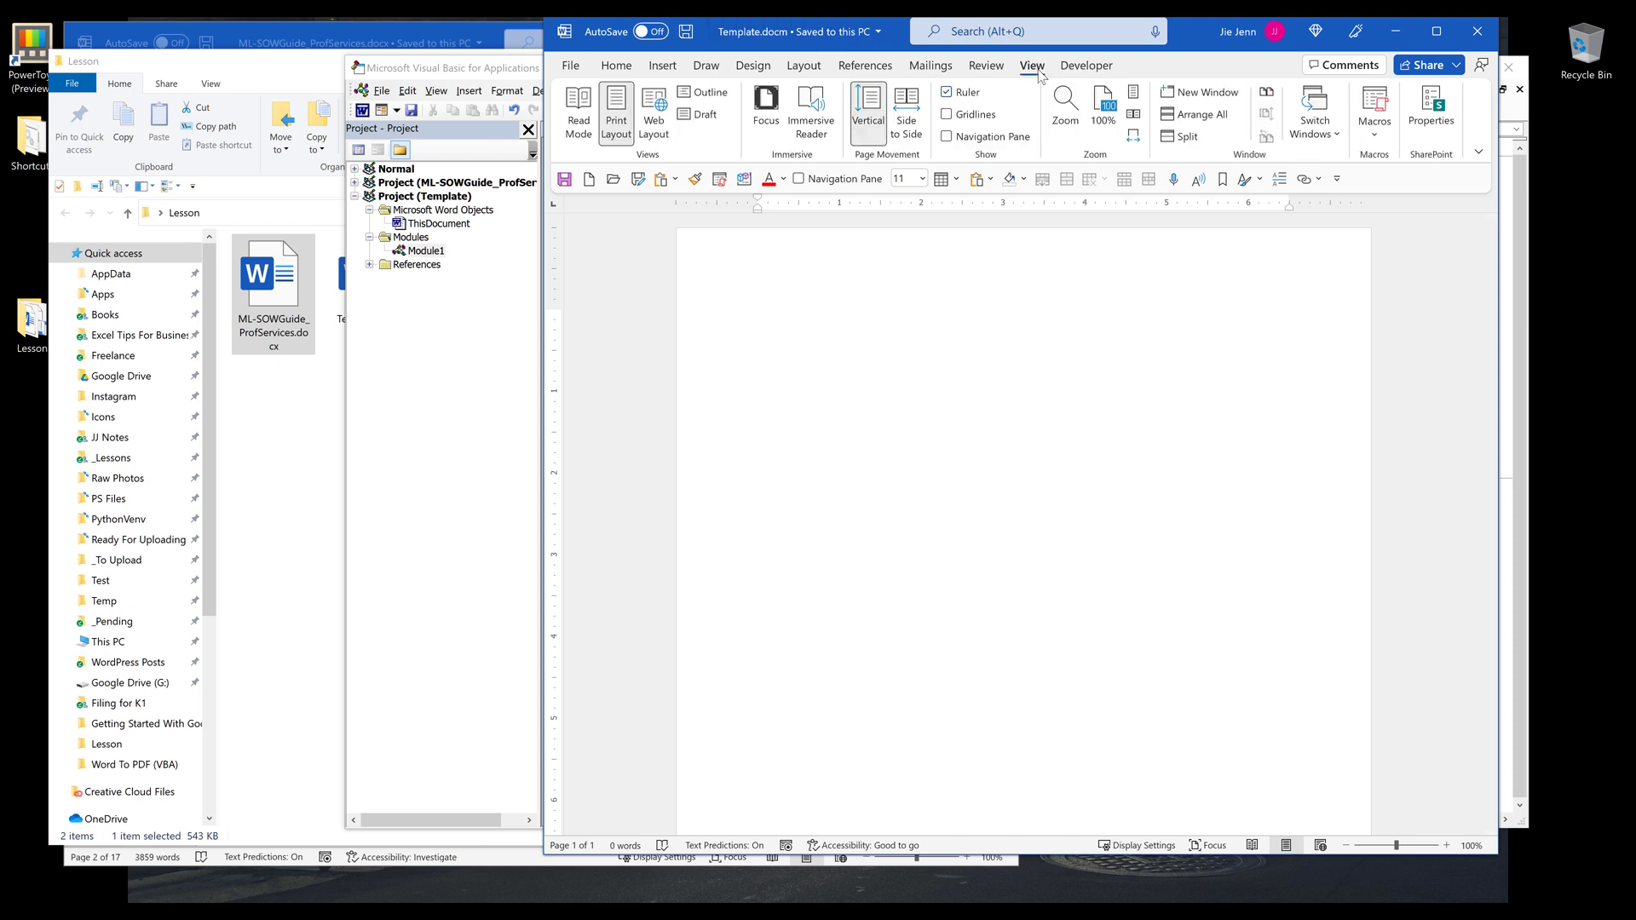
{"action": "left_click", "coordinate": [1374, 112]}
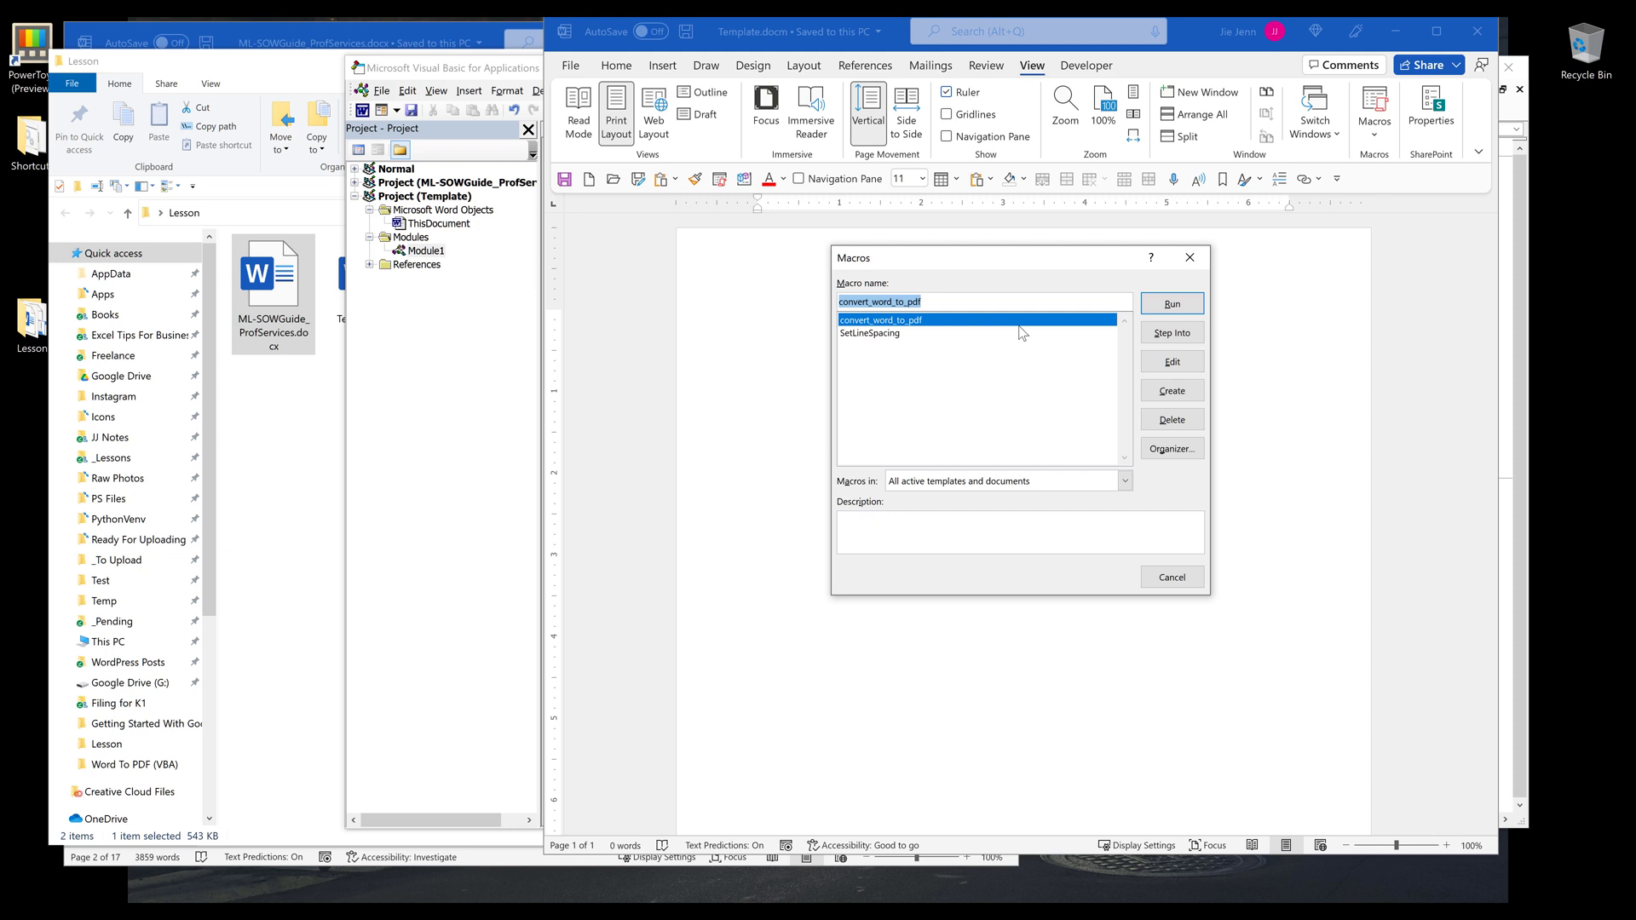
{"action": "mouse_move", "coordinate": [867, 332]}
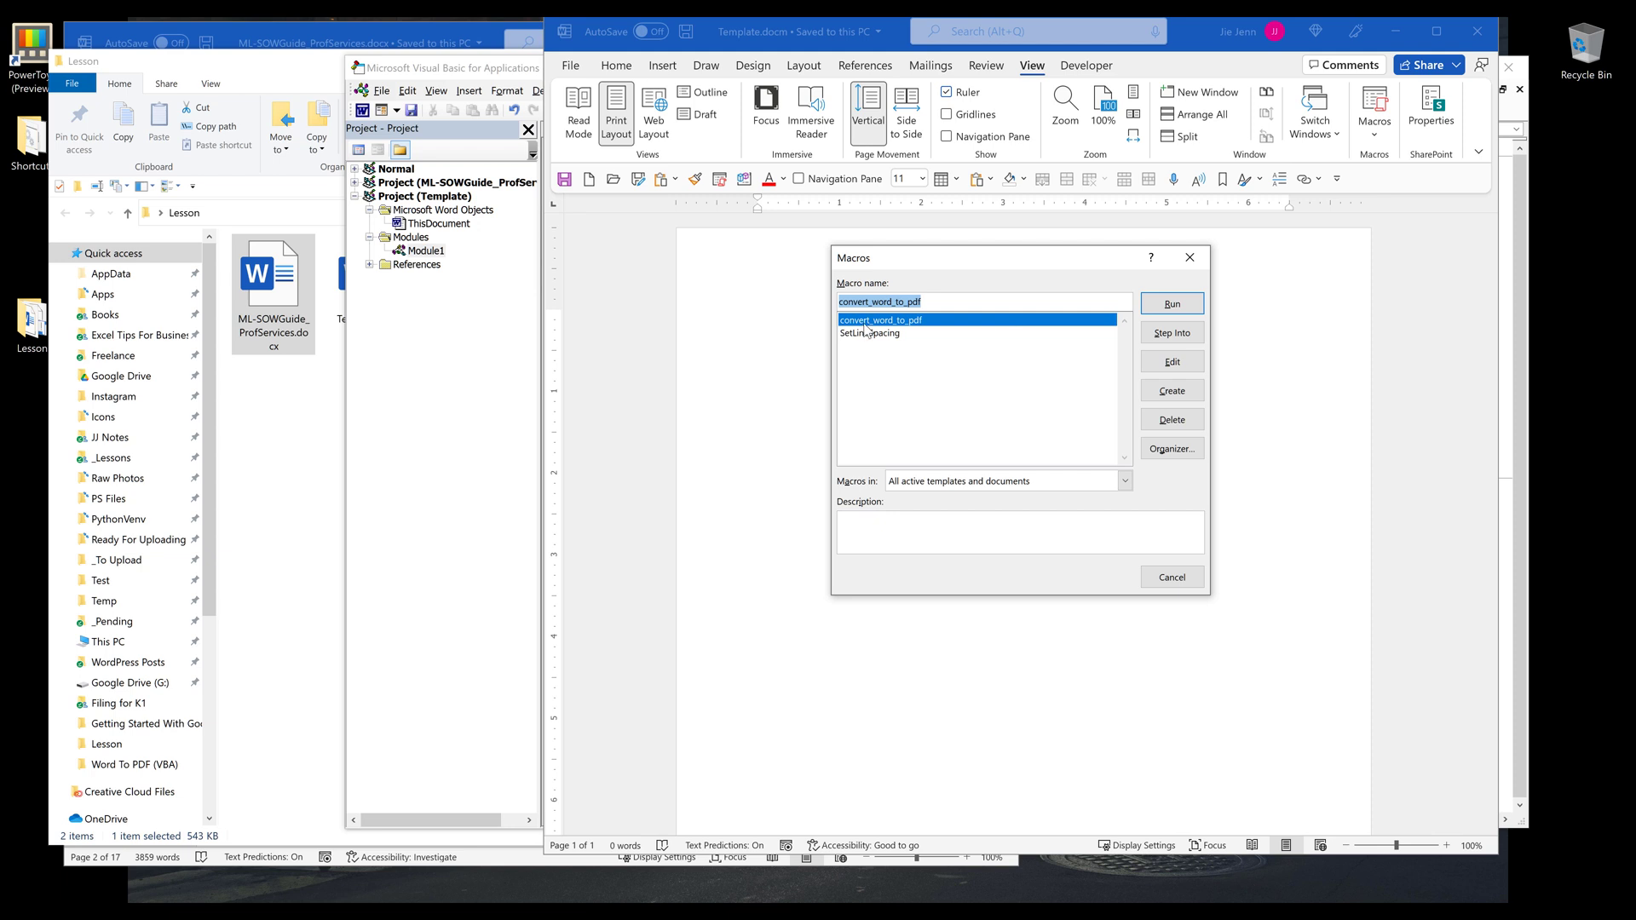
{"action": "left_click", "coordinate": [1170, 303]}
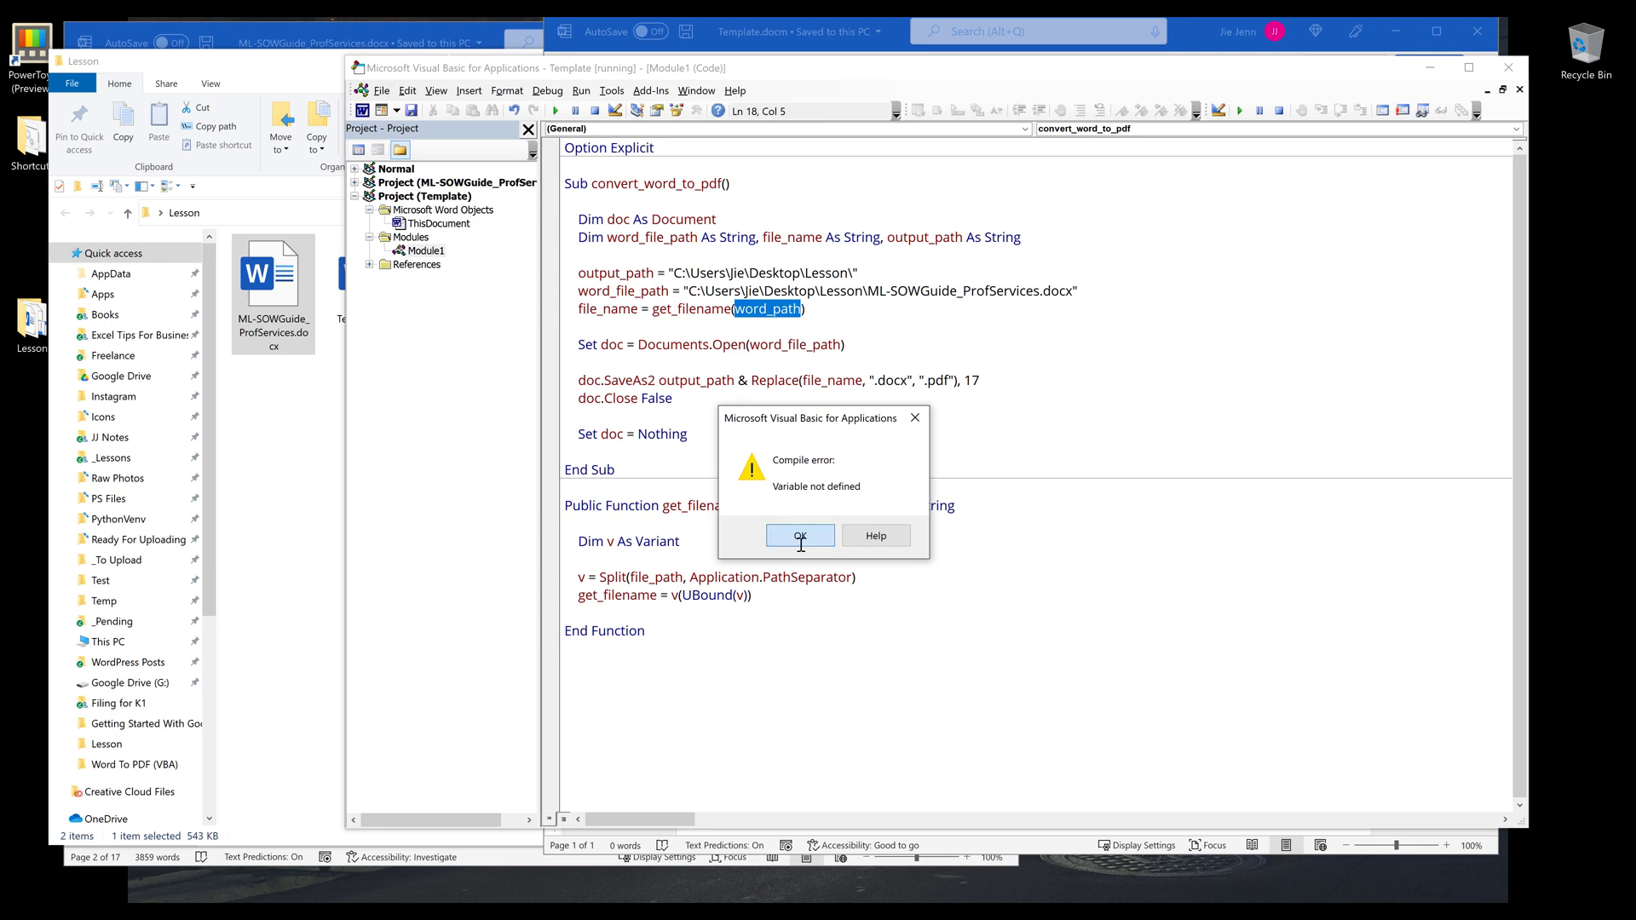
Step: Dismiss the 'Variable not defined' compile error and return to the code
{"action": "left_click", "coordinate": [799, 535]}
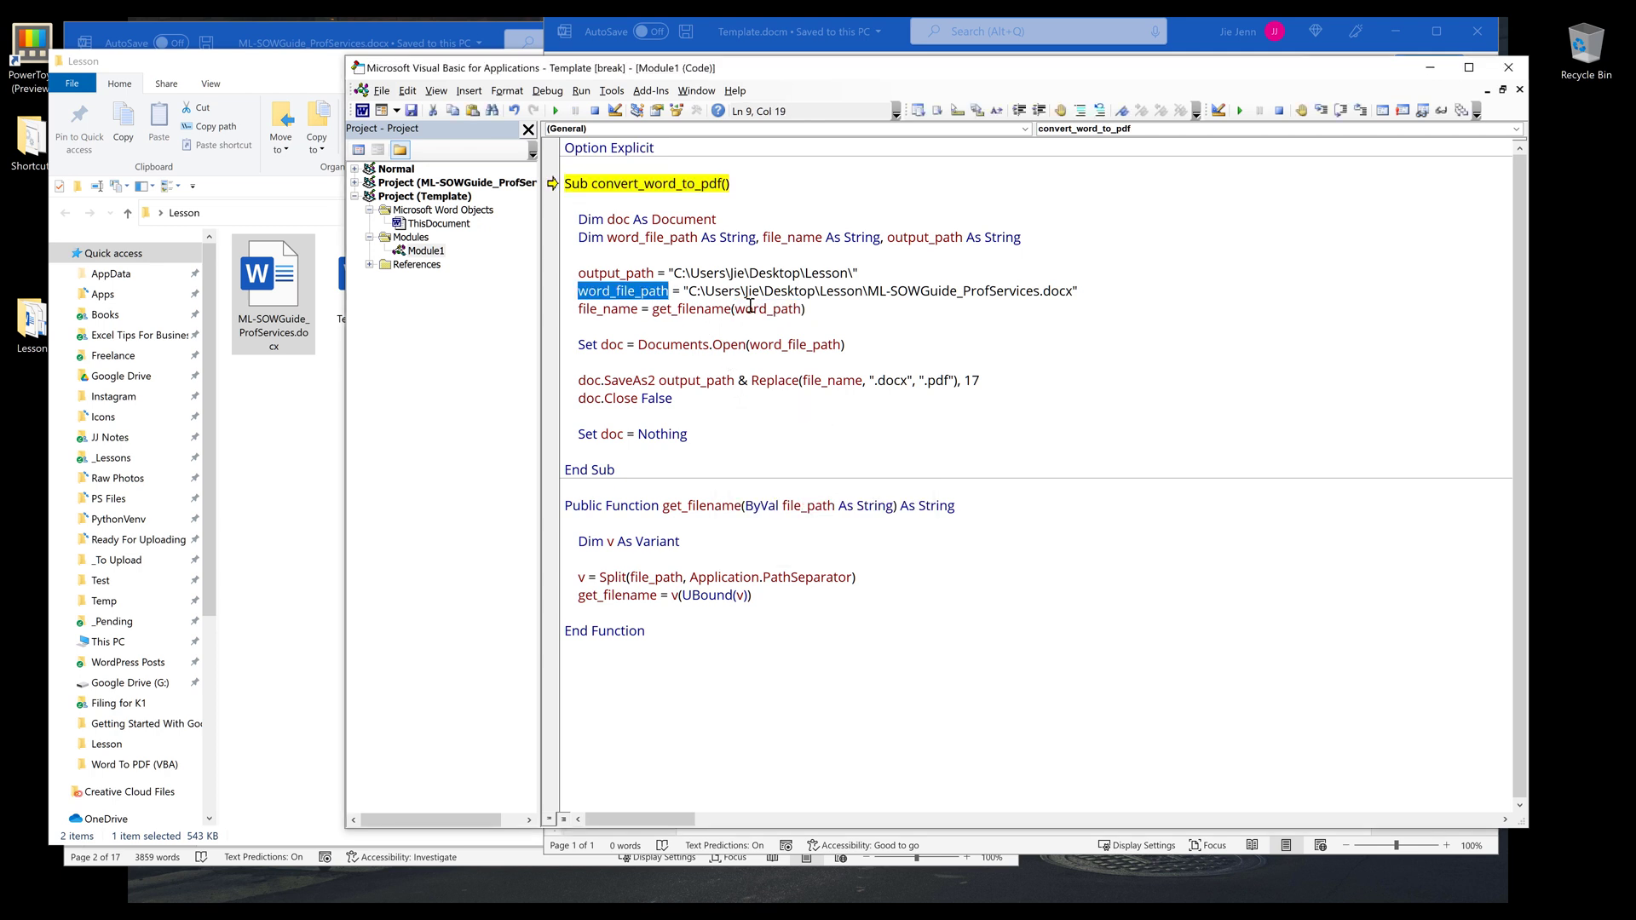
{"action": "left_click", "coordinate": [830, 308]}
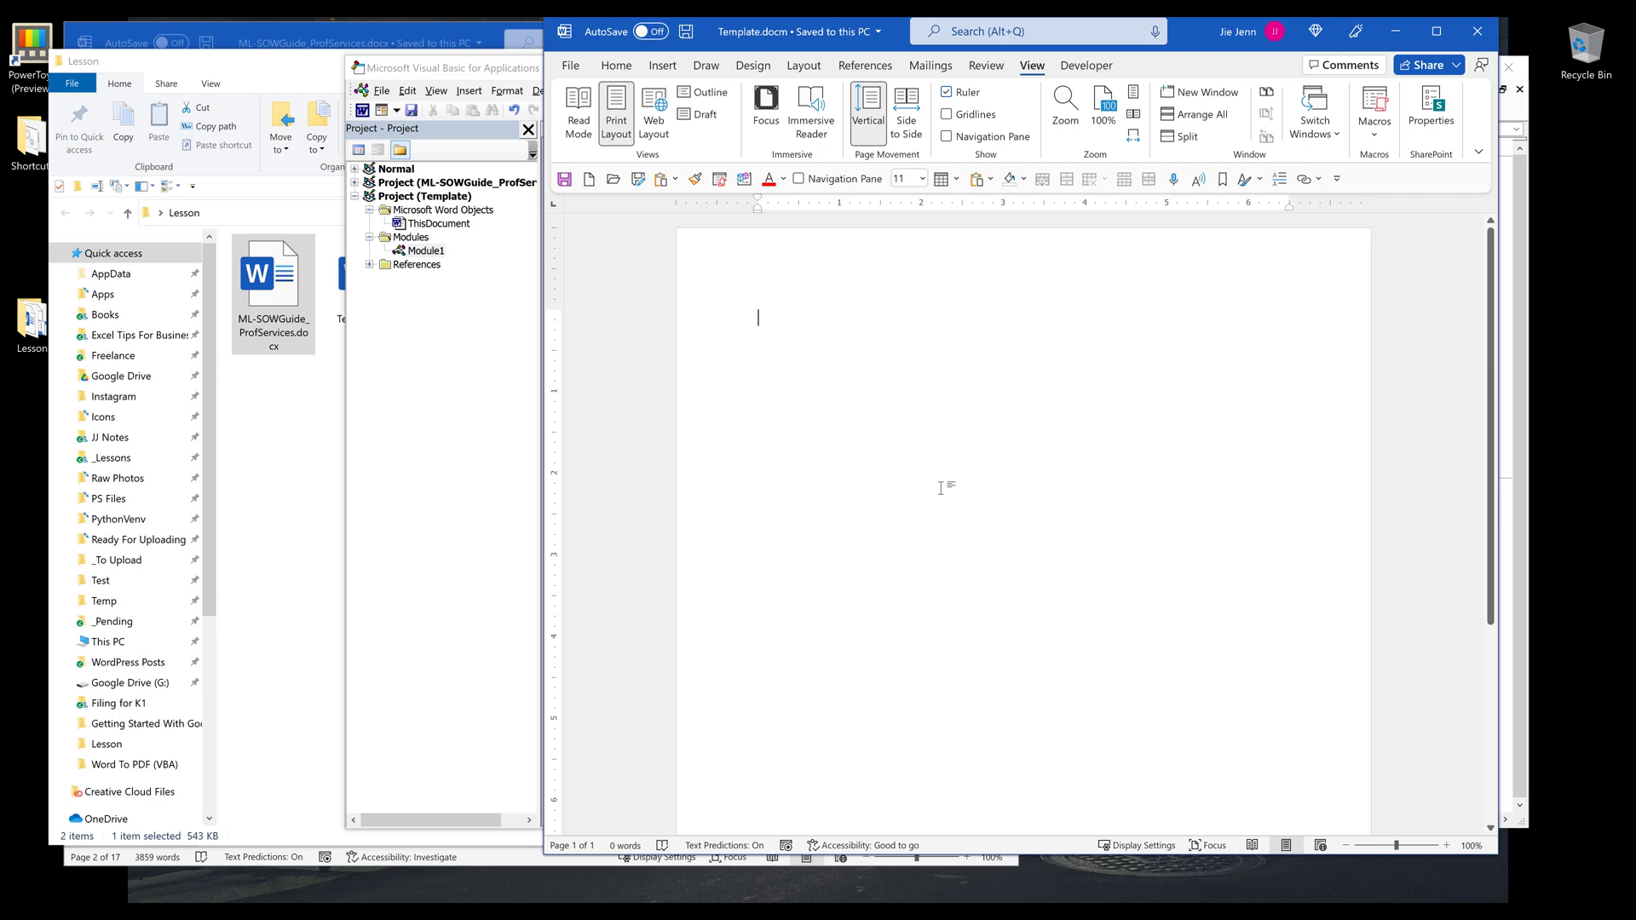
Step: Run convert_word_to_pdf from the macro list and view the resulting ML-SOWGuide_ProfServices.pdf in the Lesson folder
{"action": "left_click", "coordinate": [1374, 108]}
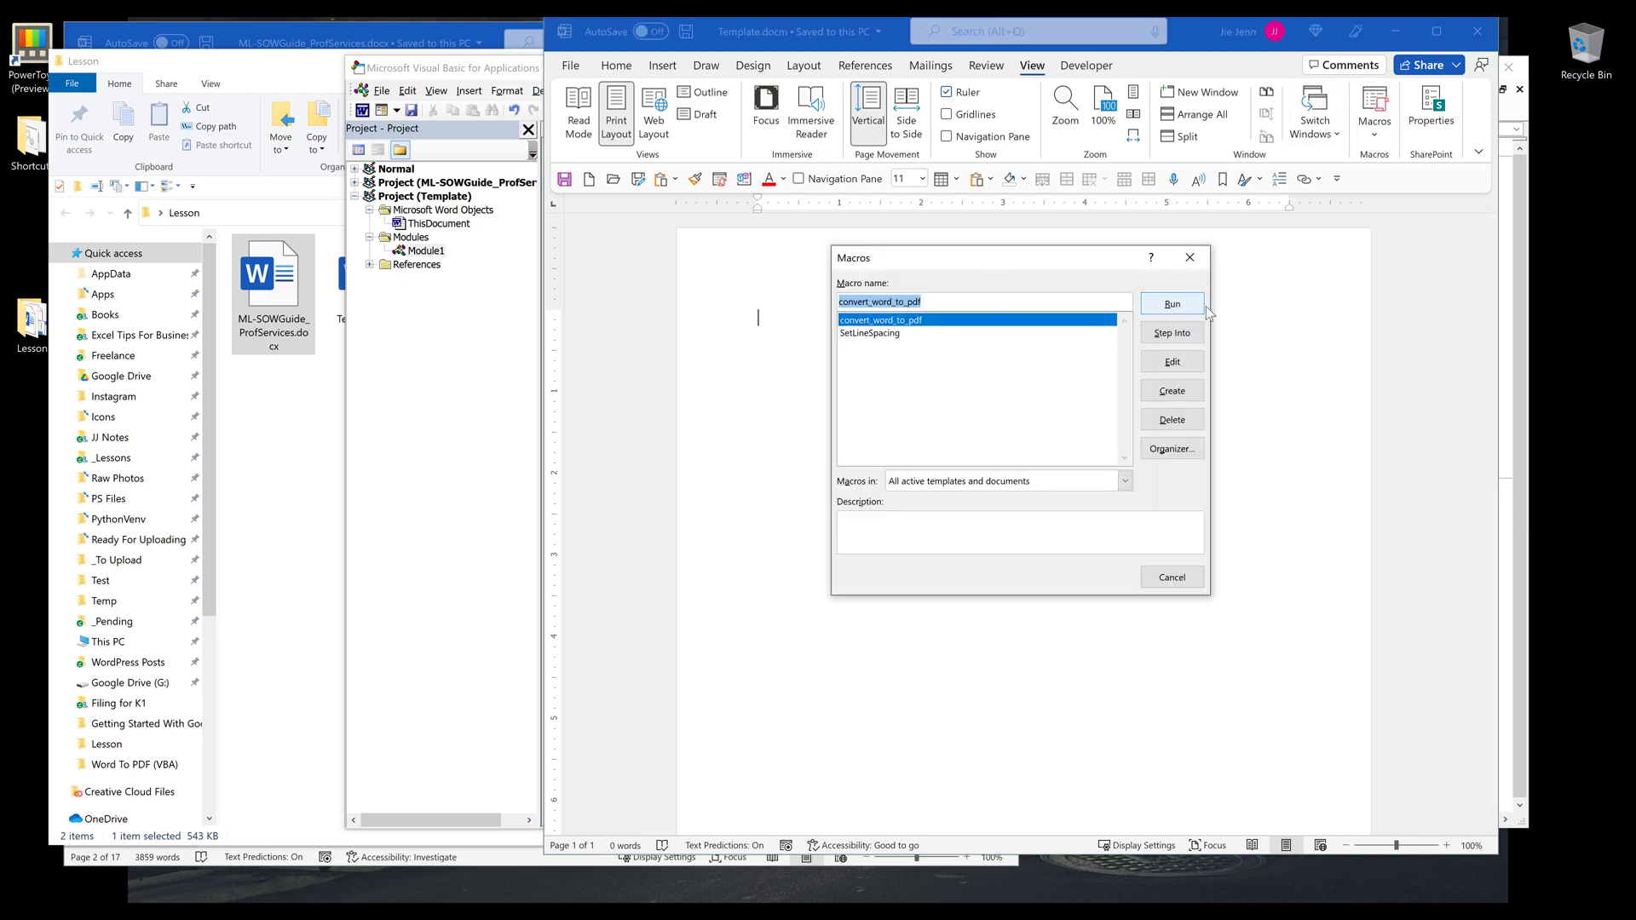
{"action": "left_click", "coordinate": [1170, 304]}
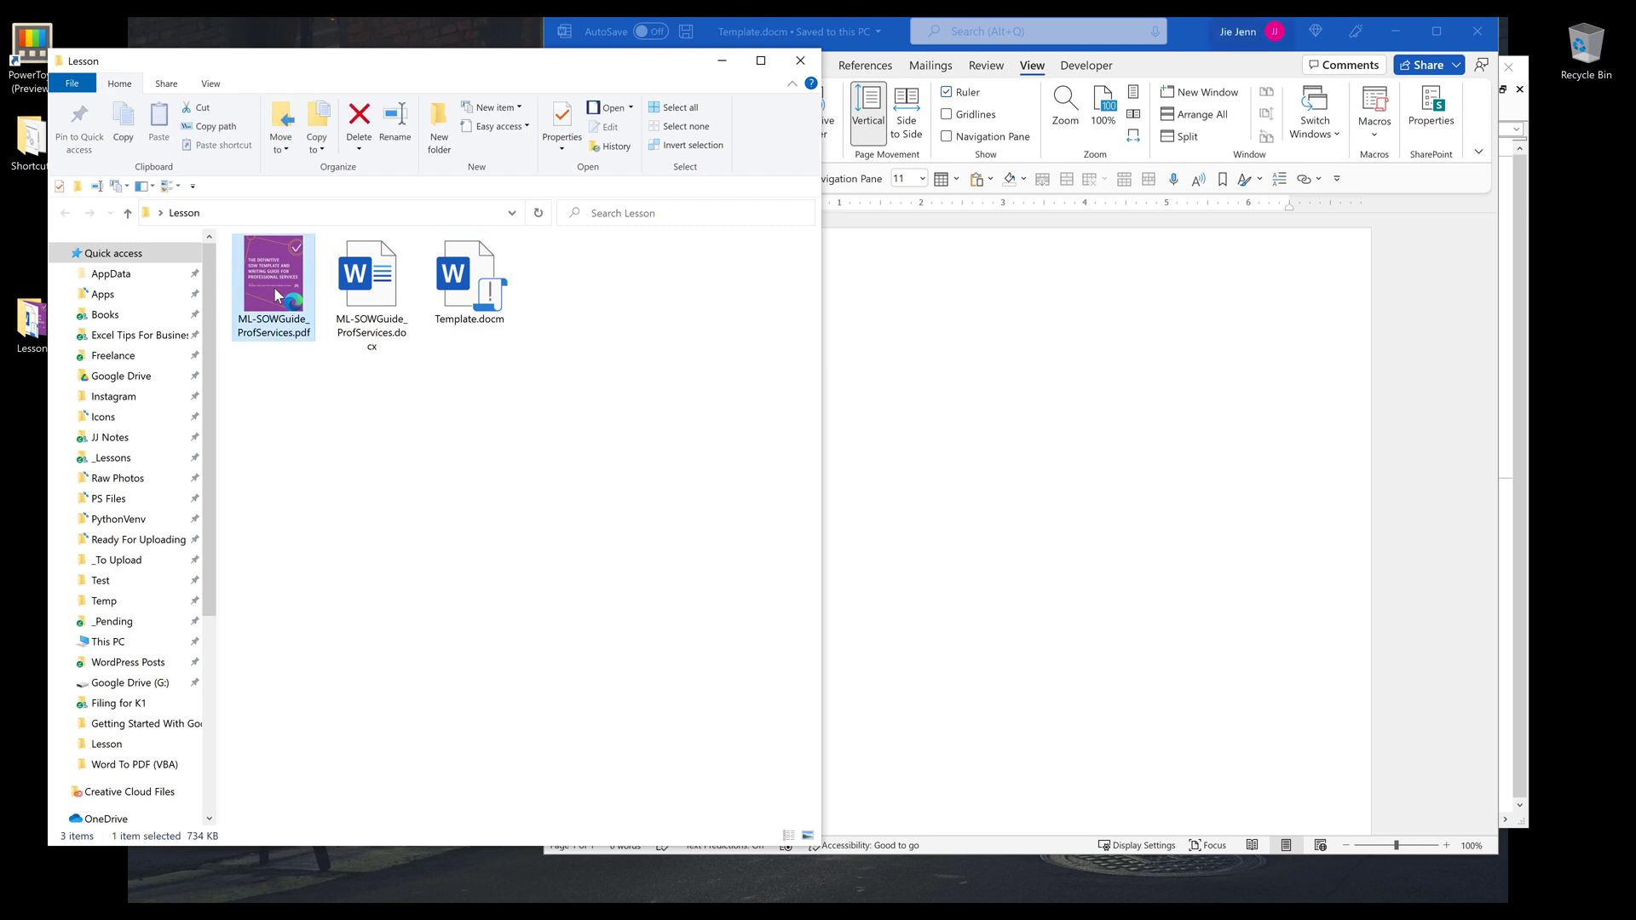
{"action": "double_click", "coordinate": [272, 272]}
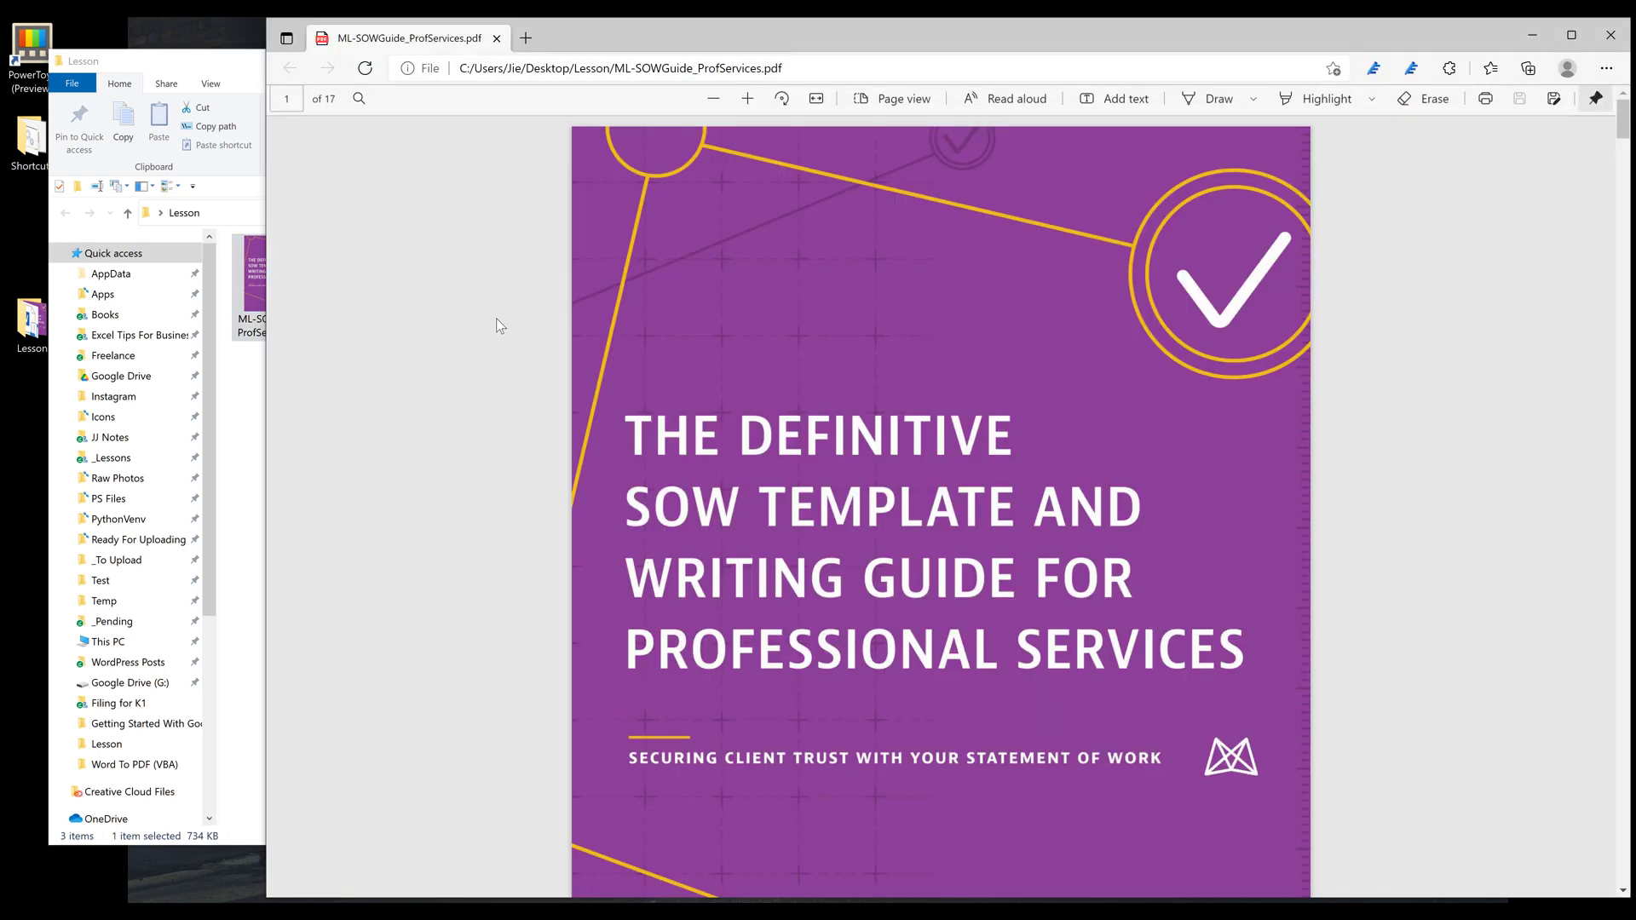
{"action": "scroll", "scroll_direction": "down", "scroll_amount": 3}
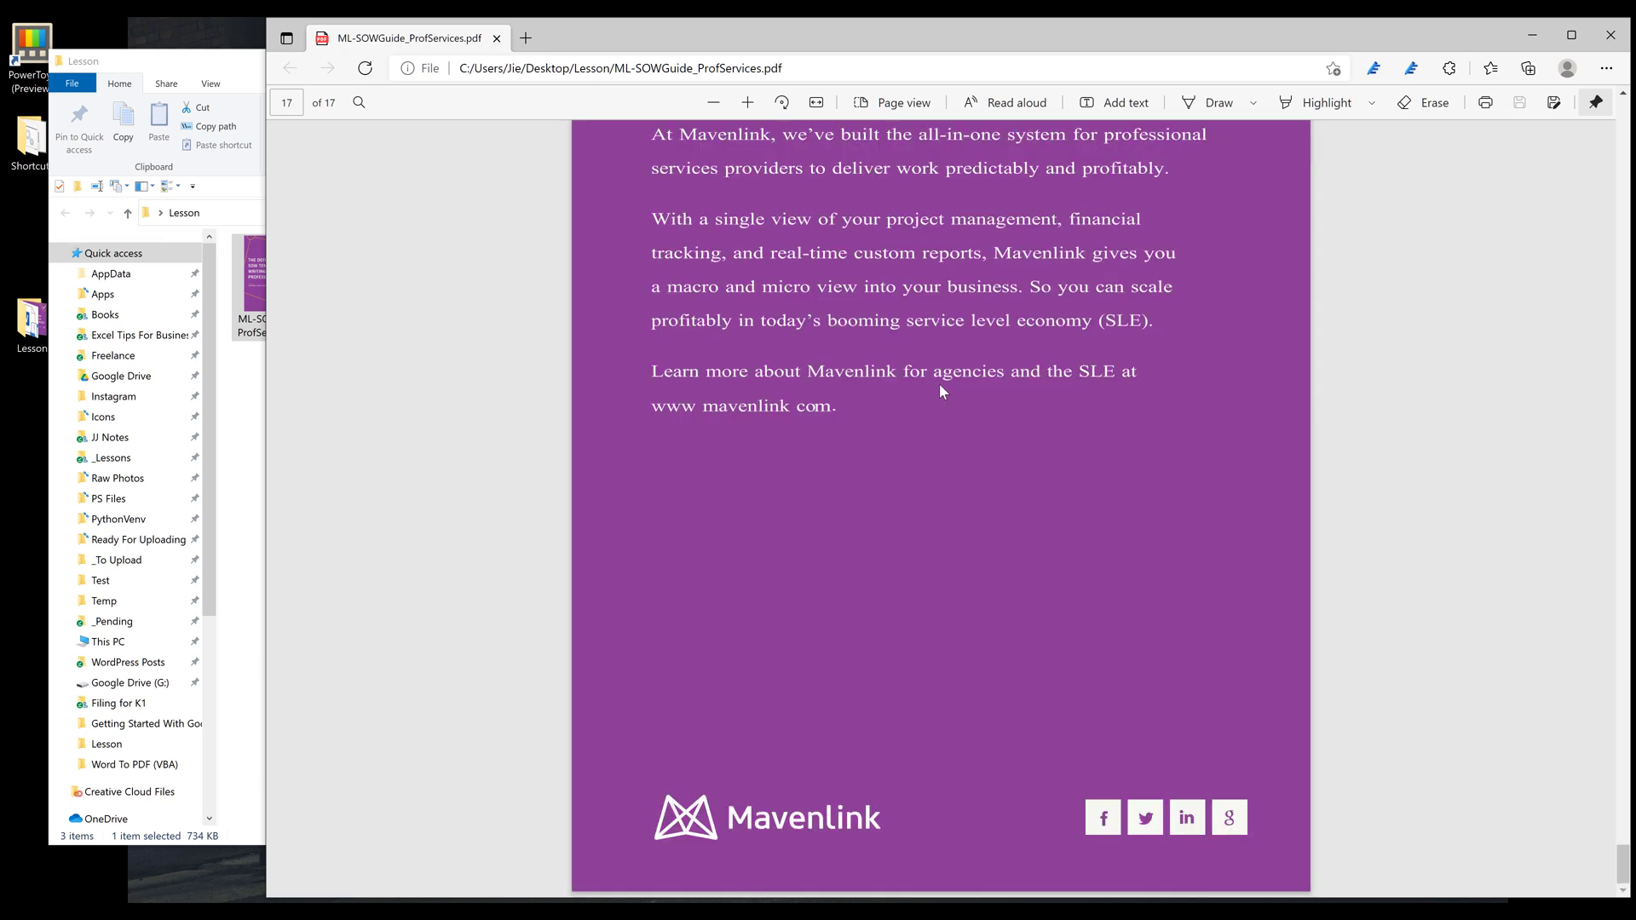
{"action": "mouse_move", "coordinate": [913, 397]}
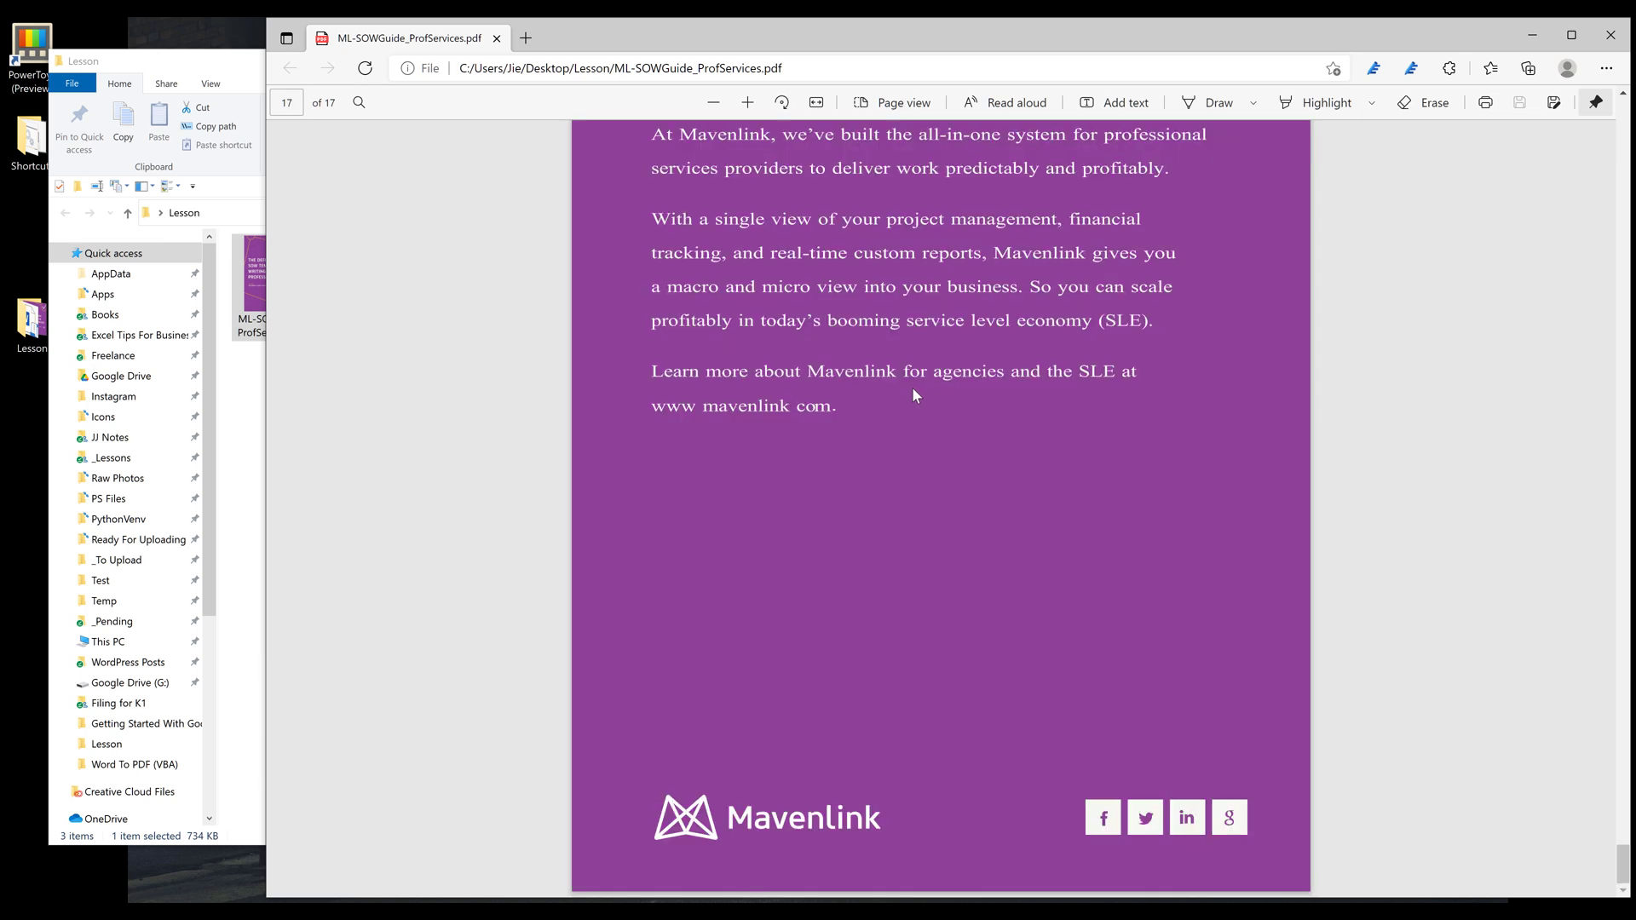
{"action": "scroll", "scroll_direction": "up", "scroll_amount": 3}
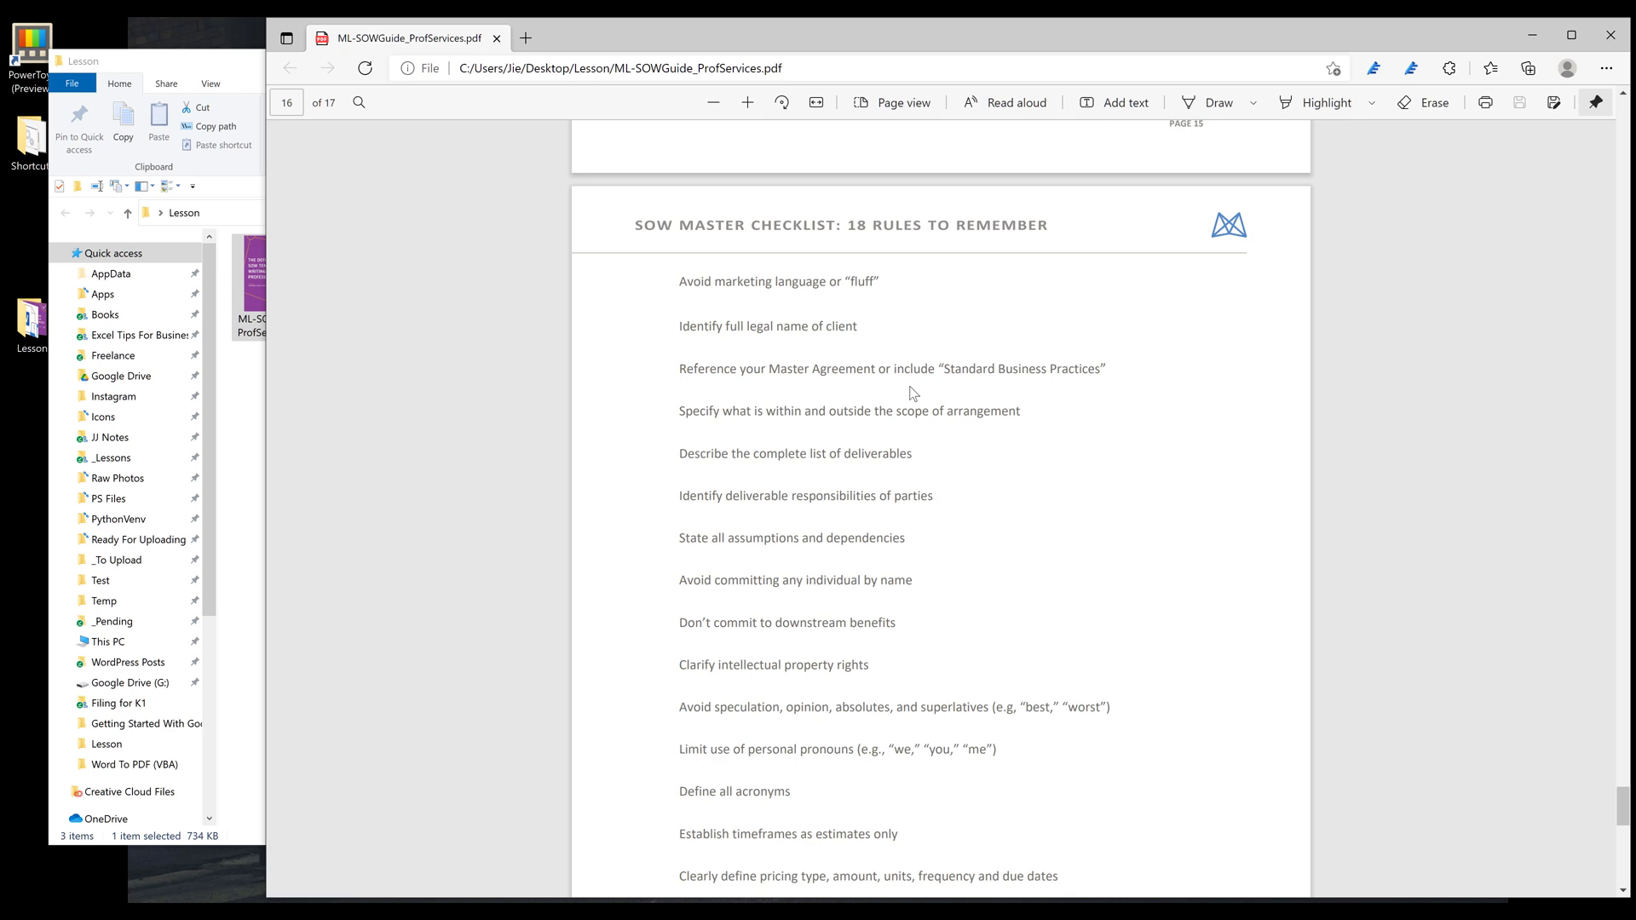